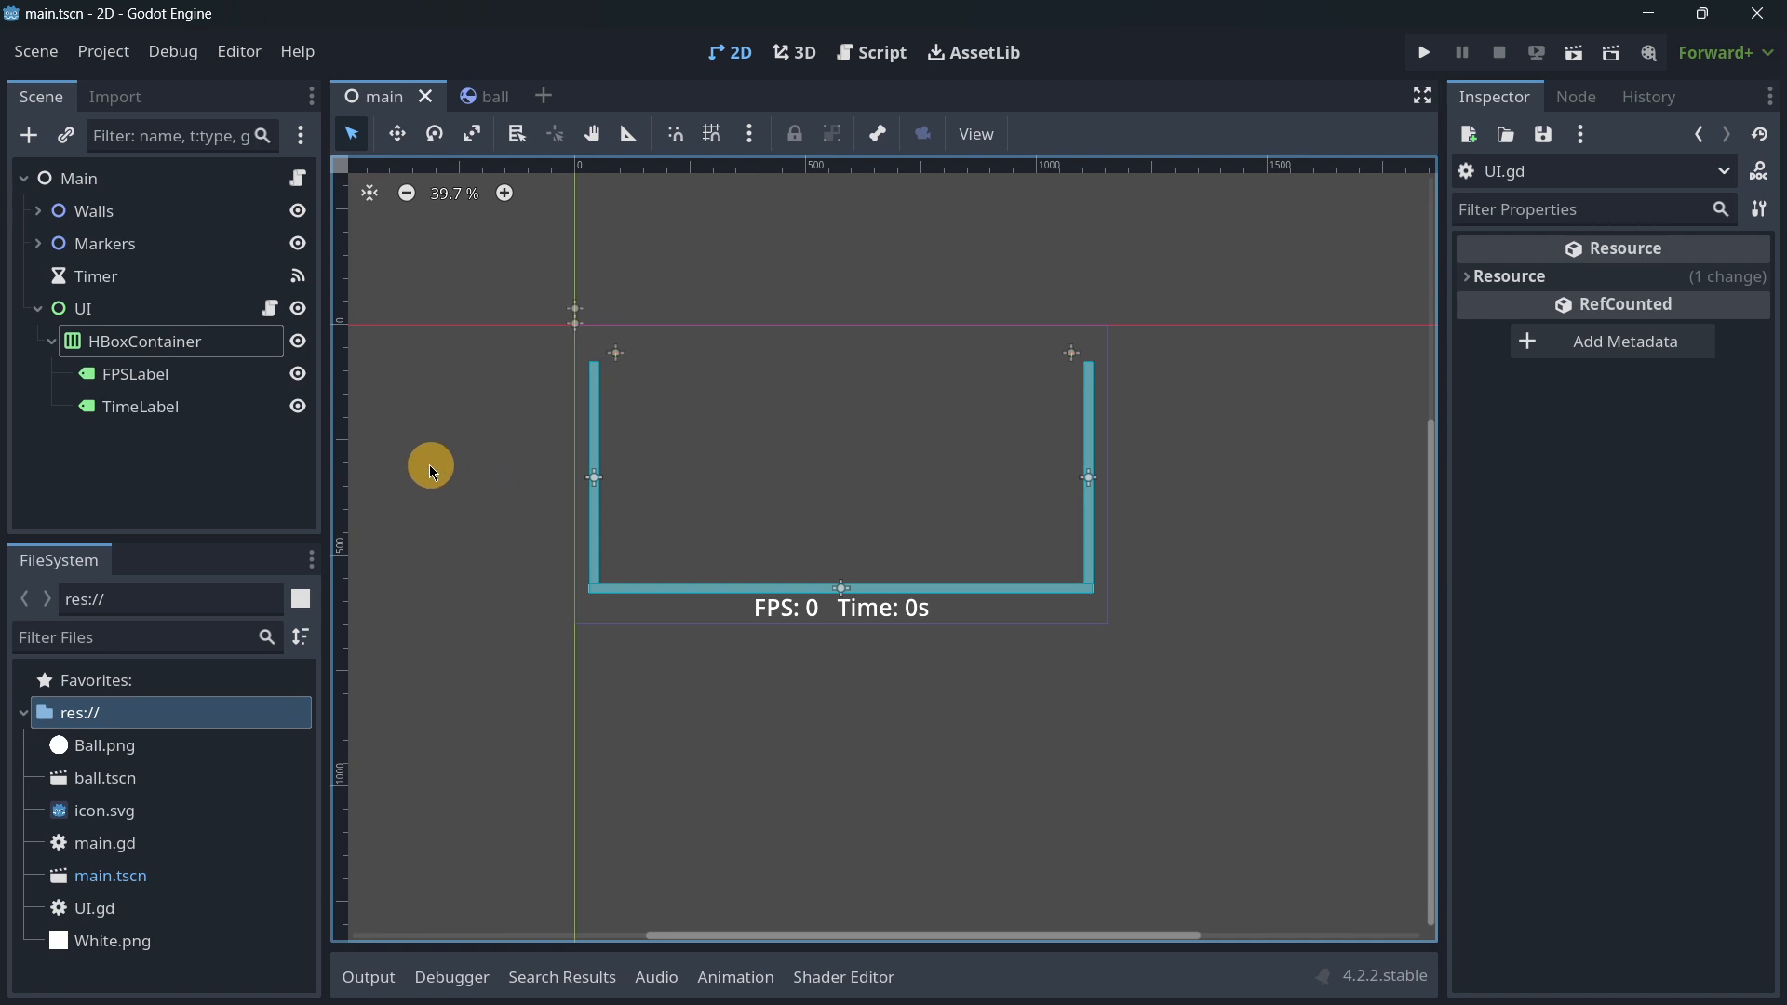
Read main.gd's five-ball random spawn code between the markers, scrolling to finish line 8
left_click(869, 52)
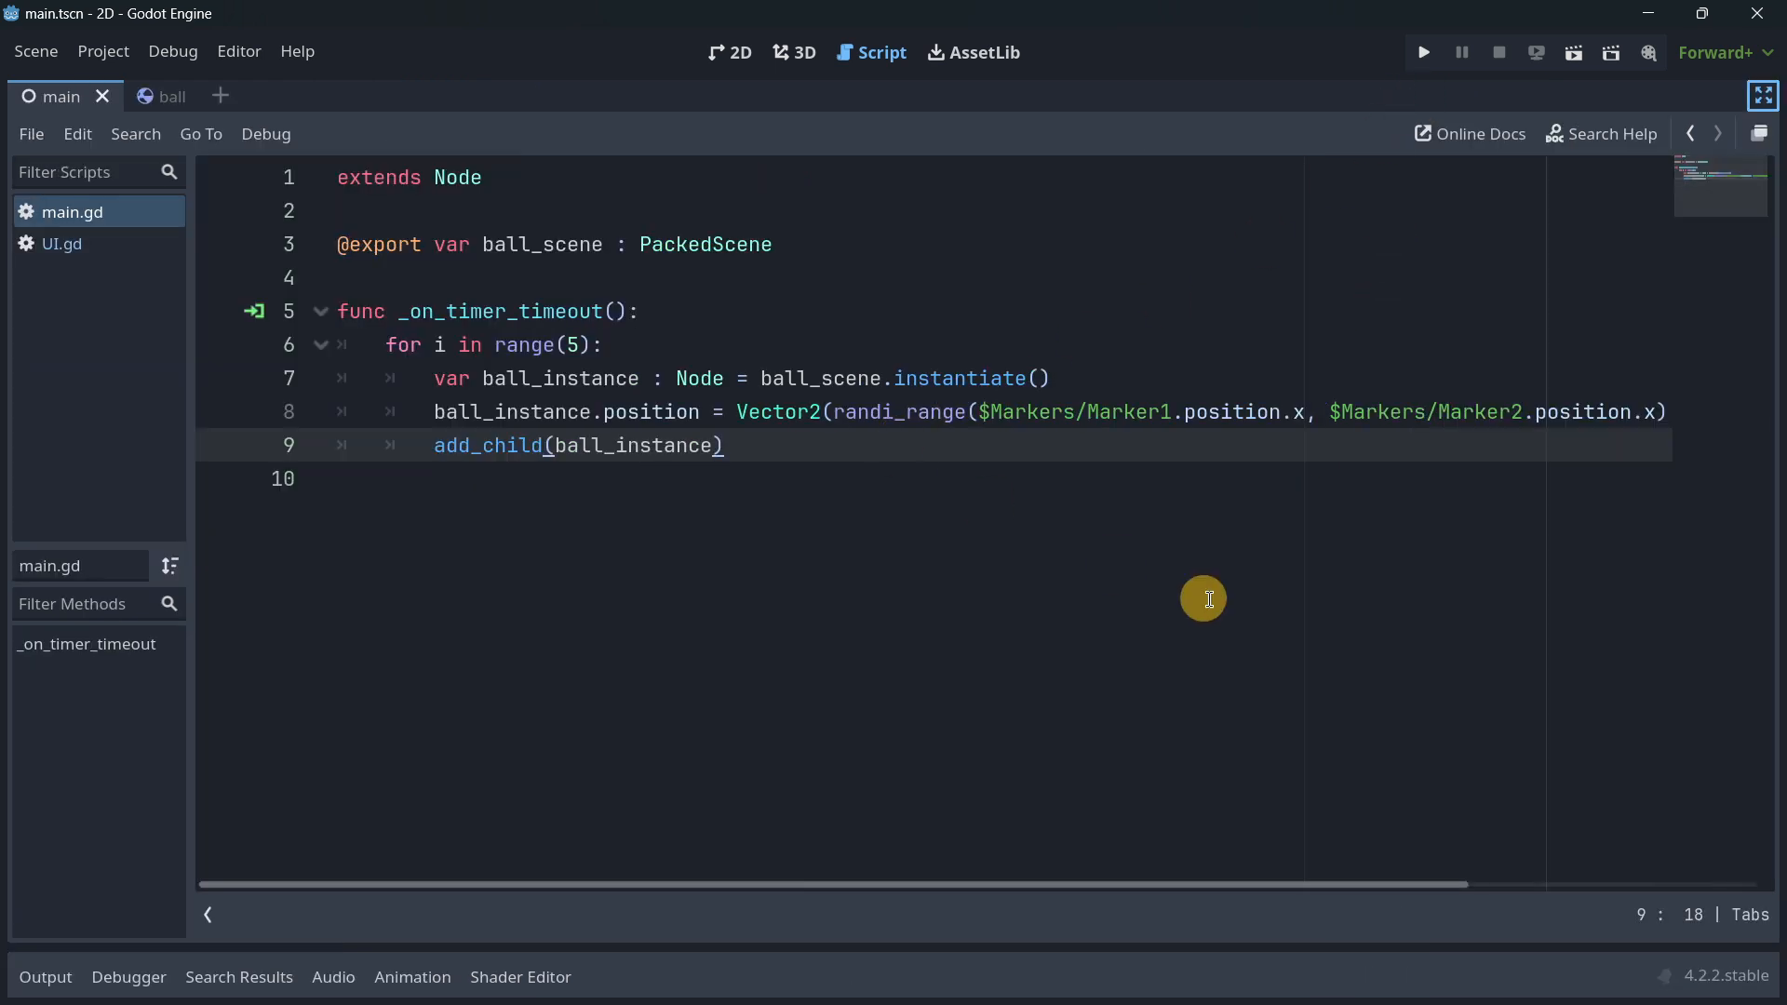
mouse_move(1162, 631)
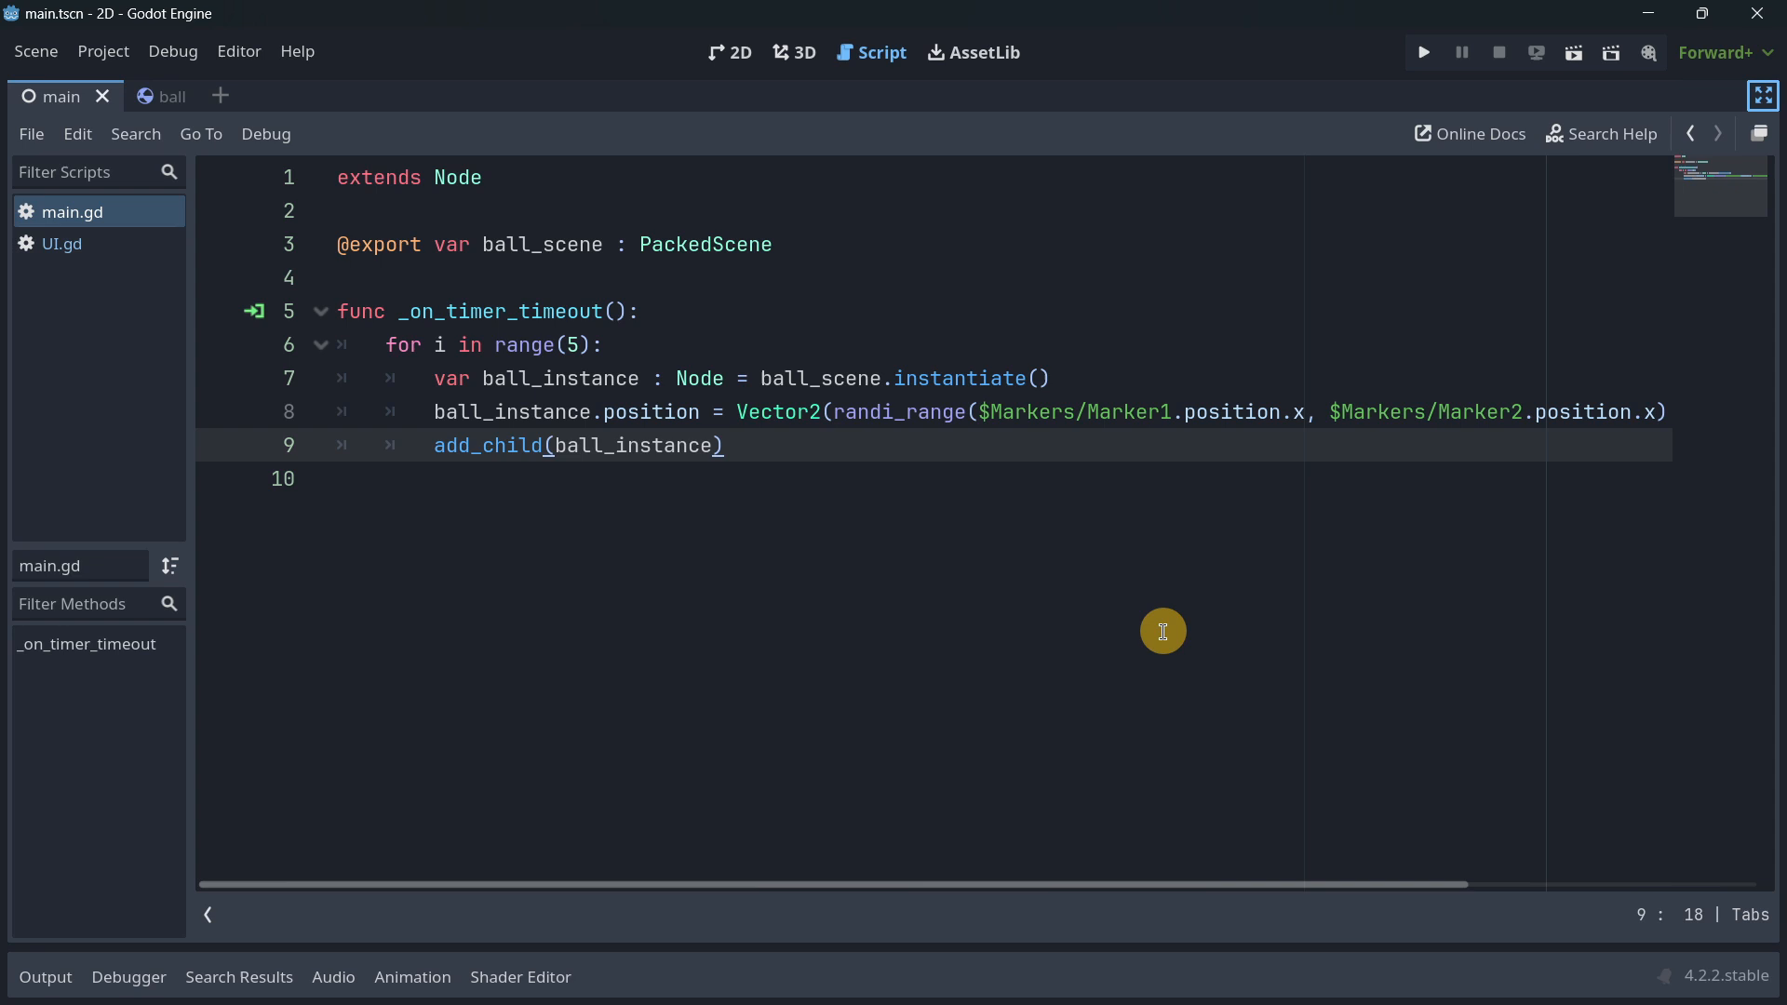
mouse_move(613, 336)
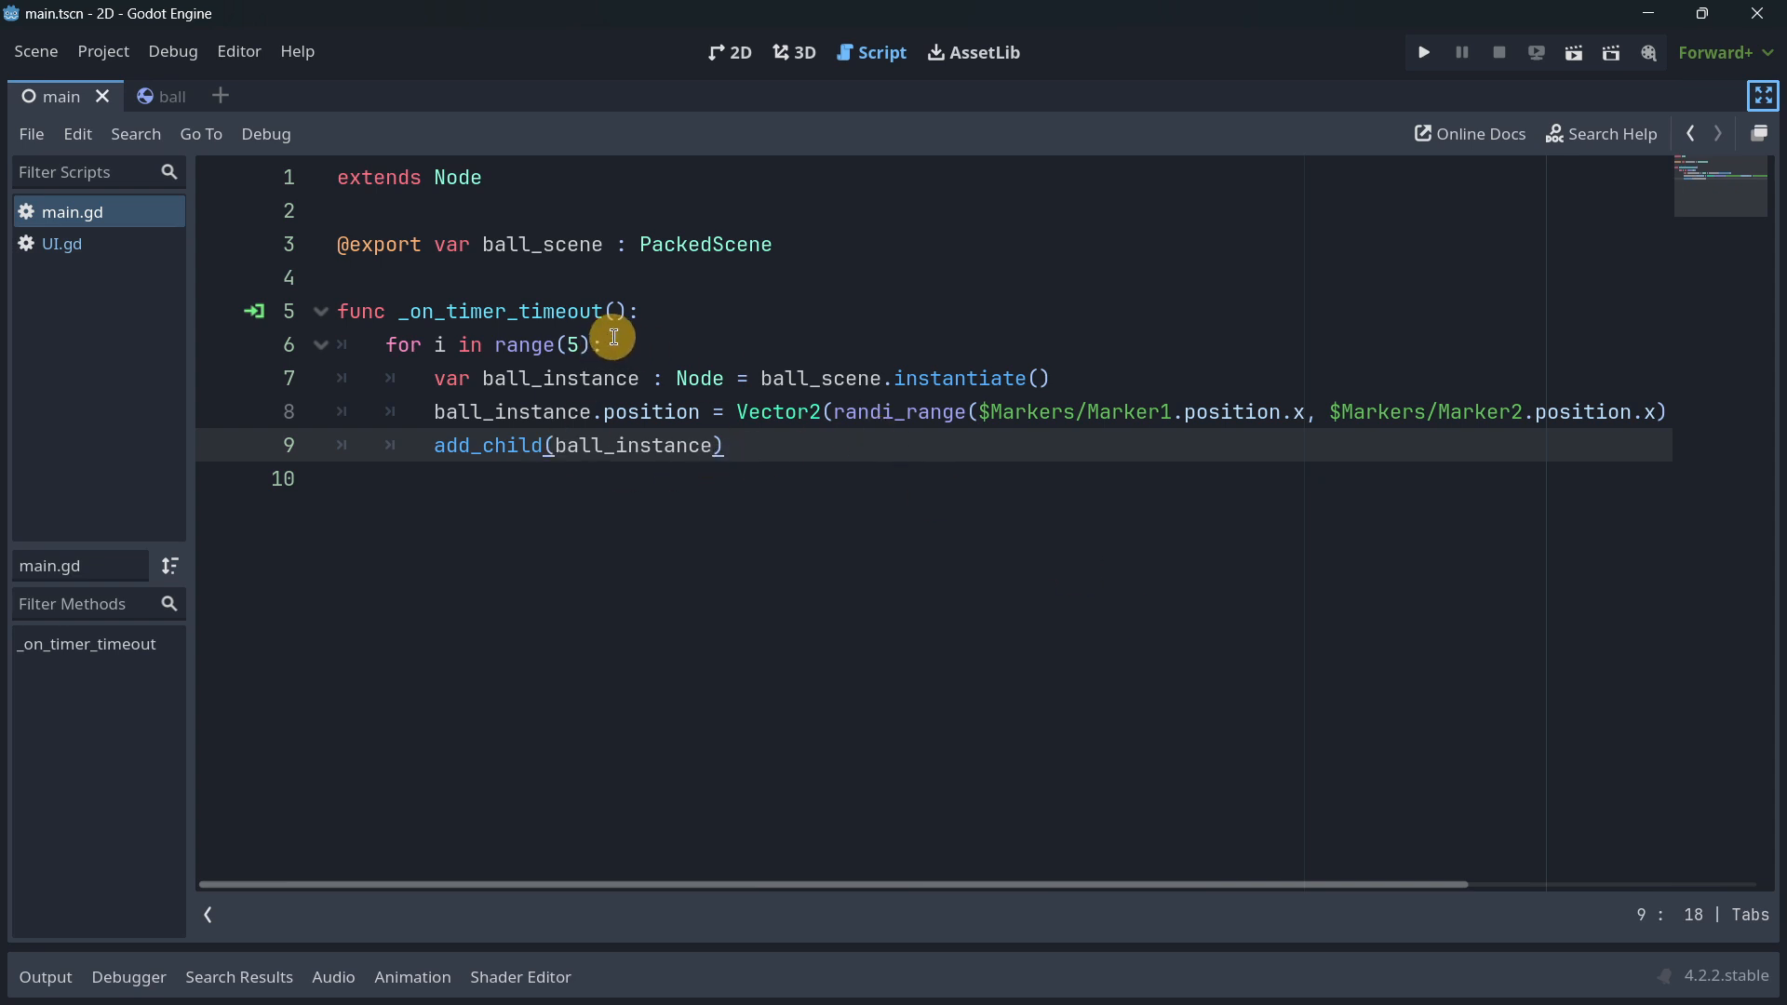
left_click(600, 345)
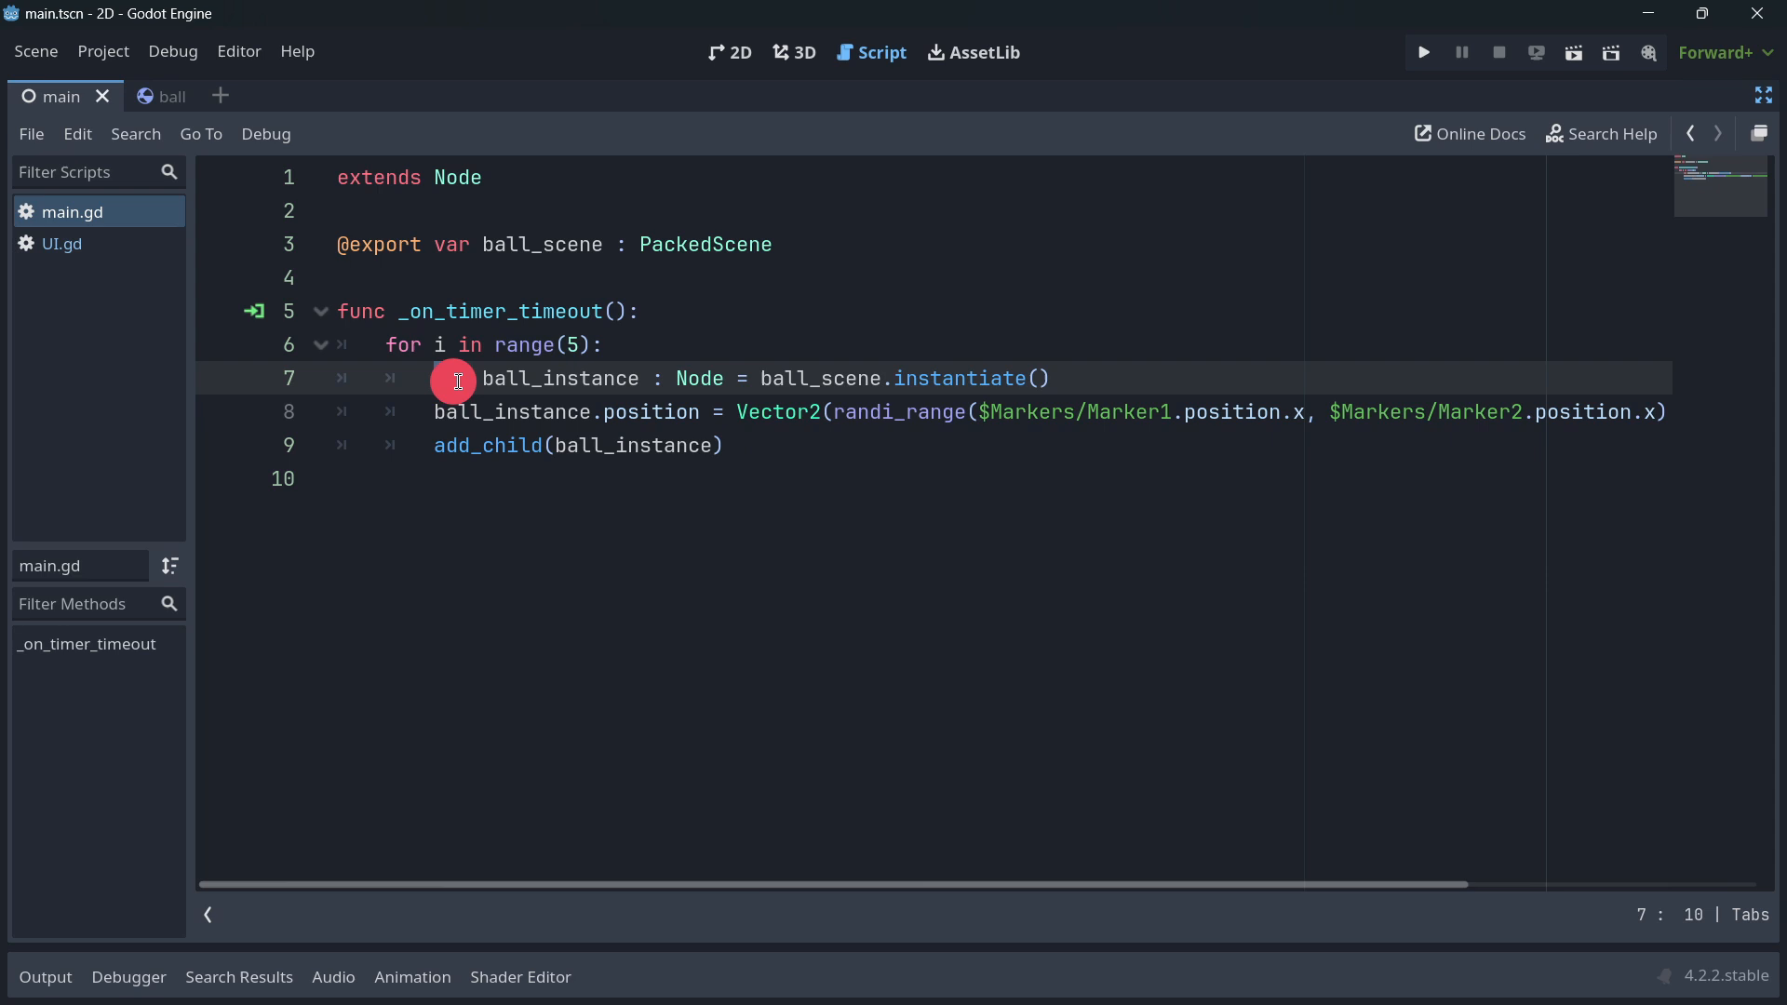
type("var")
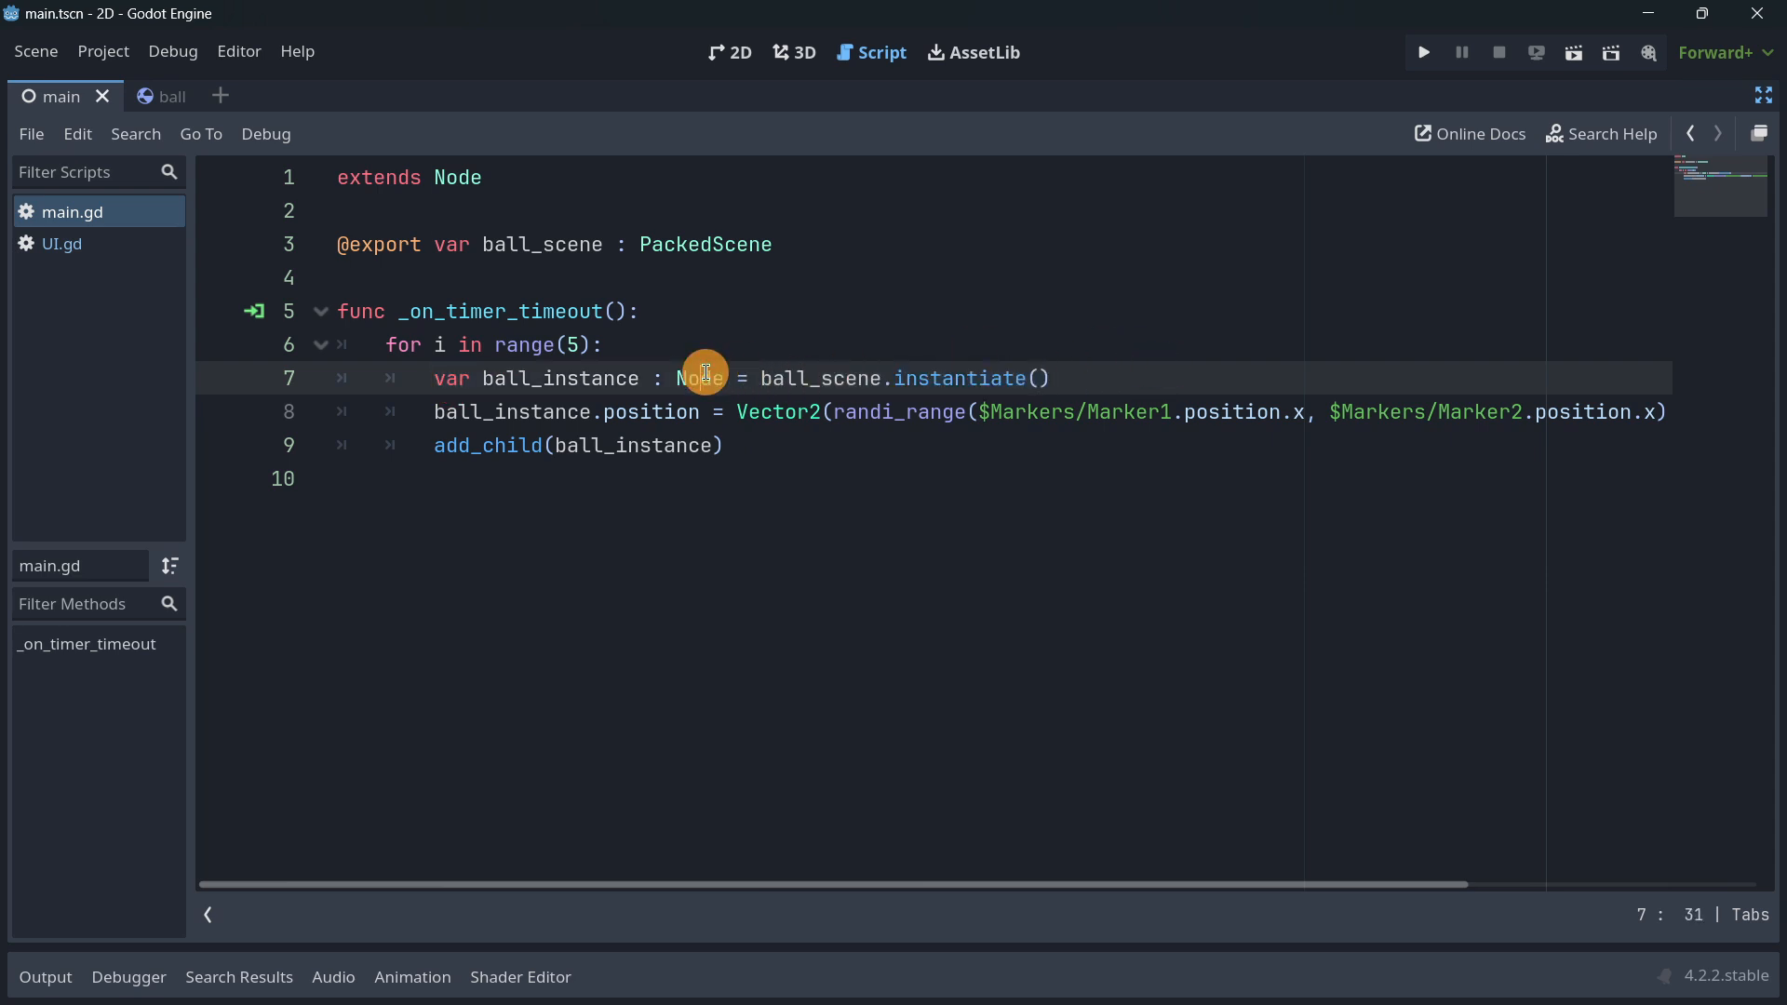
left_click(438, 379)
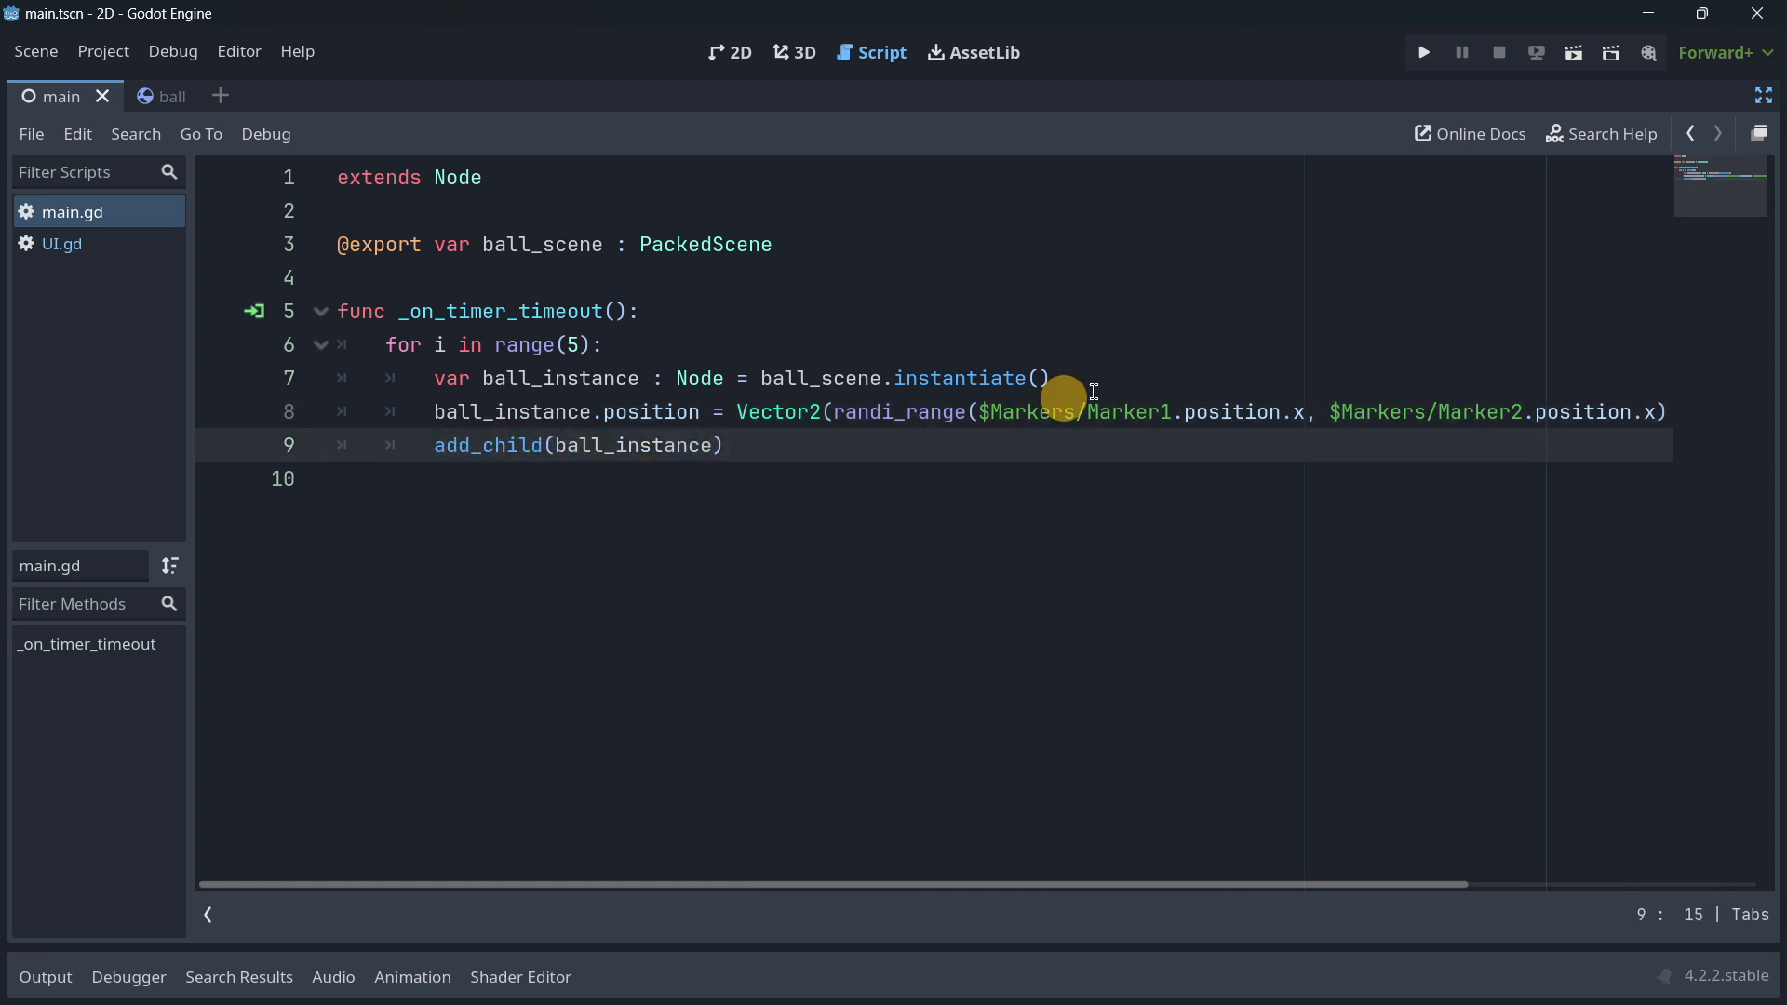
mouse_move(1750, 87)
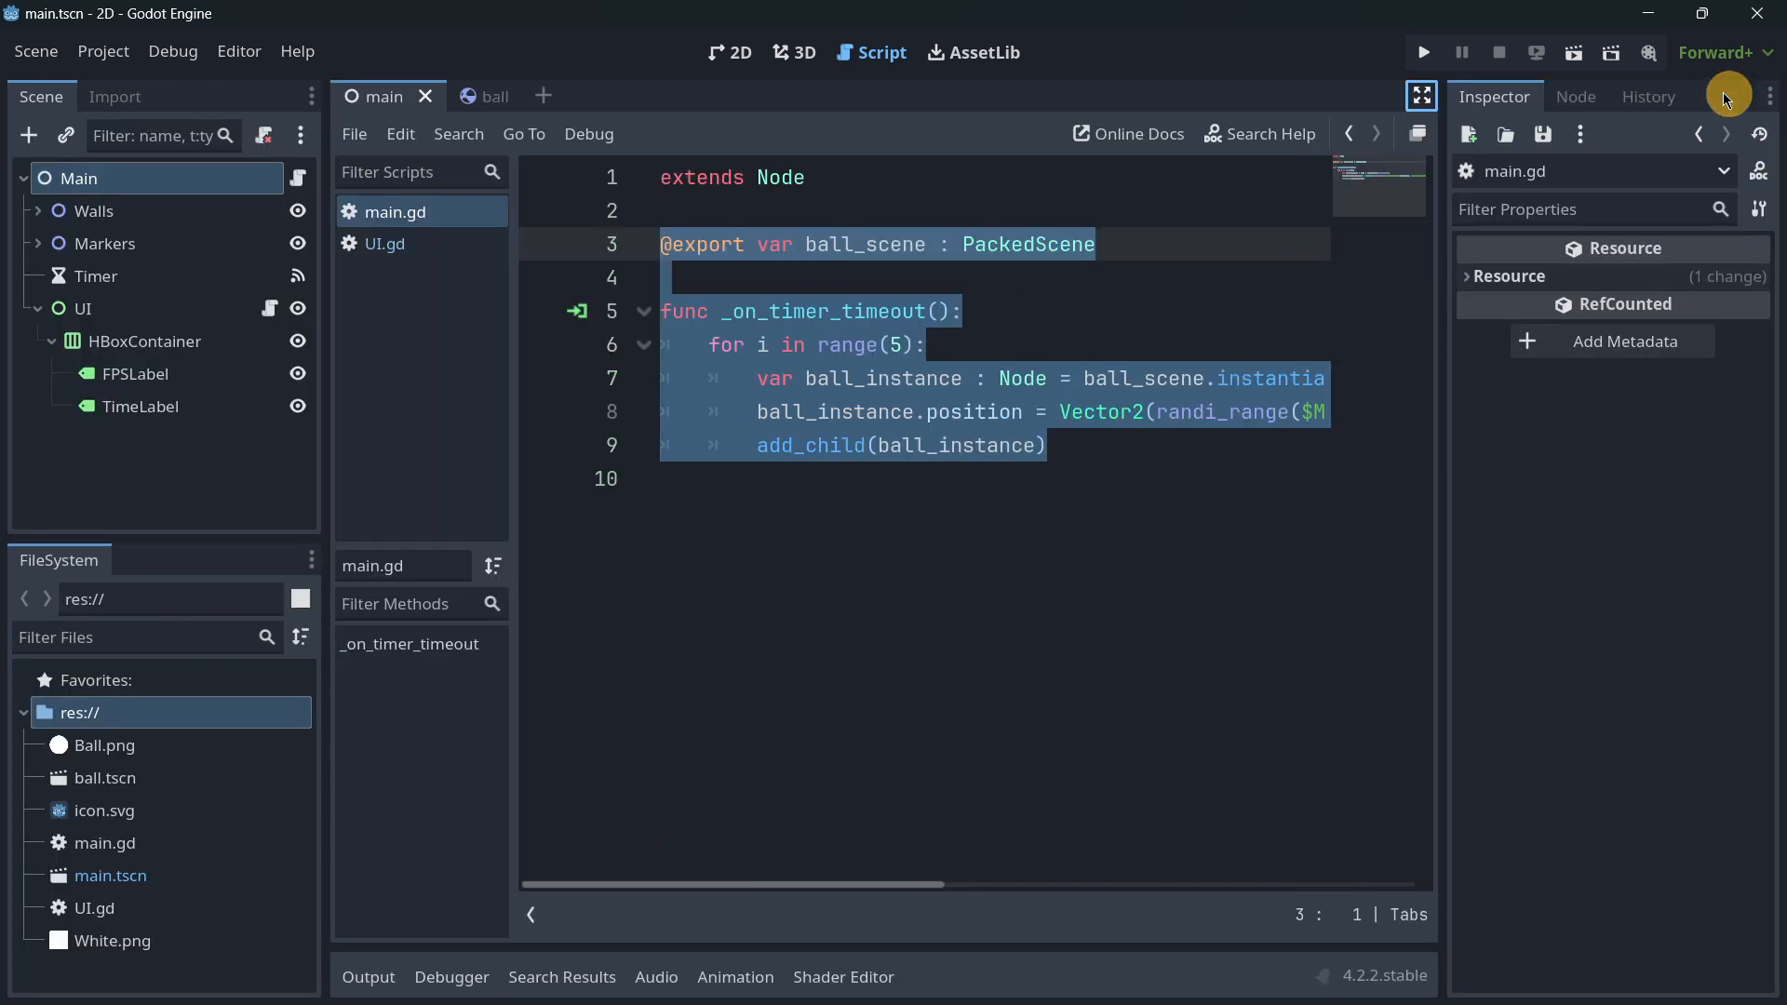
left_click(877, 446)
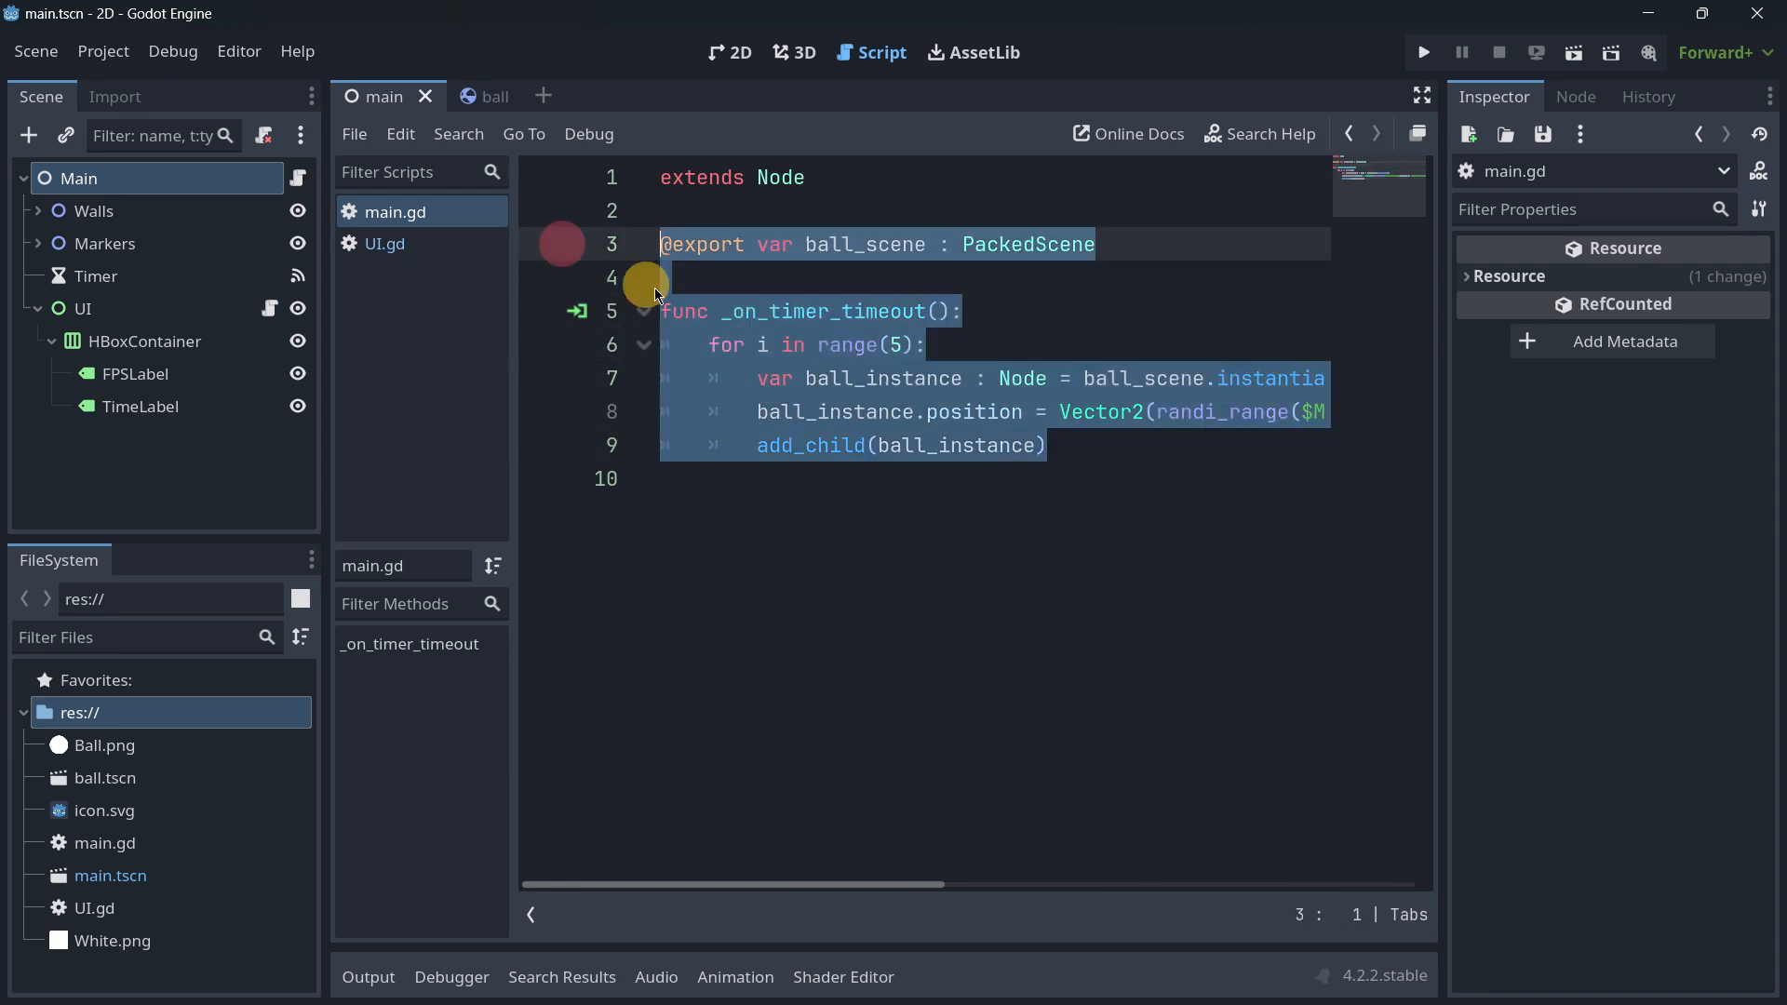
left_click(1041, 444)
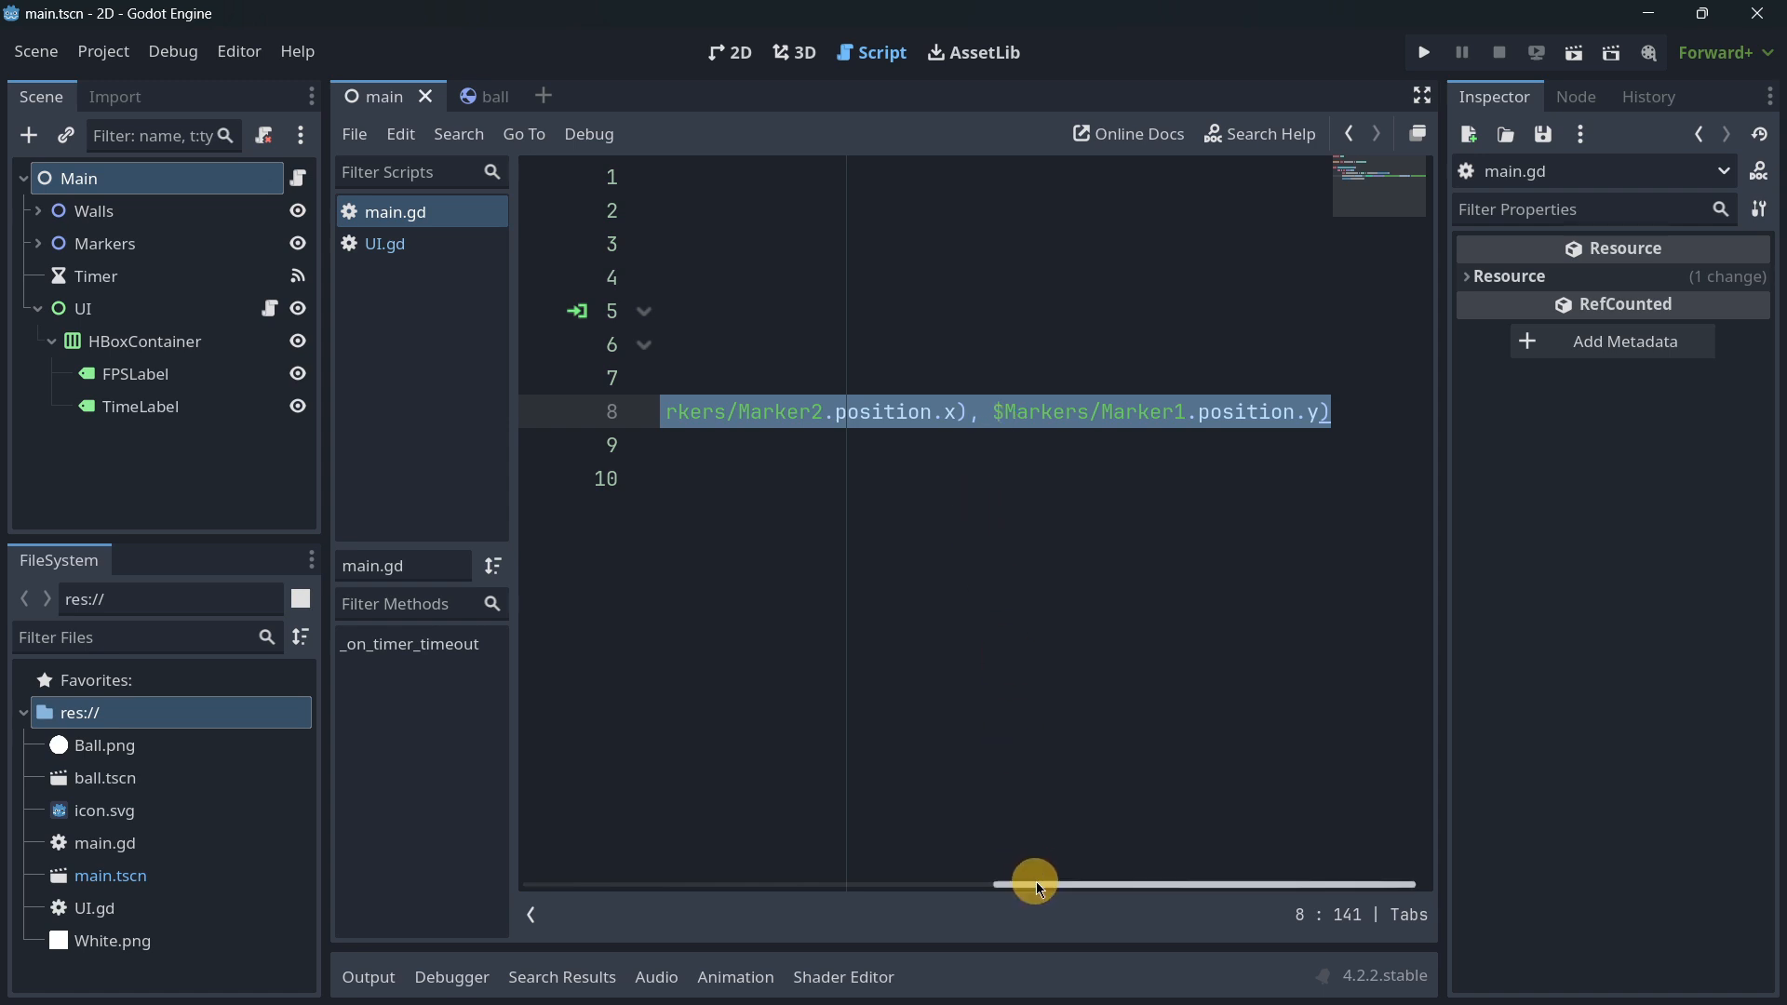
left_click_drag(1034, 881, 684, 881)
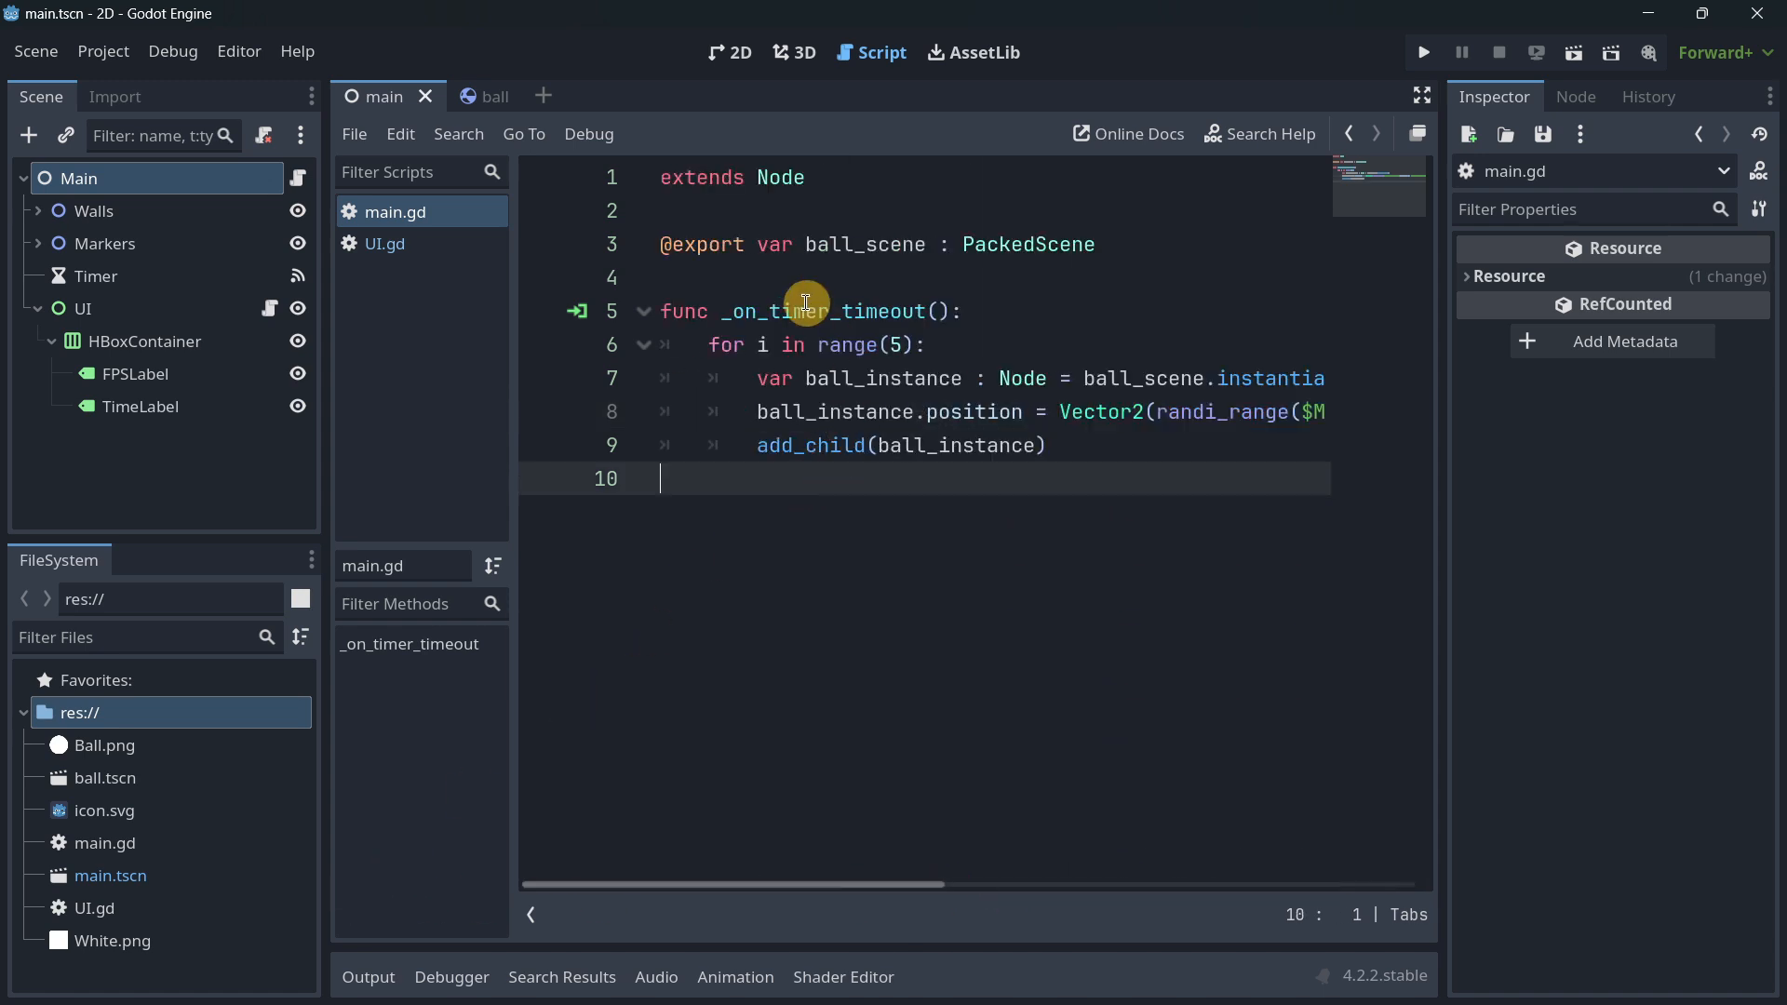
In the 2D scene, inspect the Walls group, Marker1's position and the 0.05-second Timer
left_click(728, 53)
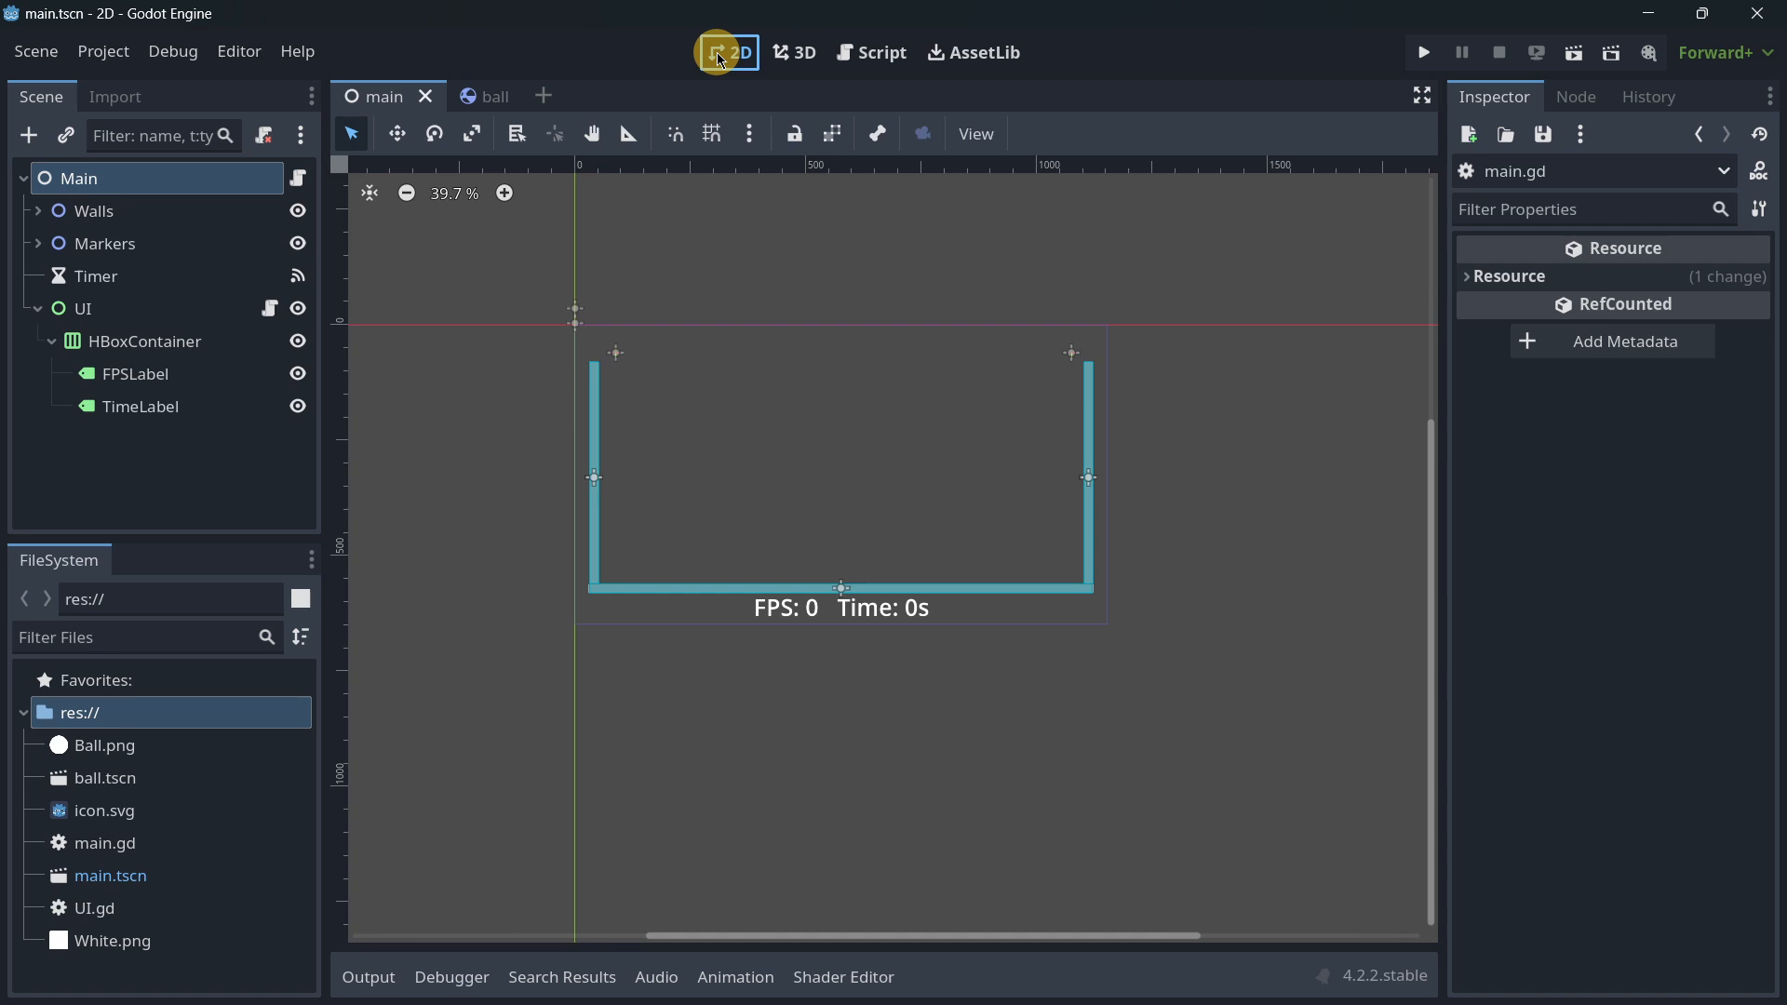
left_click(37, 211)
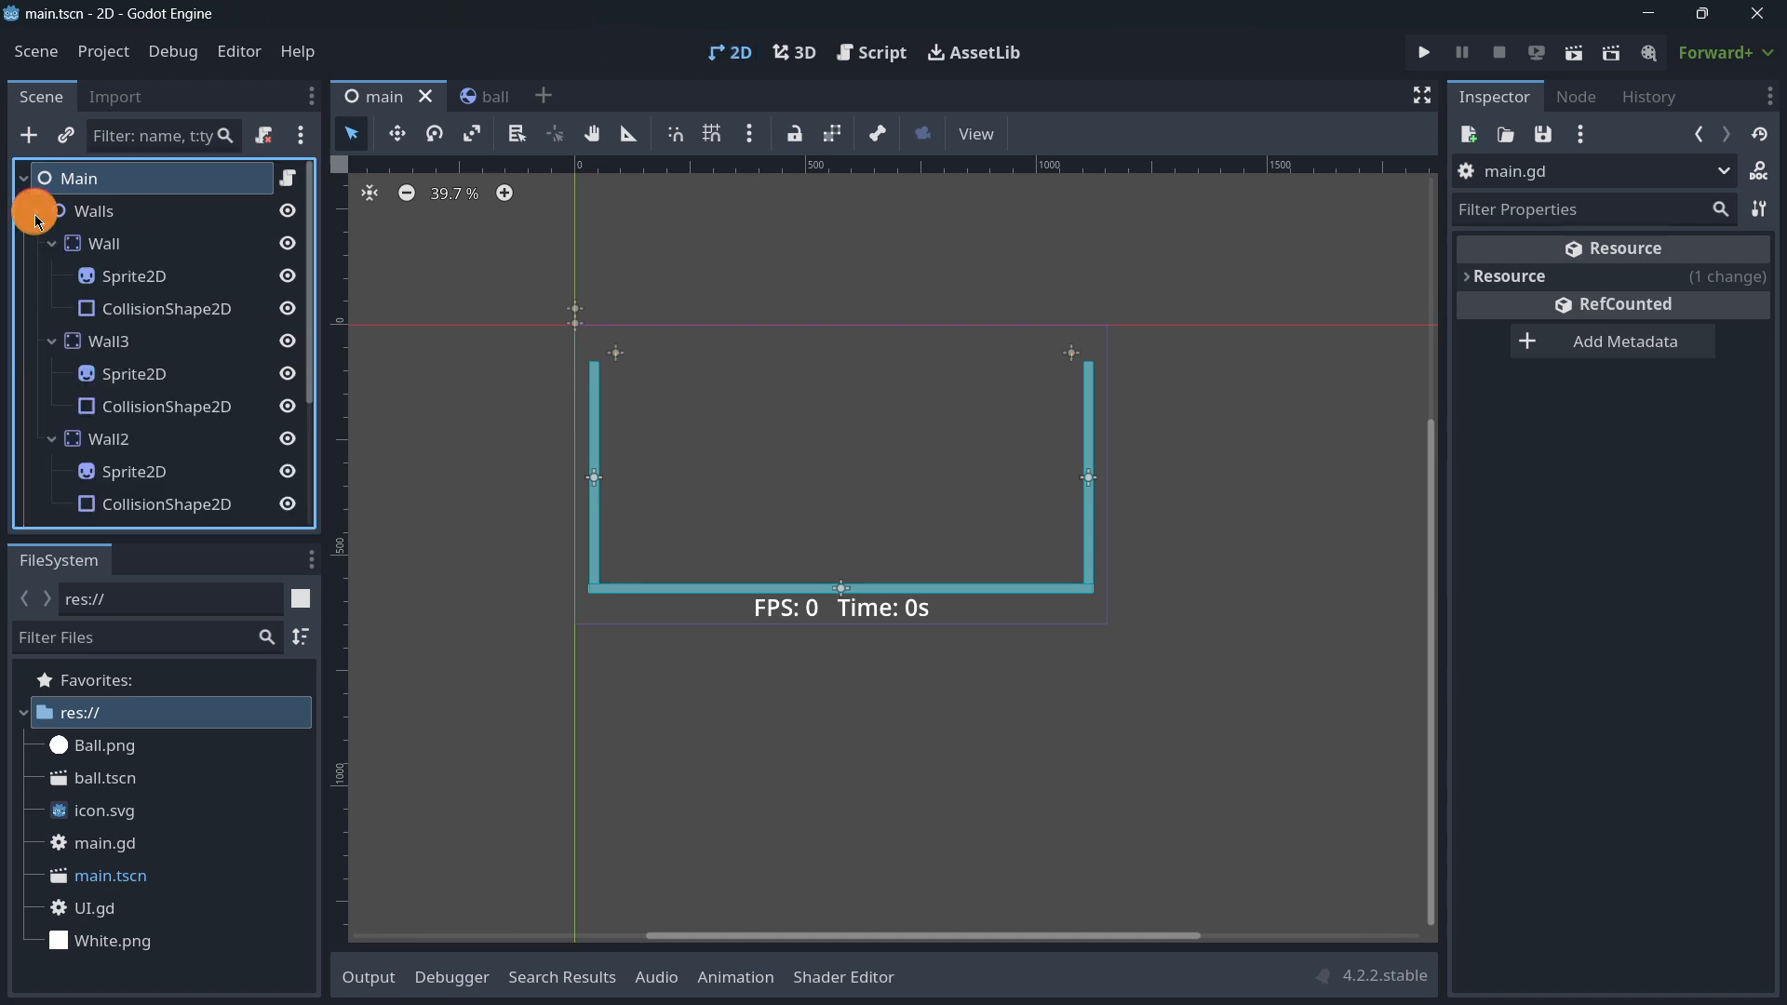
left_click(107, 393)
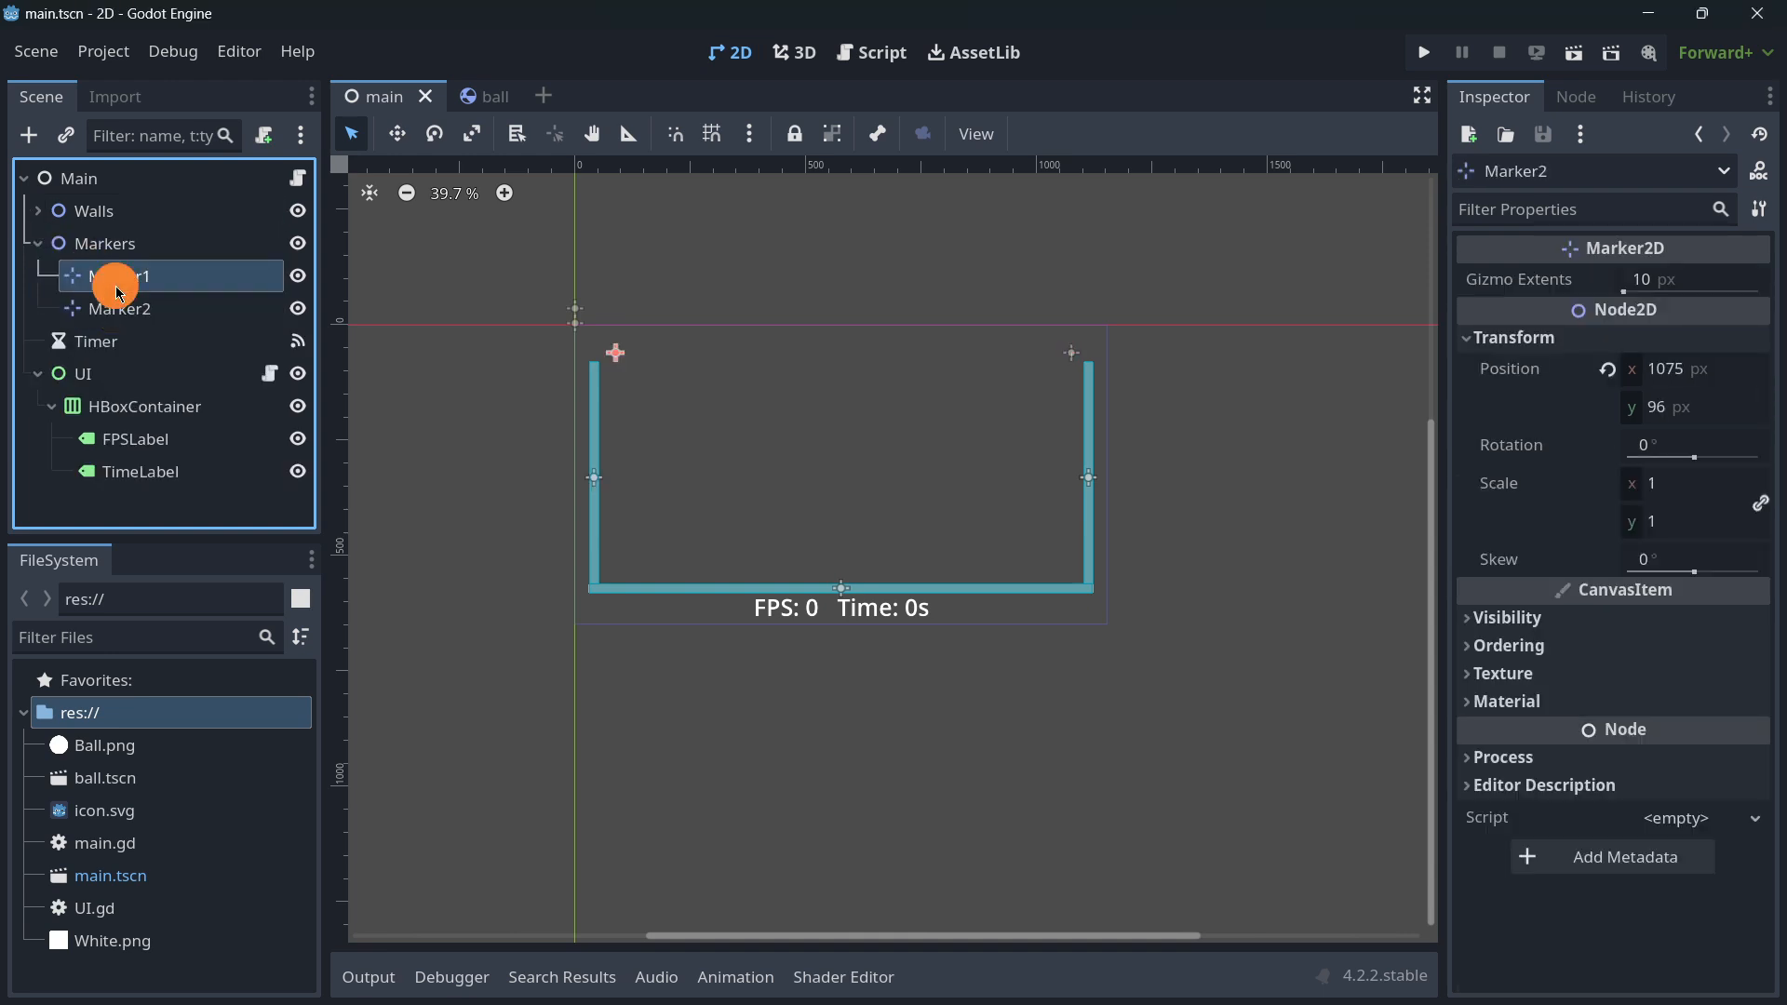
left_click(117, 275)
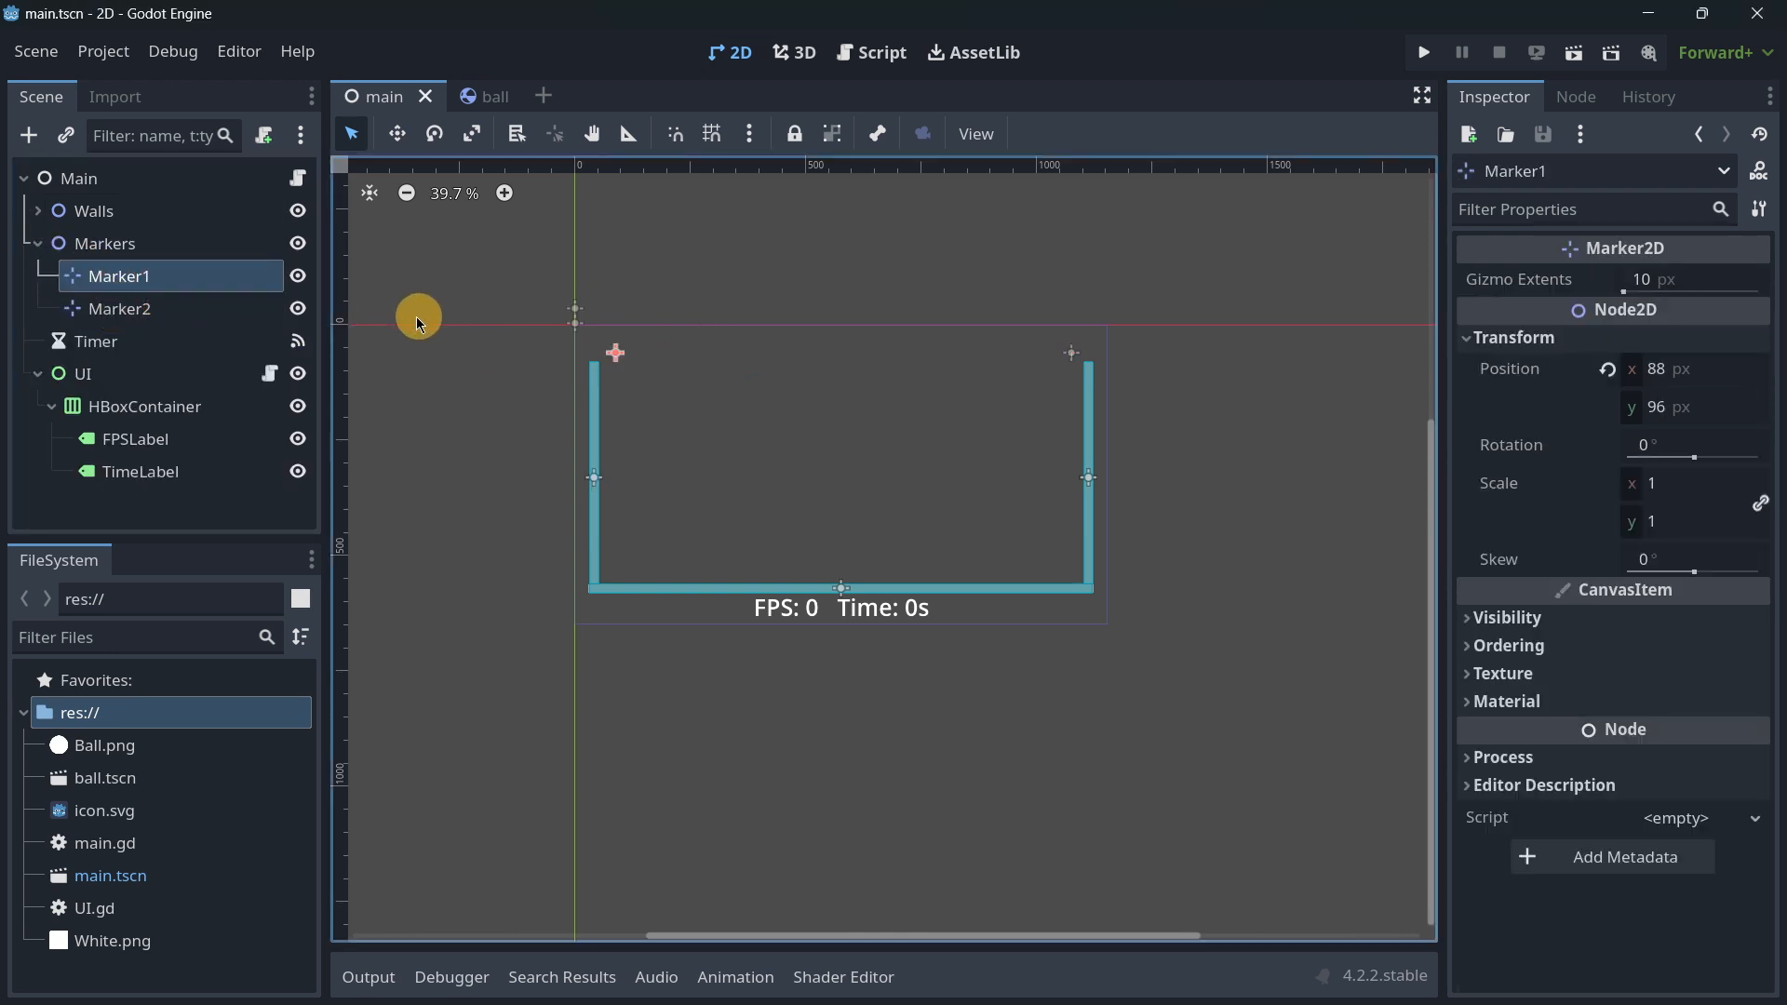
left_click(97, 341)
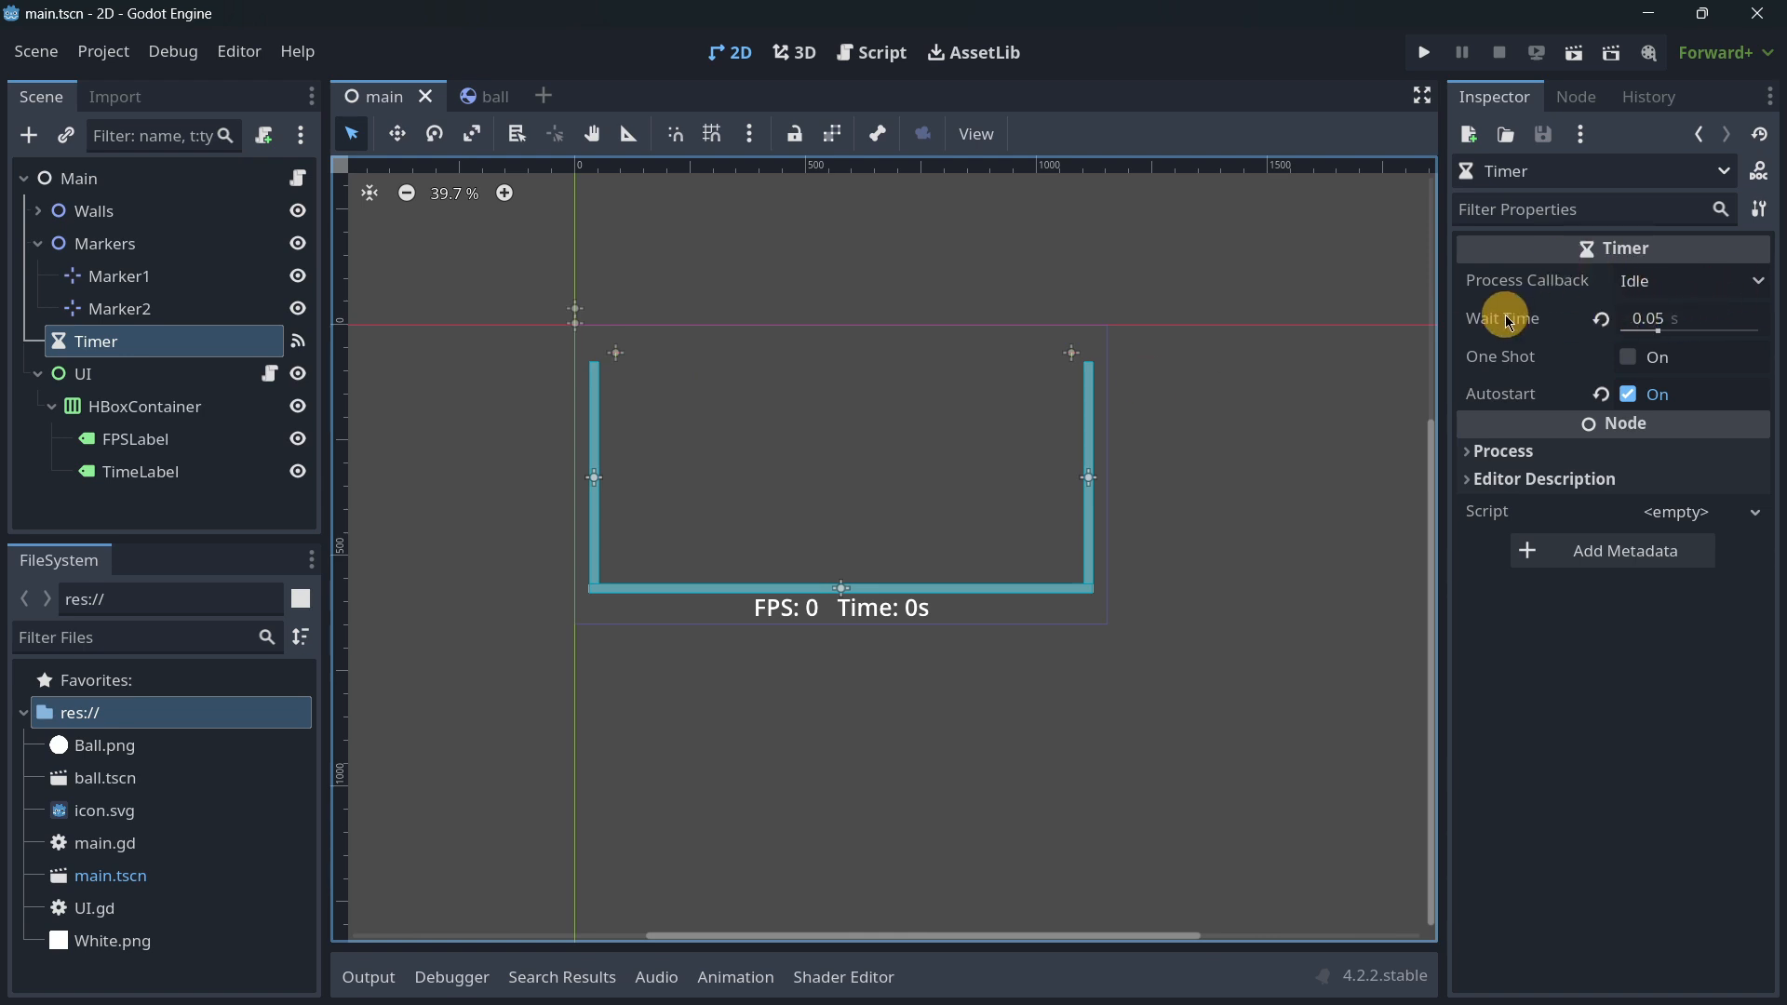
Check main.gd's range(5) loop, then inspect the HBoxContainer, FPSLabel and TimeLabel
left_click(871, 52)
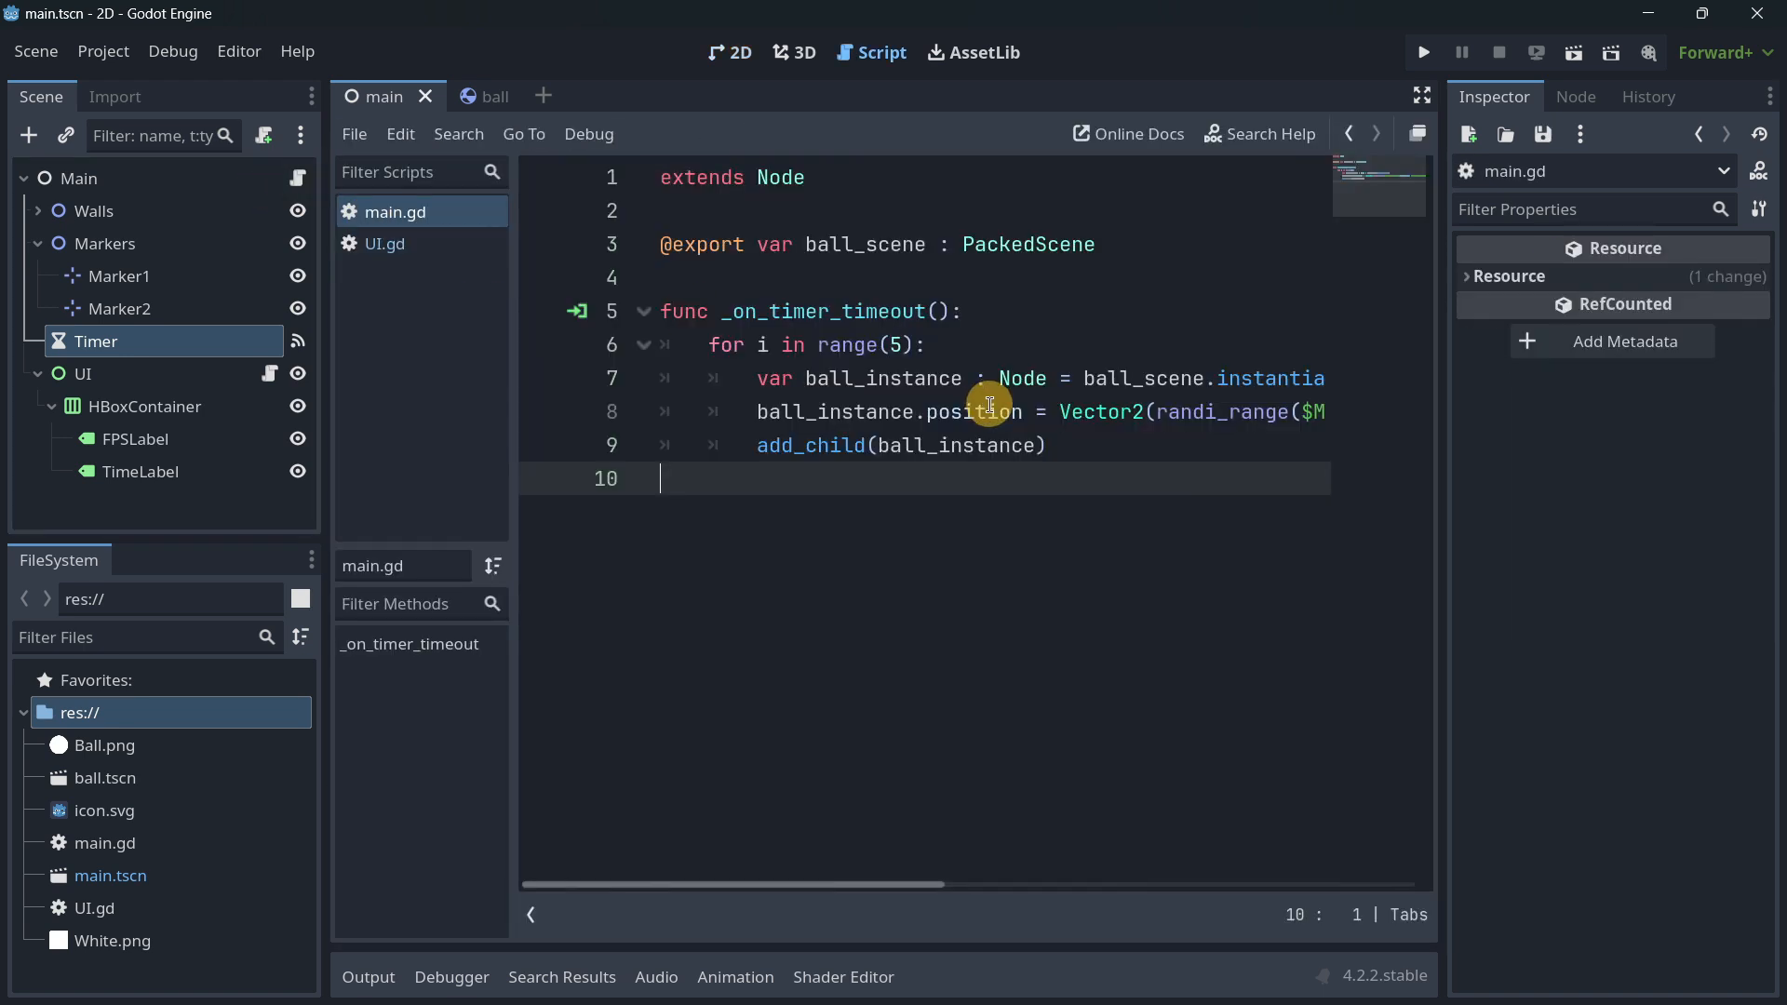
left_click(927, 345)
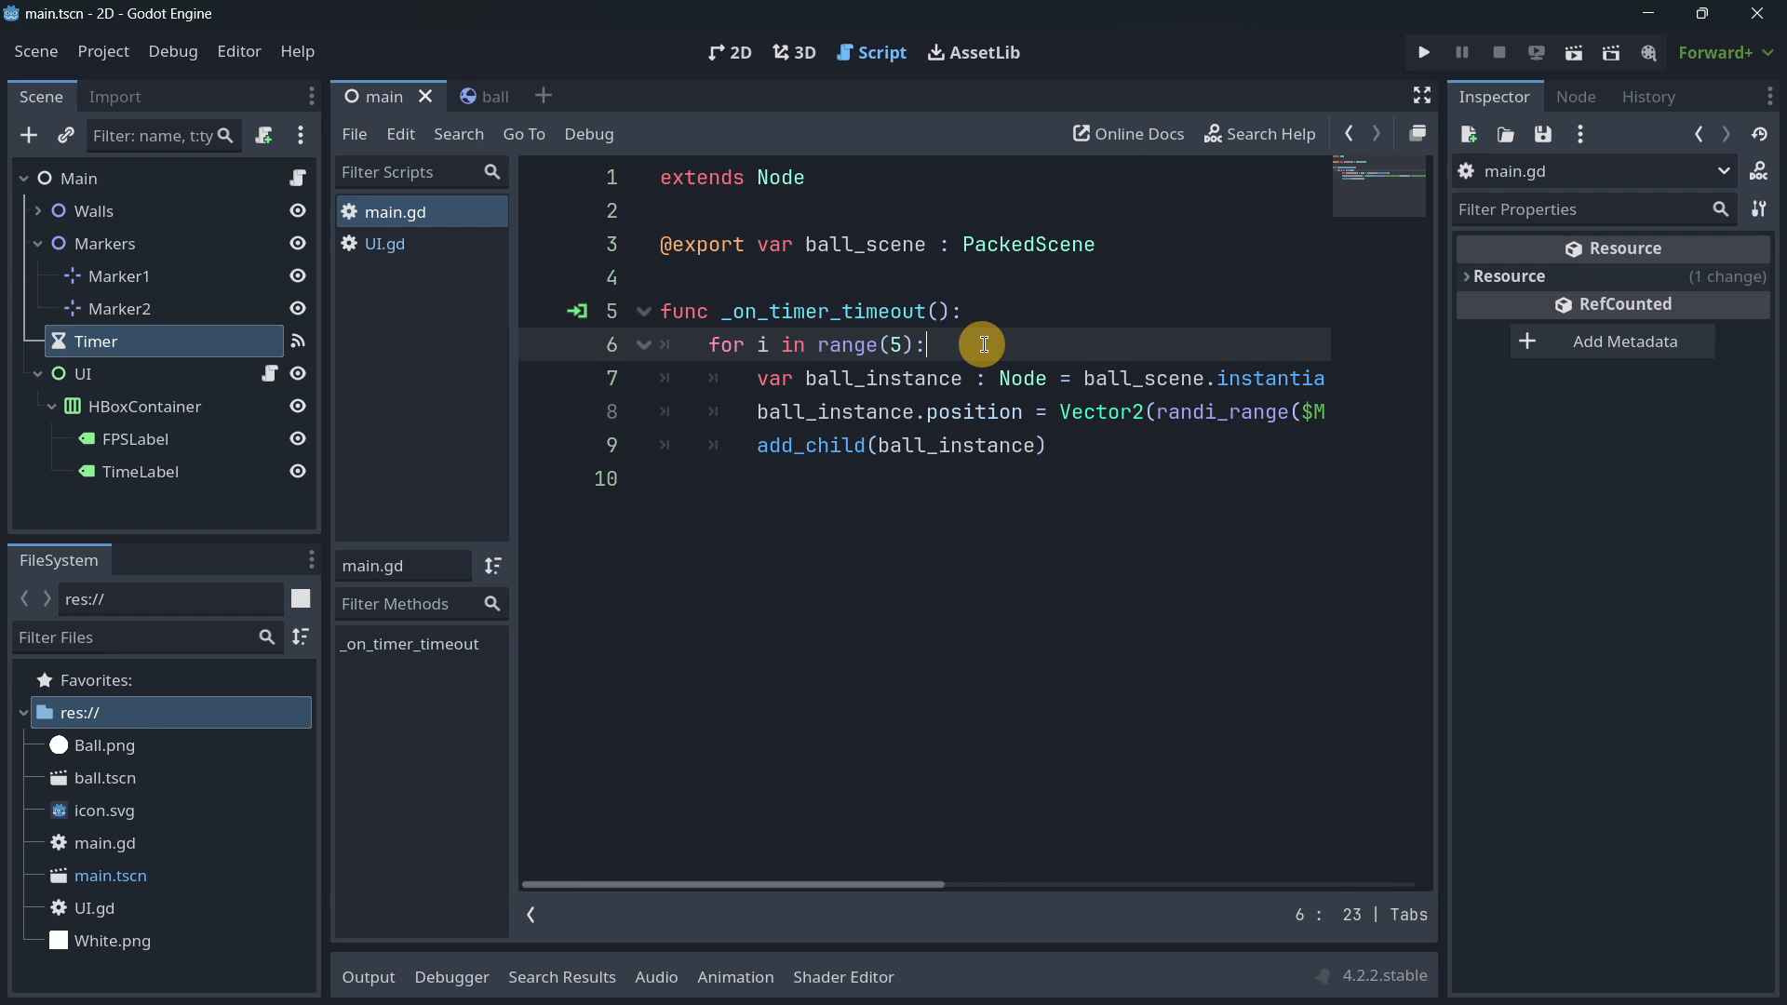
left_click(730, 52)
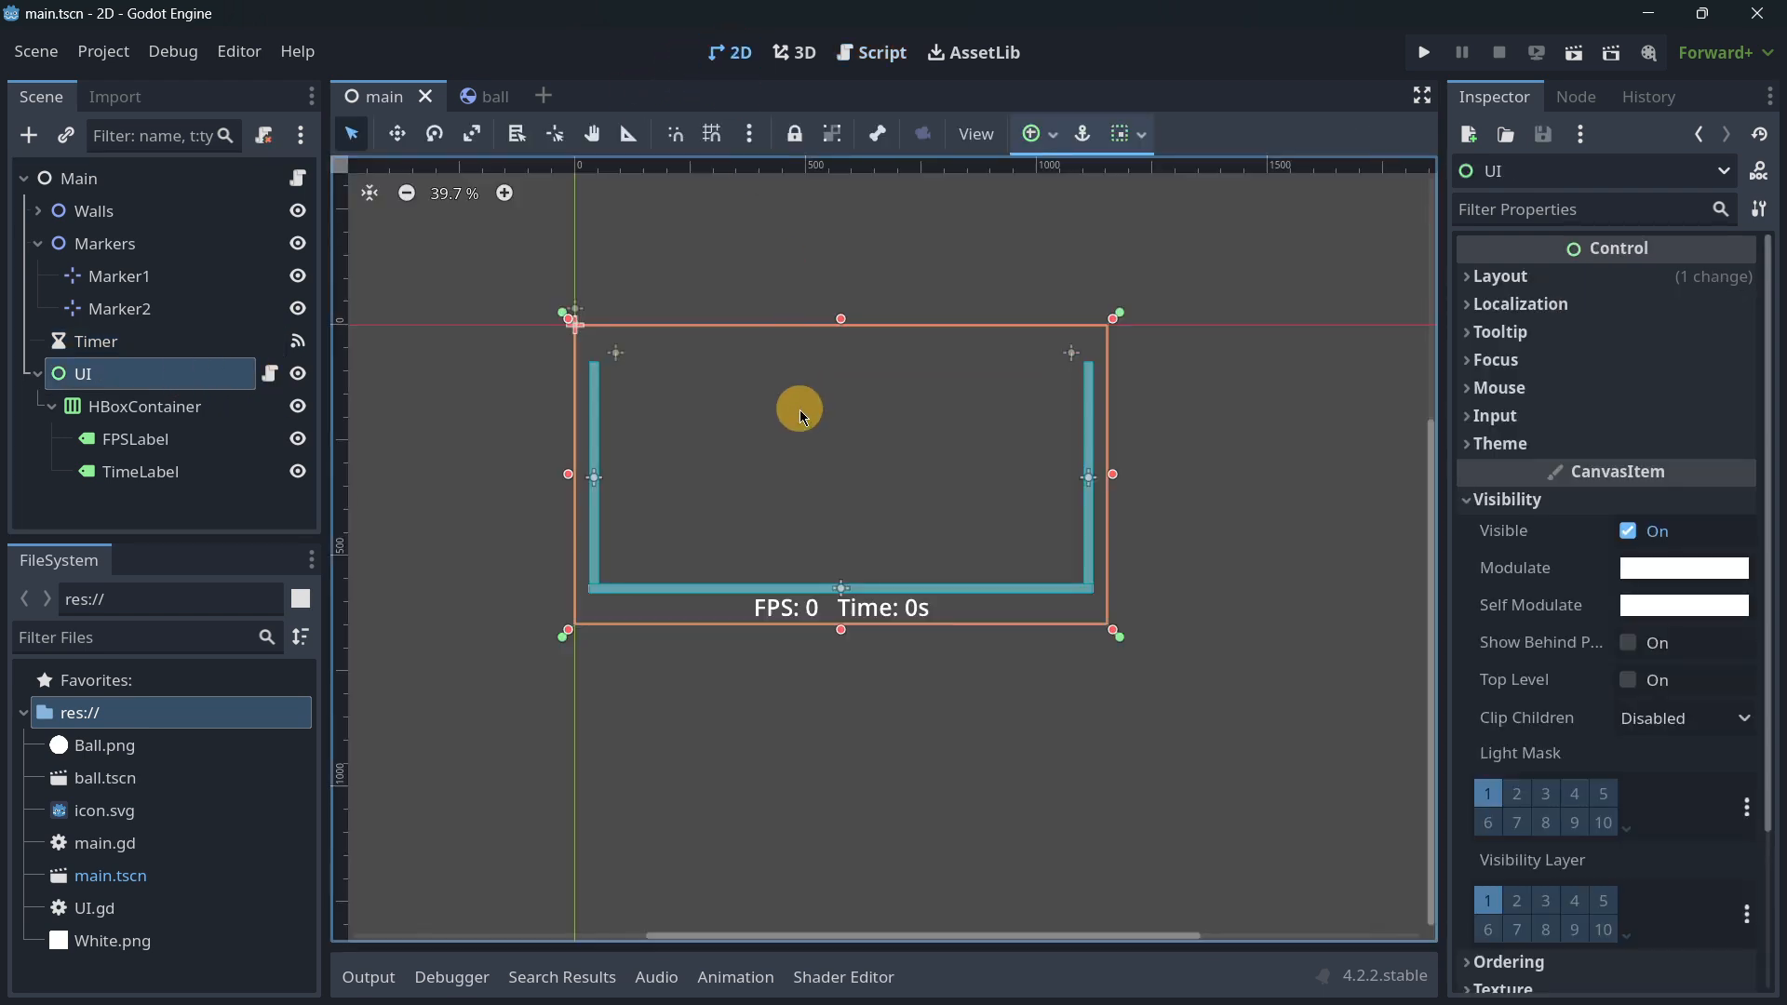
left_click(145, 406)
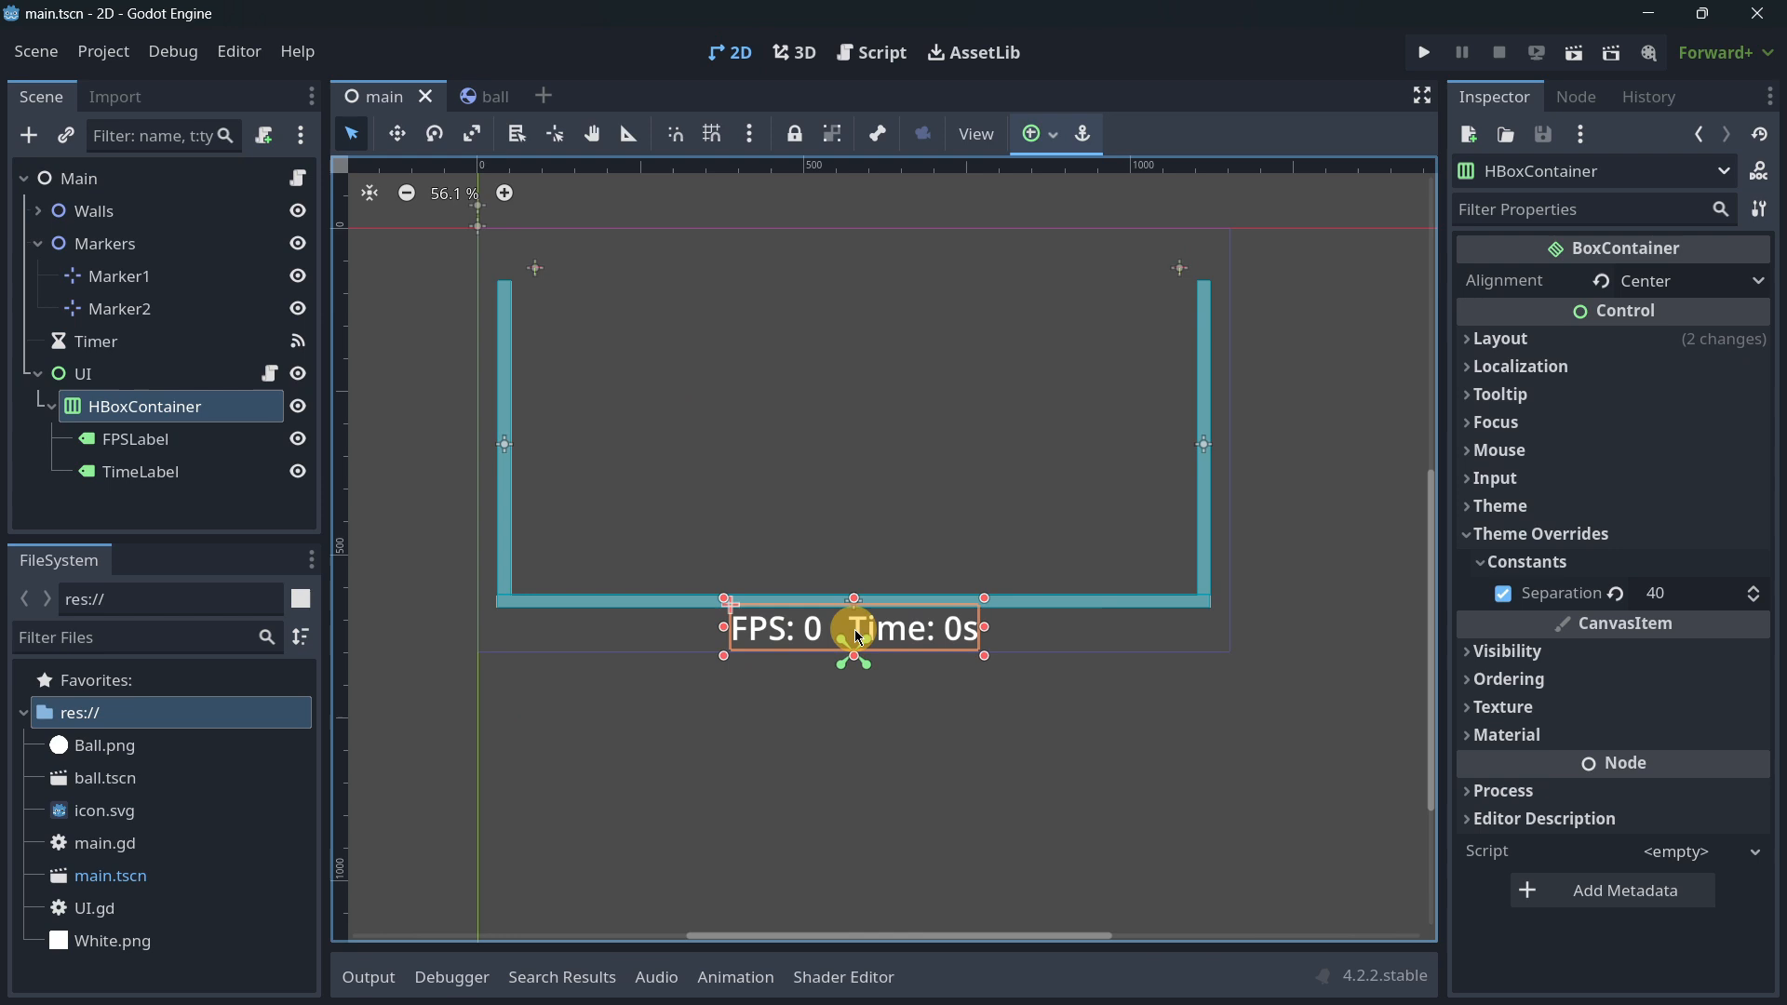
left_click(137, 438)
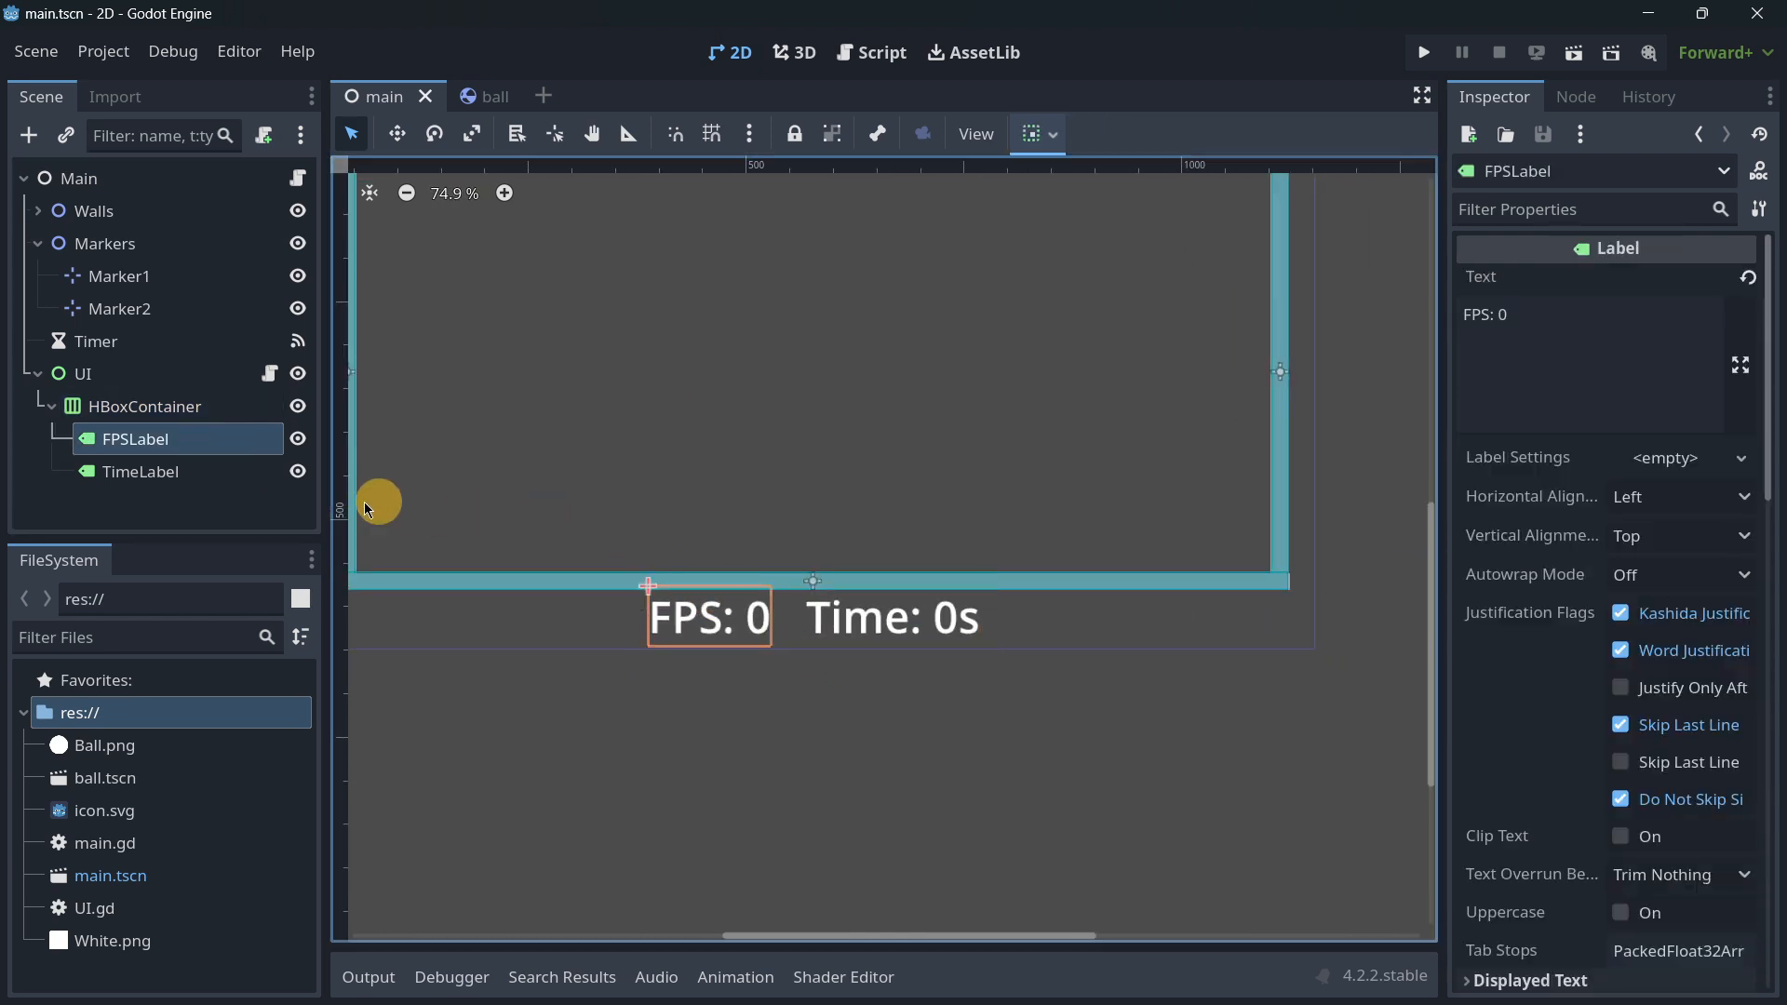
left_click(141, 471)
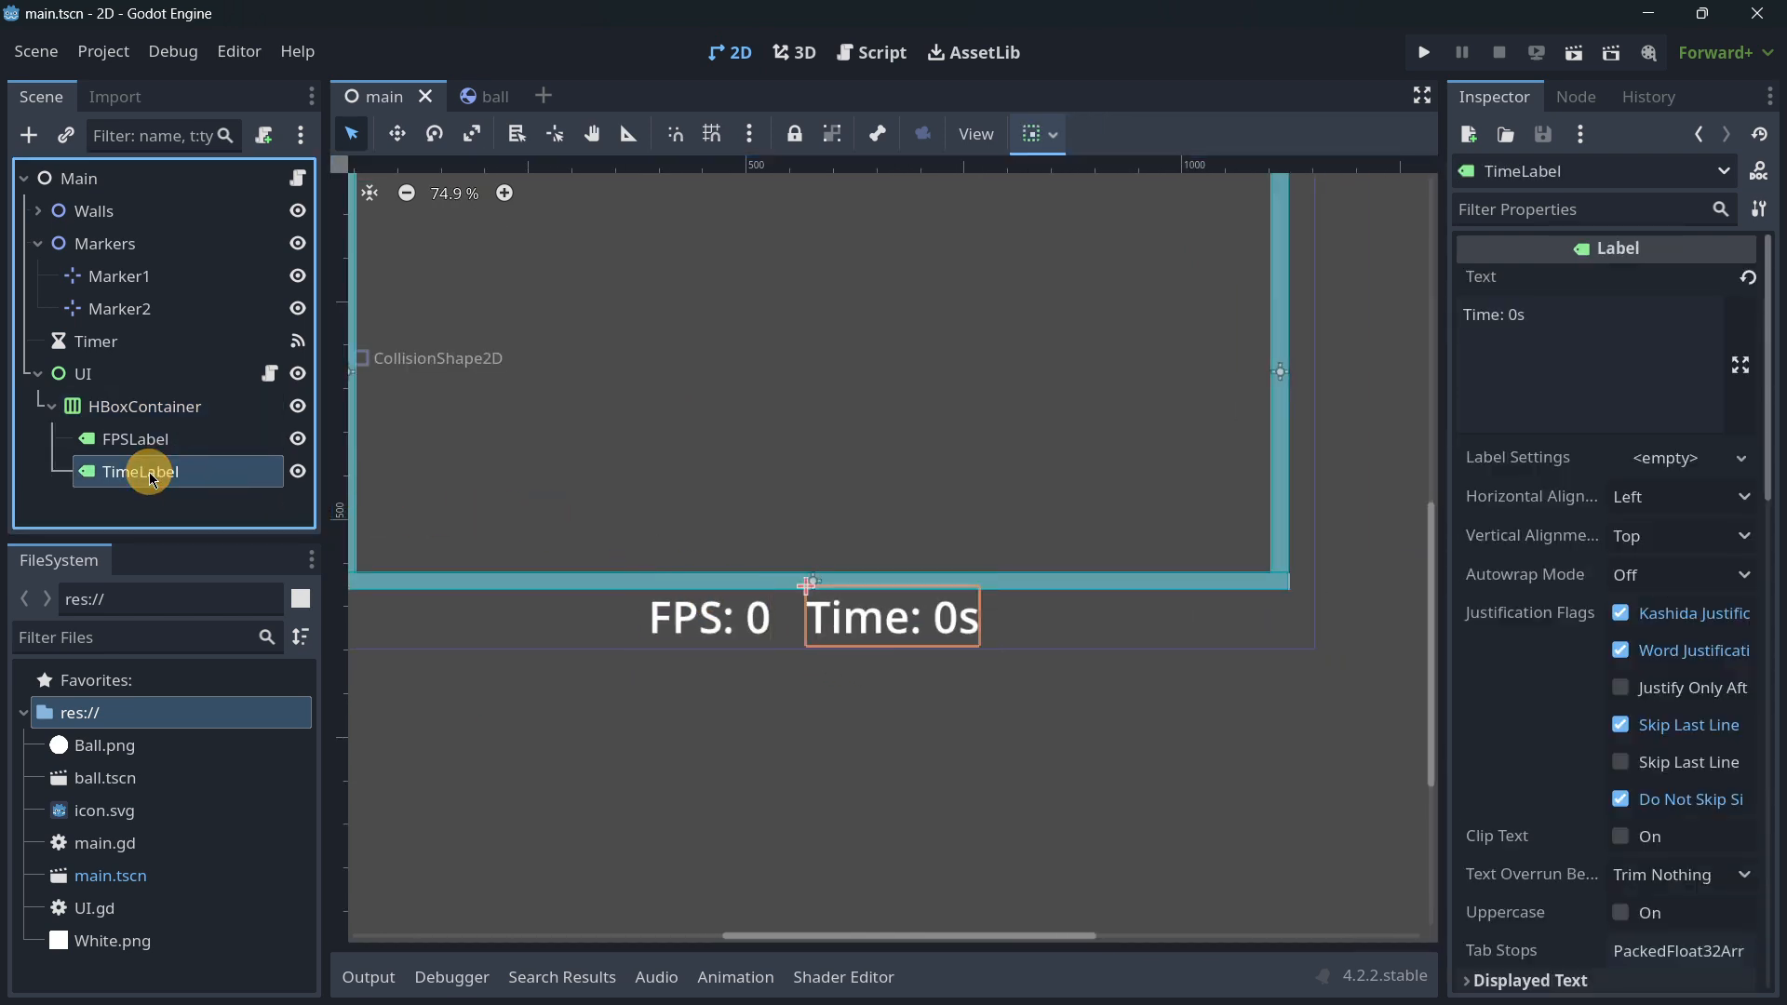
Add UI.gd's per-frame FPS and Time label updates, then view installed plugins in Project Settings
left_click(870, 52)
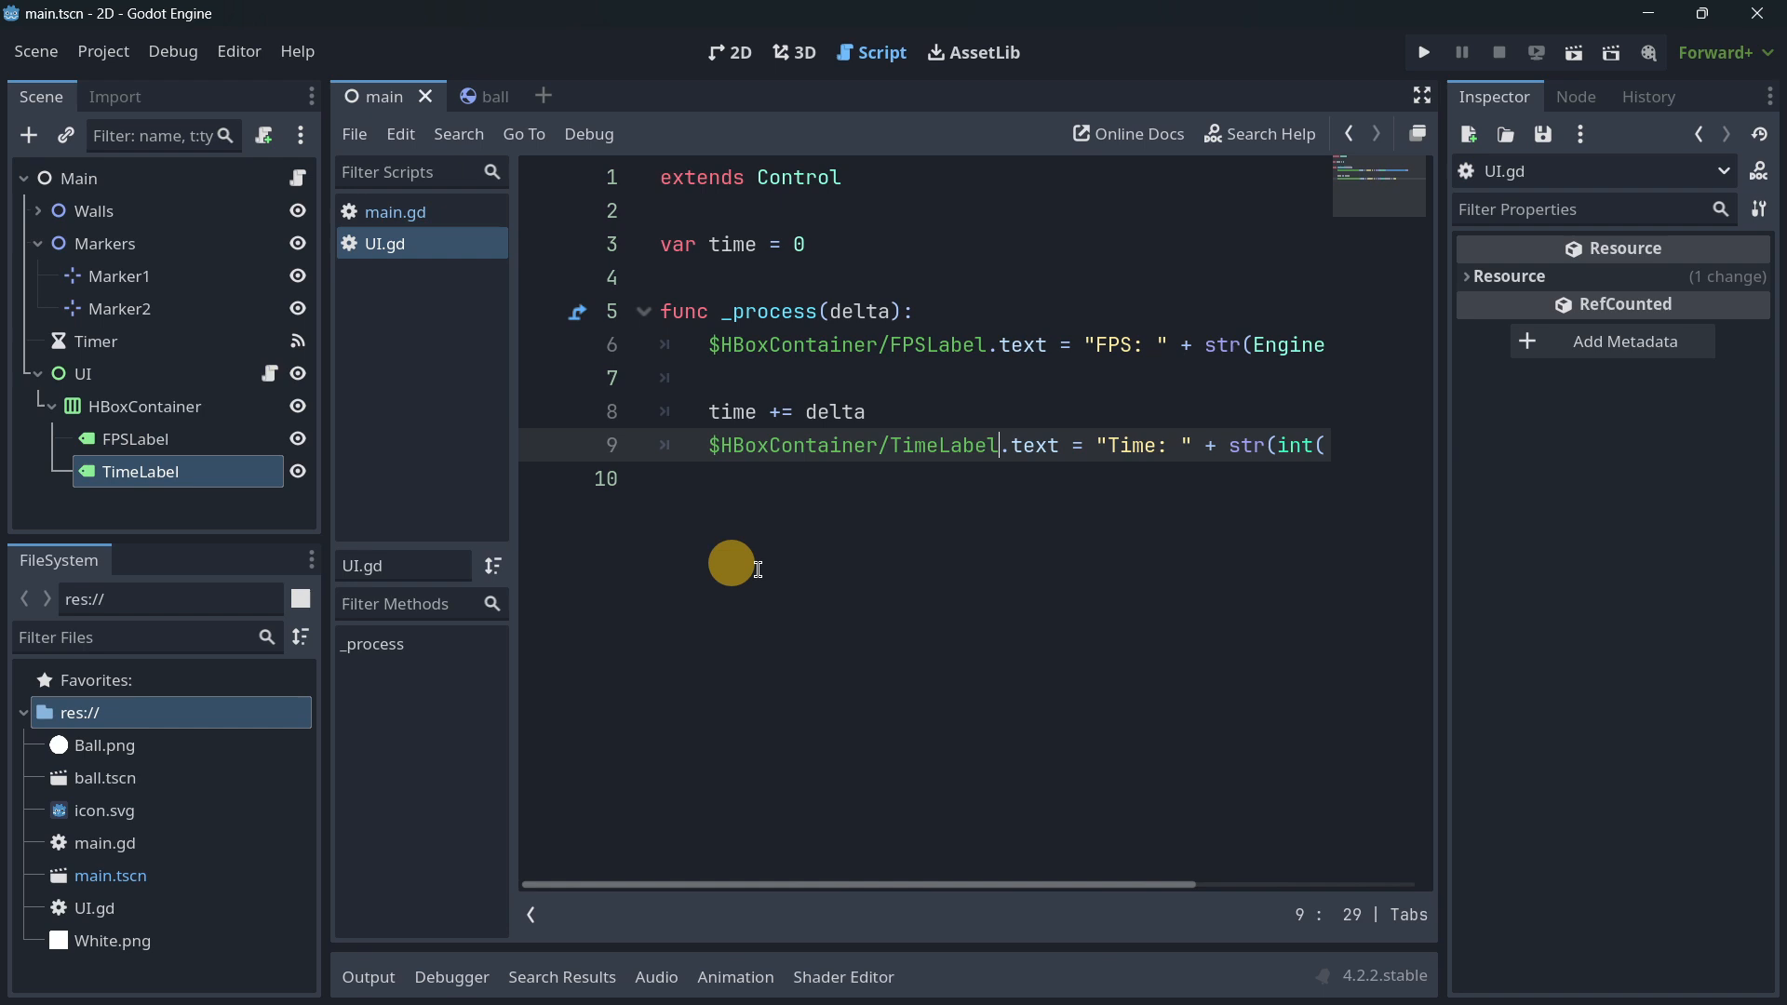
mouse_move(849, 875)
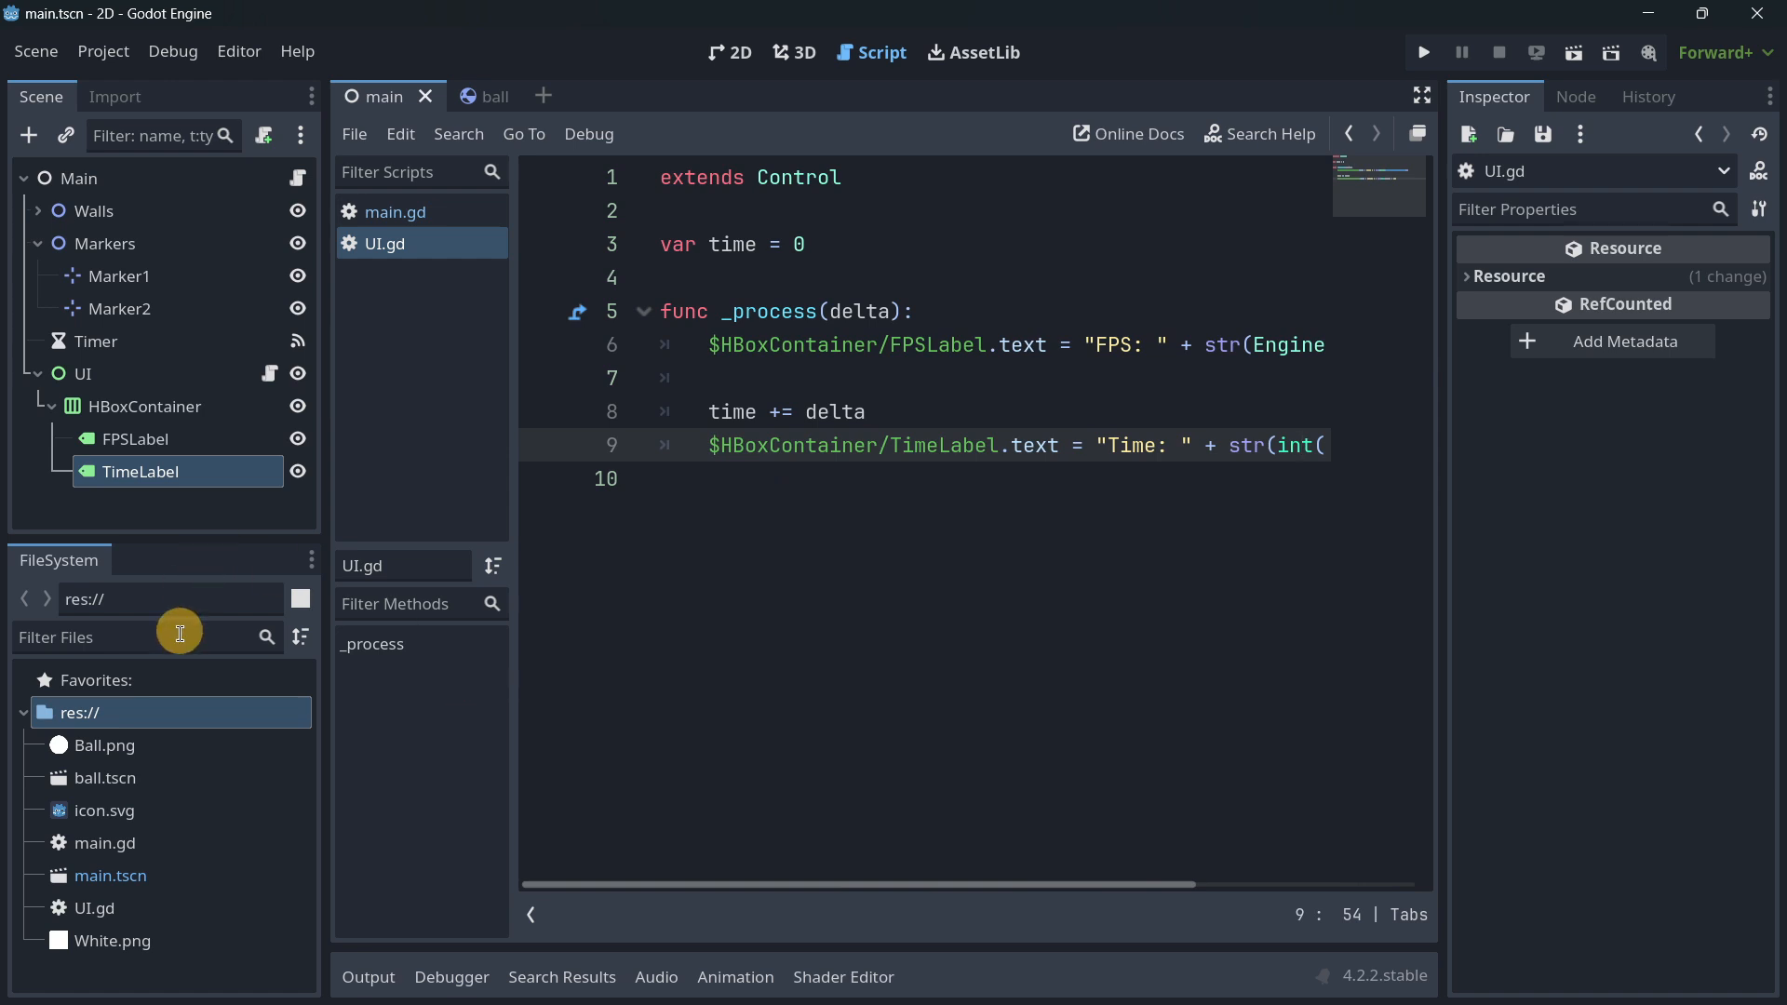
mouse_move(71, 122)
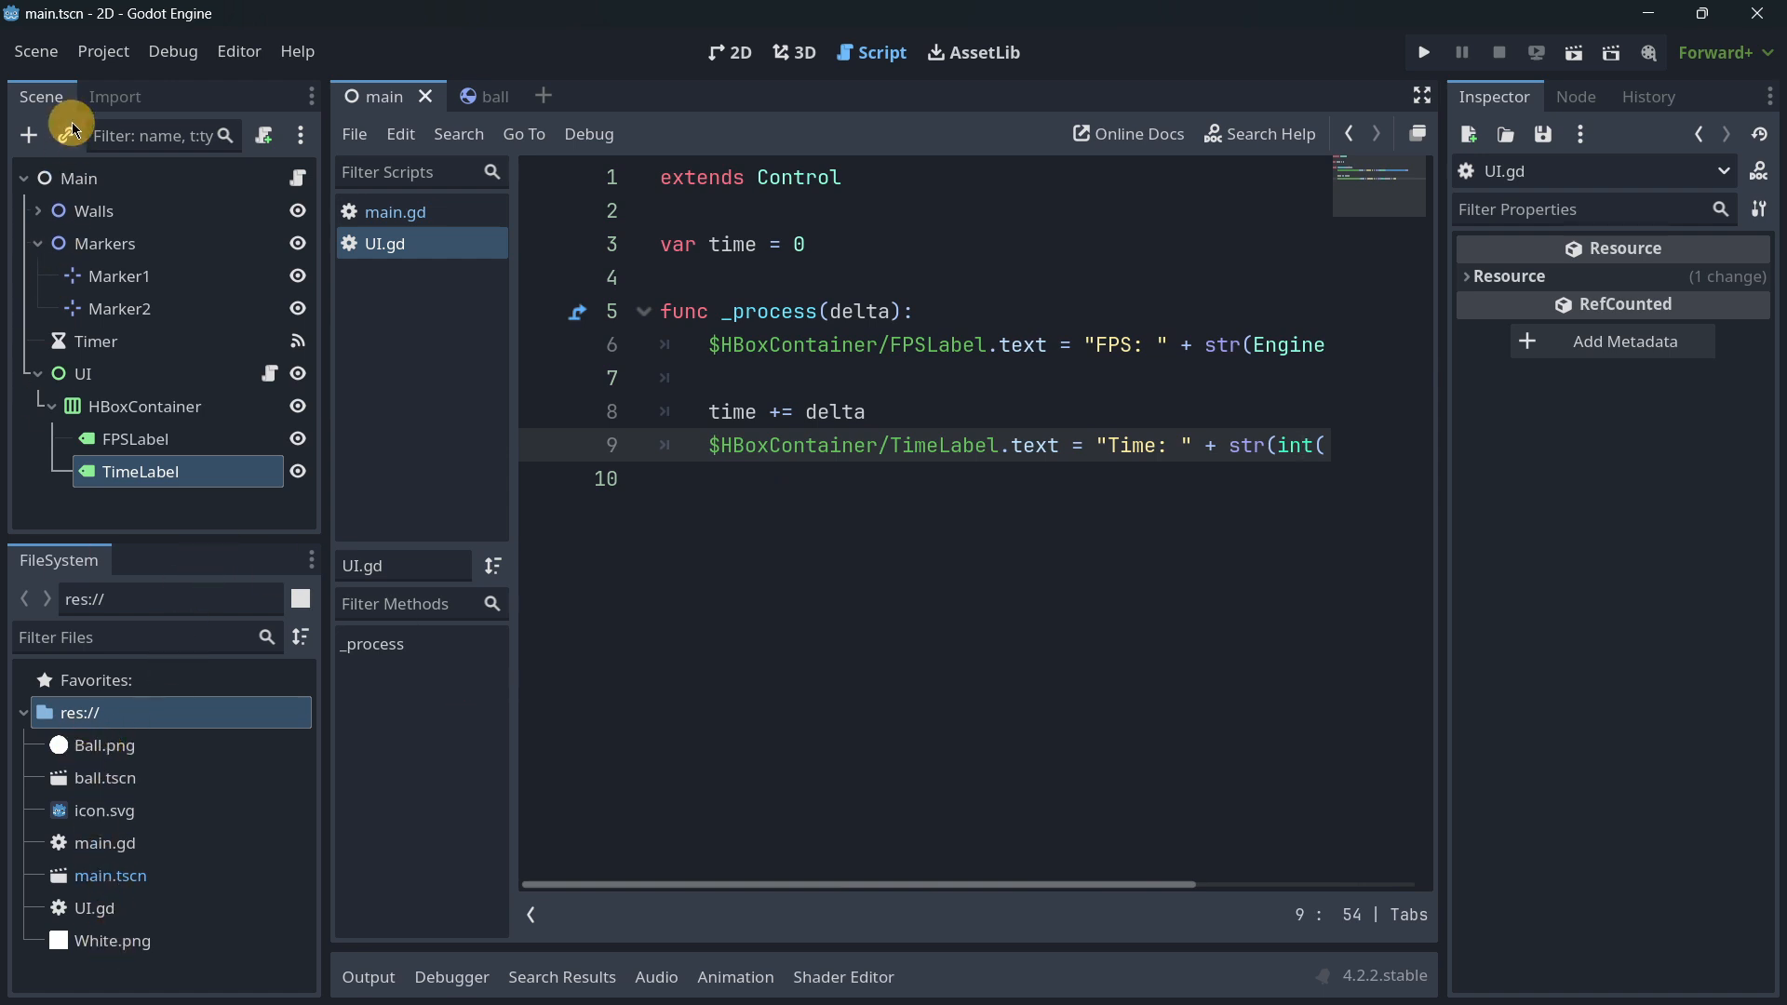
left_click(102, 51)
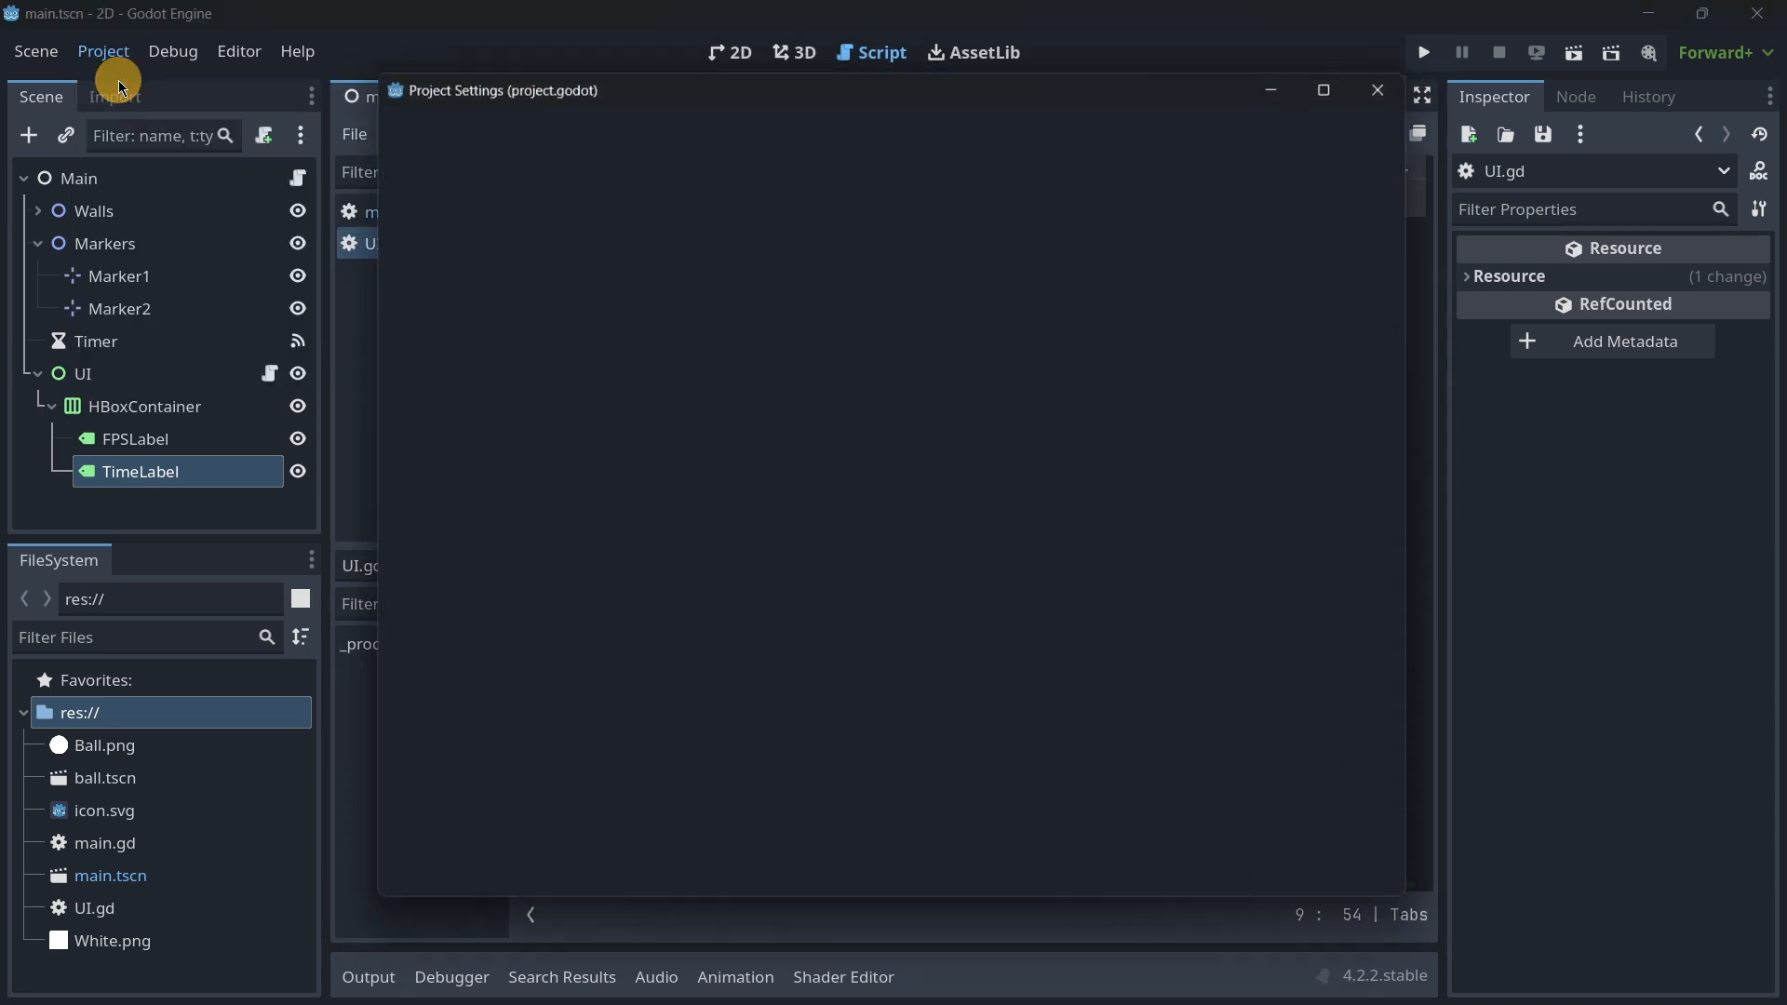
left_click(953, 130)
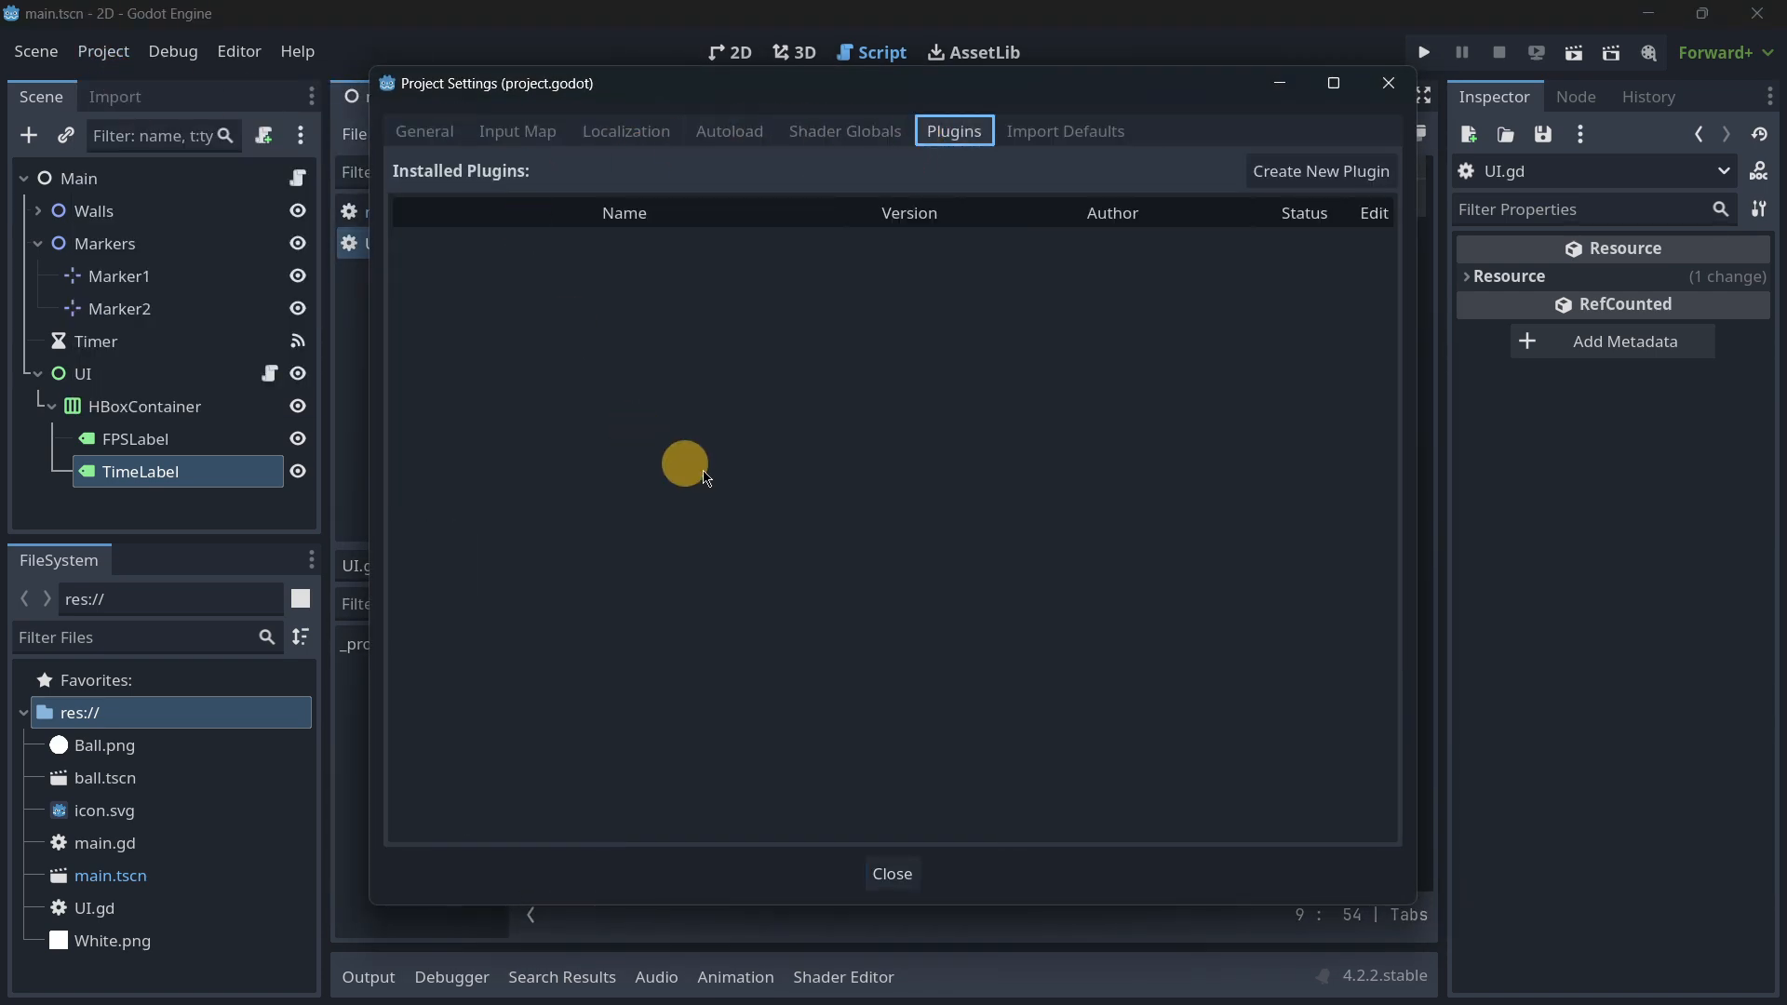
left_click(891, 873)
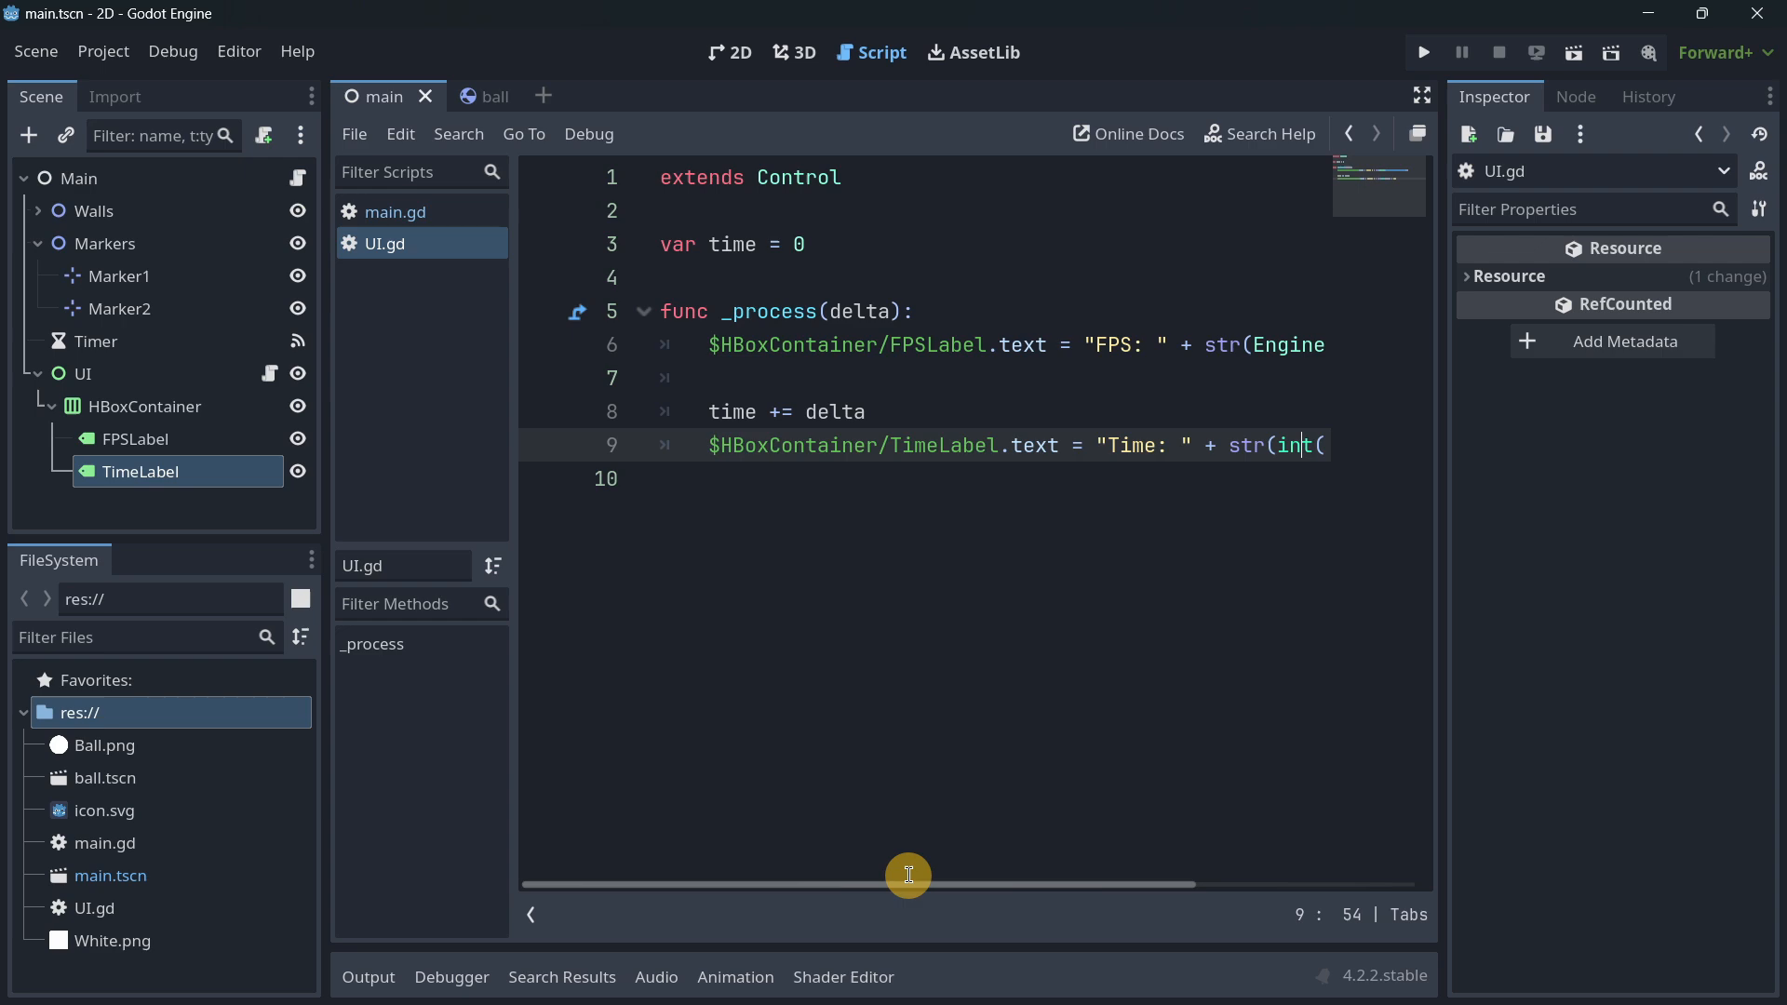
mouse_move(1232, 277)
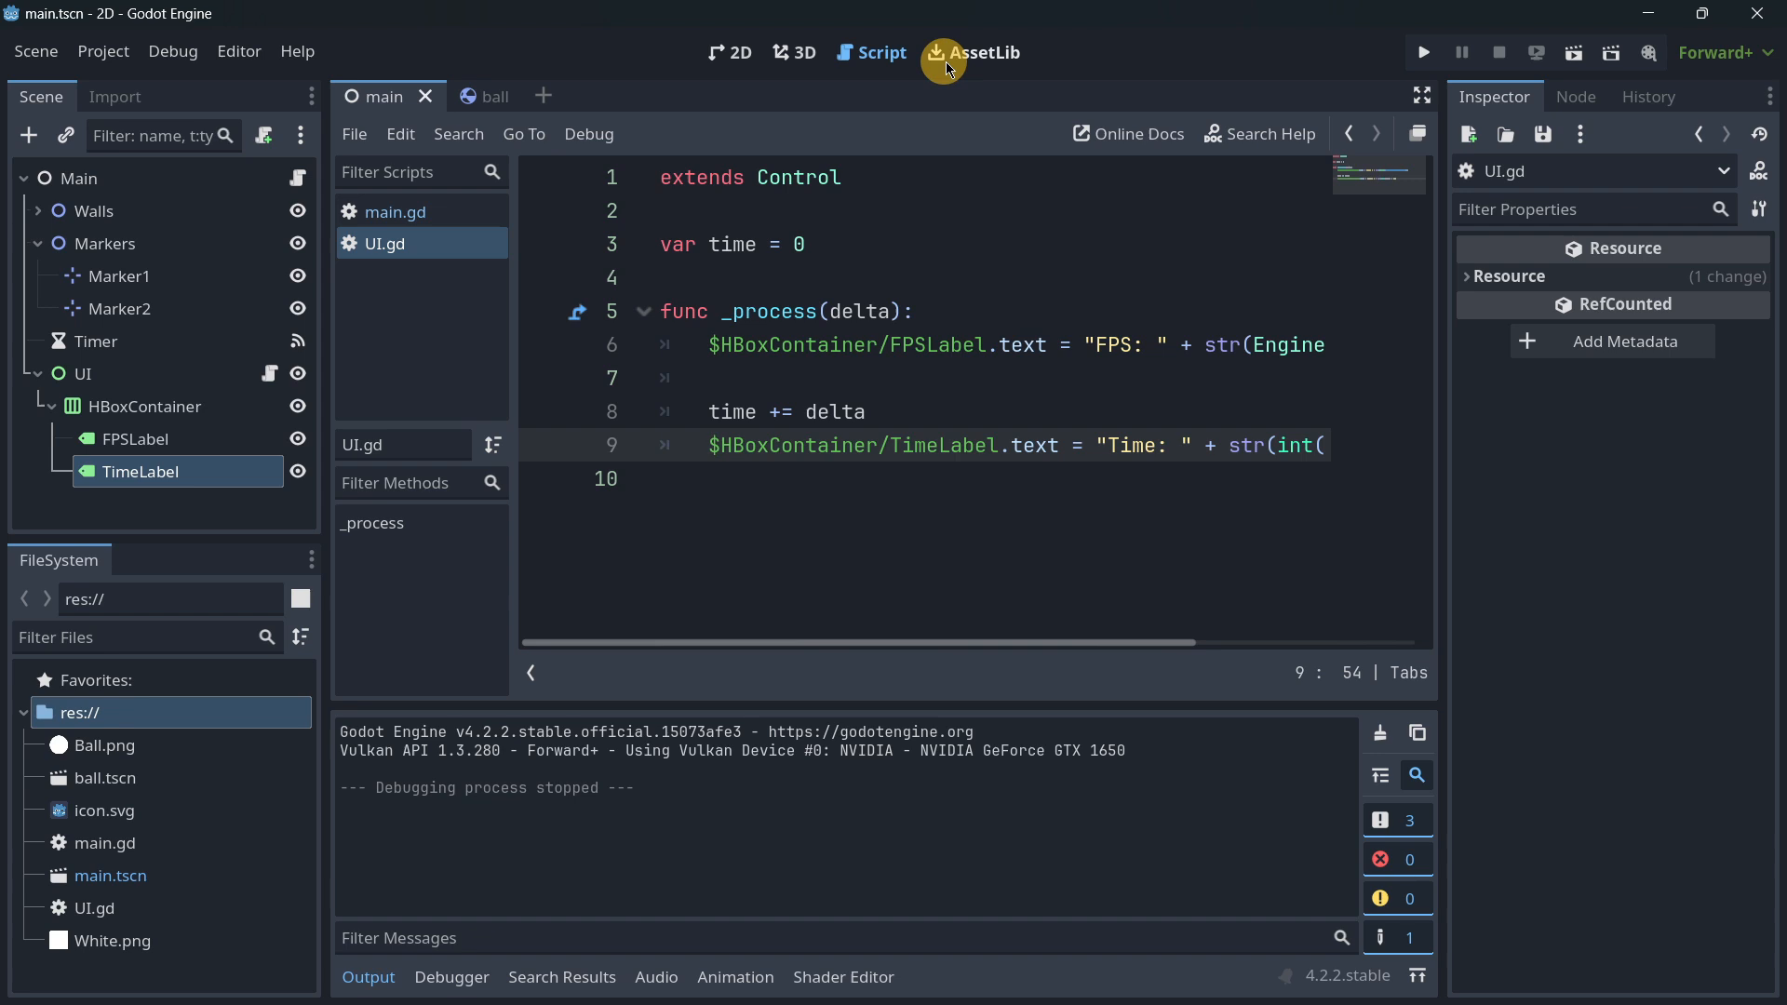
Search AssetLib for 'rapier', then download and install Rapier Physics 2D - Cross Platform Determinism
left_click(971, 52)
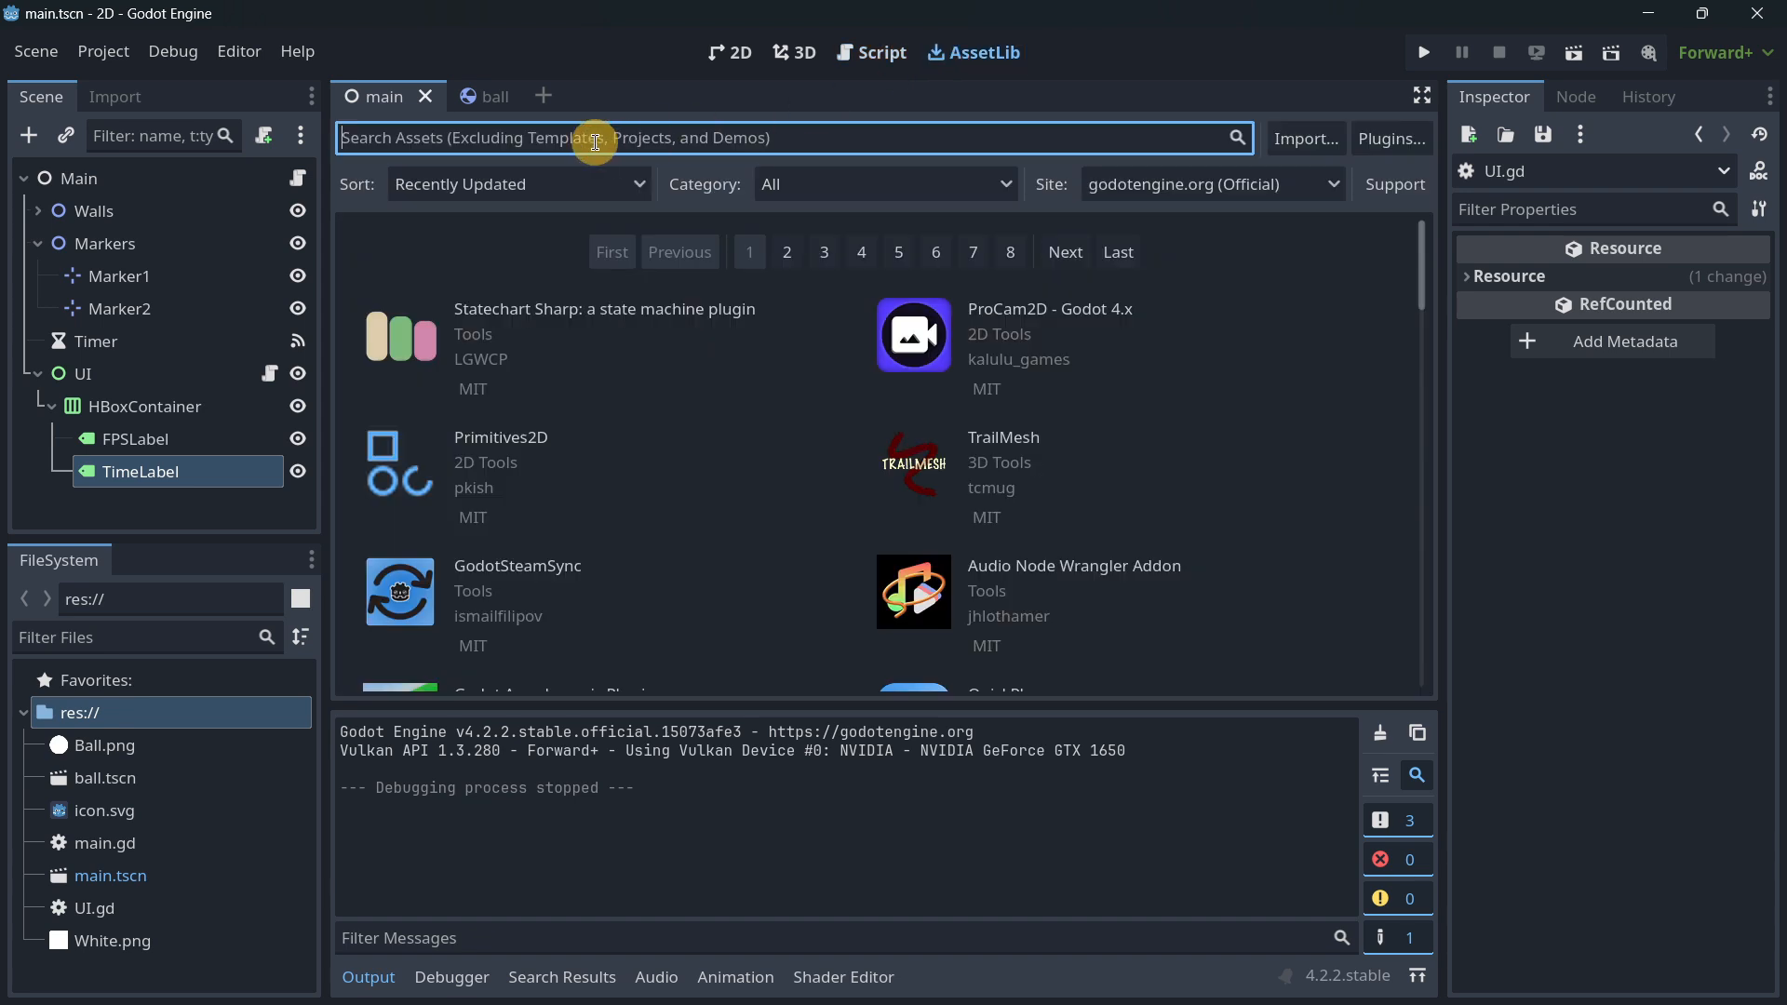
type("rapier")
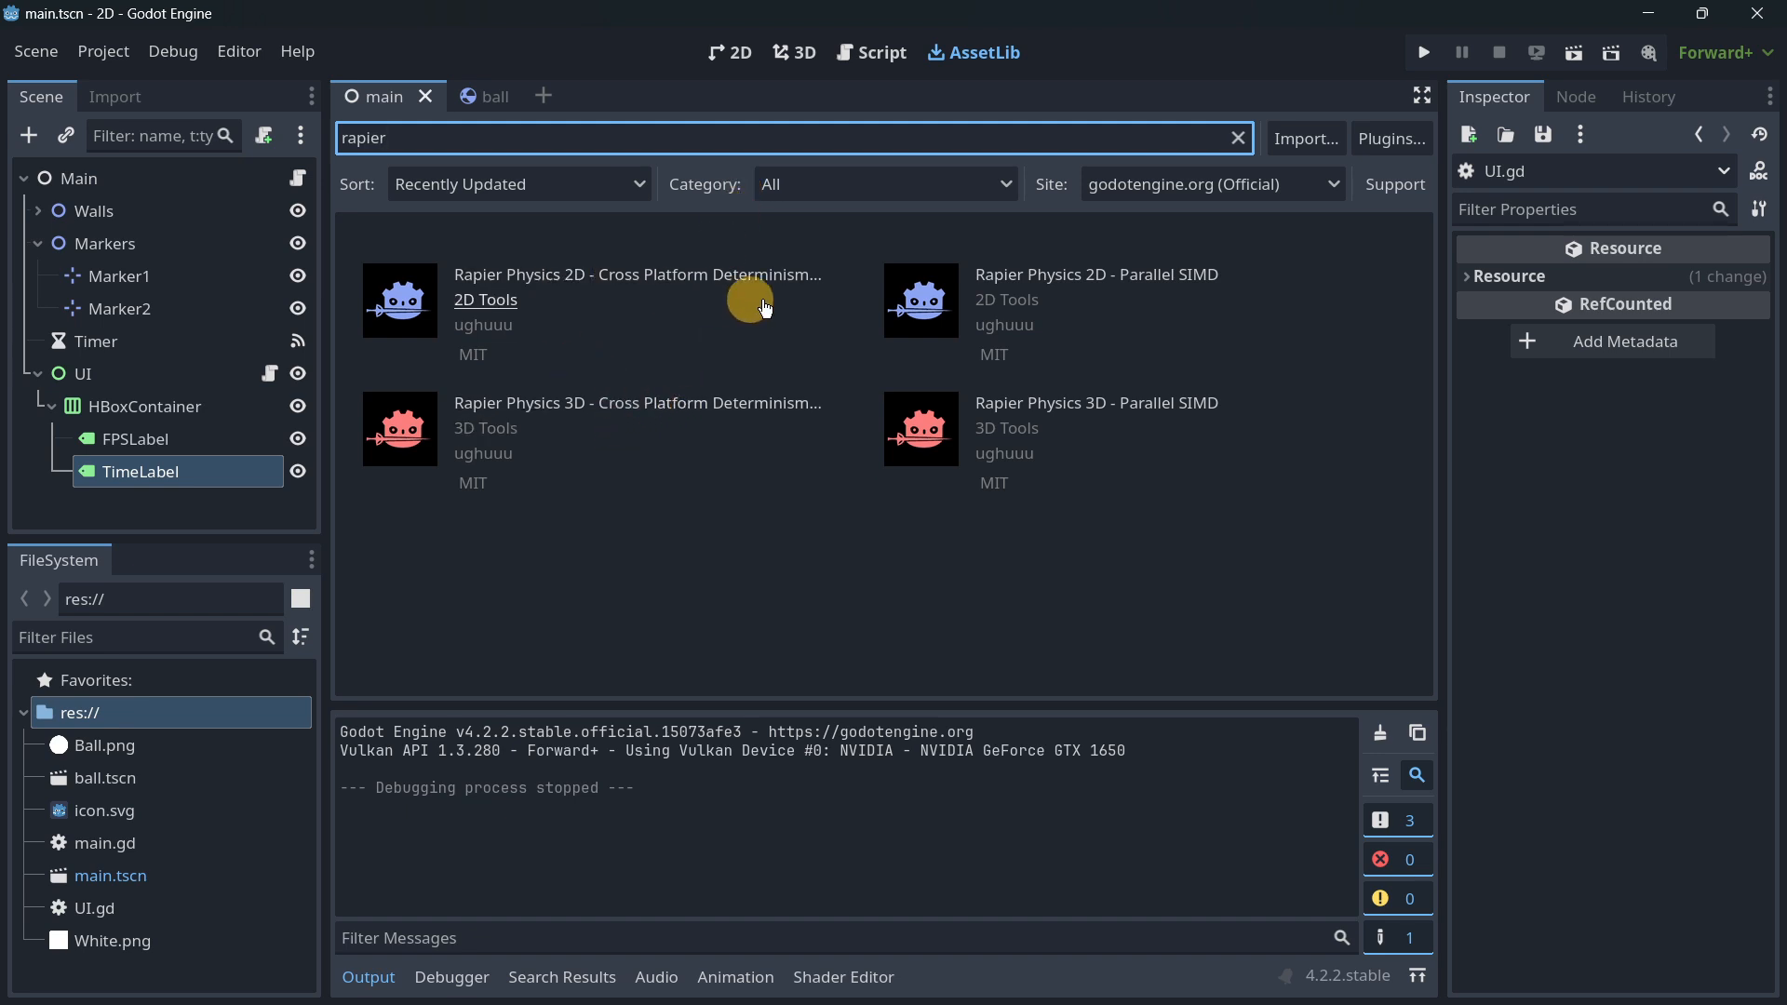
mouse_move(1138, 422)
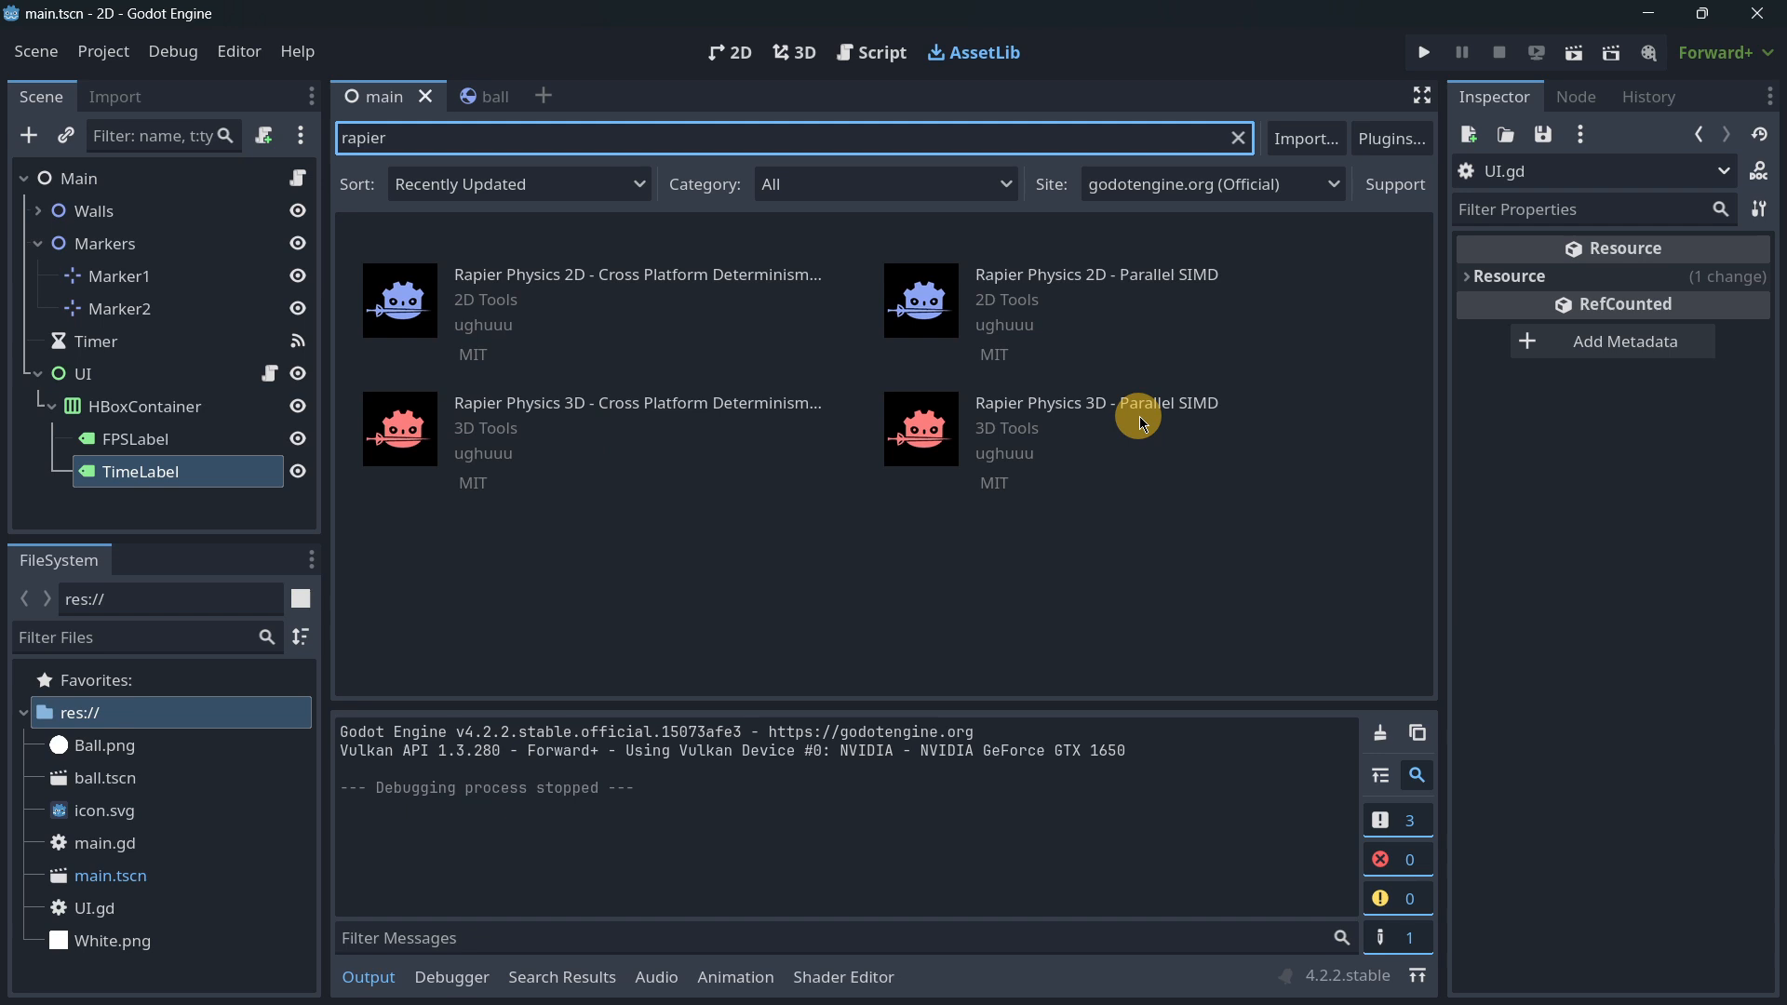
mouse_move(619, 369)
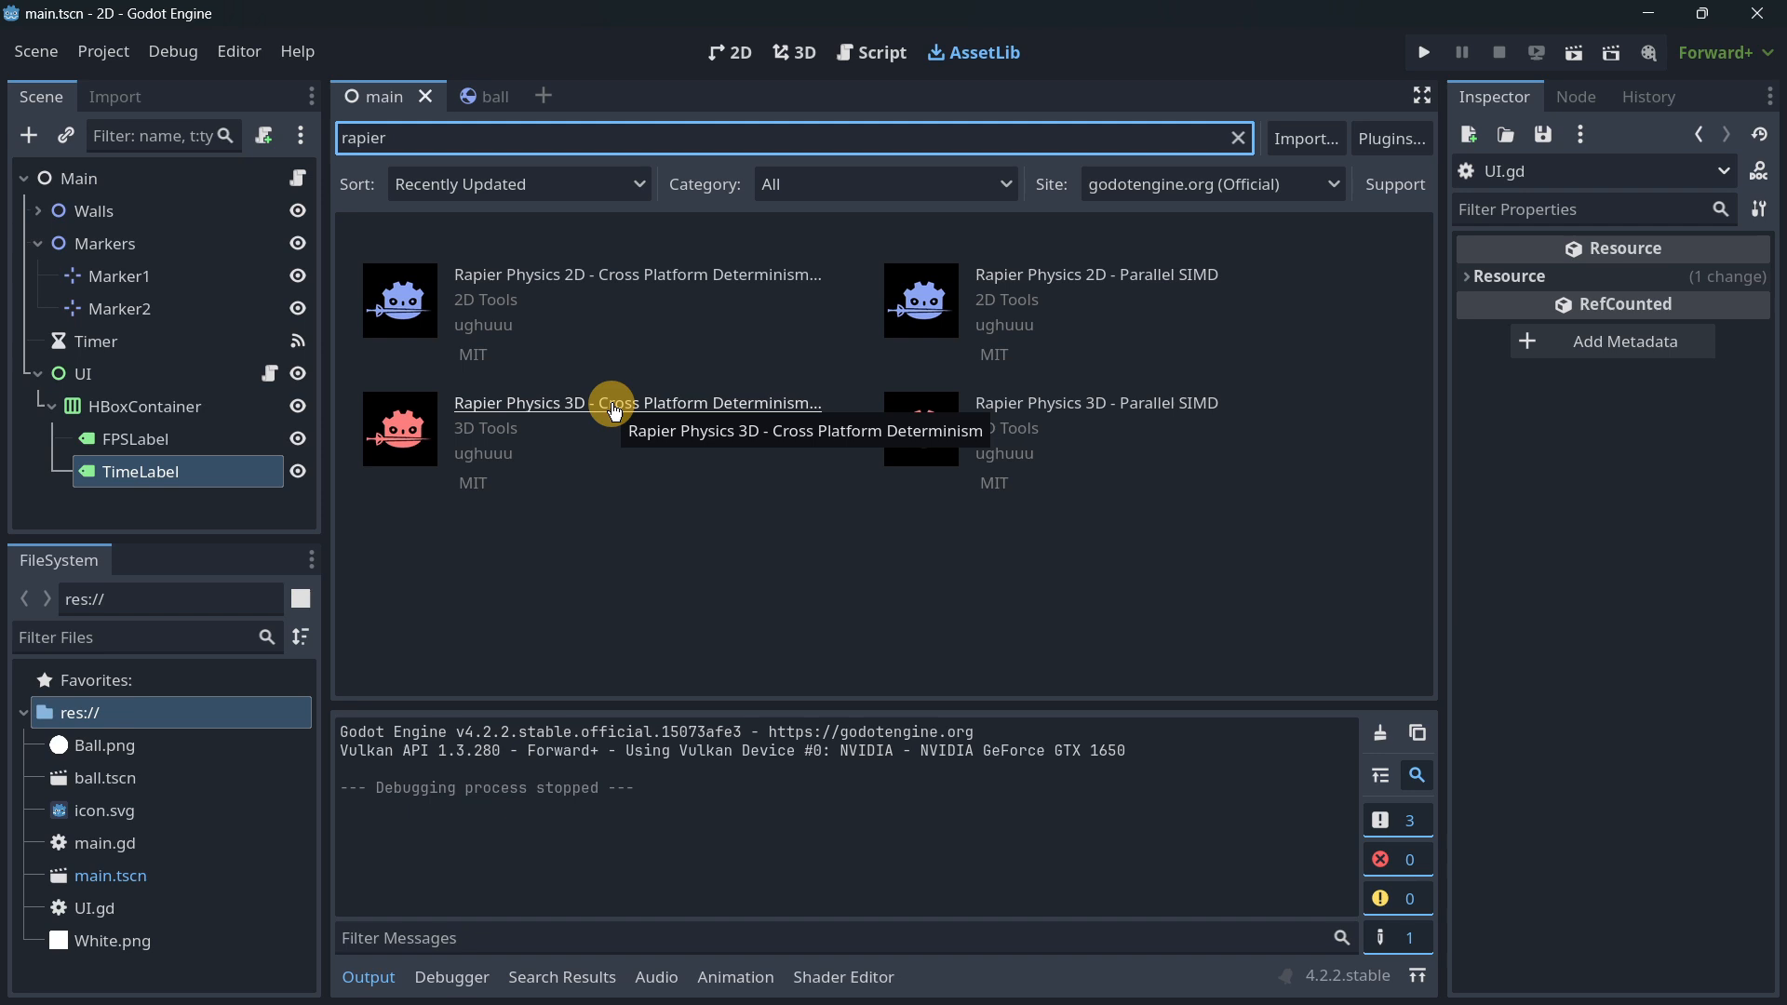
mouse_move(592, 283)
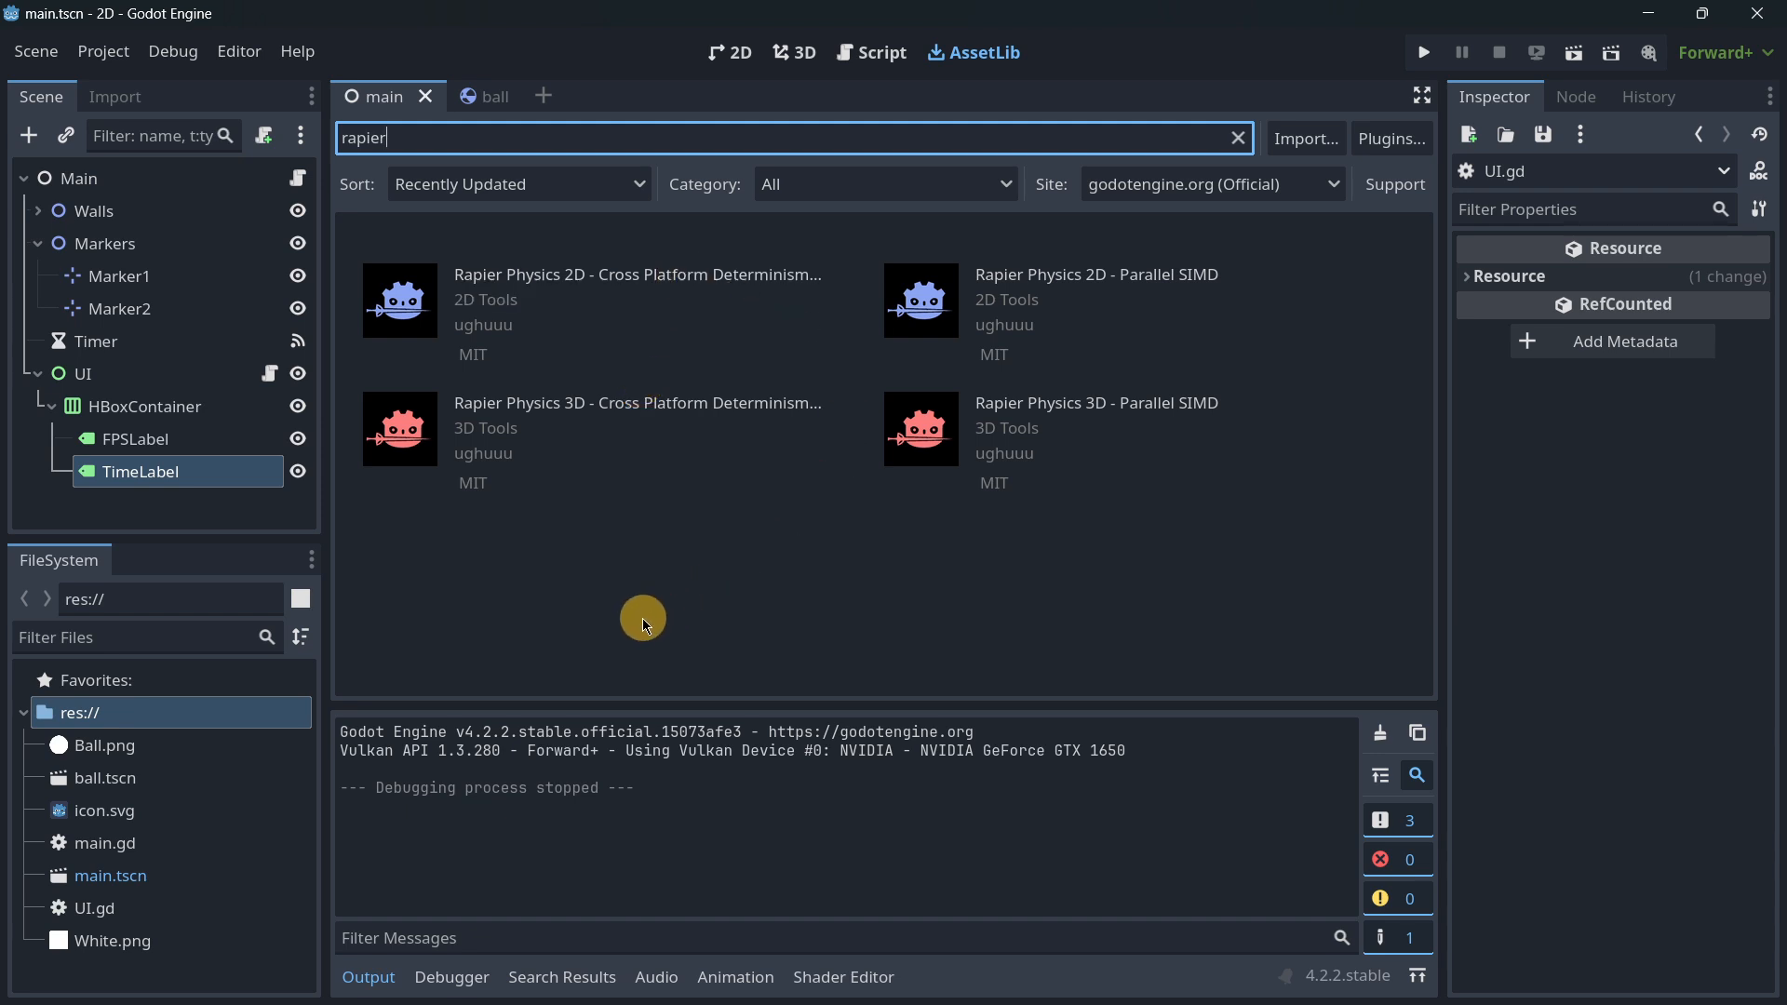
mouse_move(712, 262)
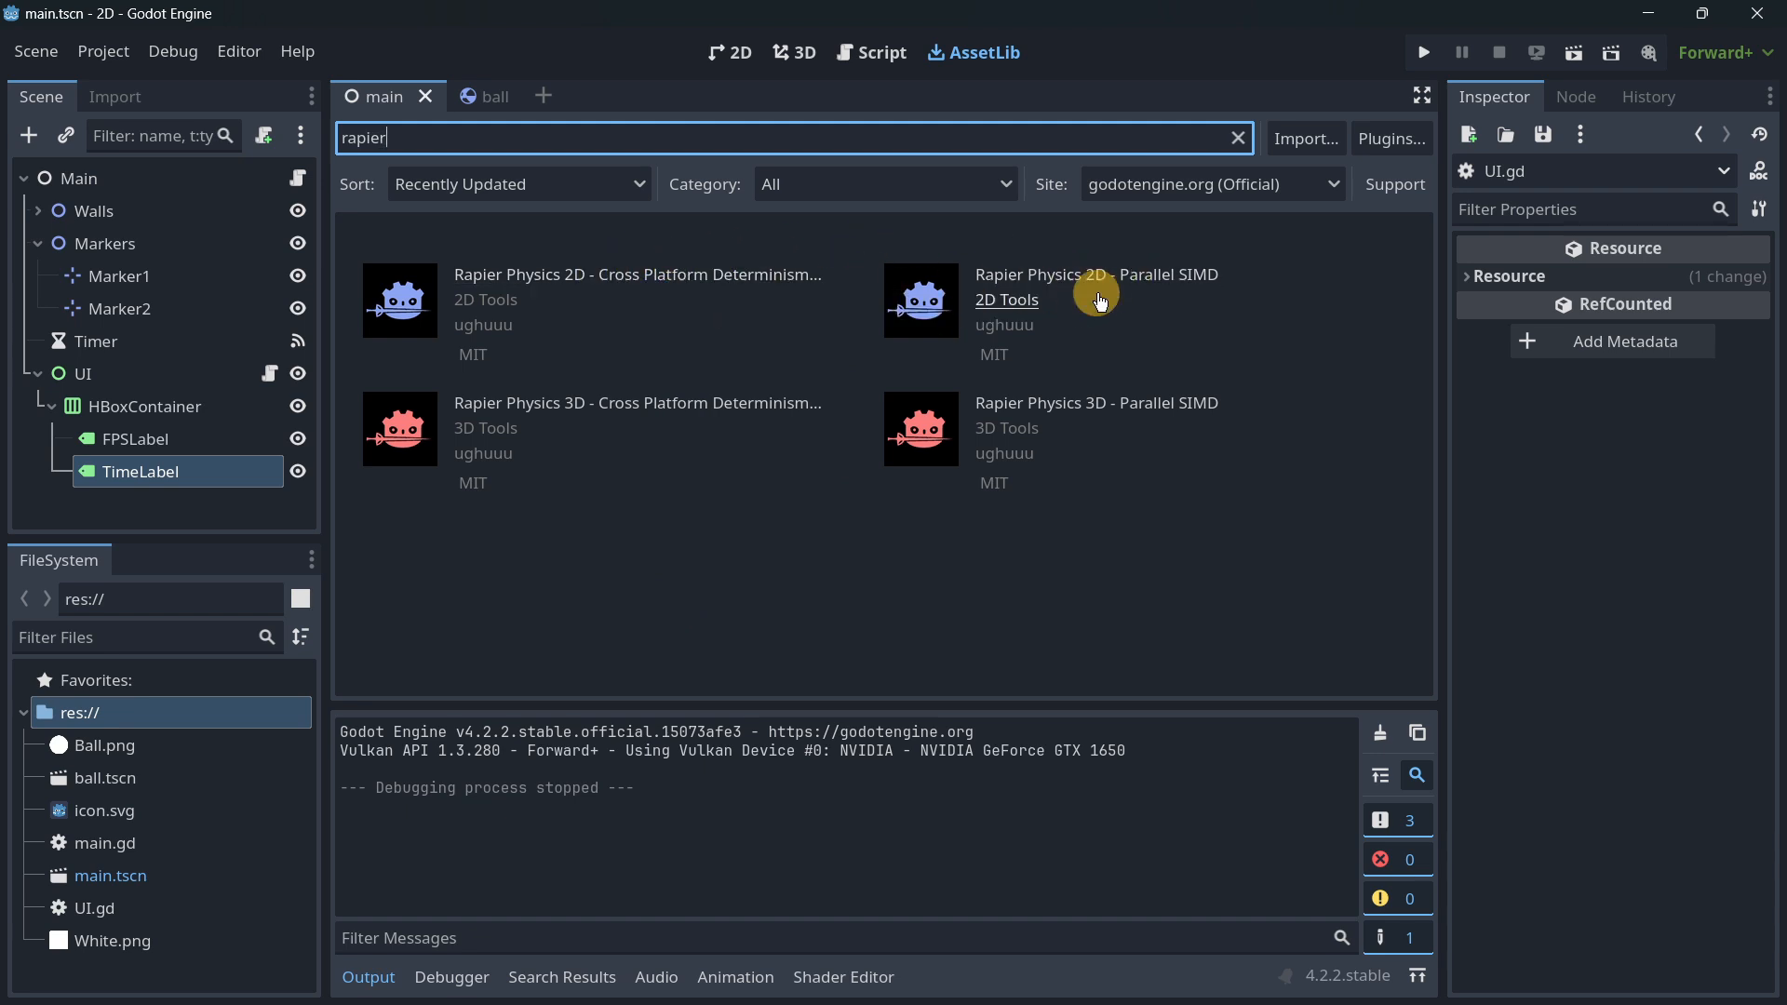
mouse_move(703, 280)
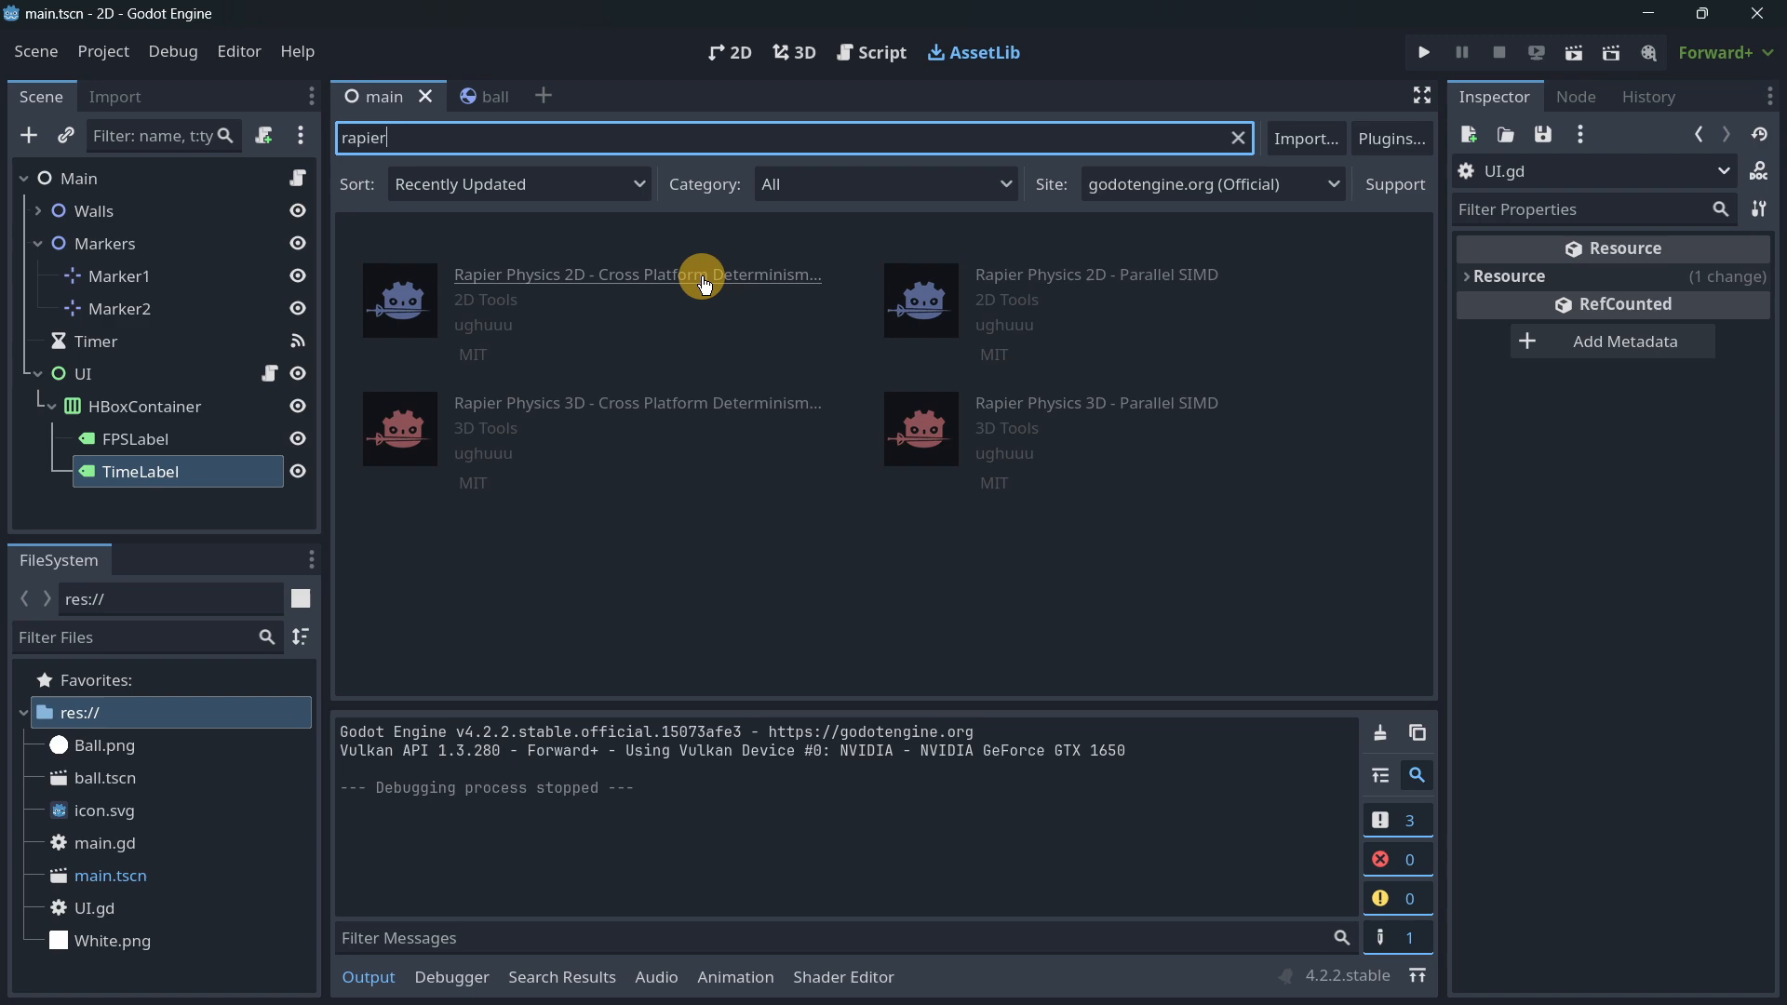
left_click(634, 275)
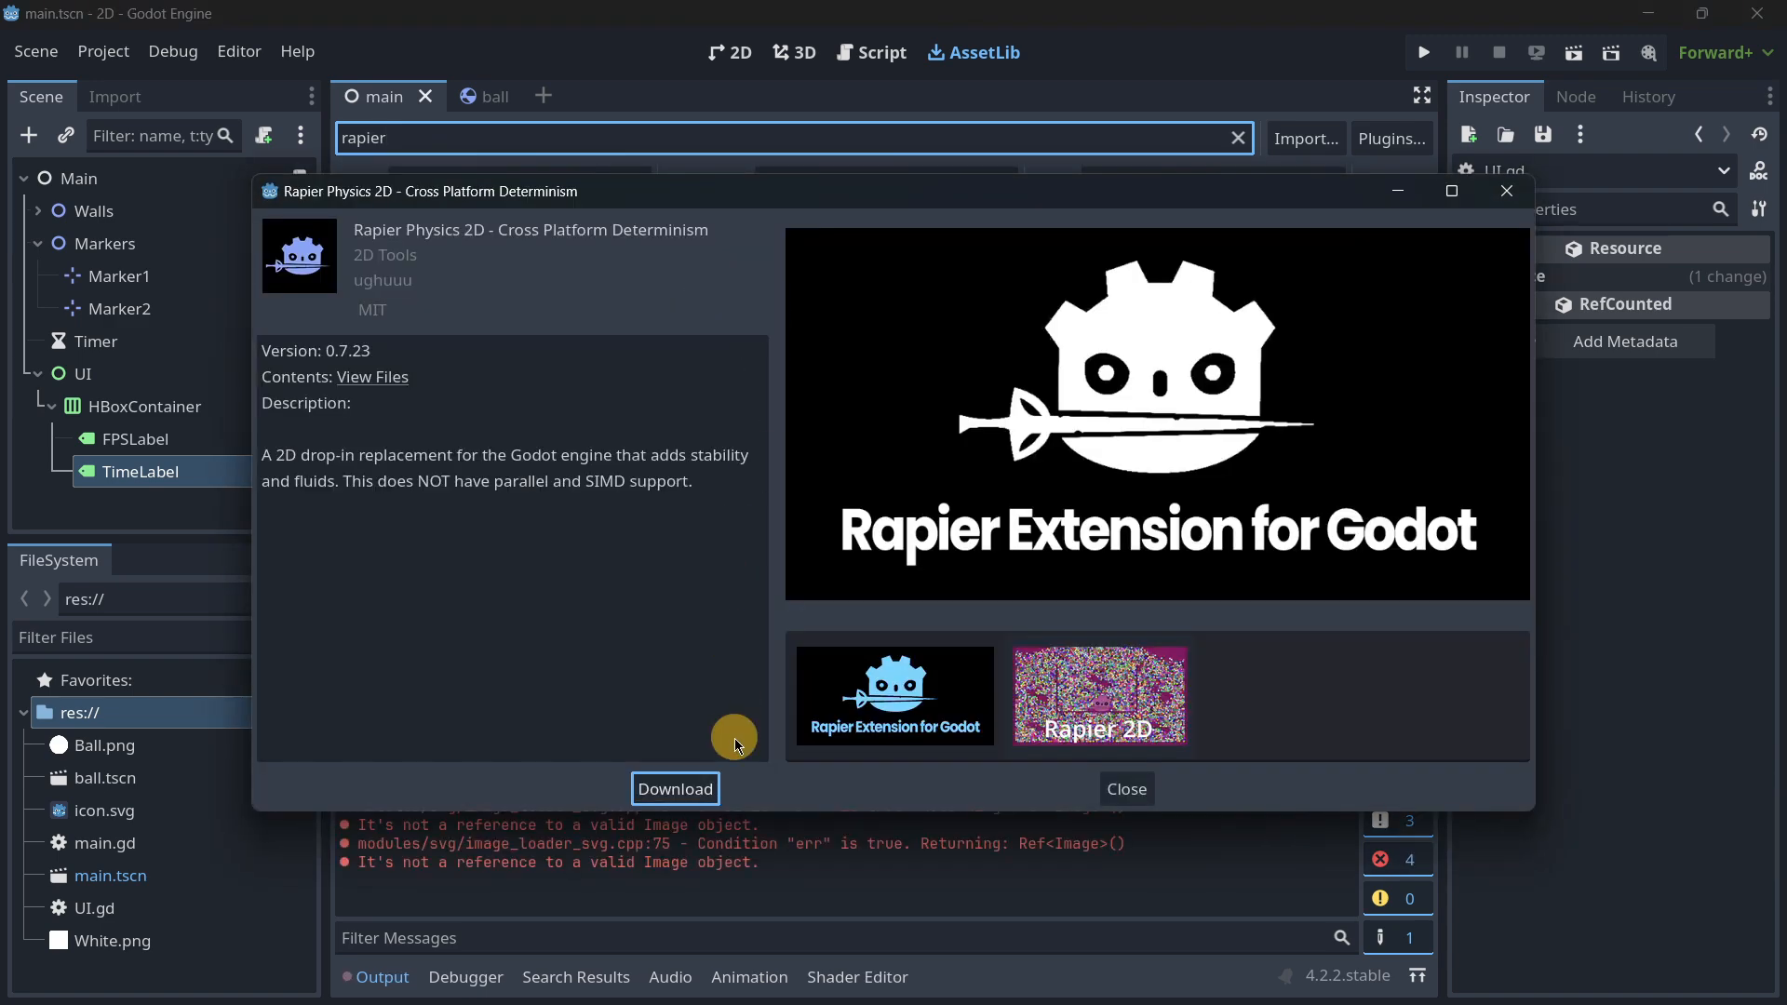
left_click(674, 789)
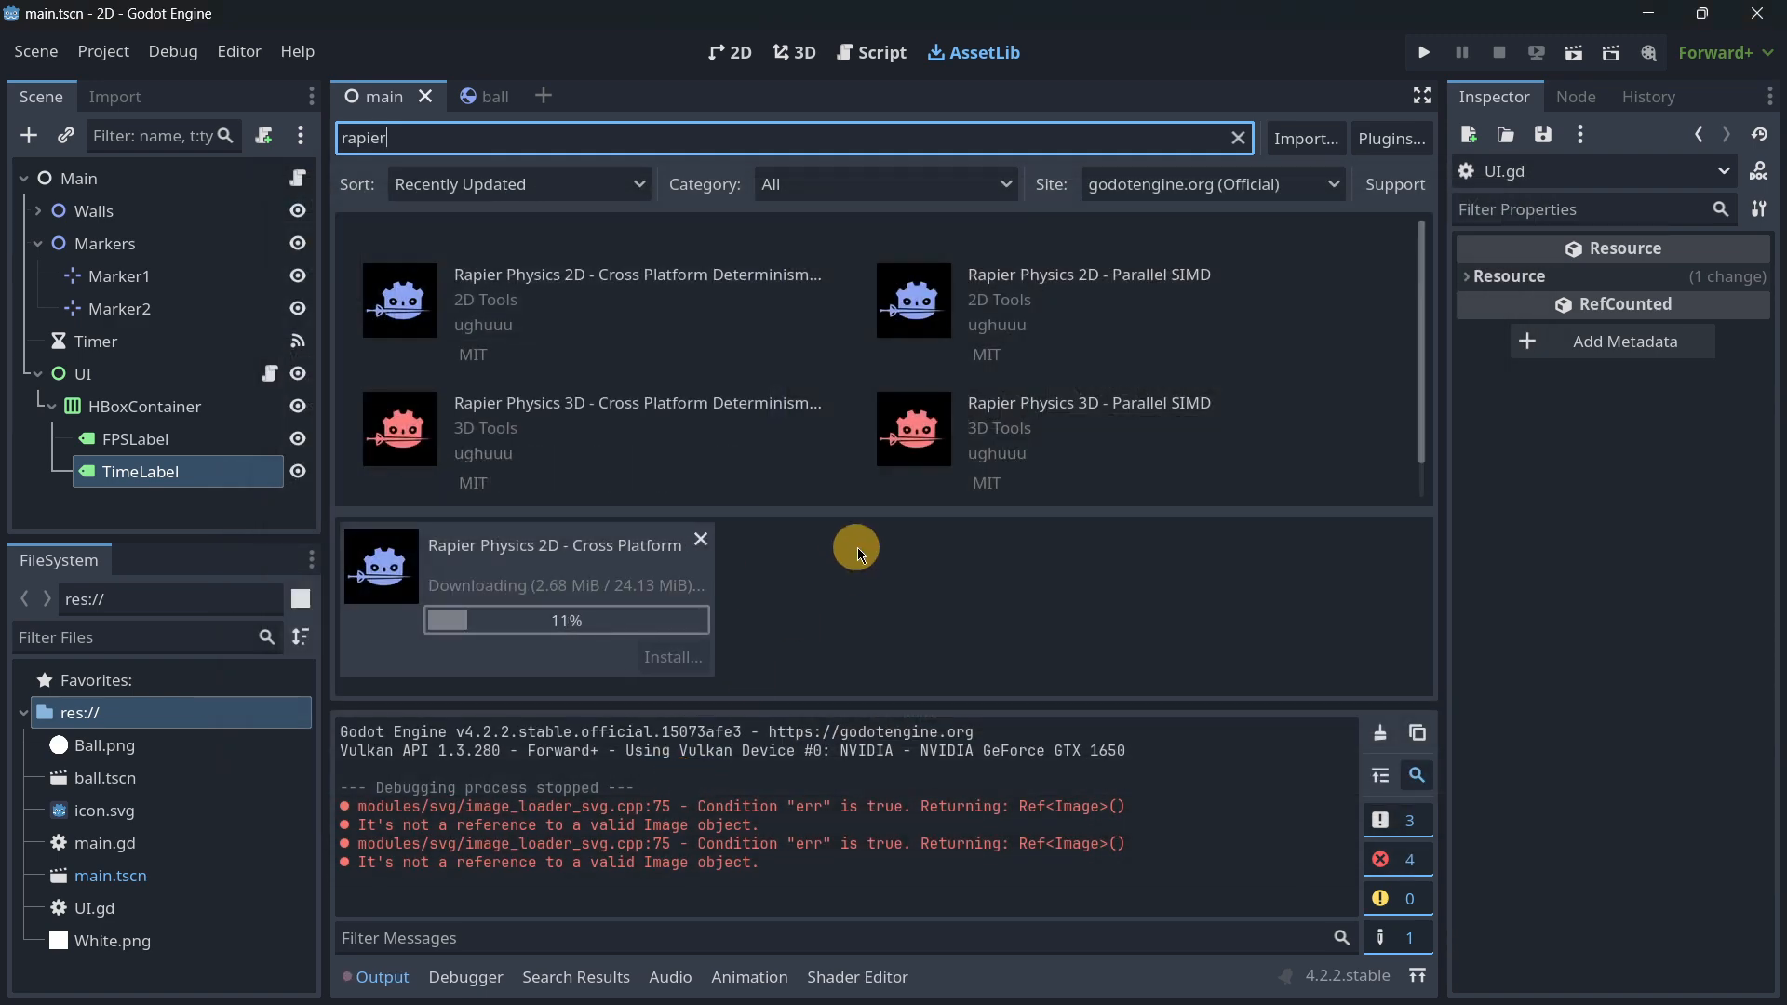
left_click(672, 657)
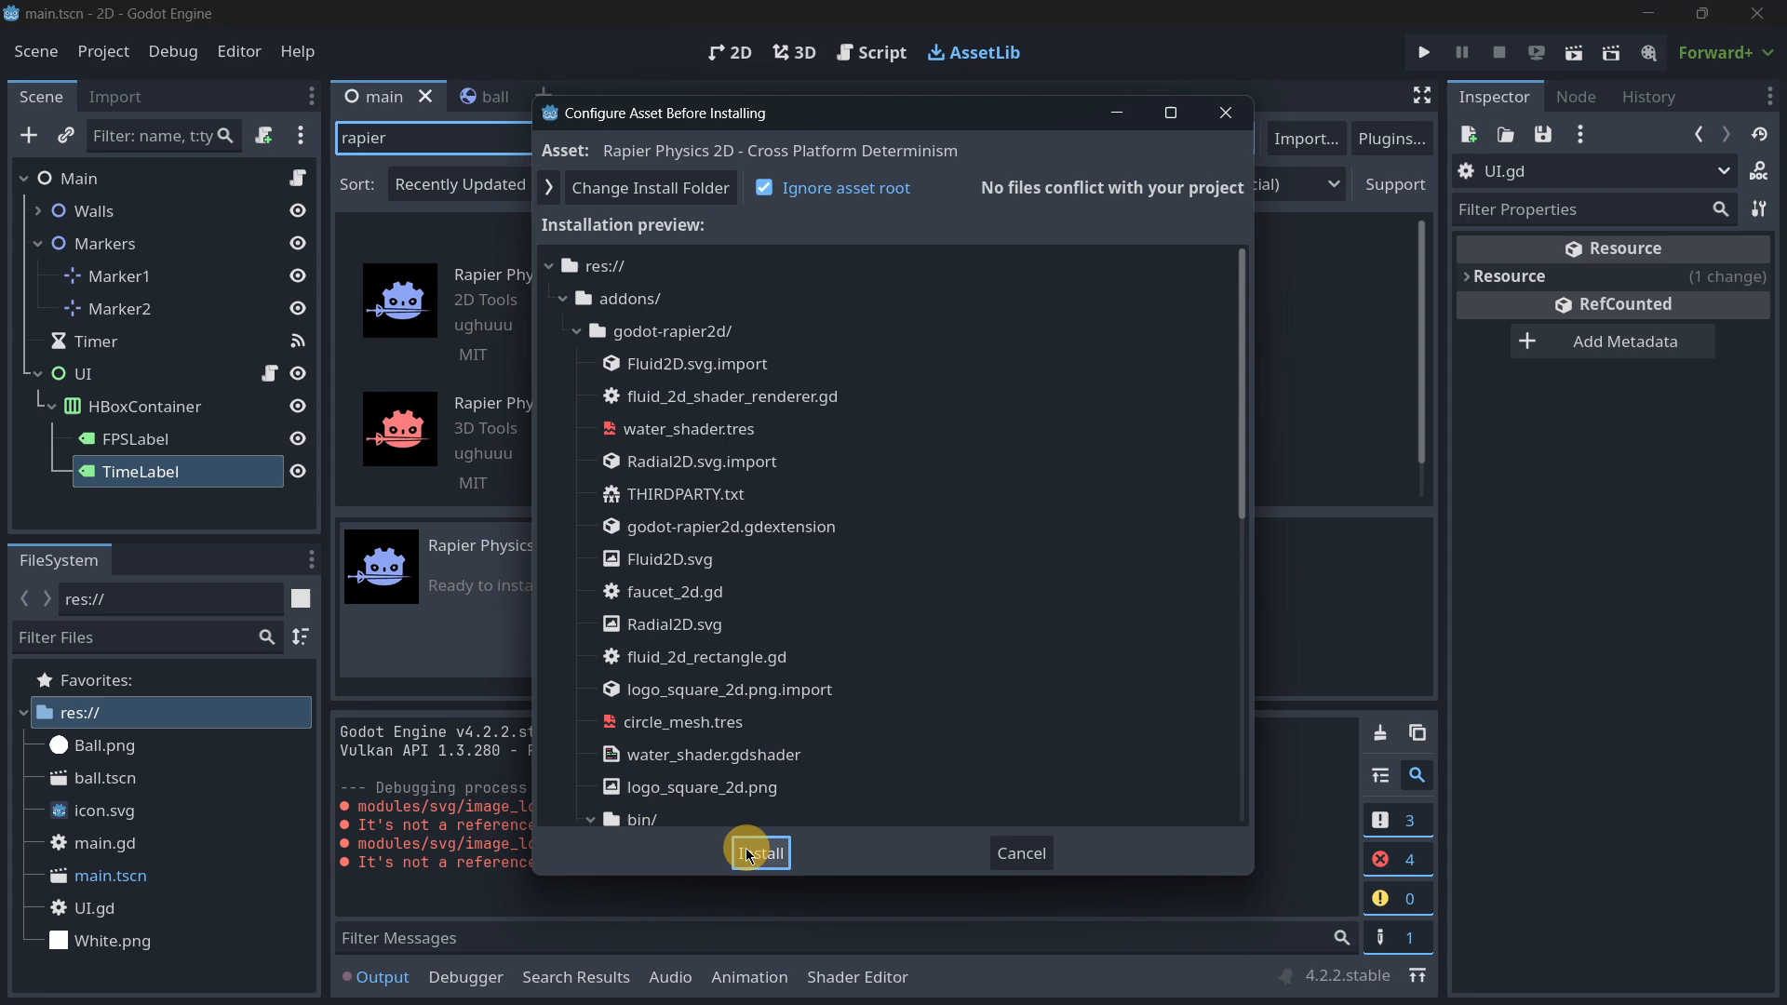
left_click(757, 852)
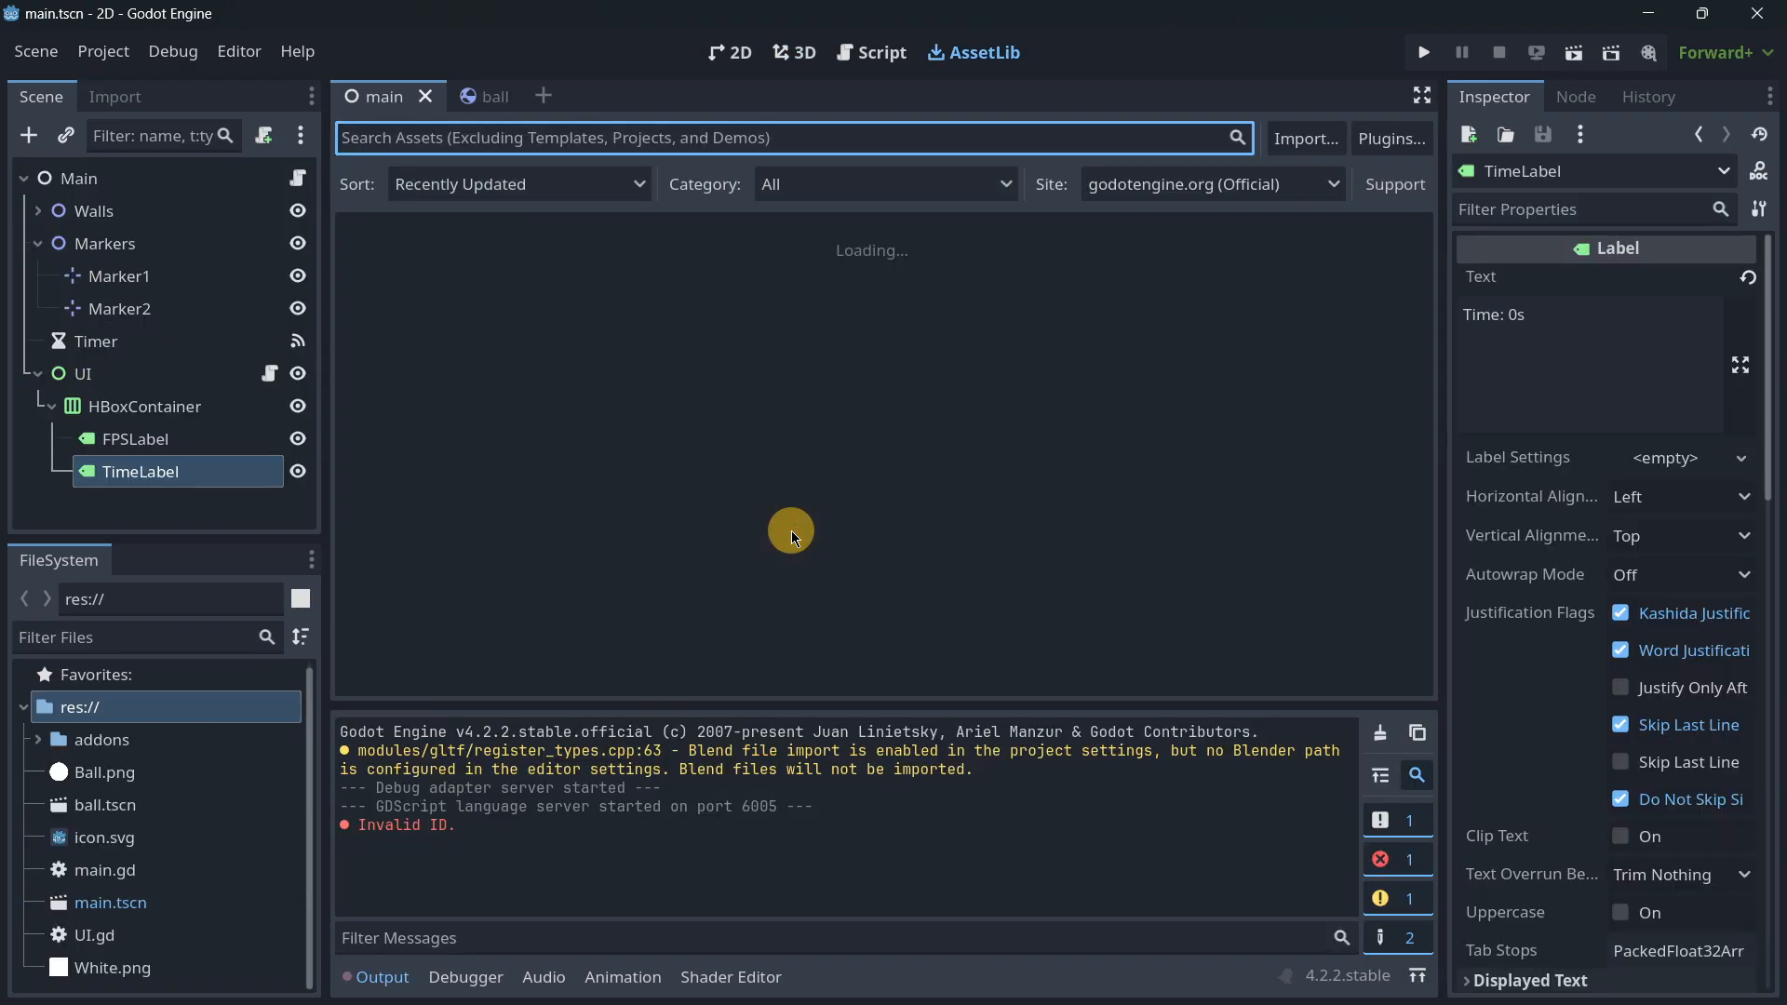
Set the Physics 2D engine to Rapier2D in Project Settings, then save and restart
left_click(103, 51)
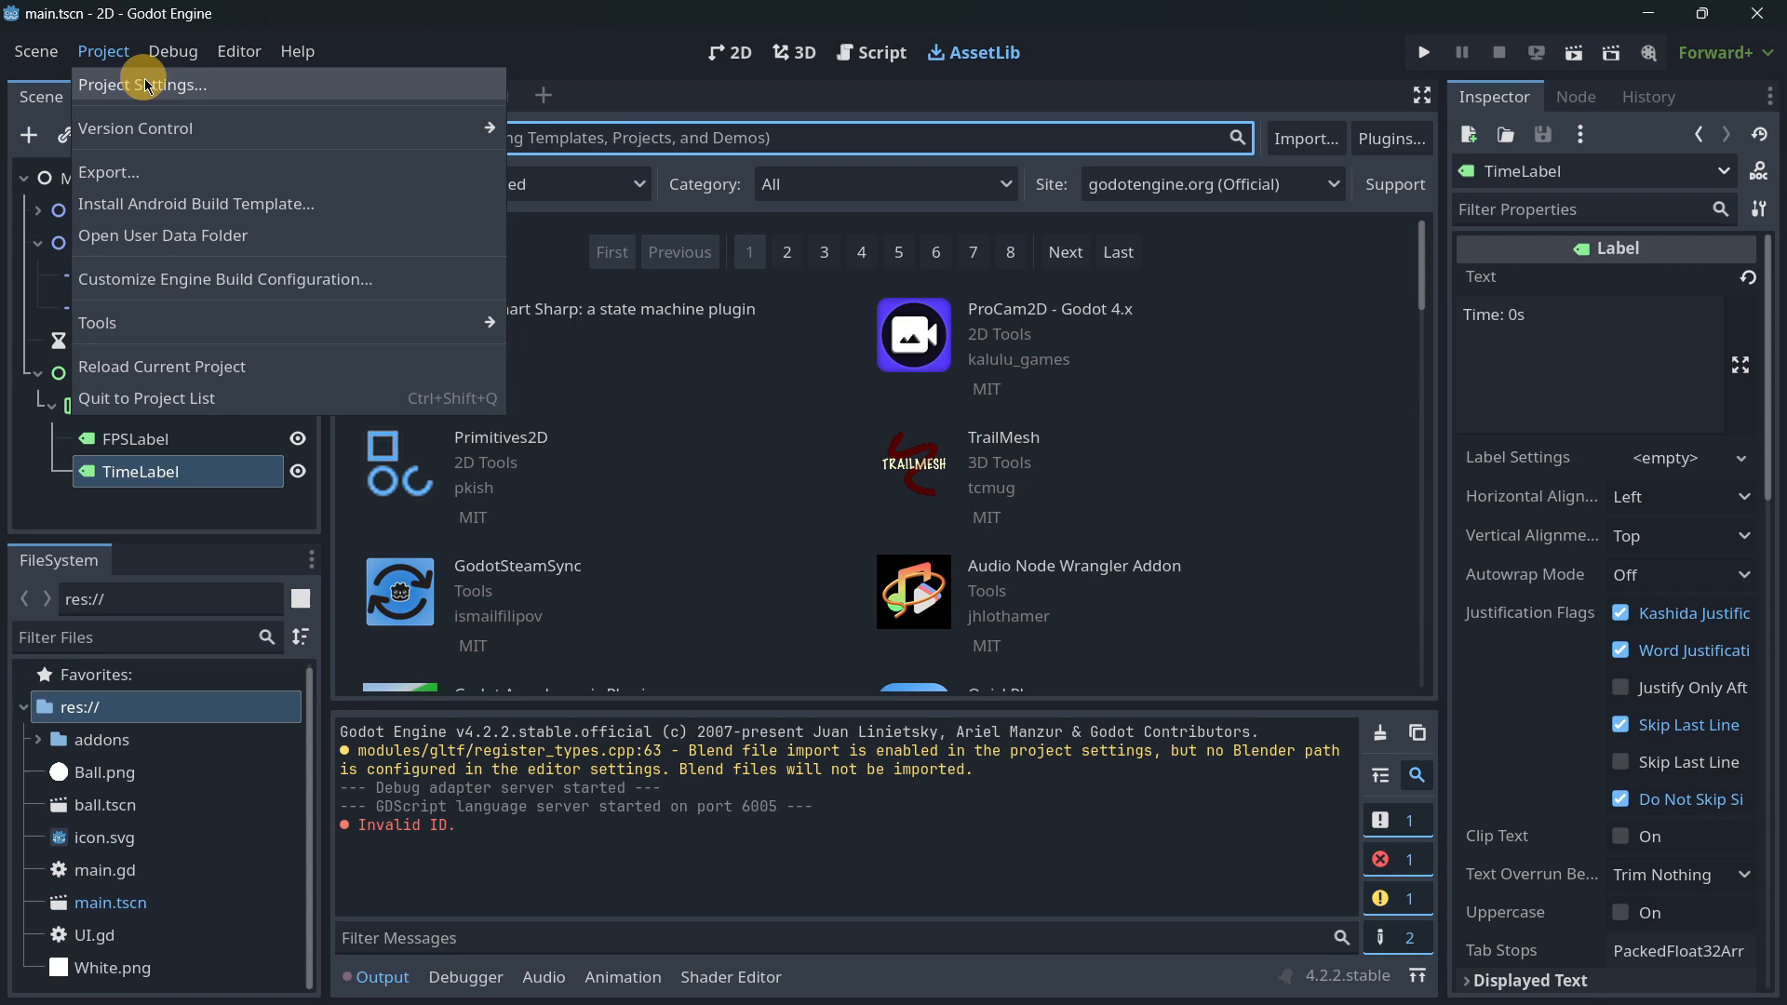
left_click(141, 84)
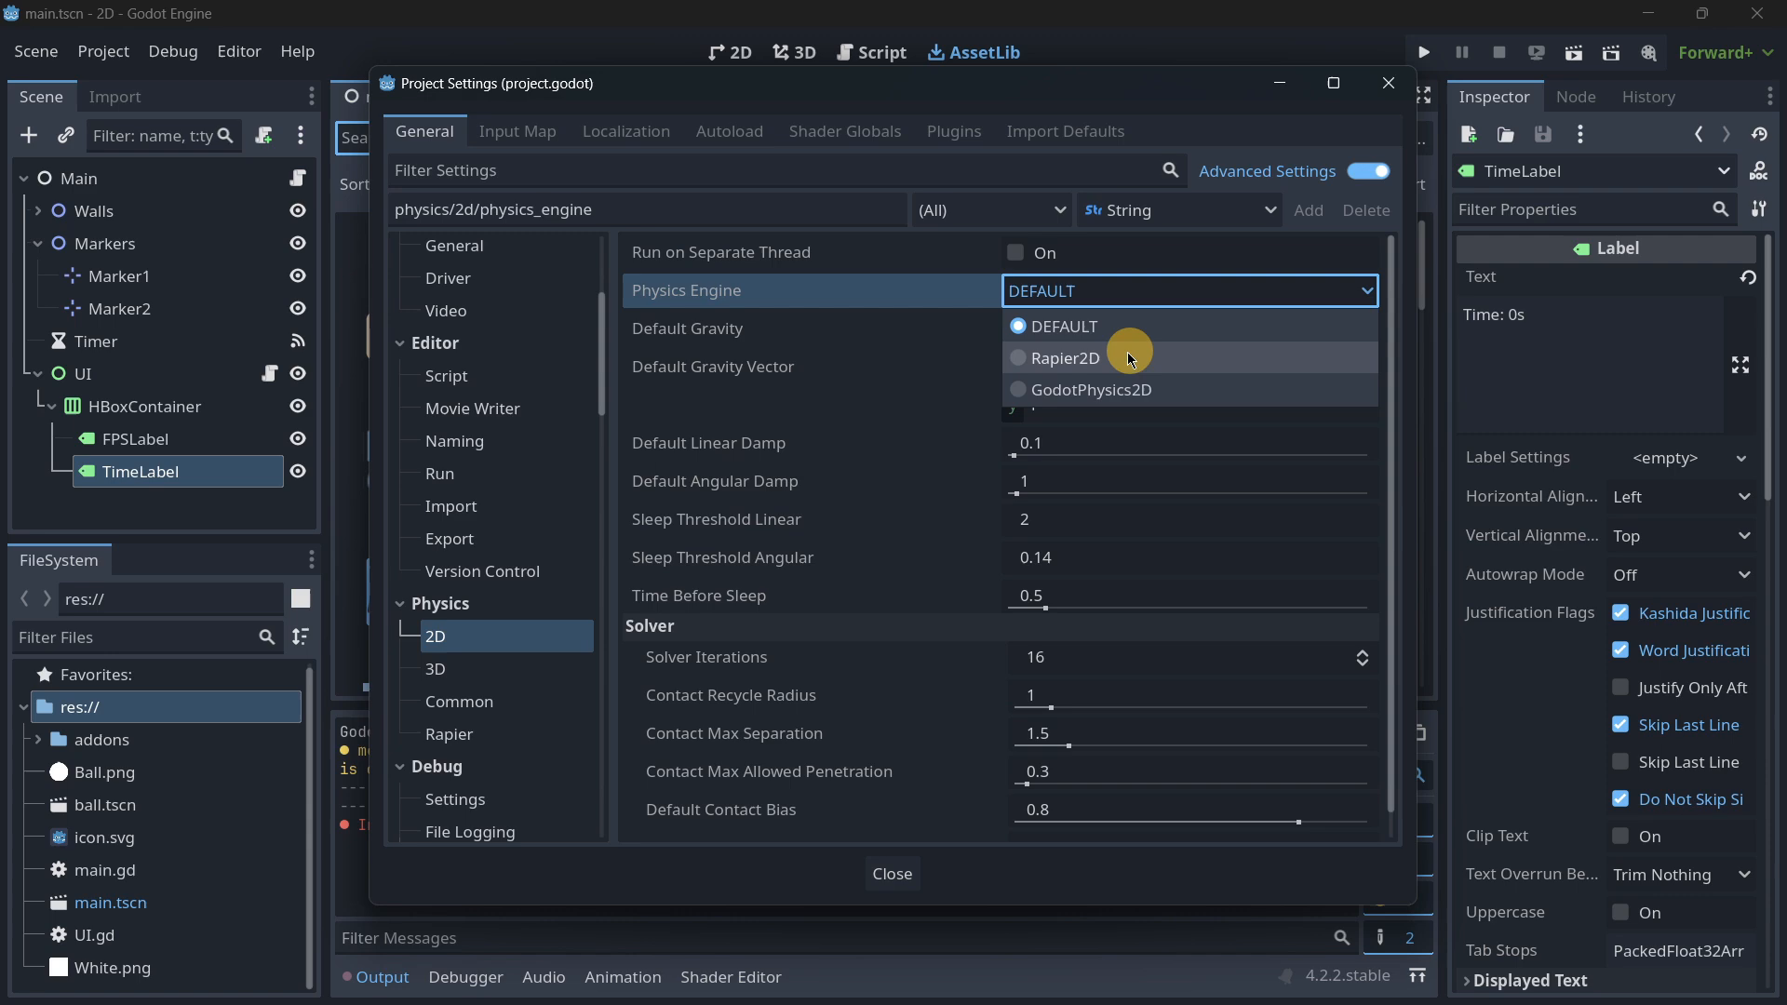
left_click(1064, 358)
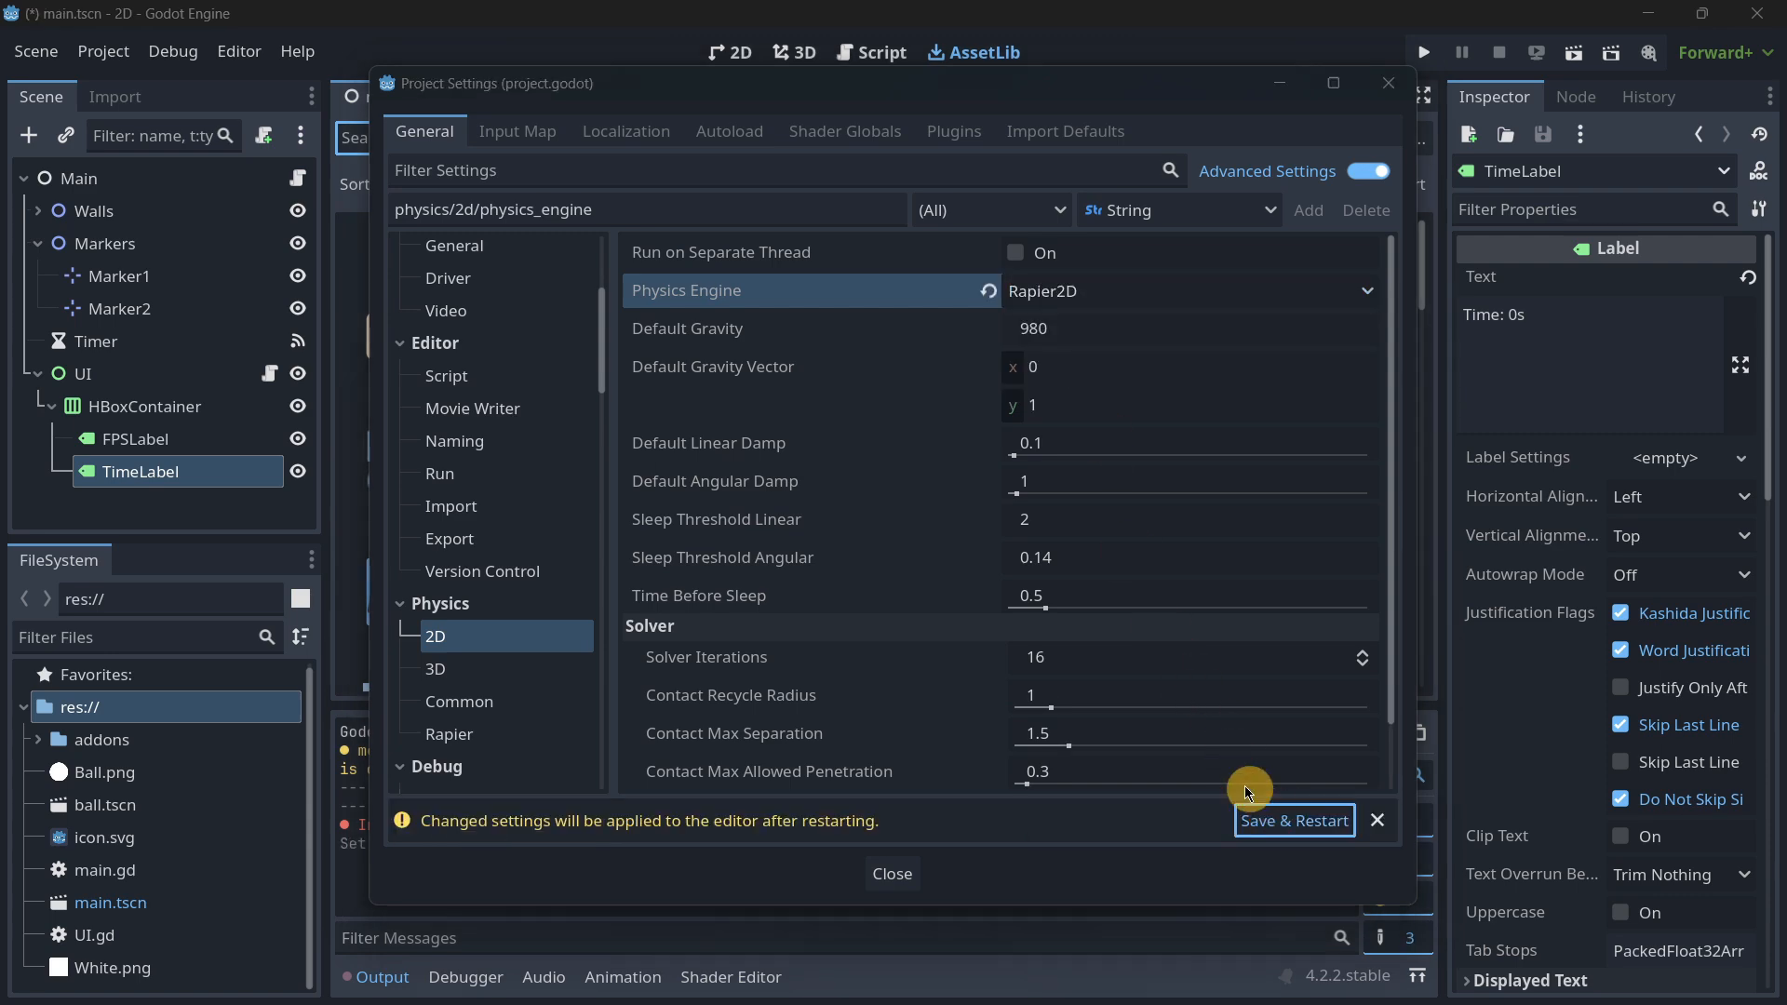
left_click(1294, 821)
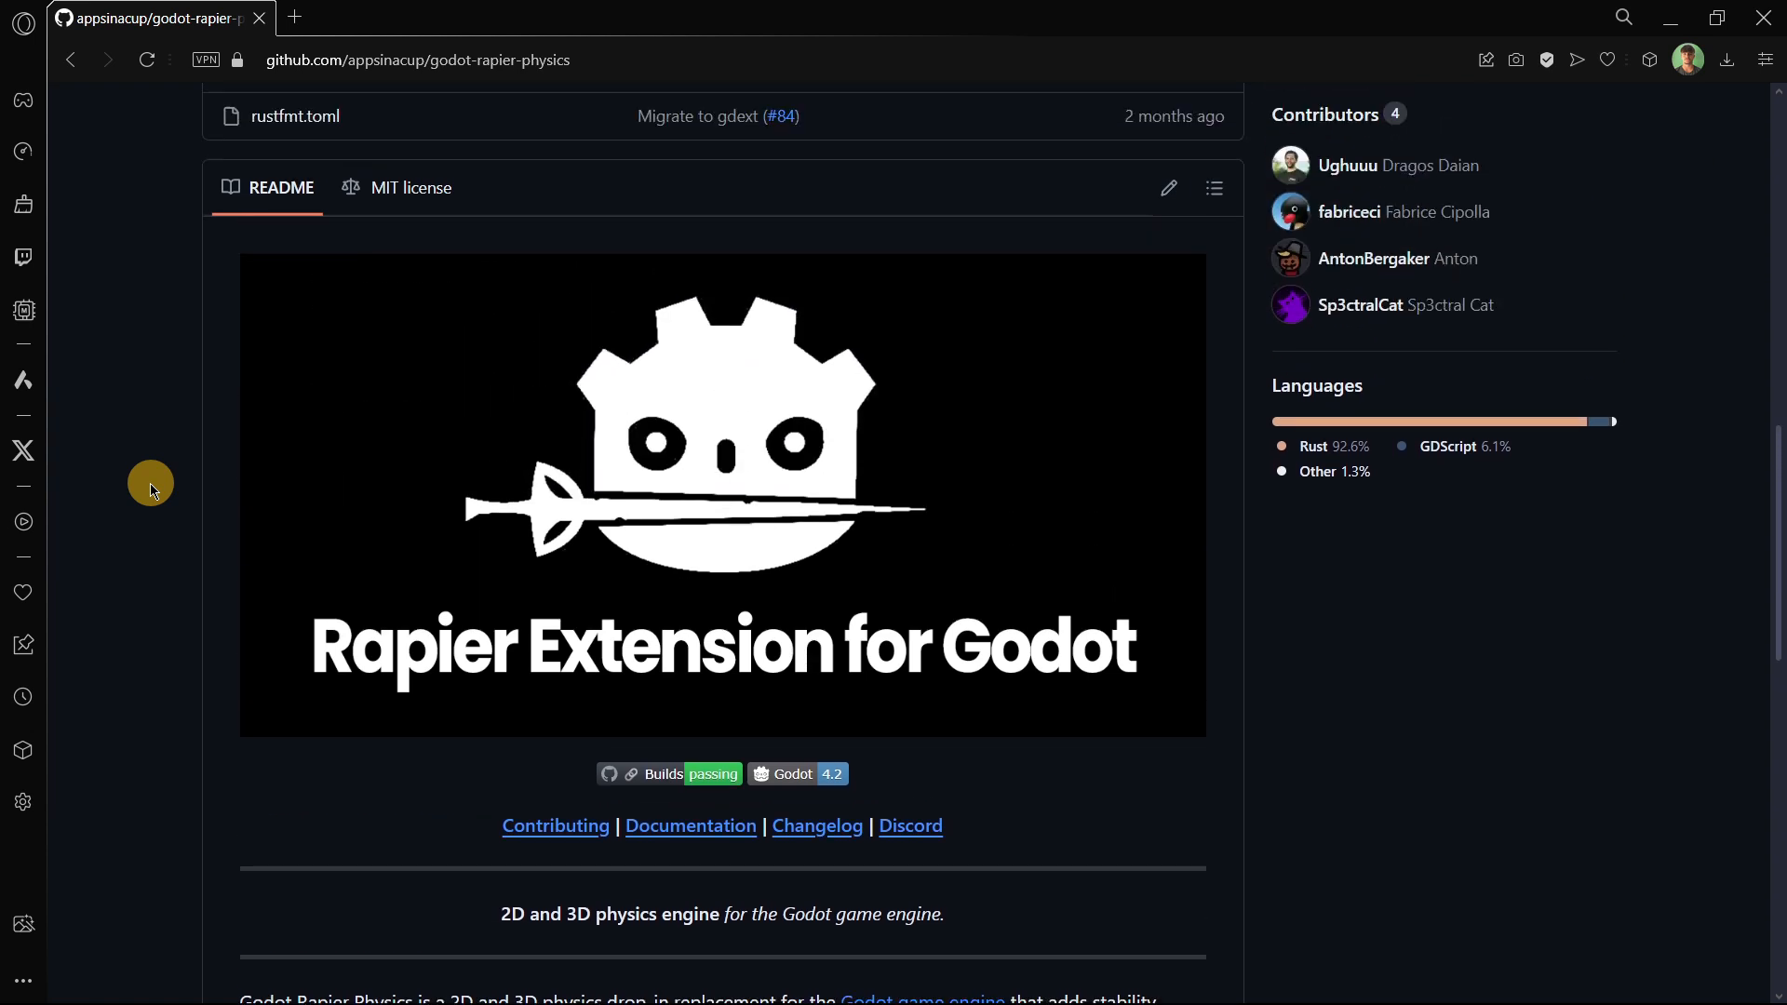
mouse_move(285, 15)
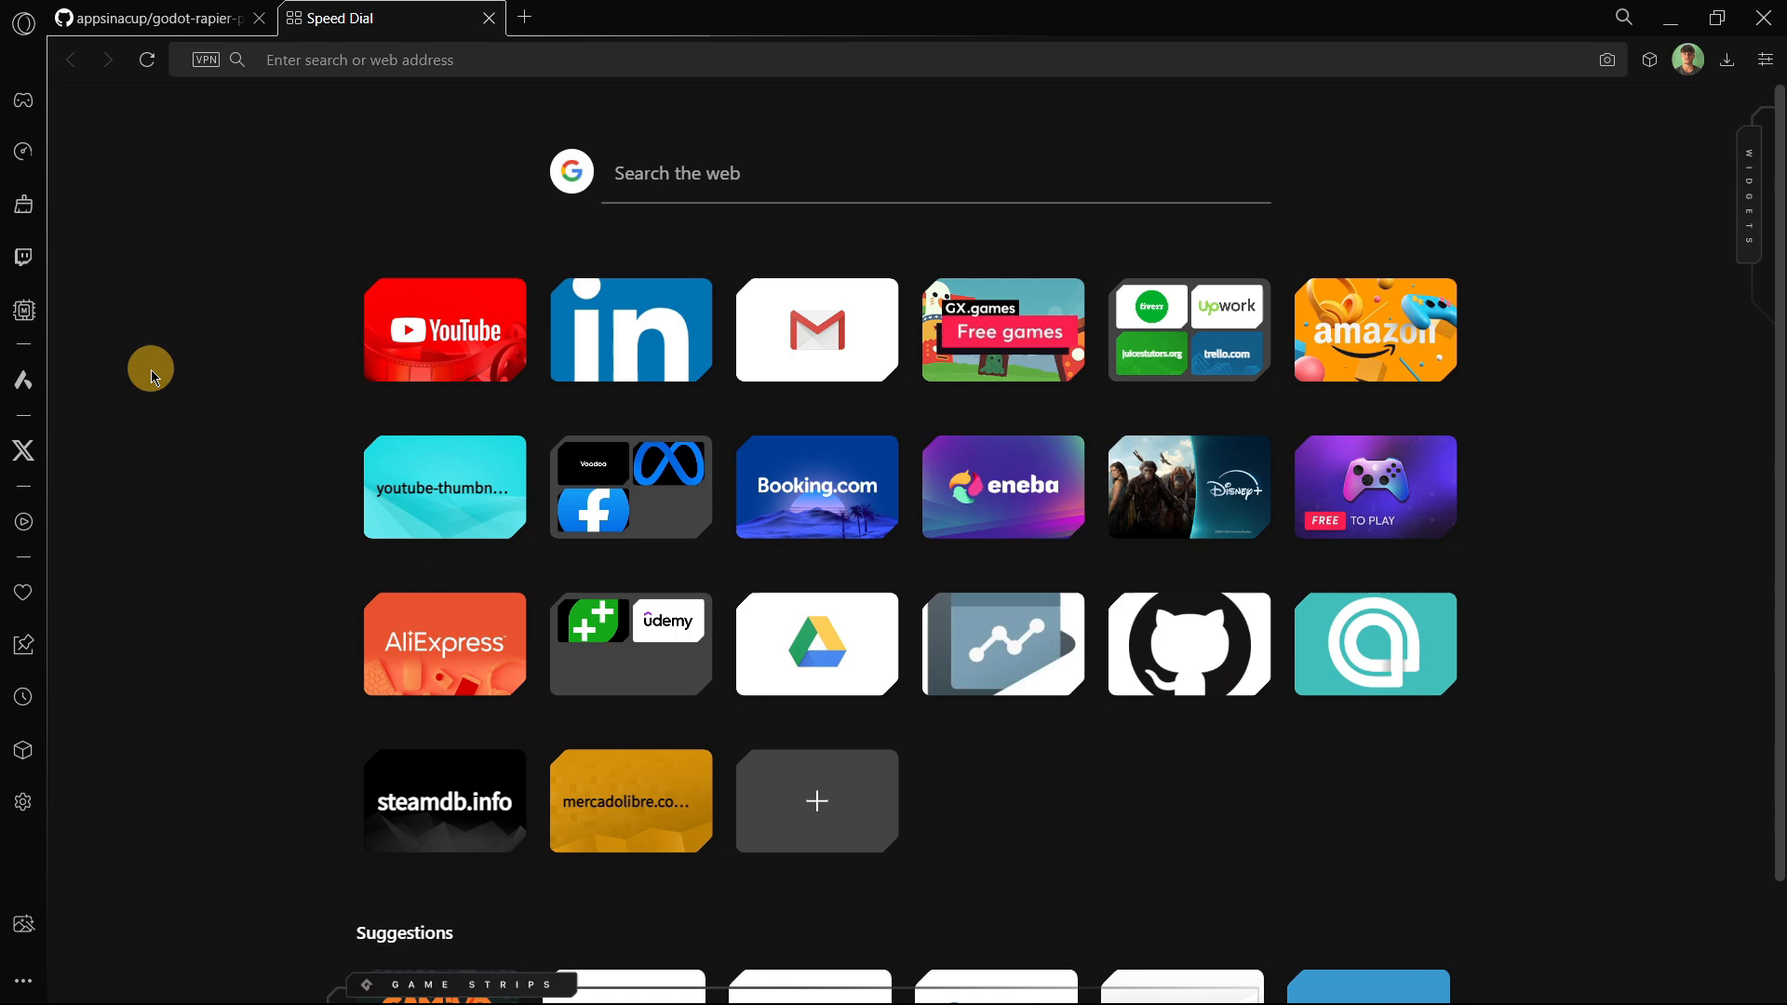
Search 'box2d godot', open its archived GitHub repo, and follow the README note to Rapier physics
type("box2d god")
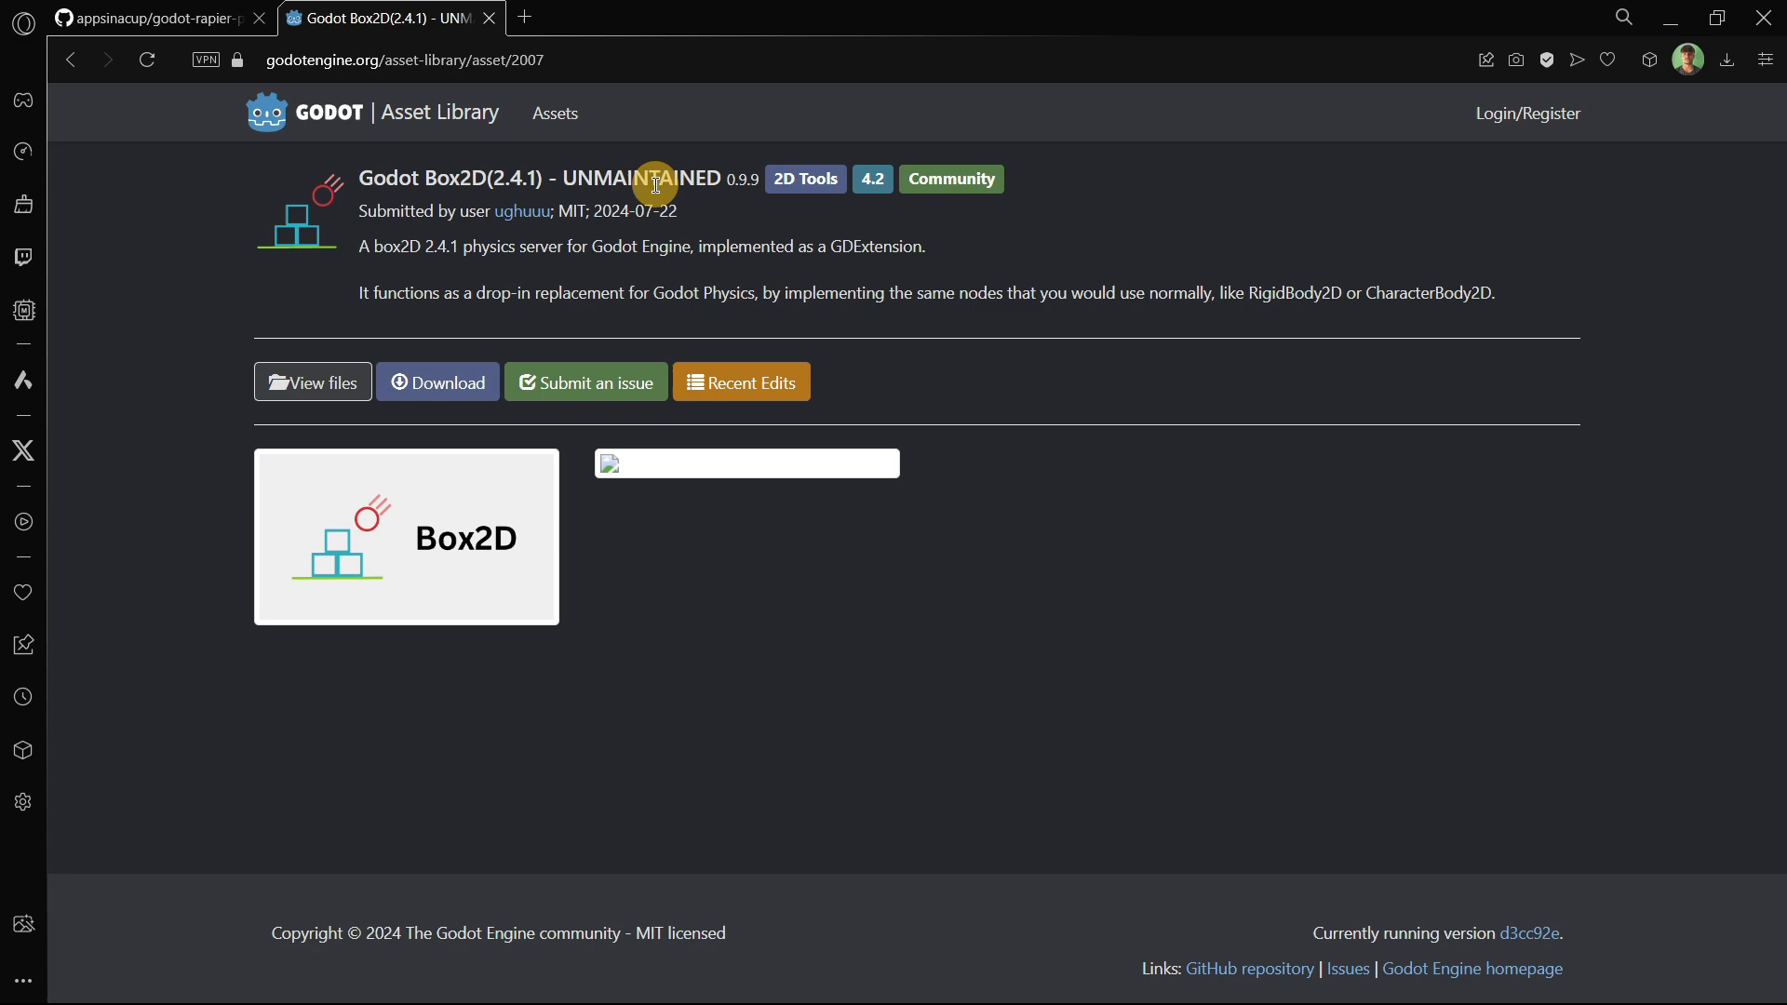
left_click(154, 17)
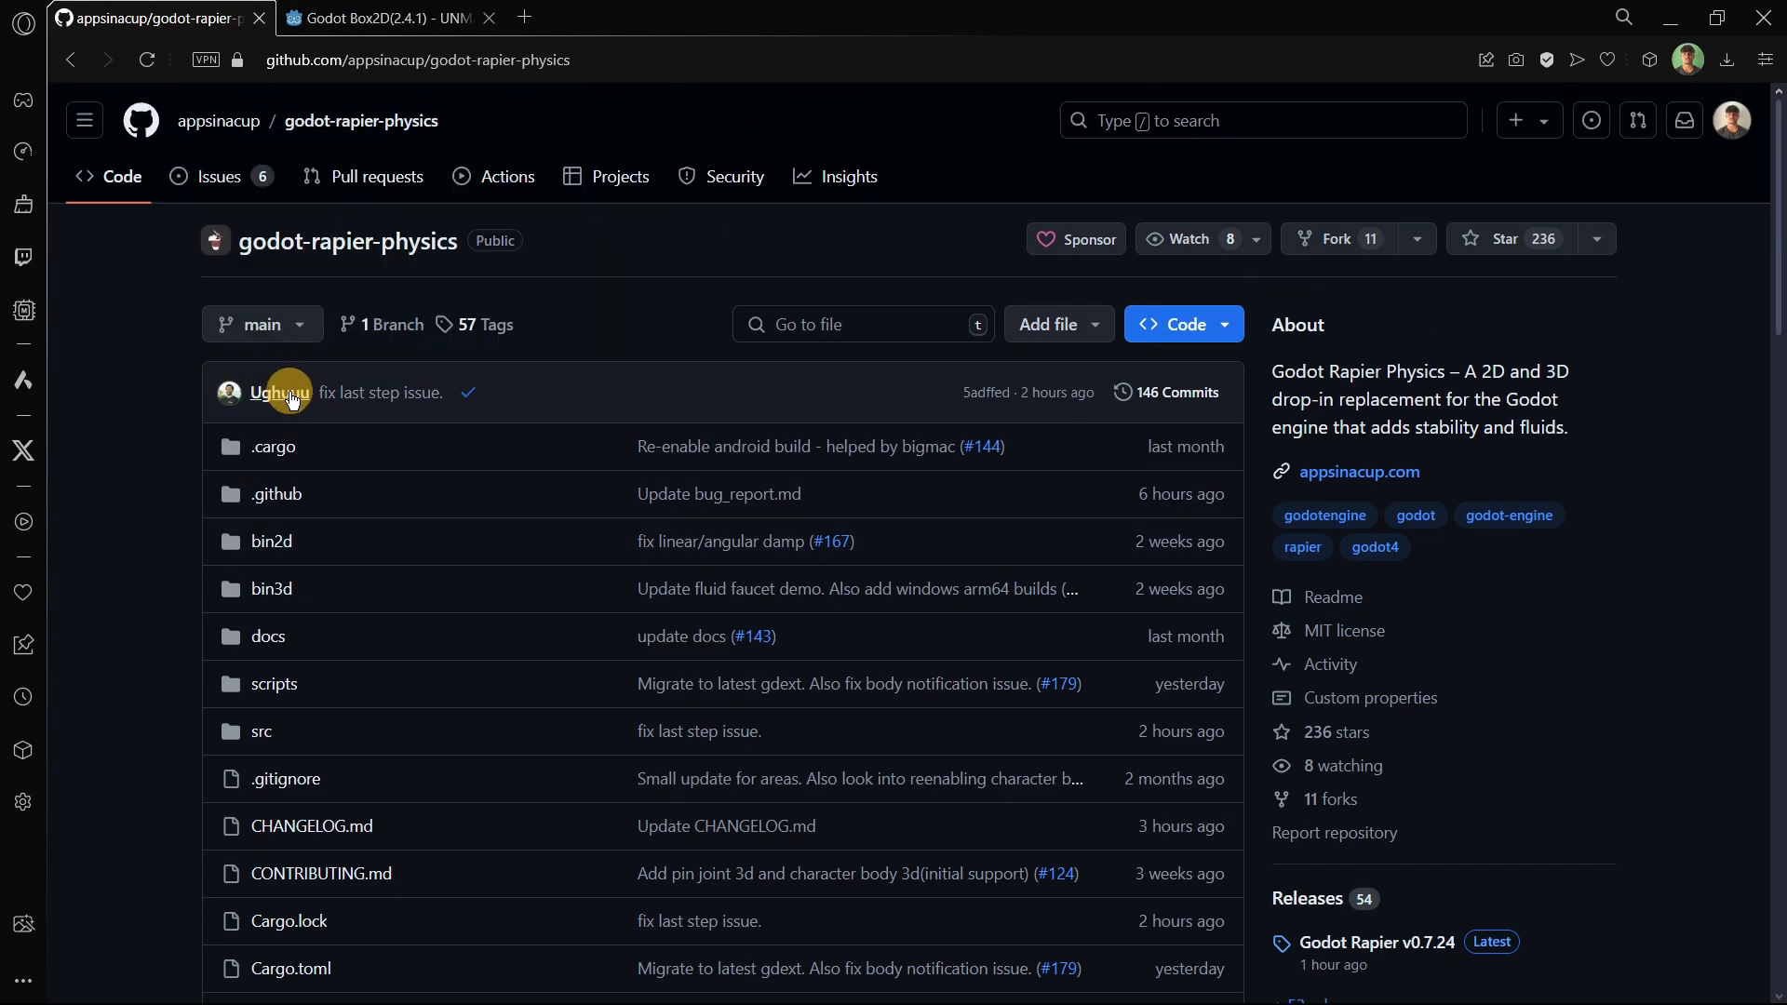
left_click(387, 17)
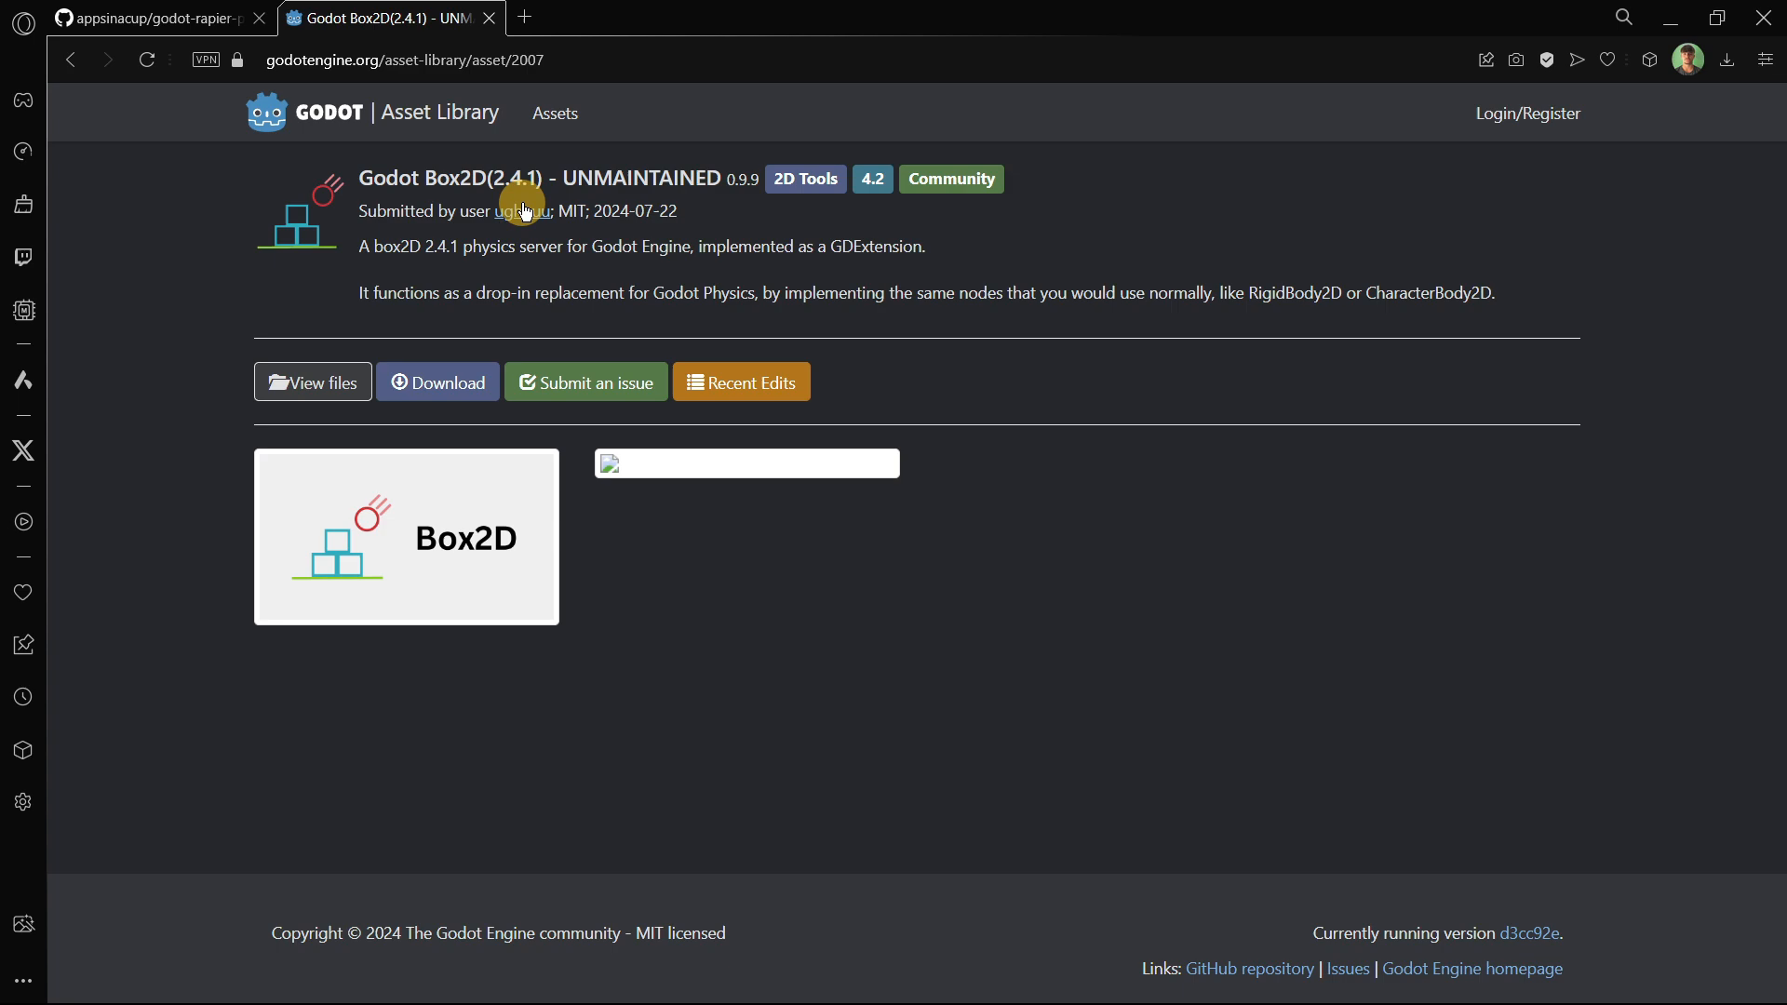
left_click(522, 212)
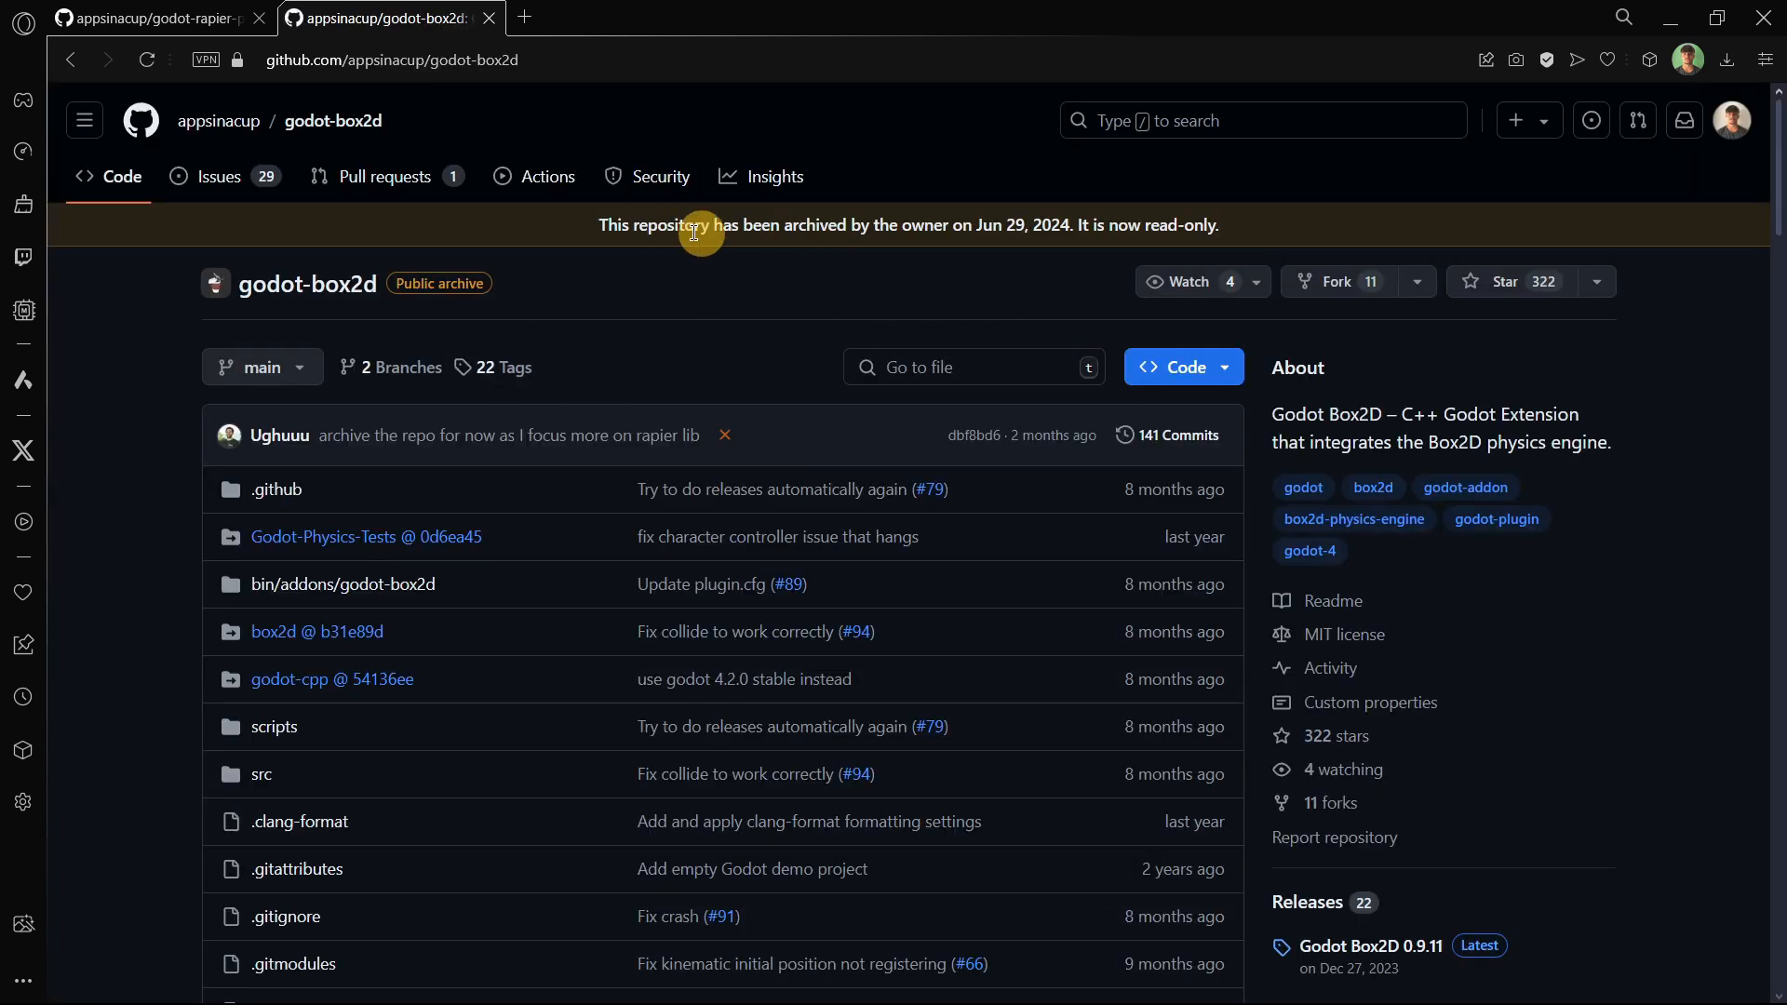
scroll("down", 3)
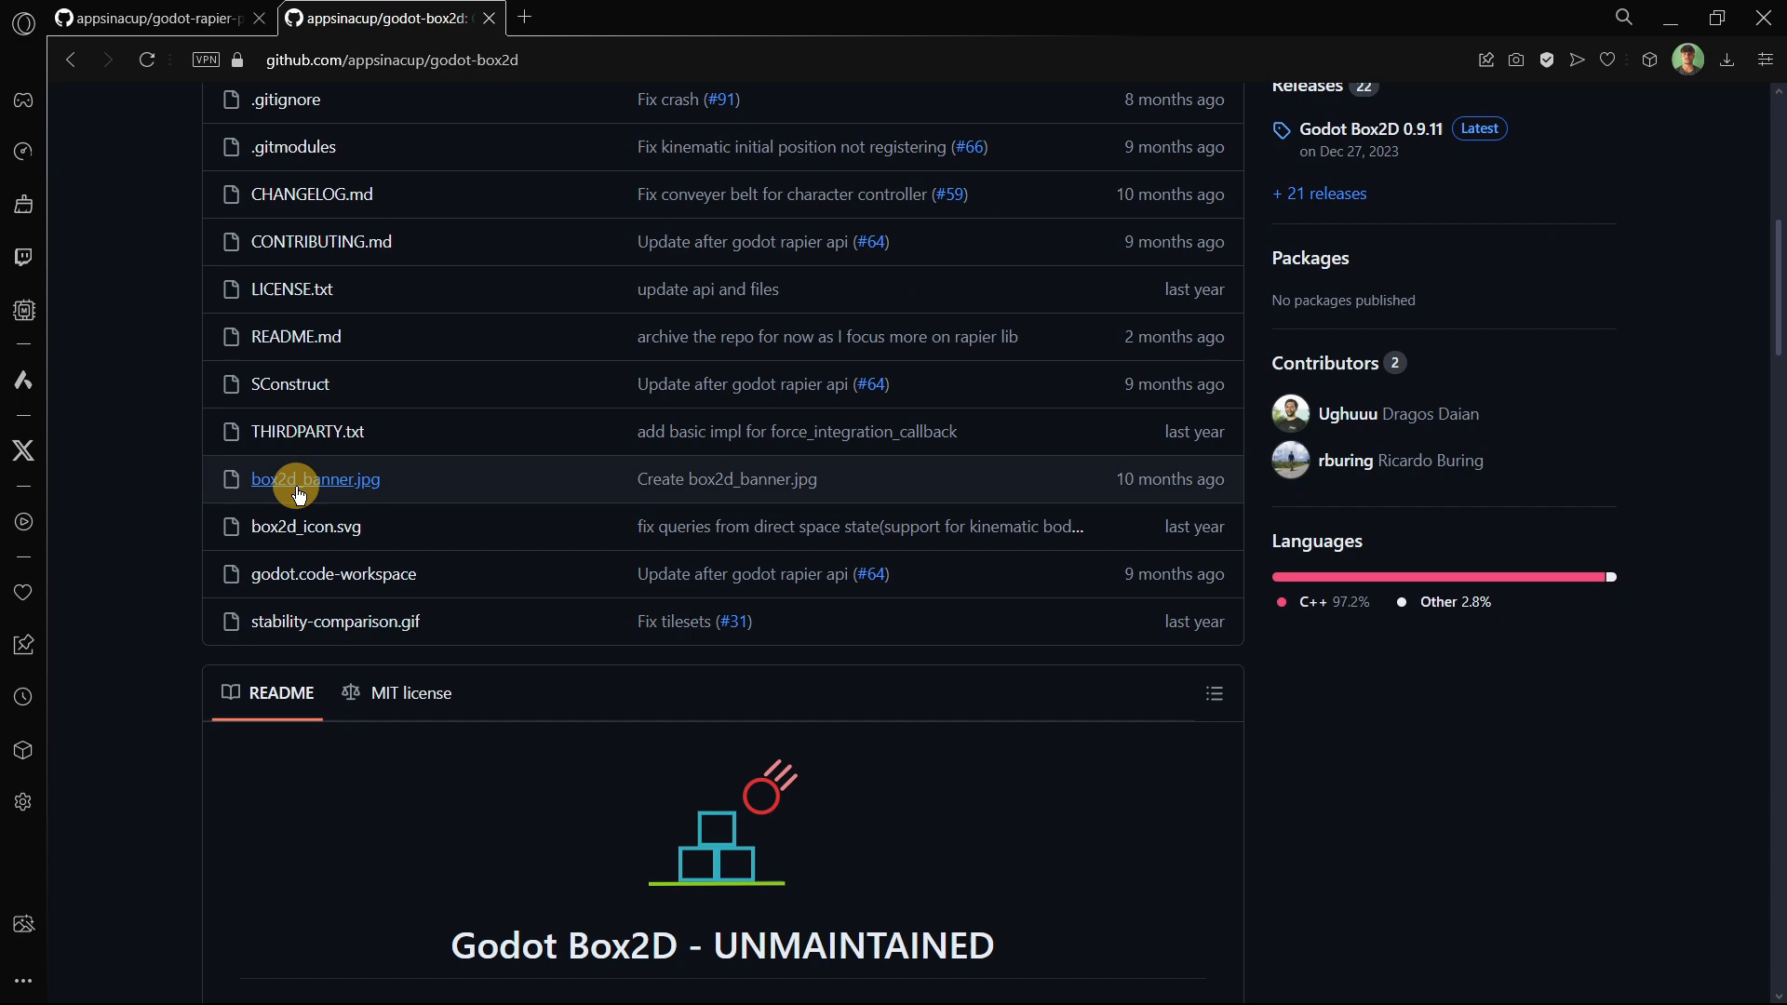
scroll("down", 3)
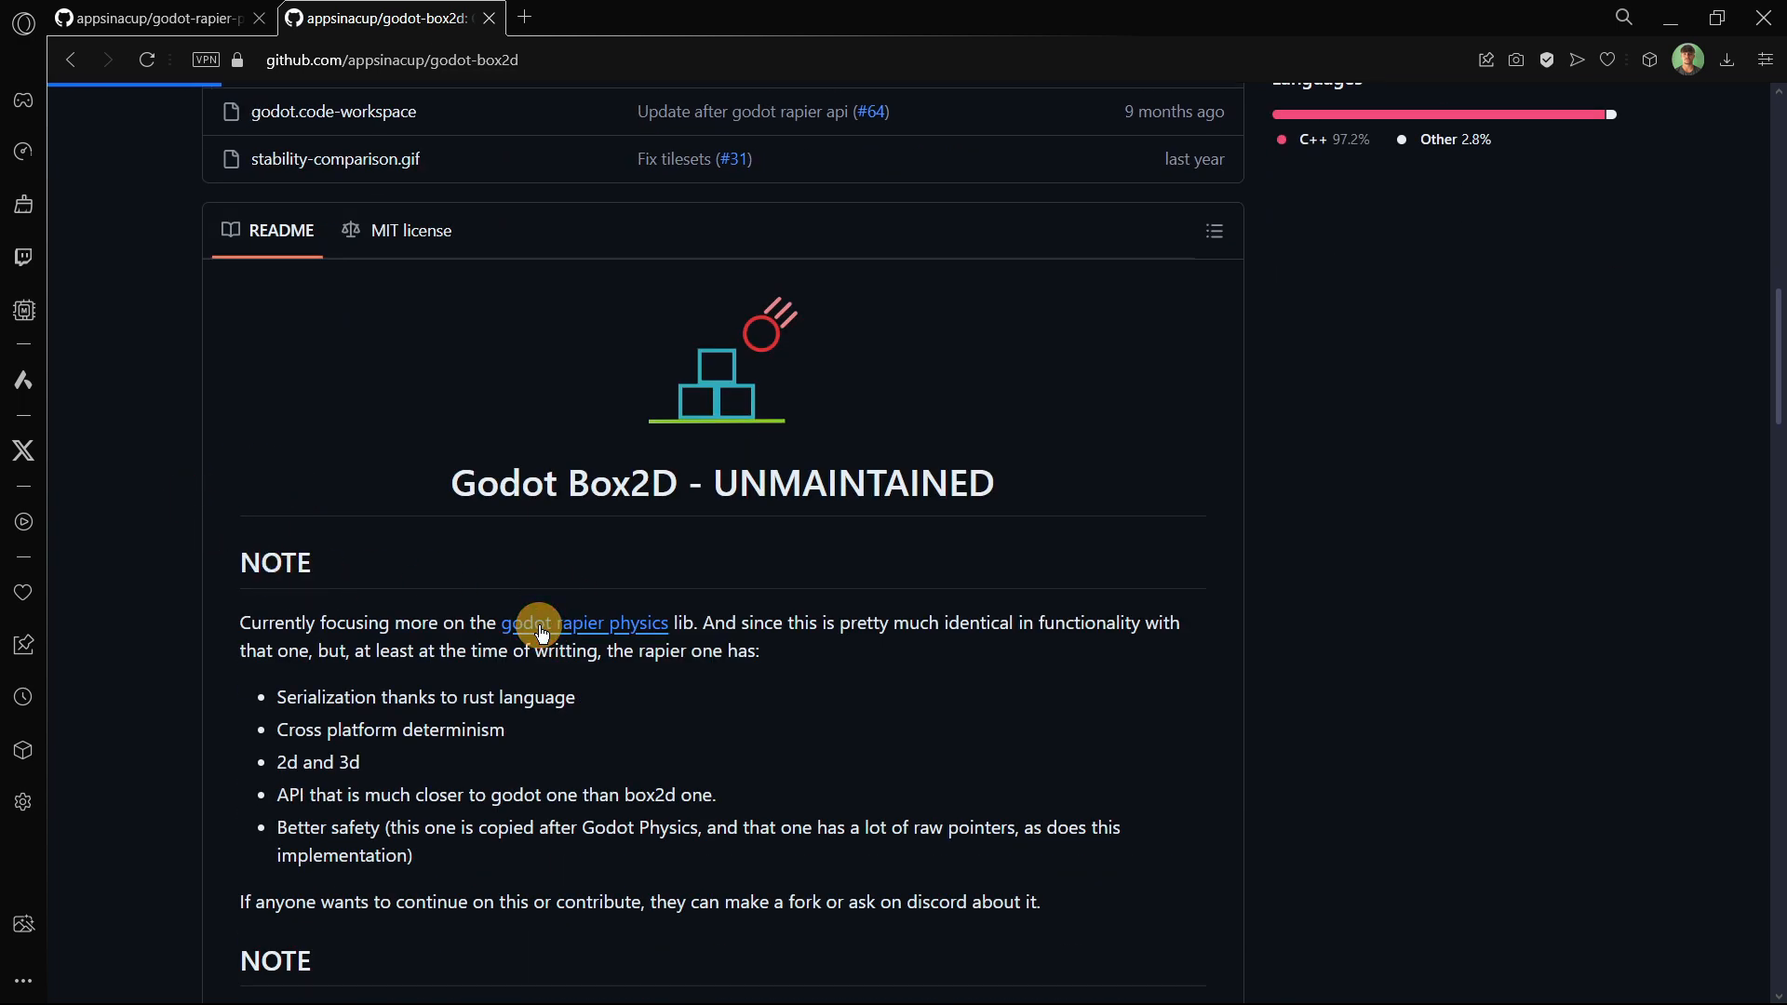
left_click(540, 623)
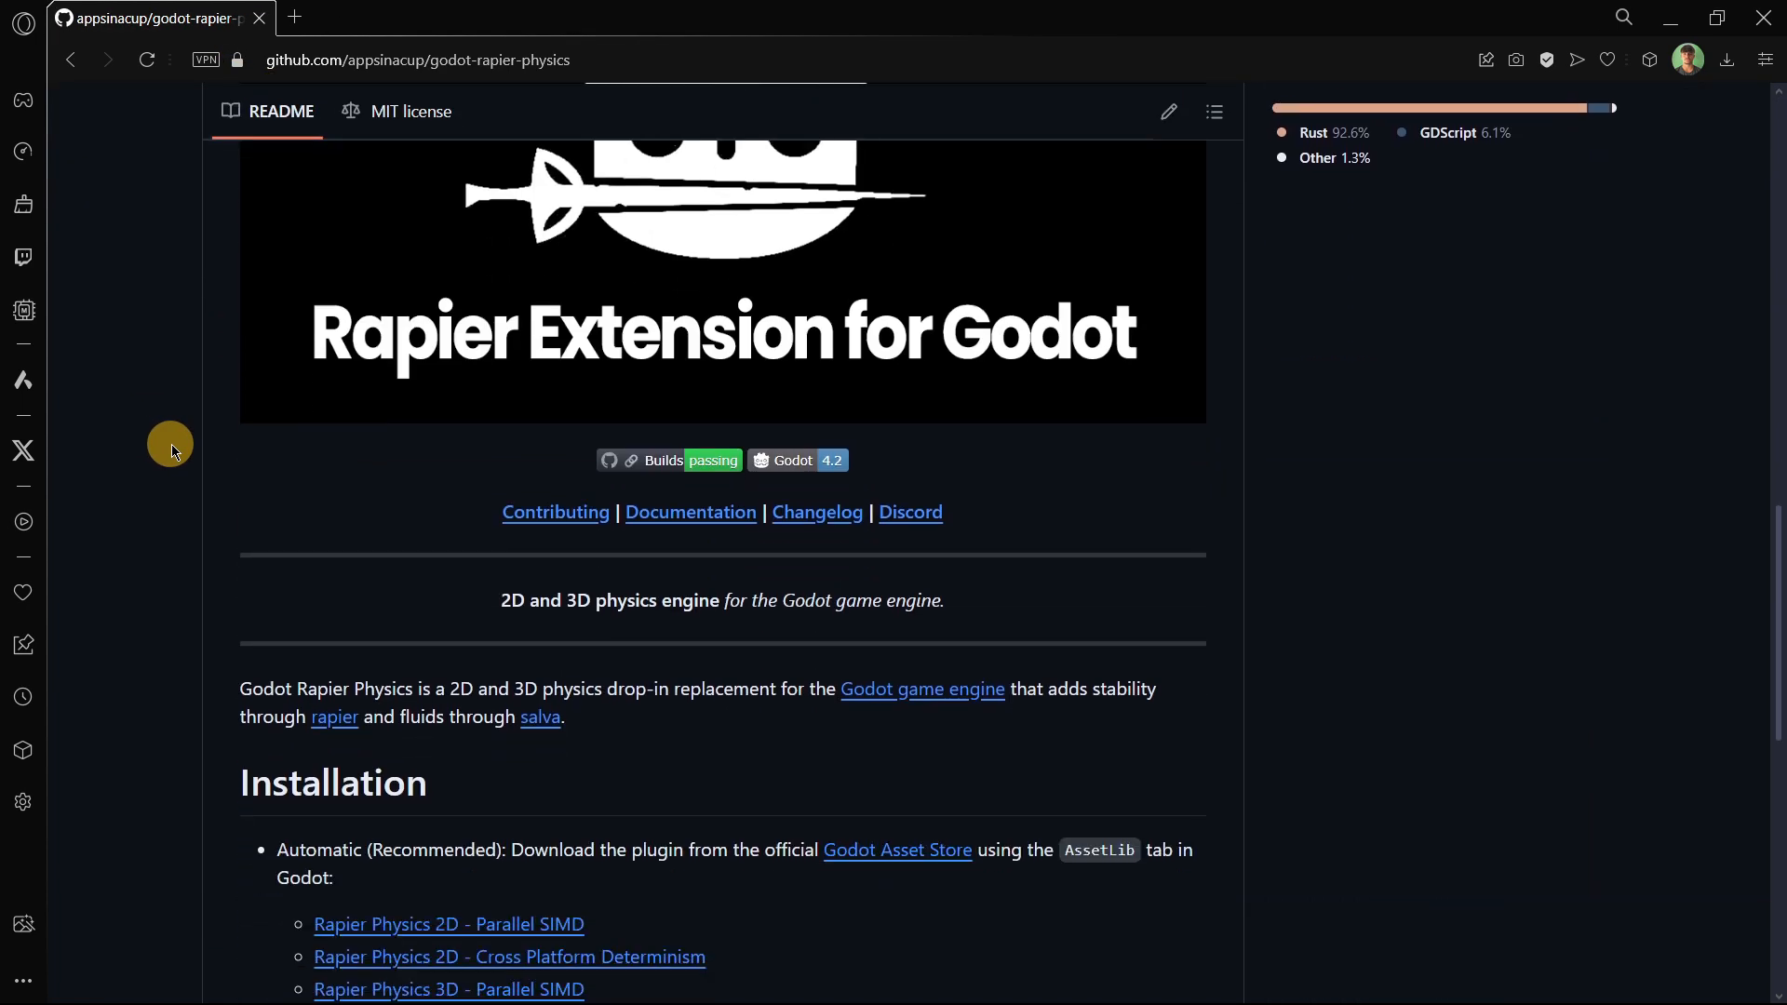
Follow the README link to dimforge/rapier and read it, then switch to the Salva tab
scroll("down", 3)
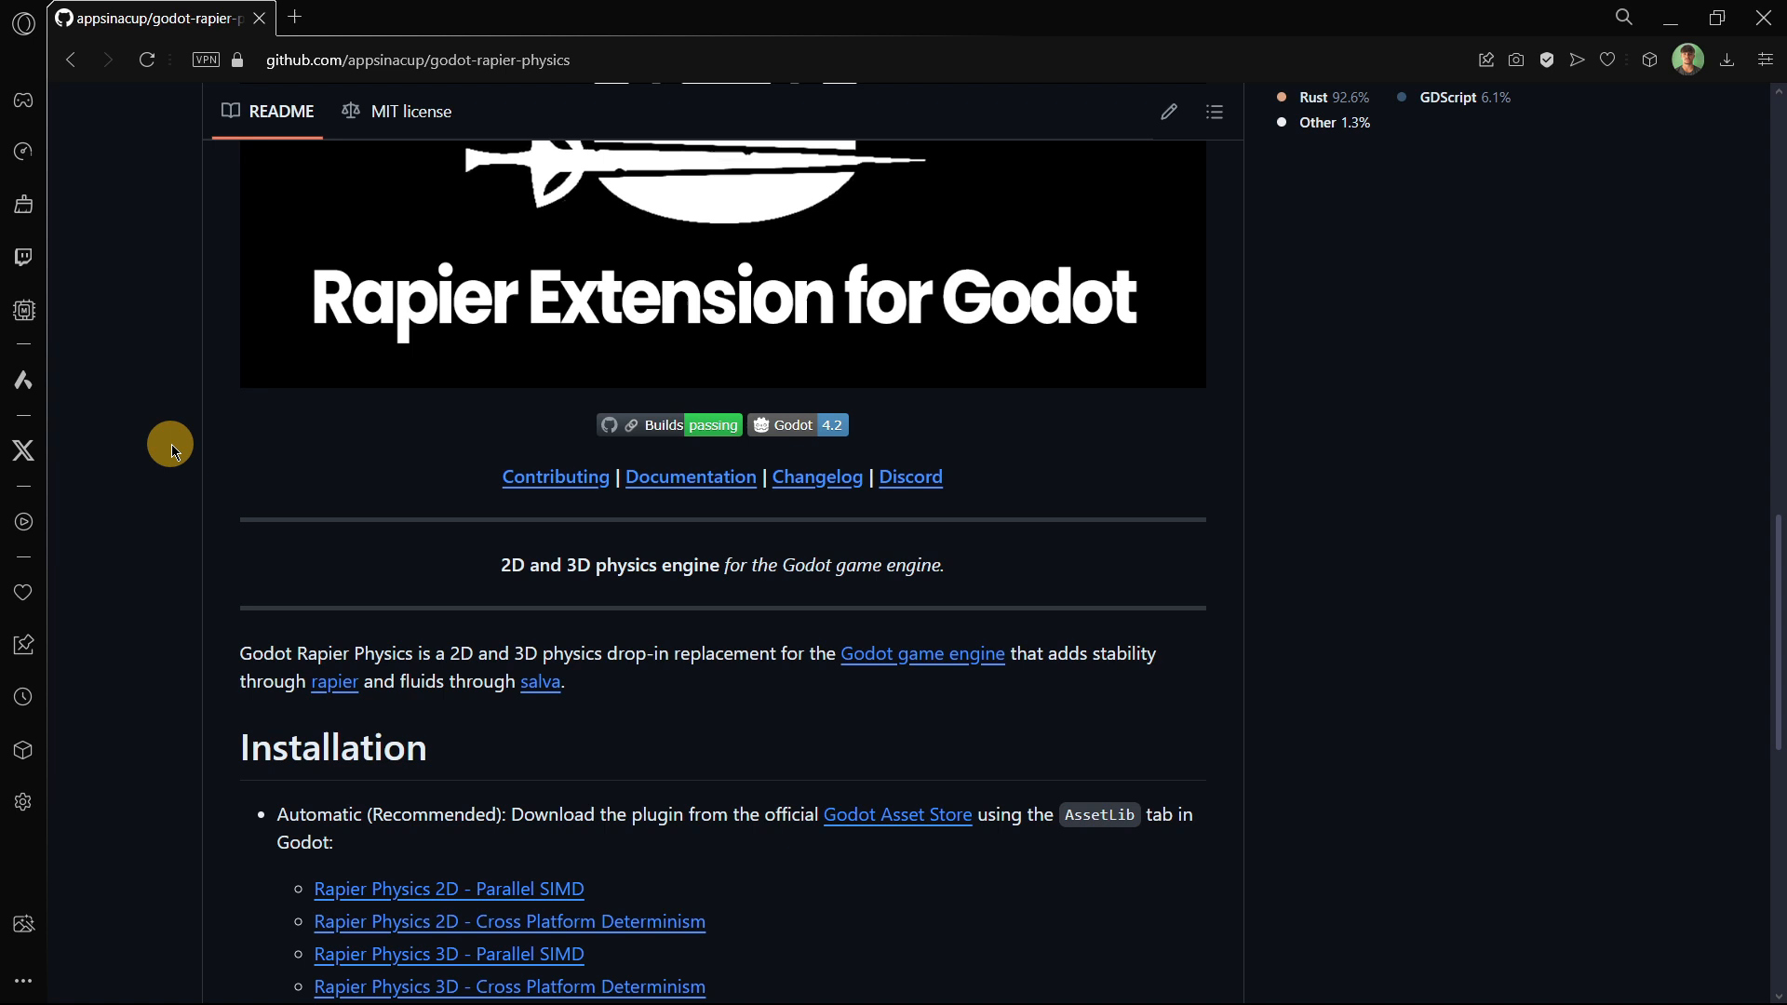
mouse_move(256, 518)
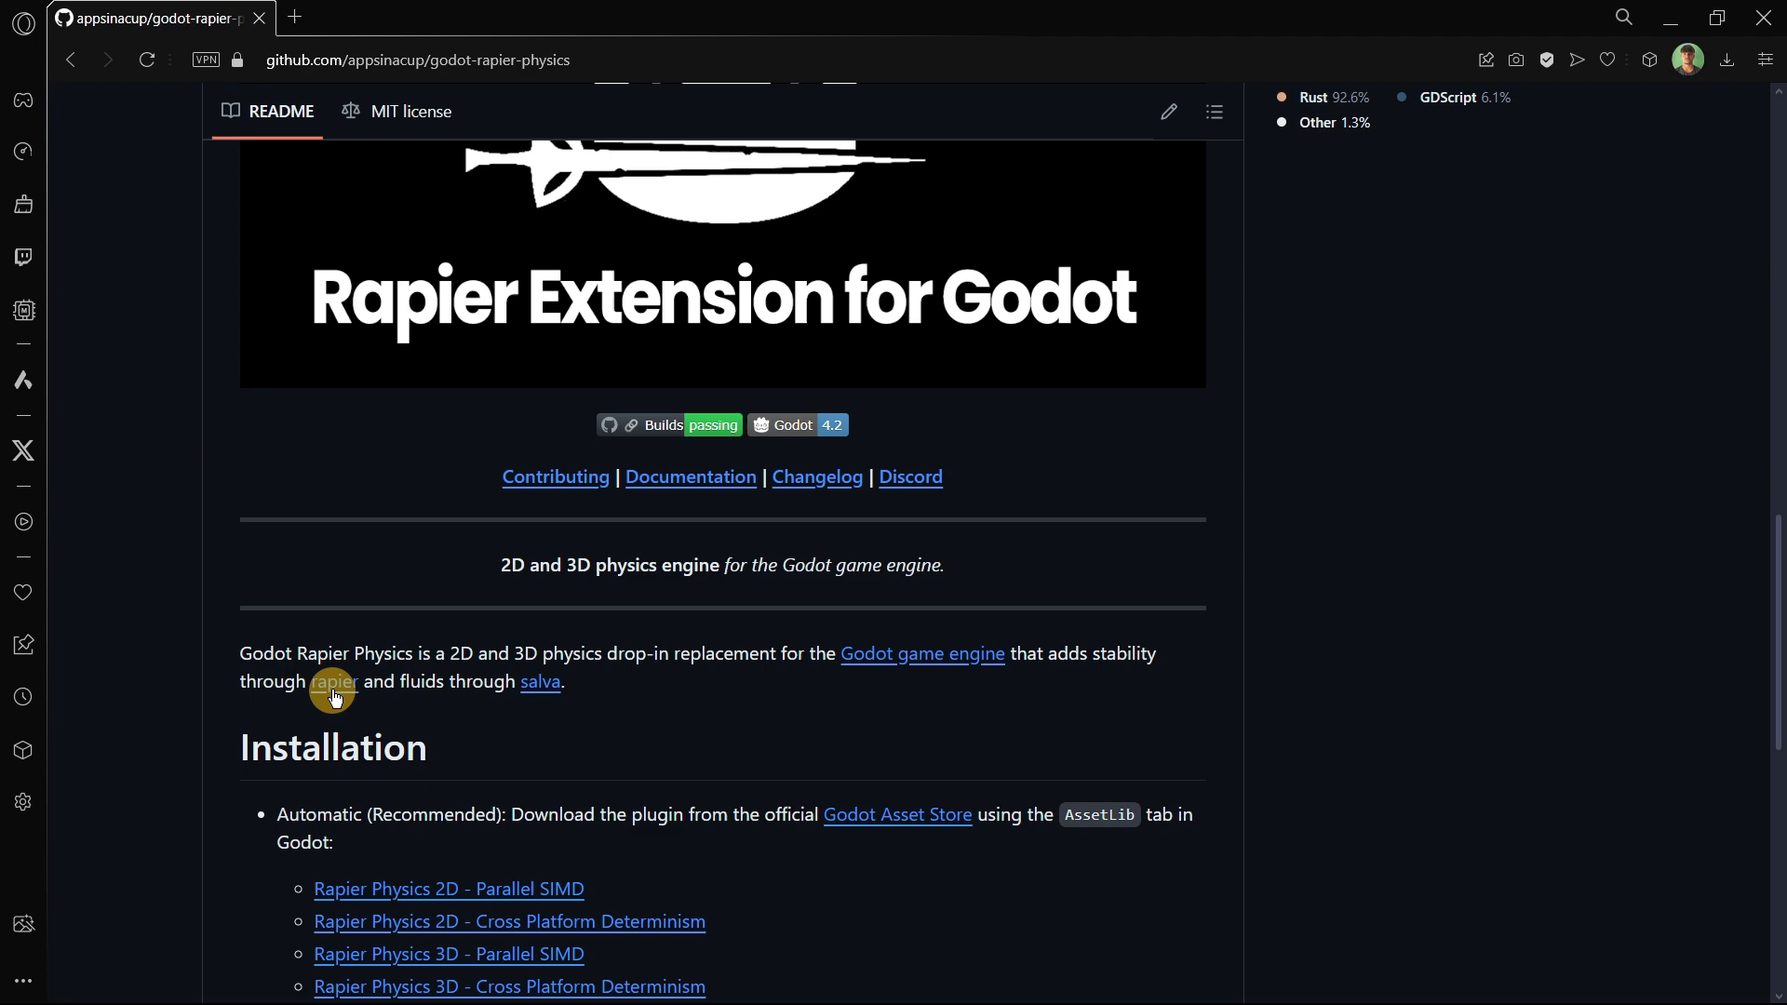
left_click(540, 681)
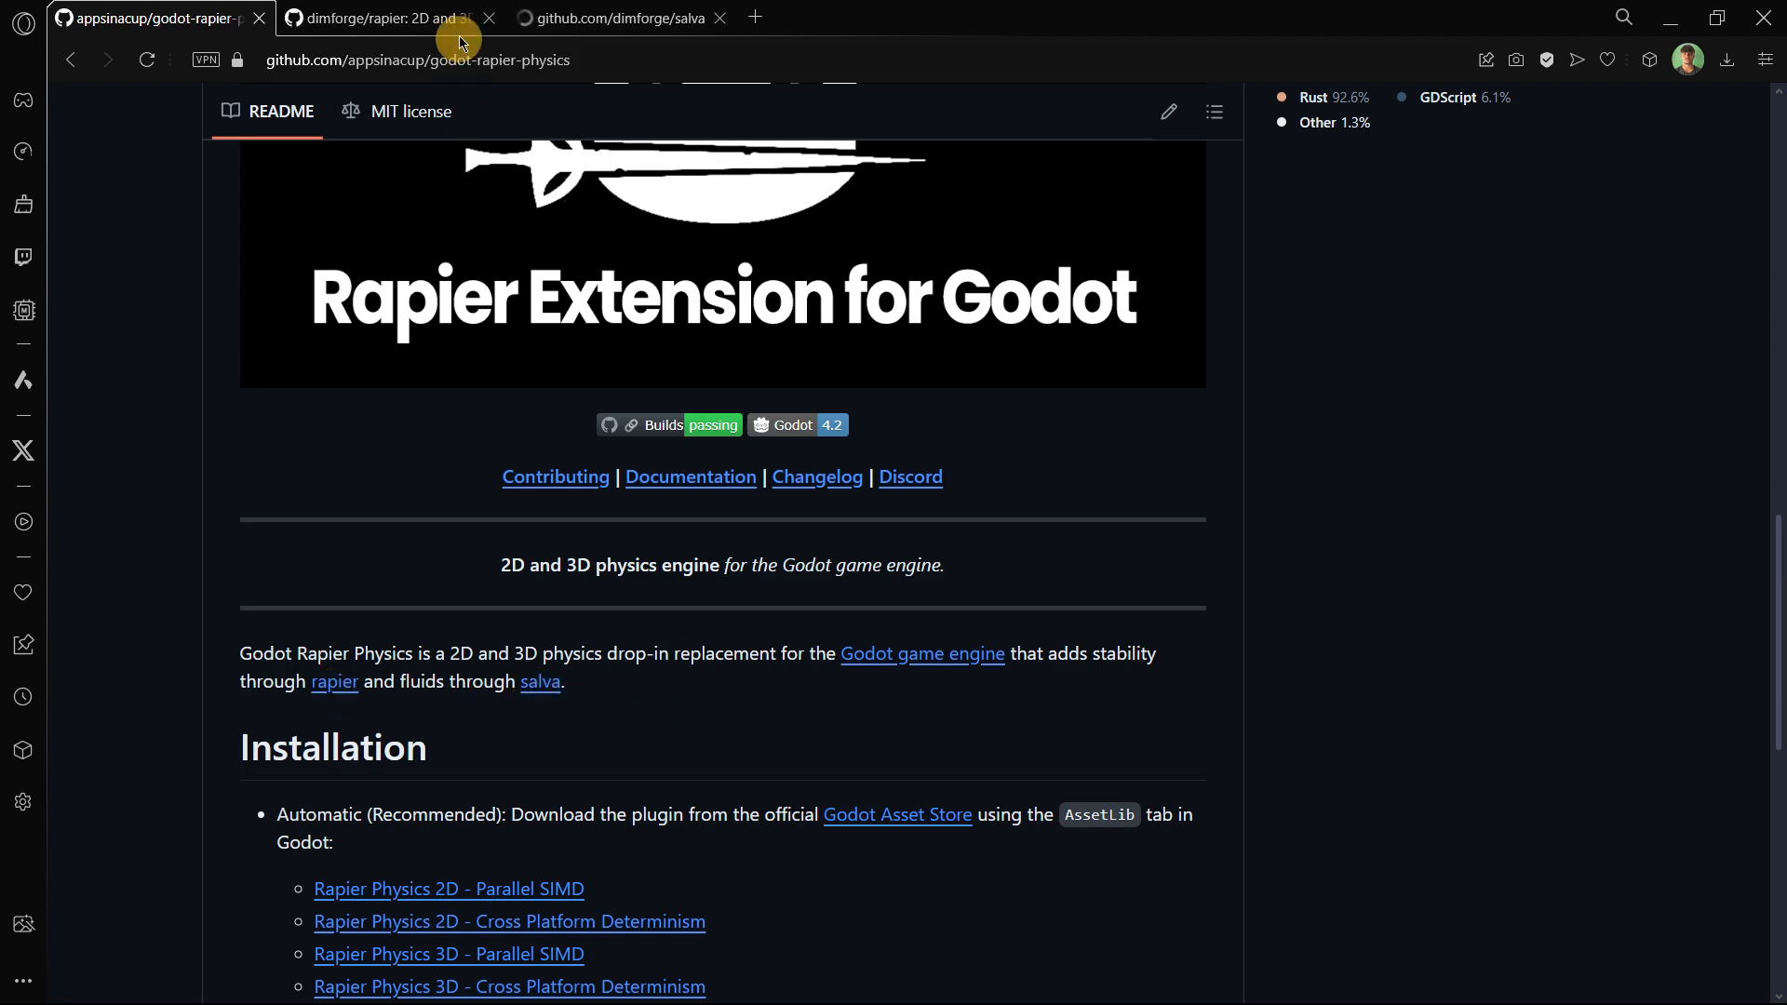
left_click(387, 19)
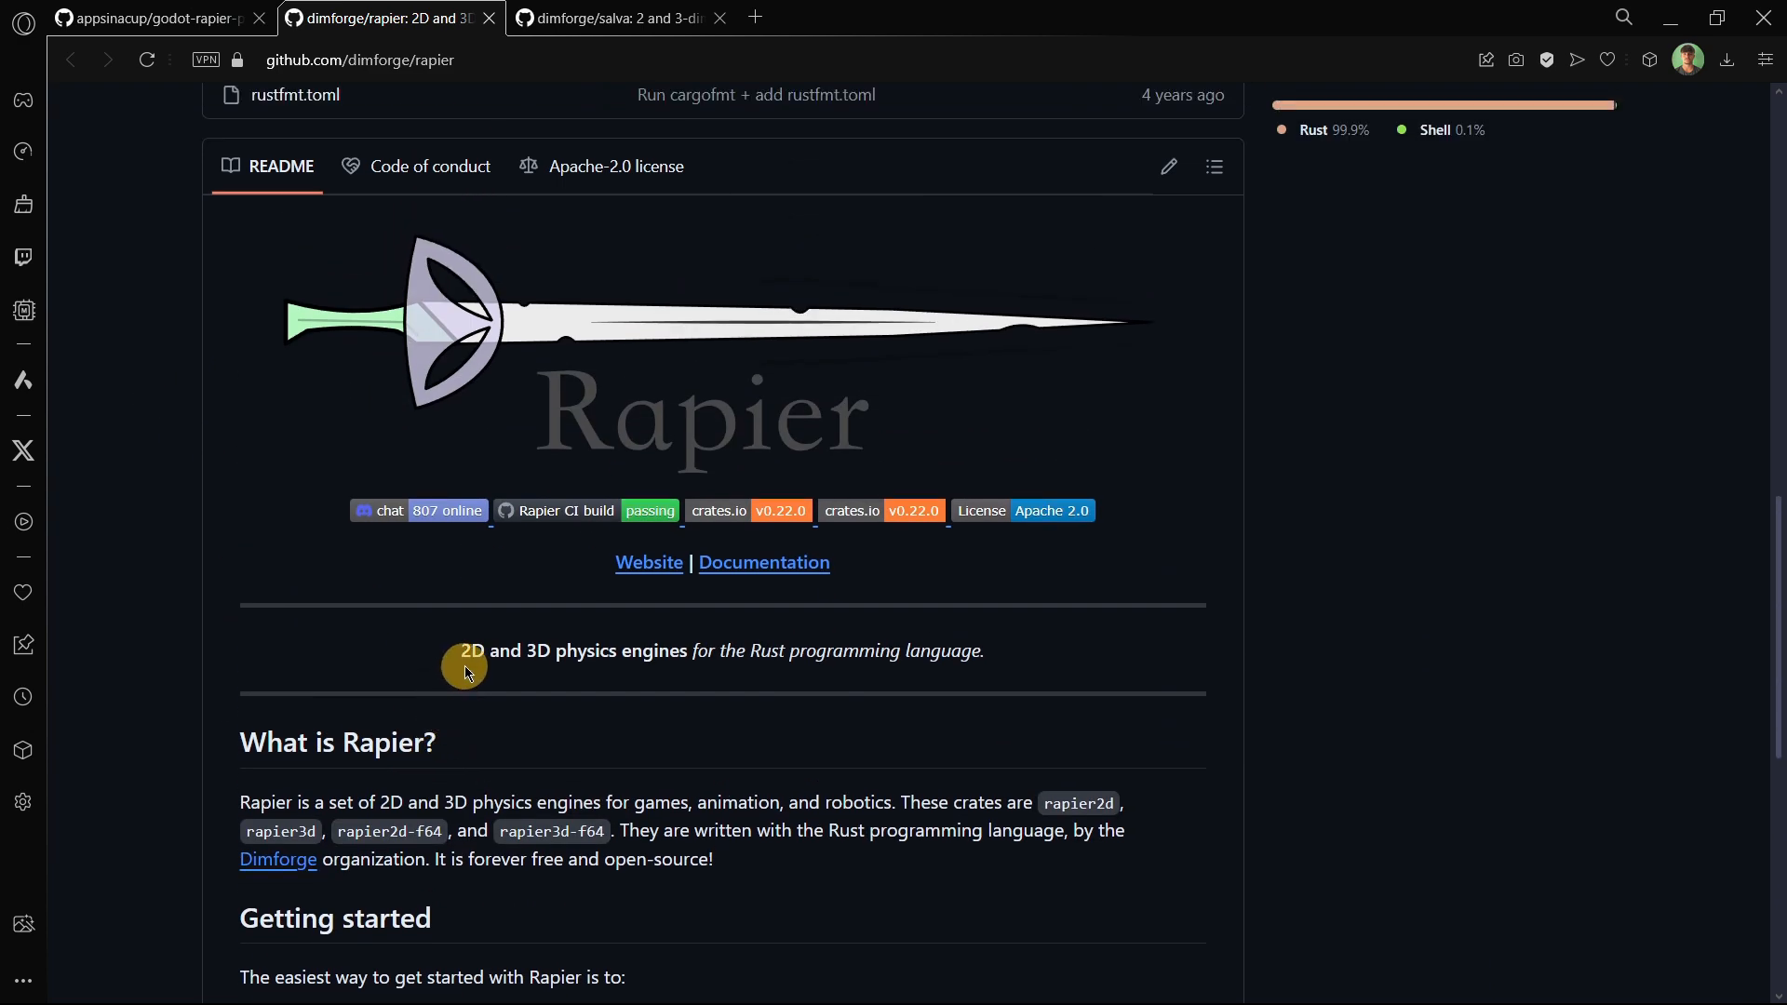
mouse_move(1046, 665)
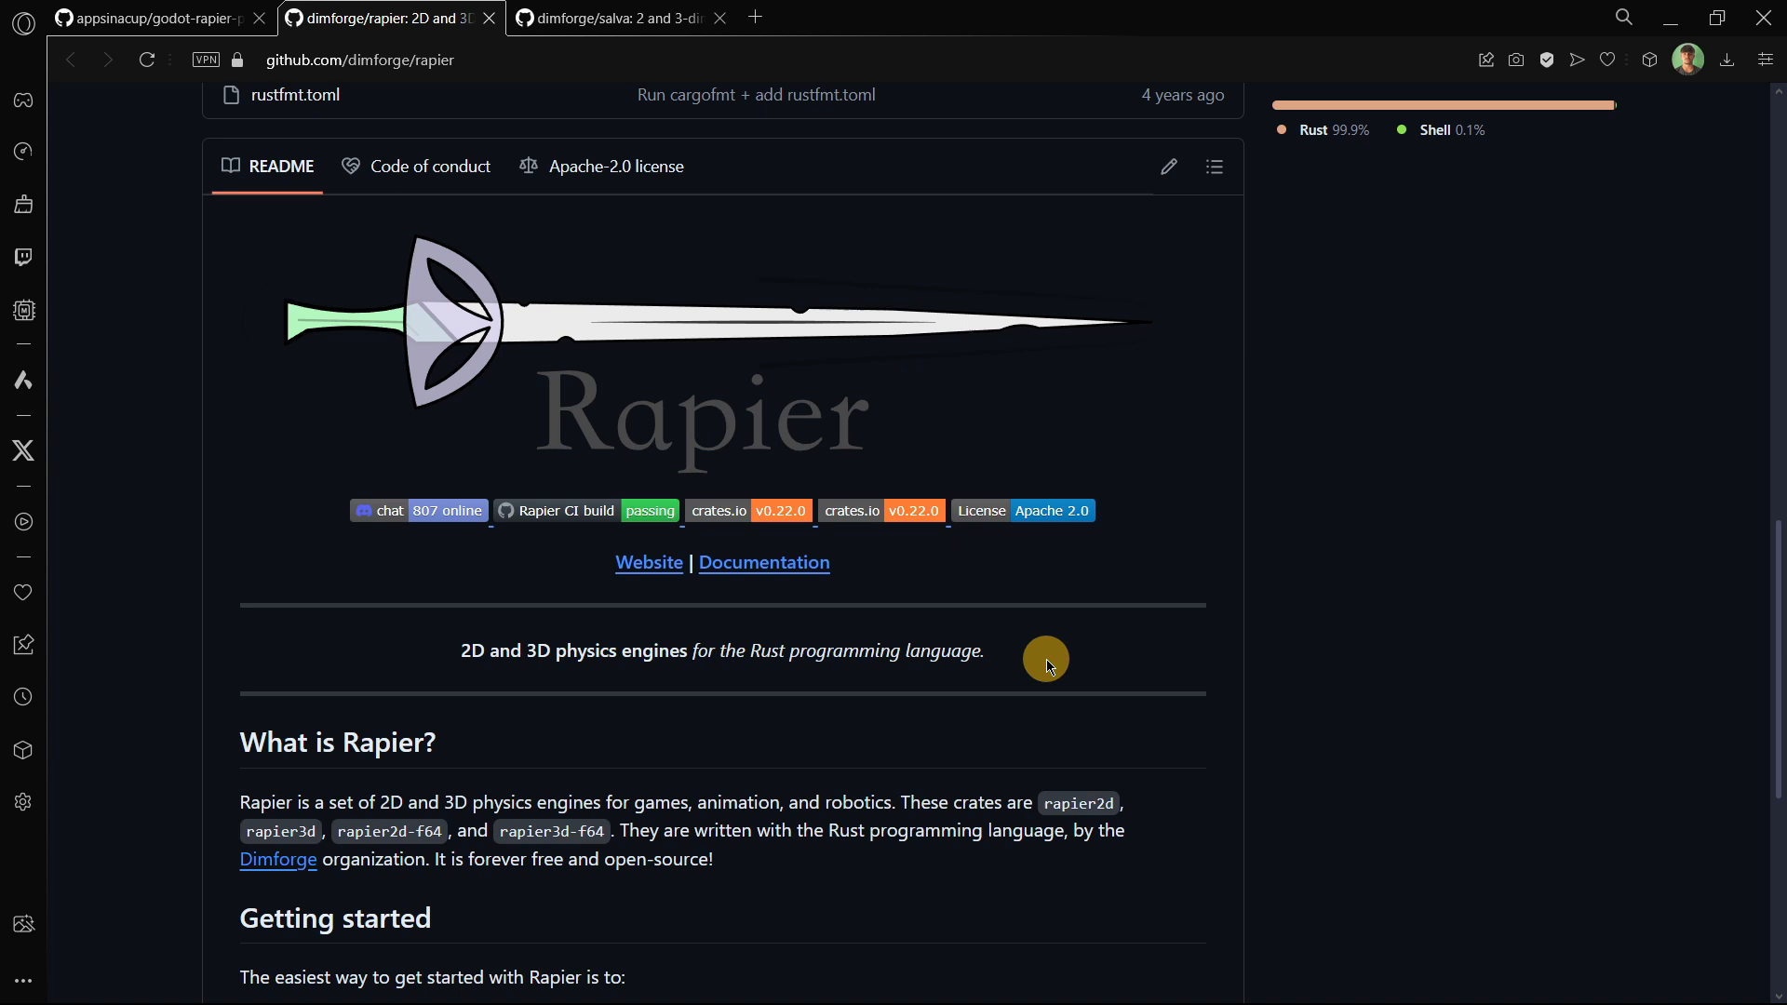
mouse_move(766, 651)
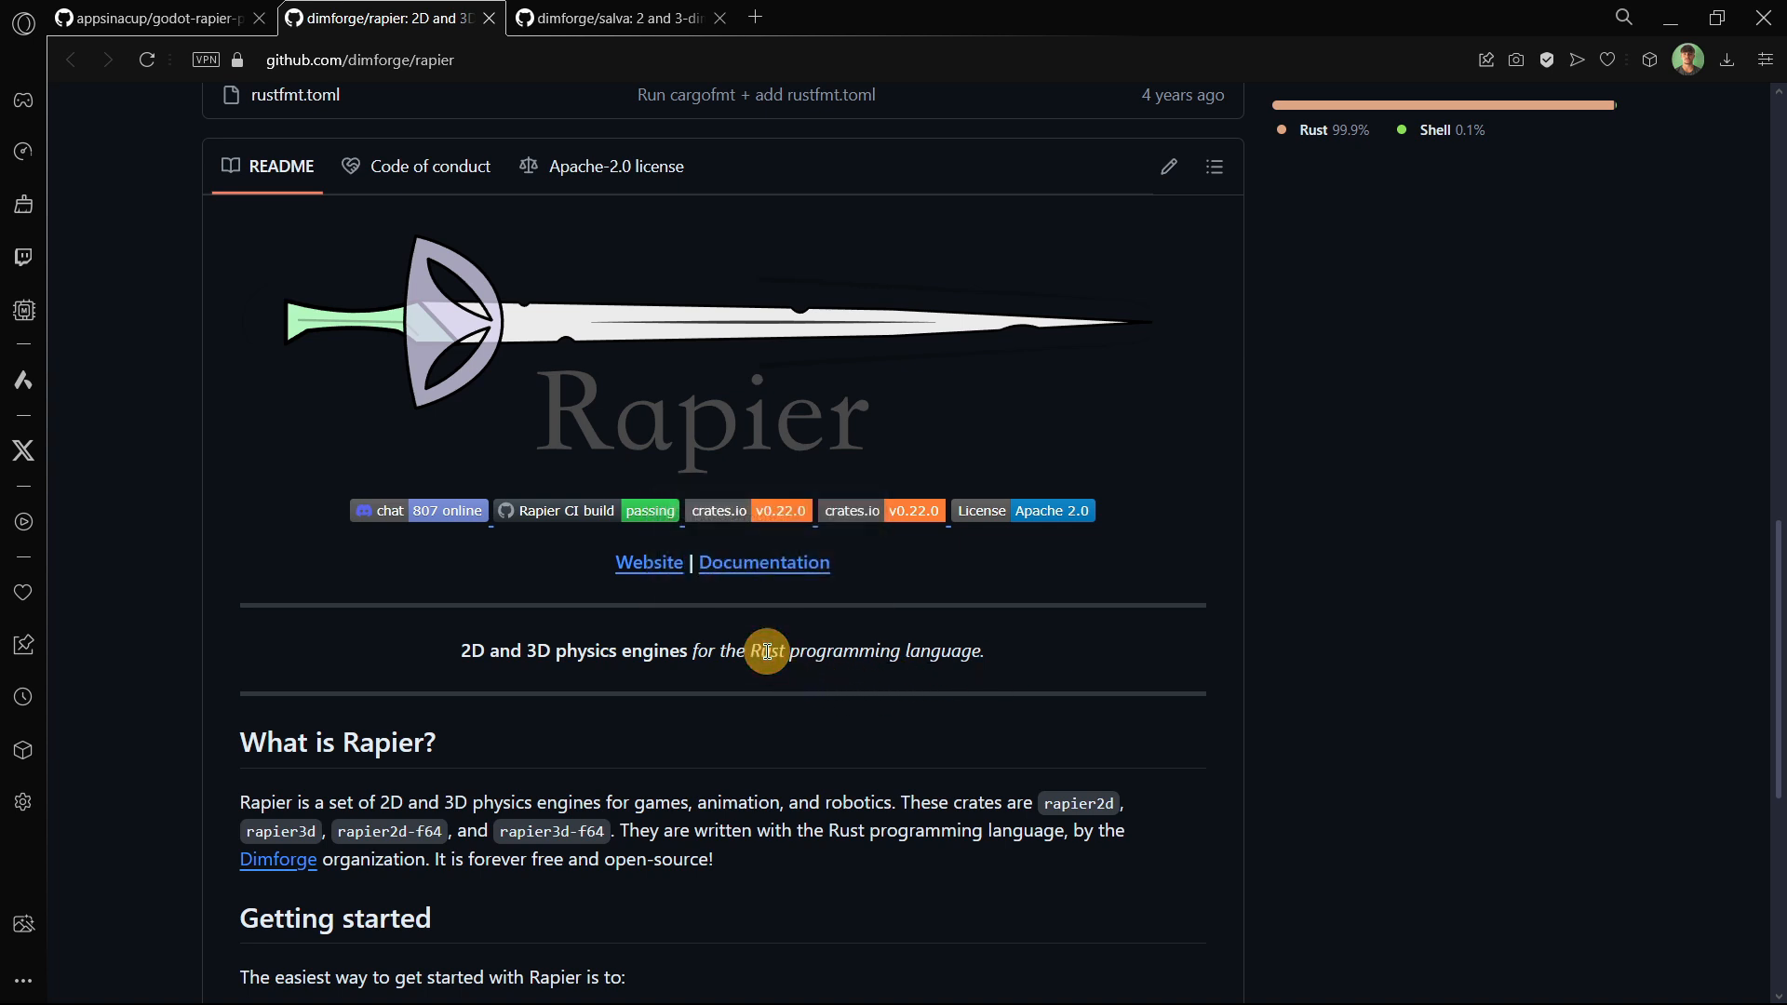
double_click(766, 650)
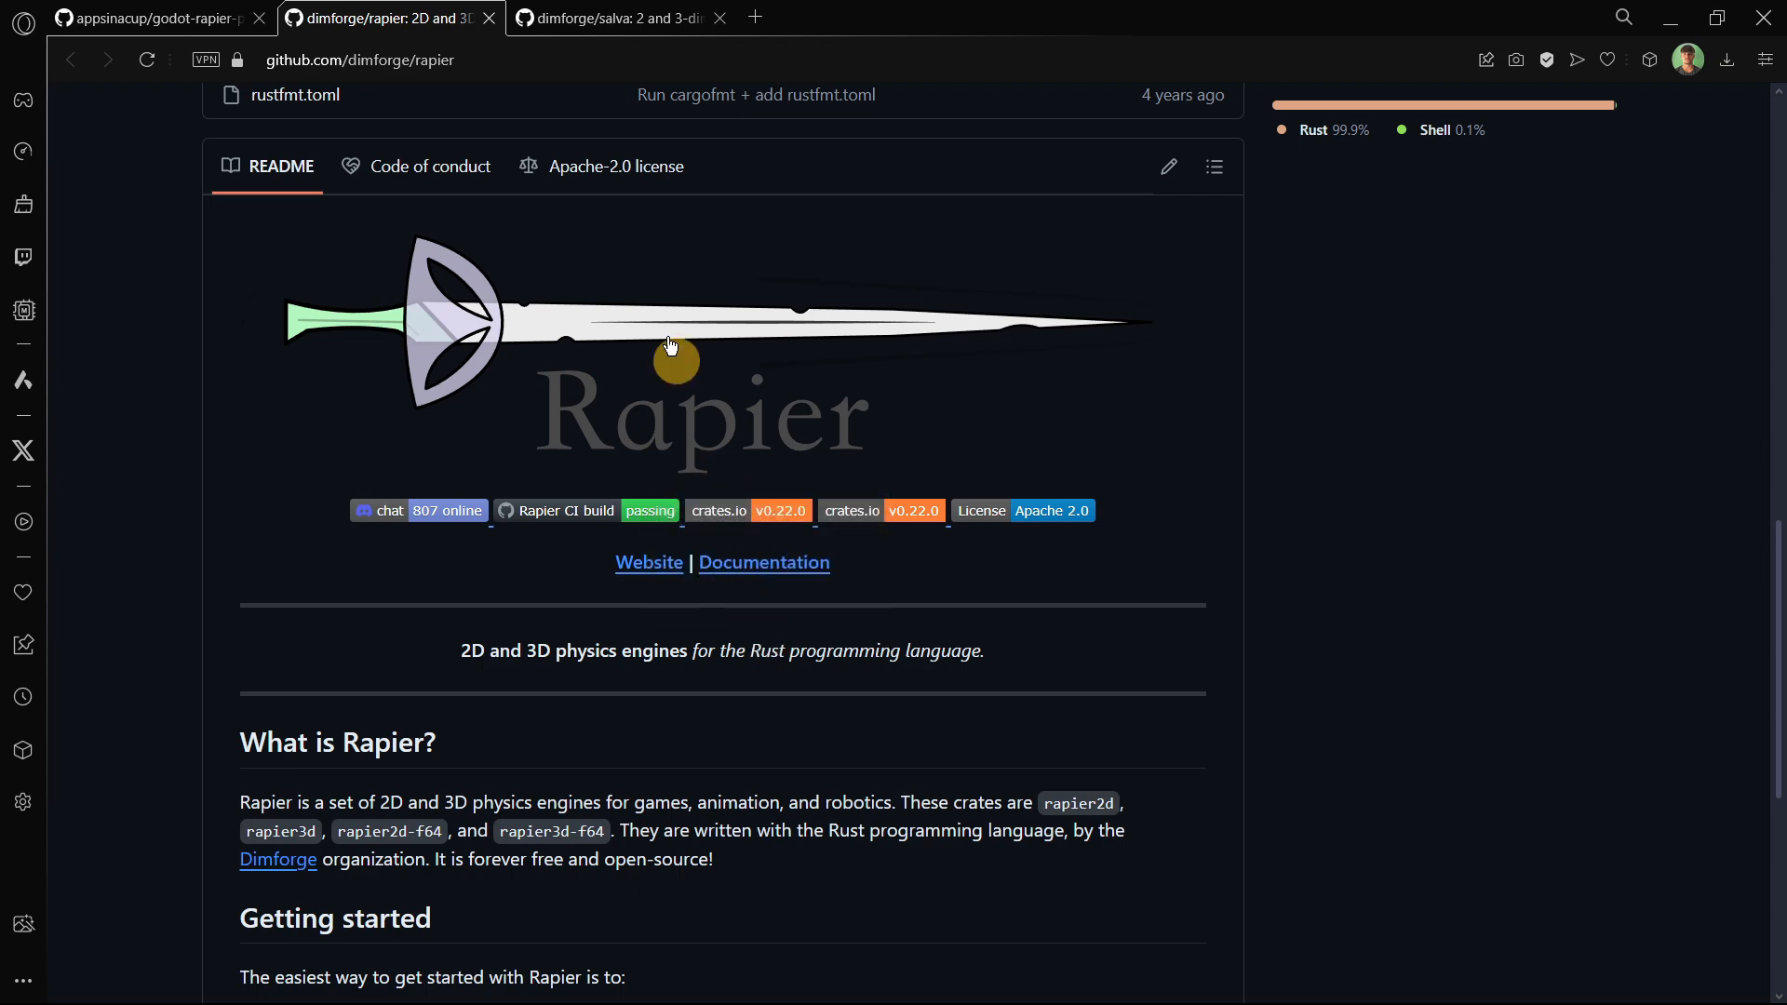
left_click(615, 19)
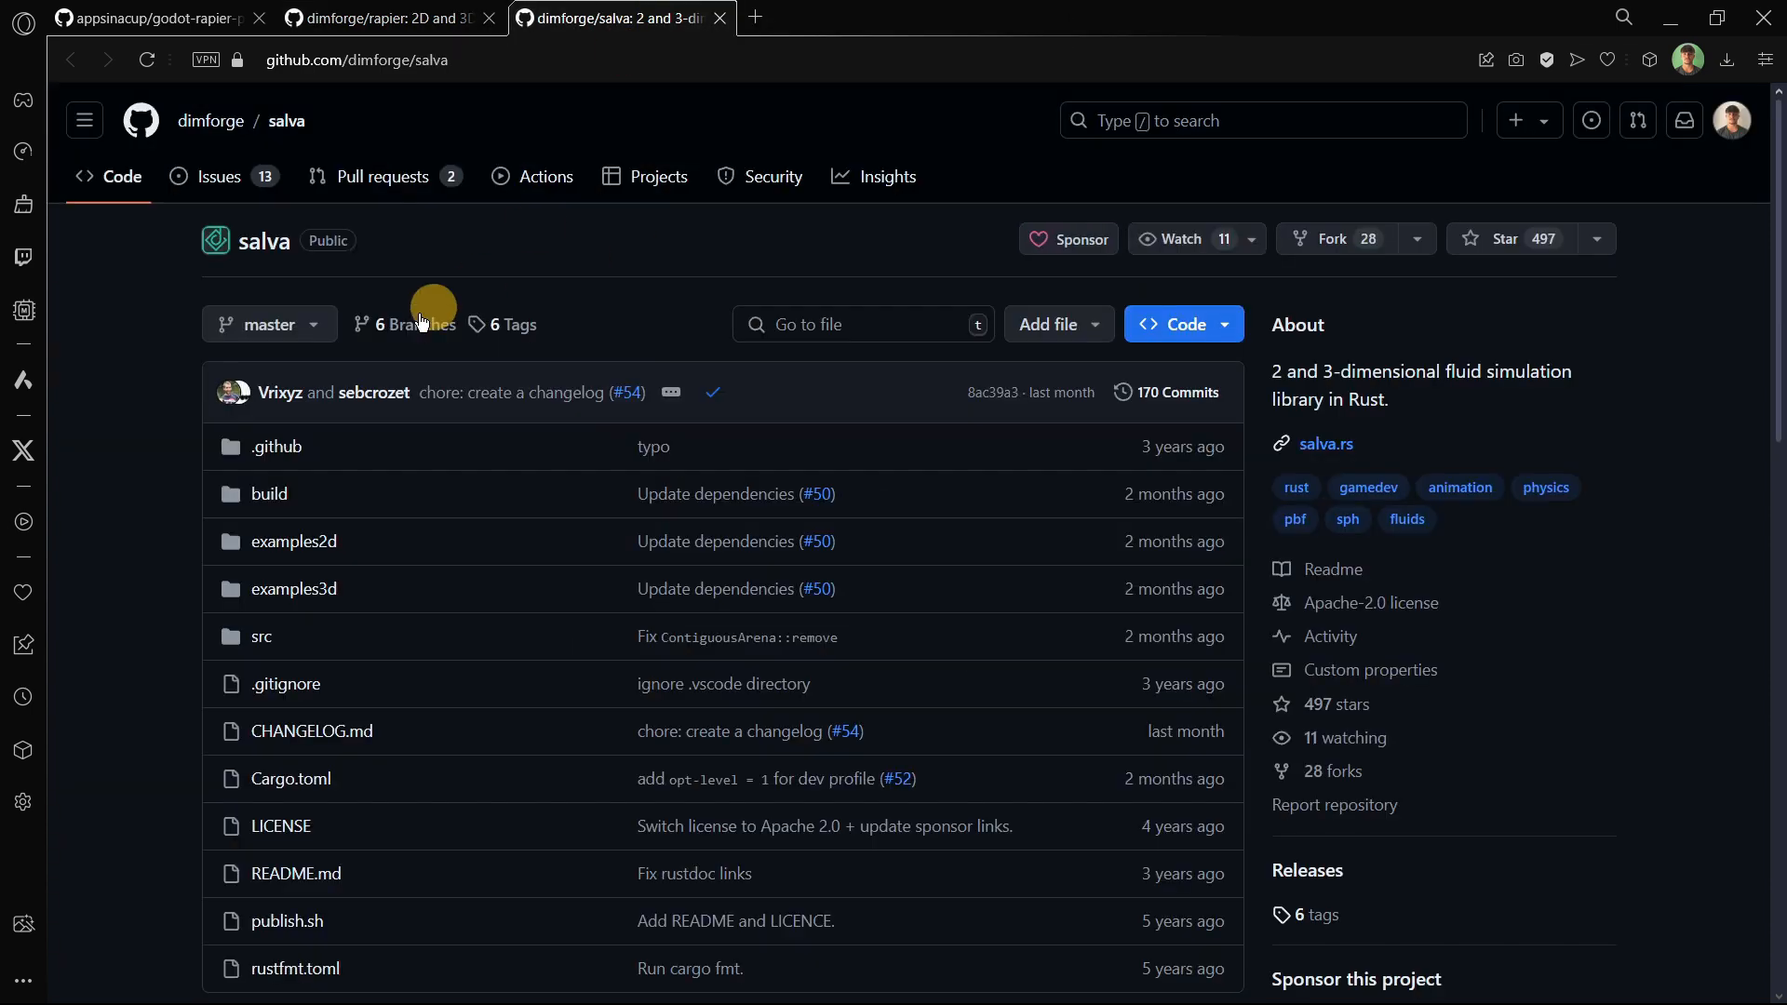
Scroll the Salva README: particle-based fluids, the Salvador Dali name origin, and features
left_click(387, 17)
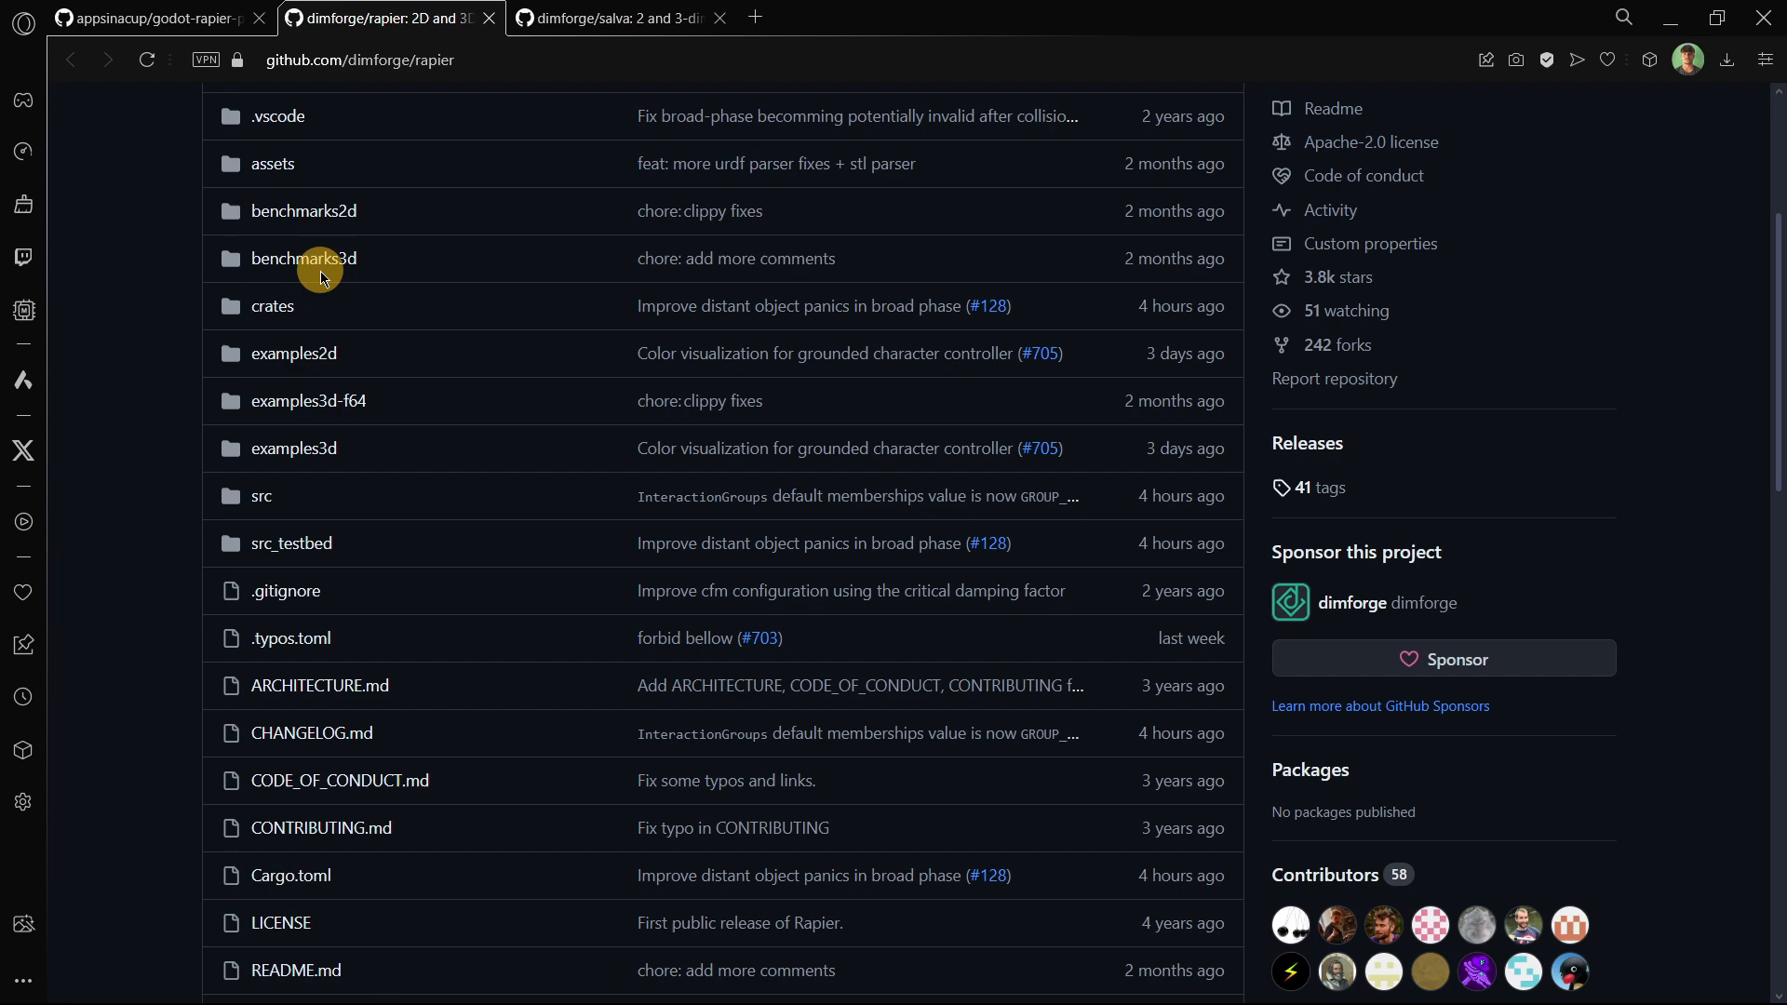
left_click(615, 17)
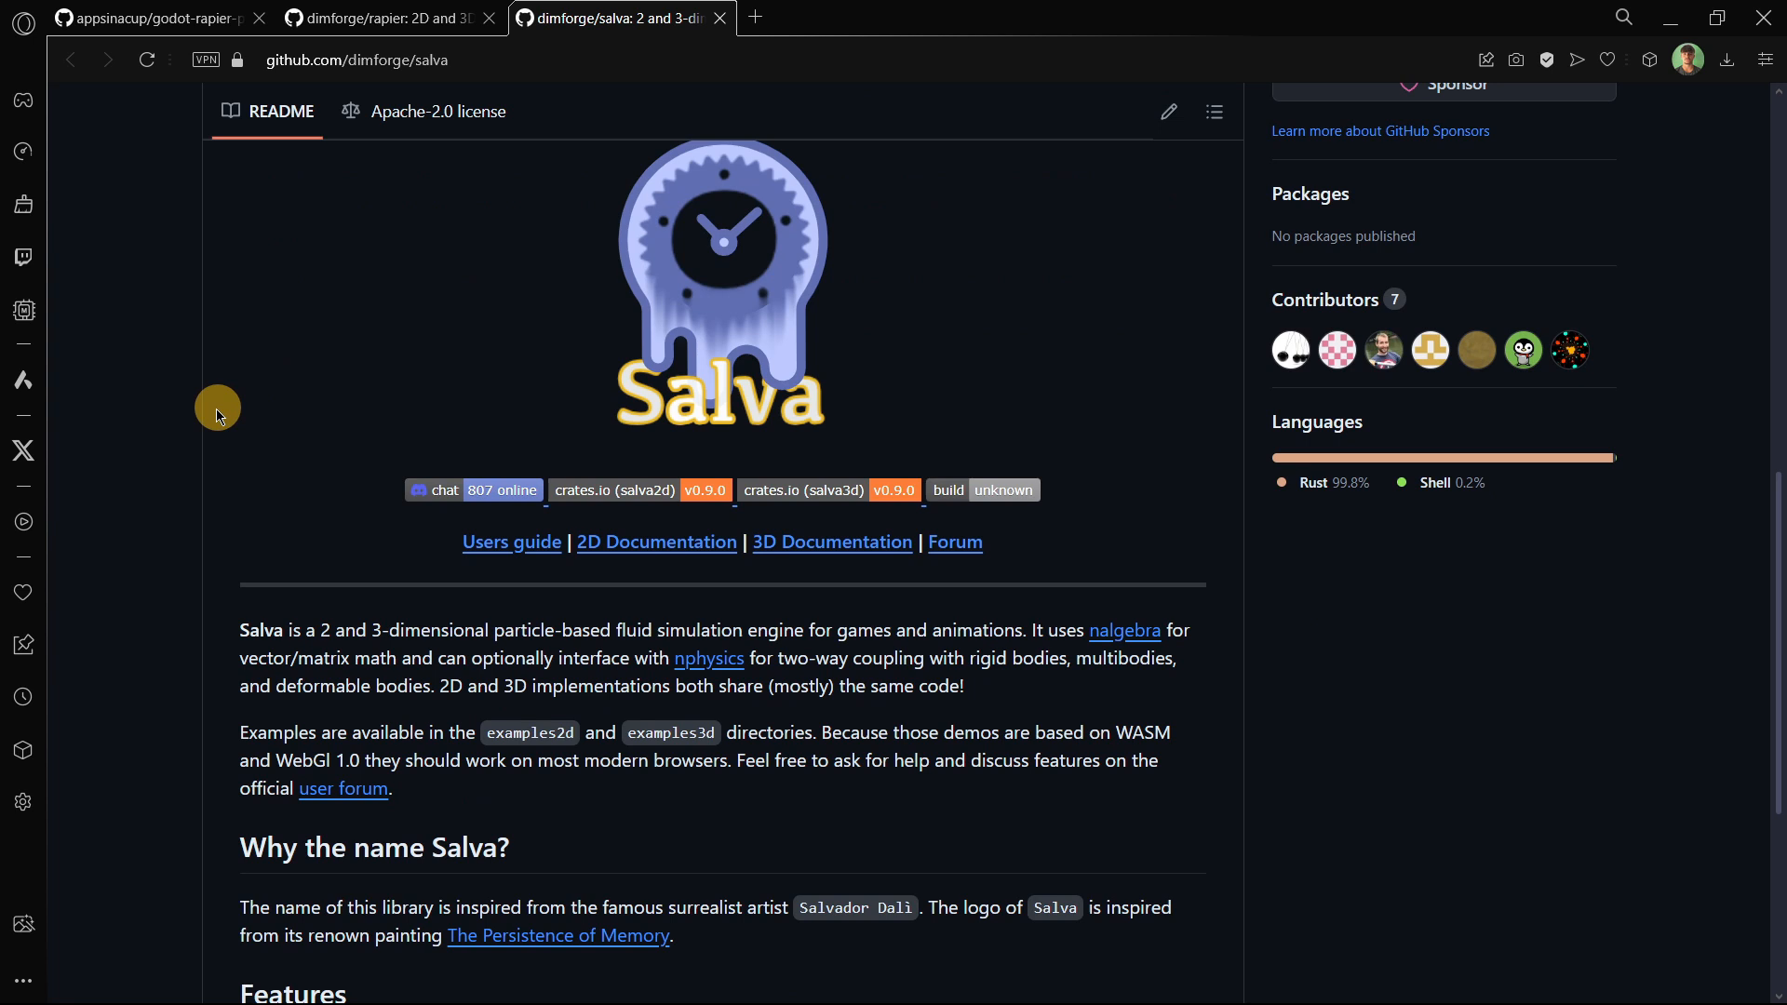
mouse_move(196, 425)
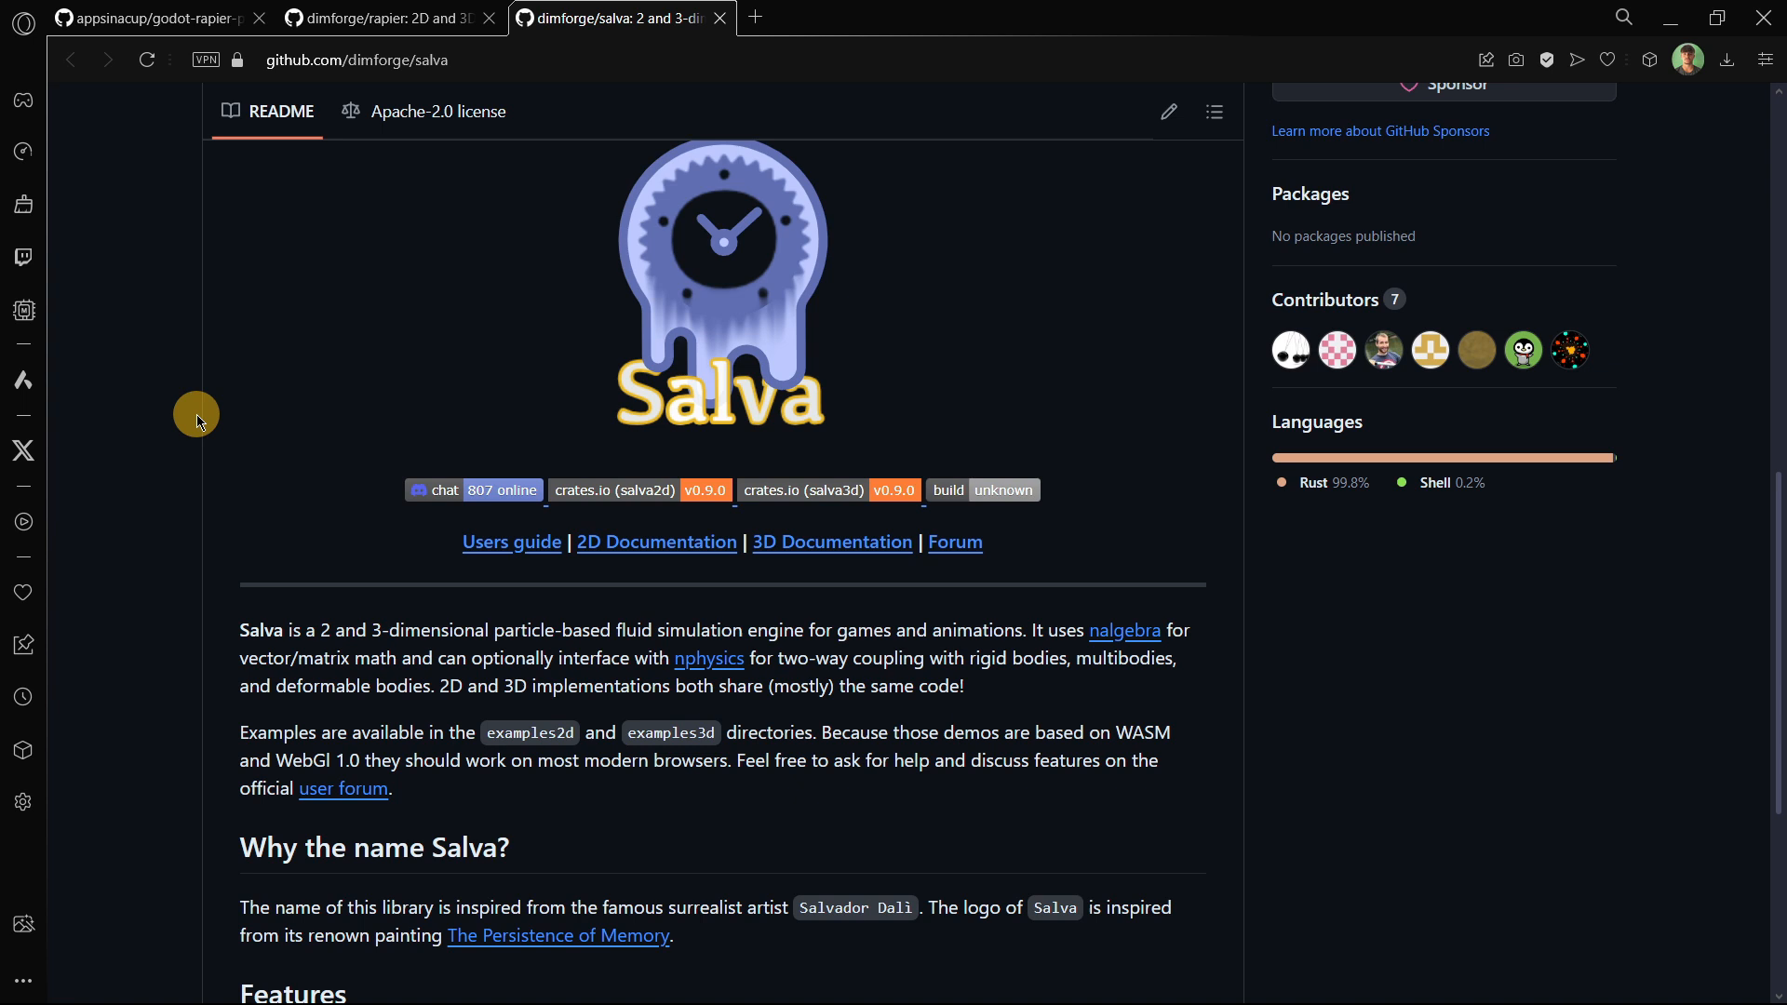
mouse_move(278, 446)
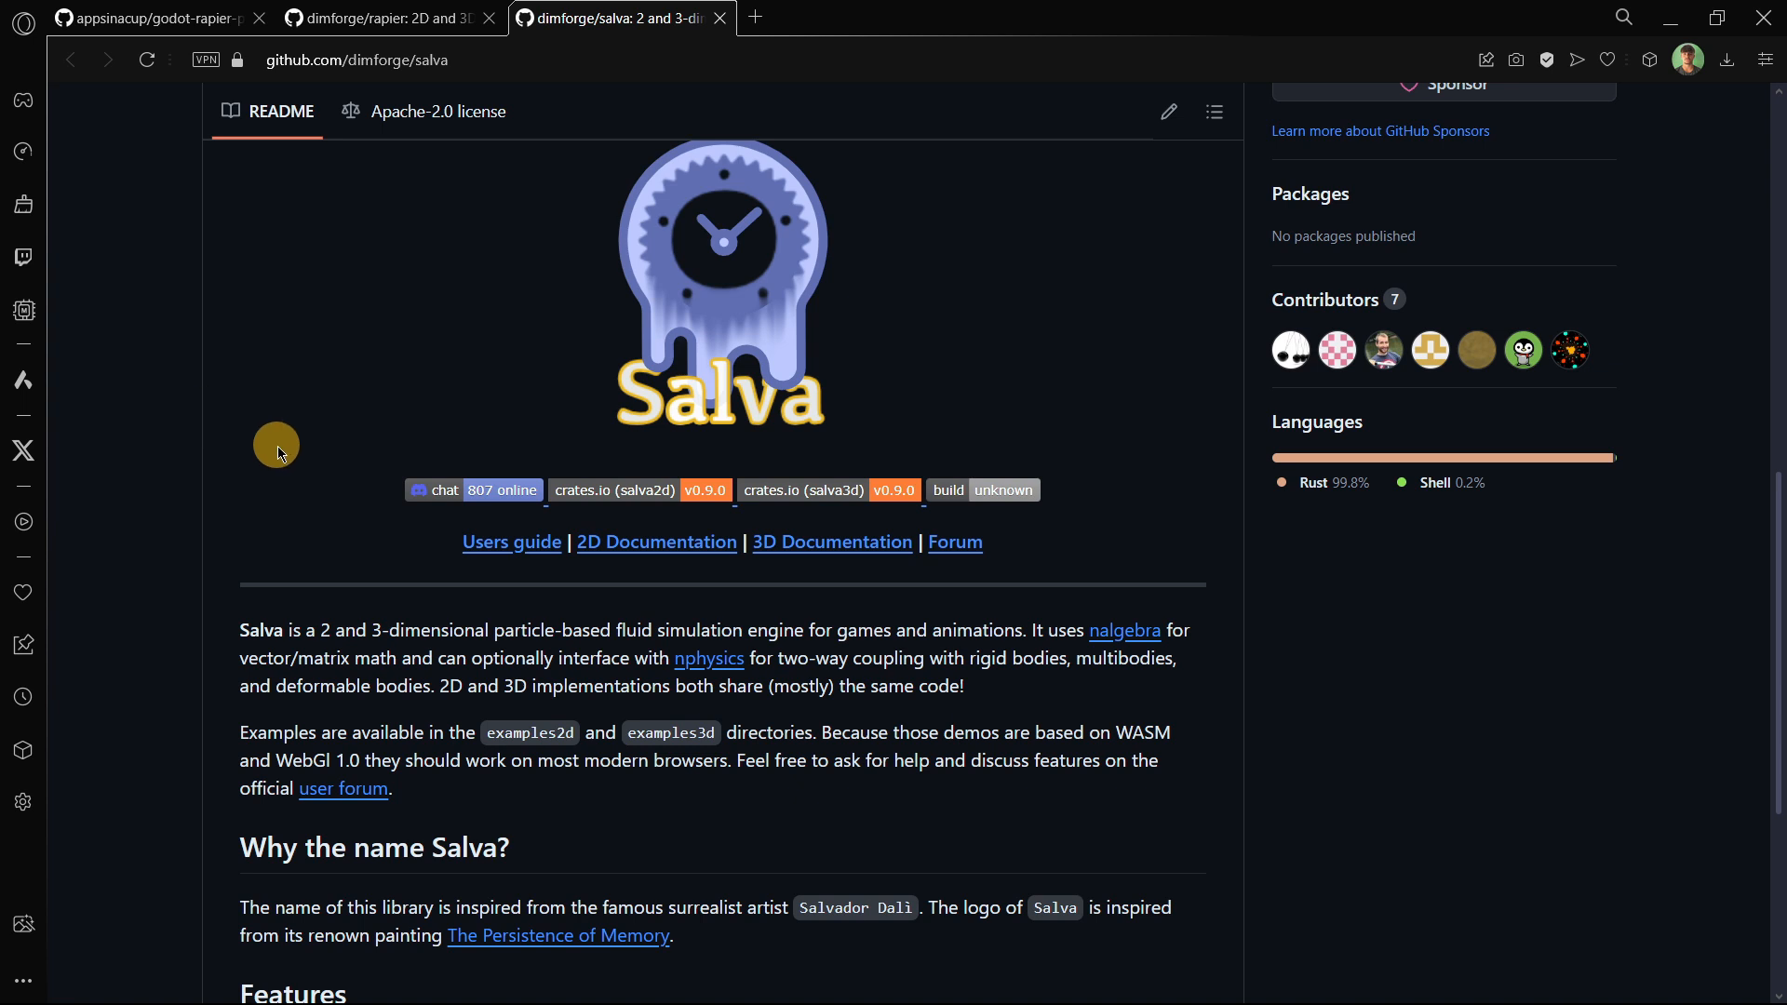
mouse_move(798, 793)
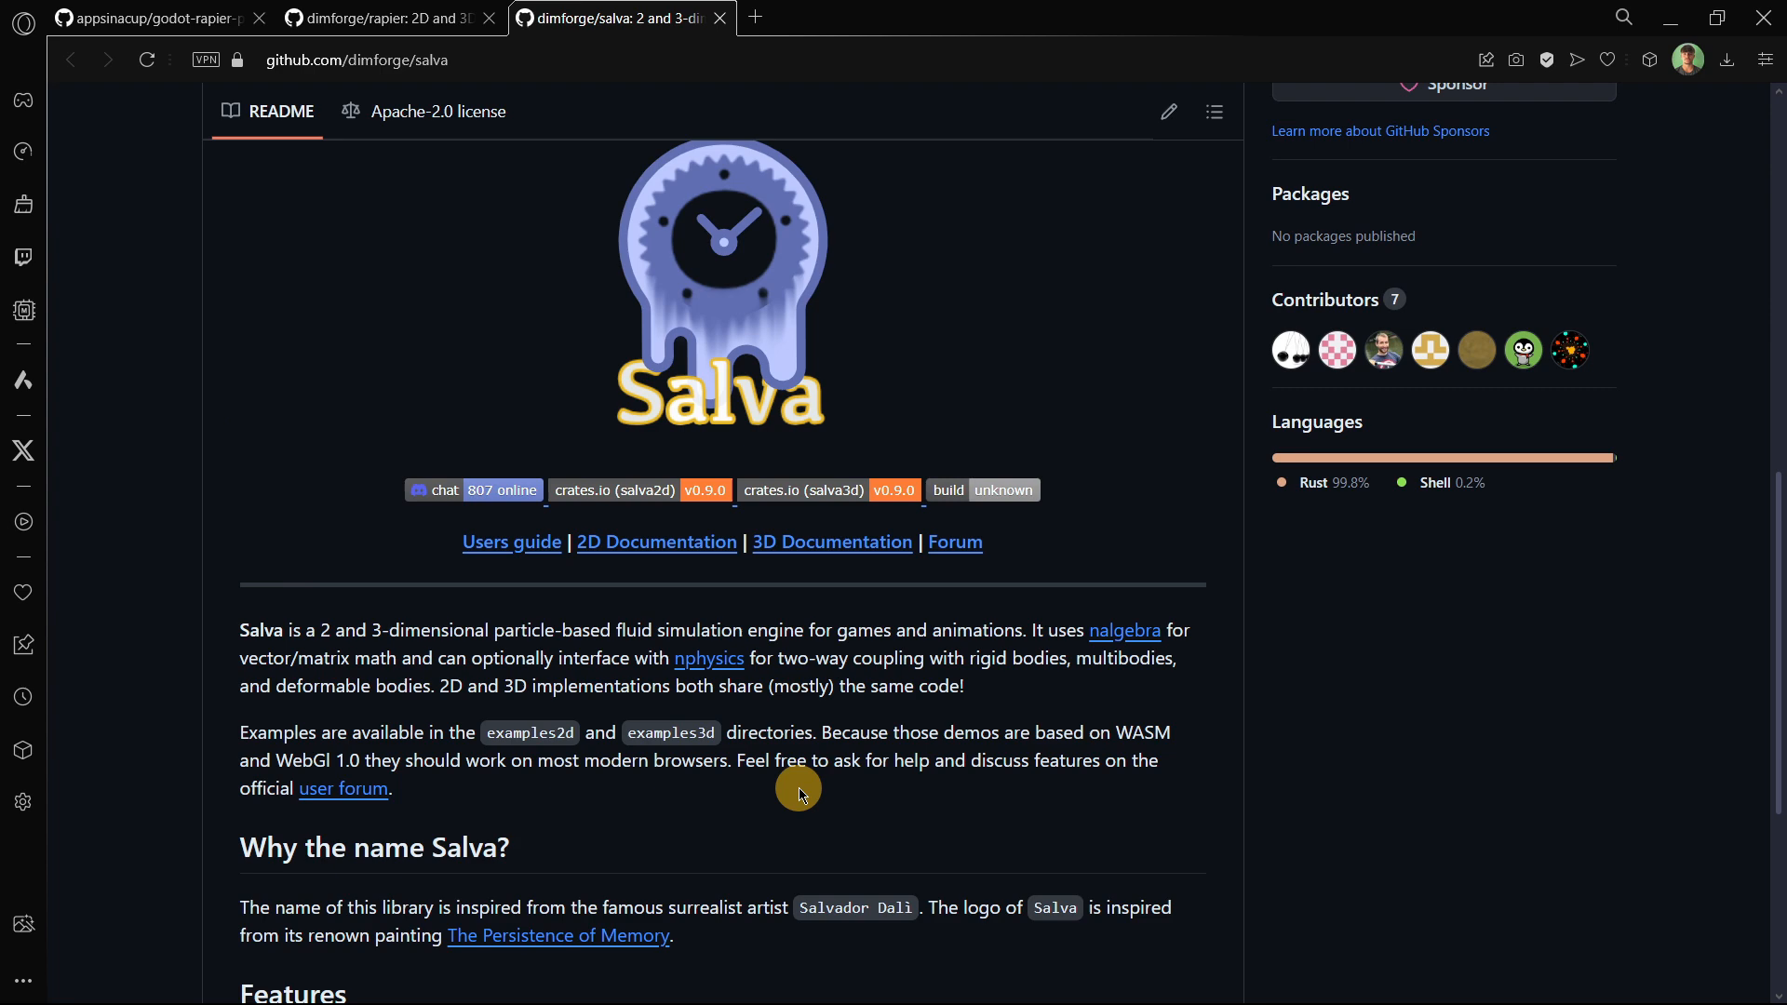
scroll("down", 3)
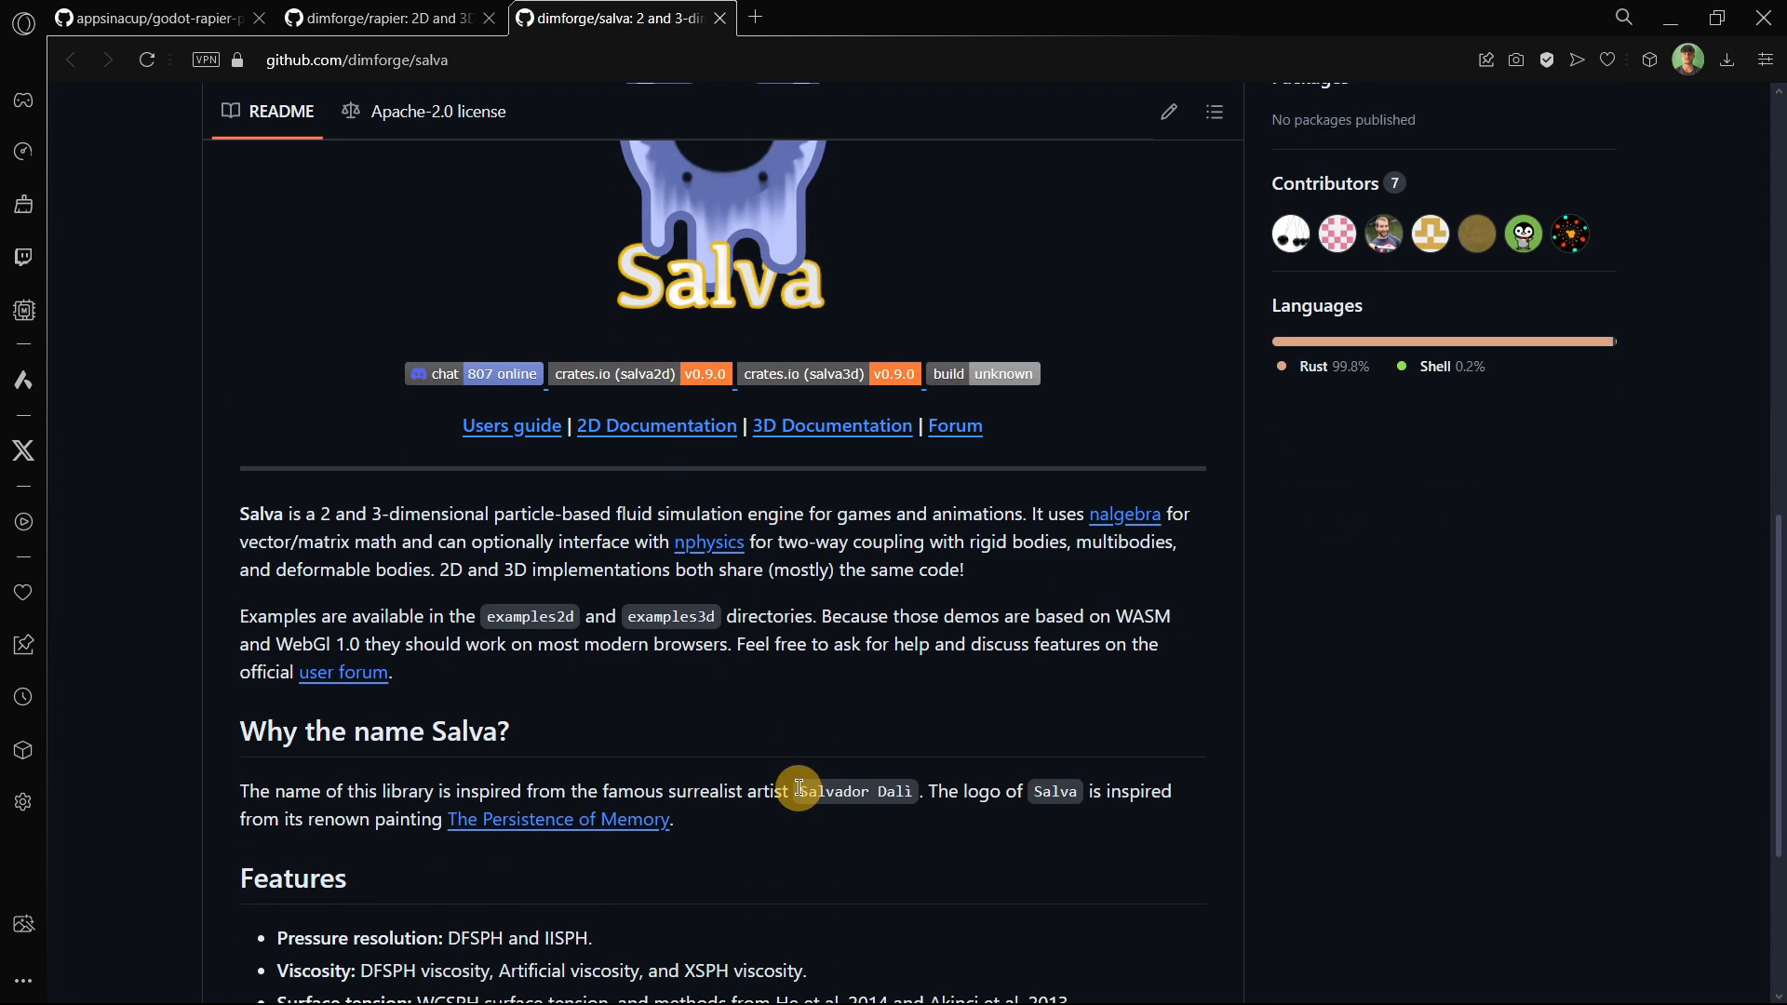
scroll("down", 3)
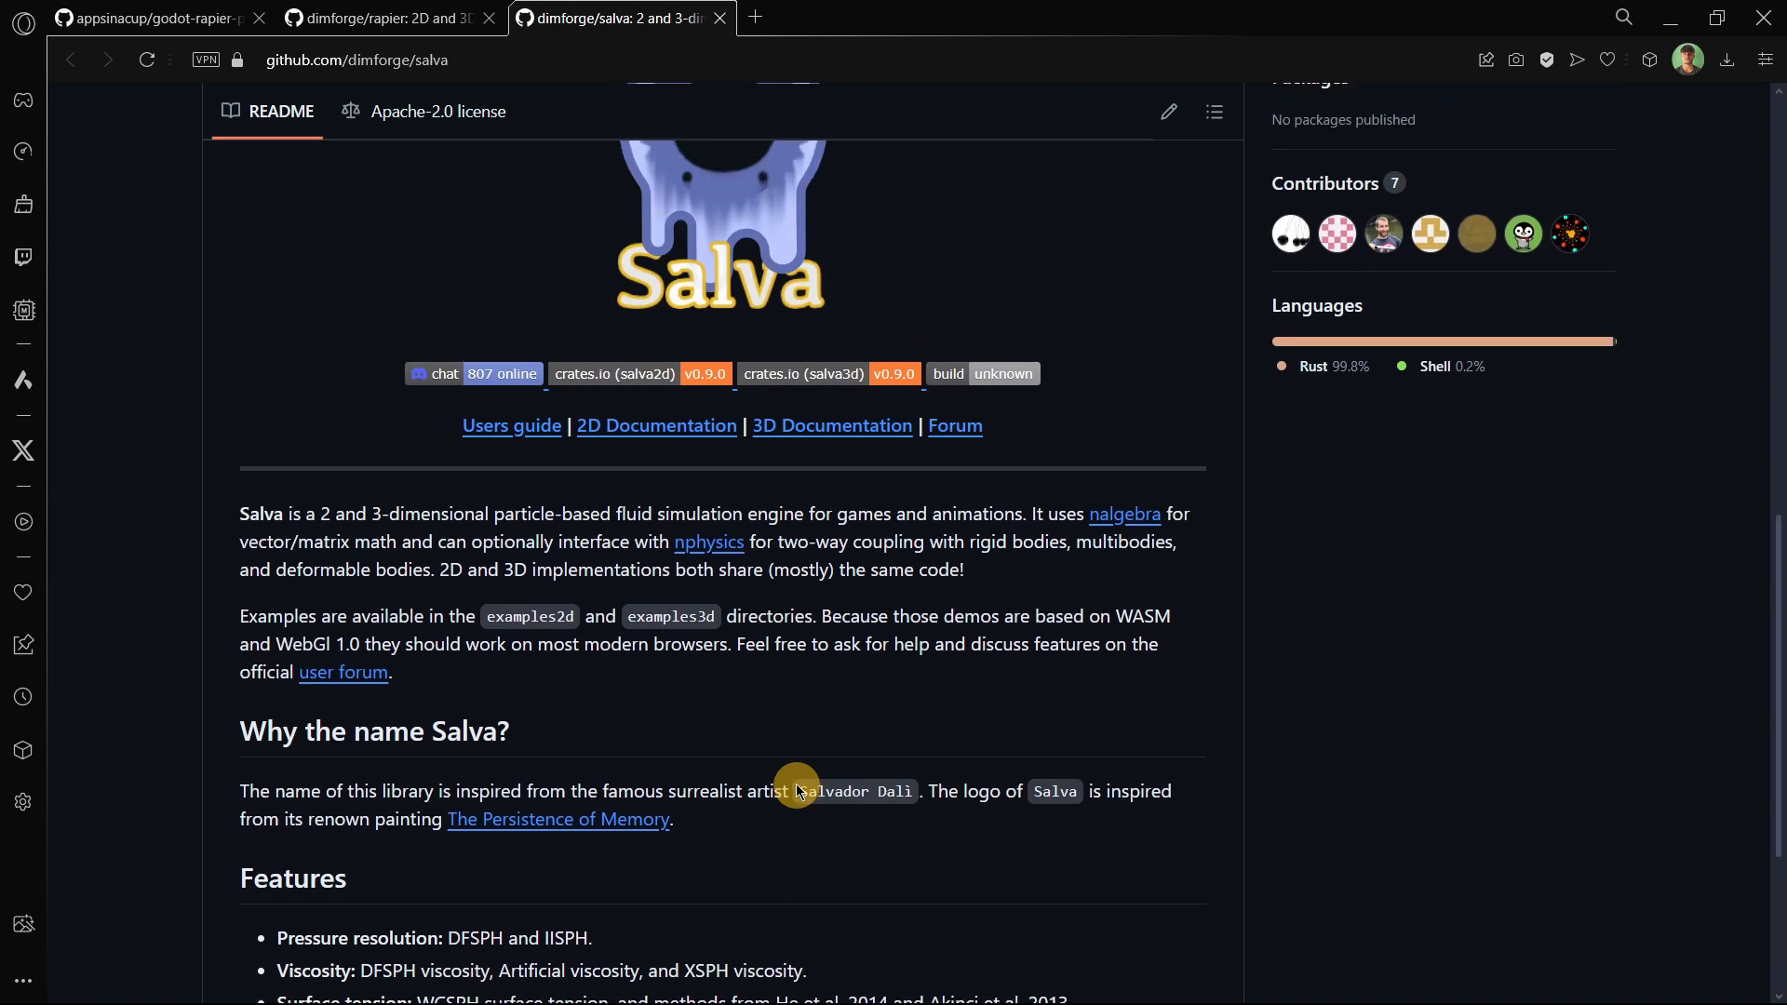
mouse_move(657, 668)
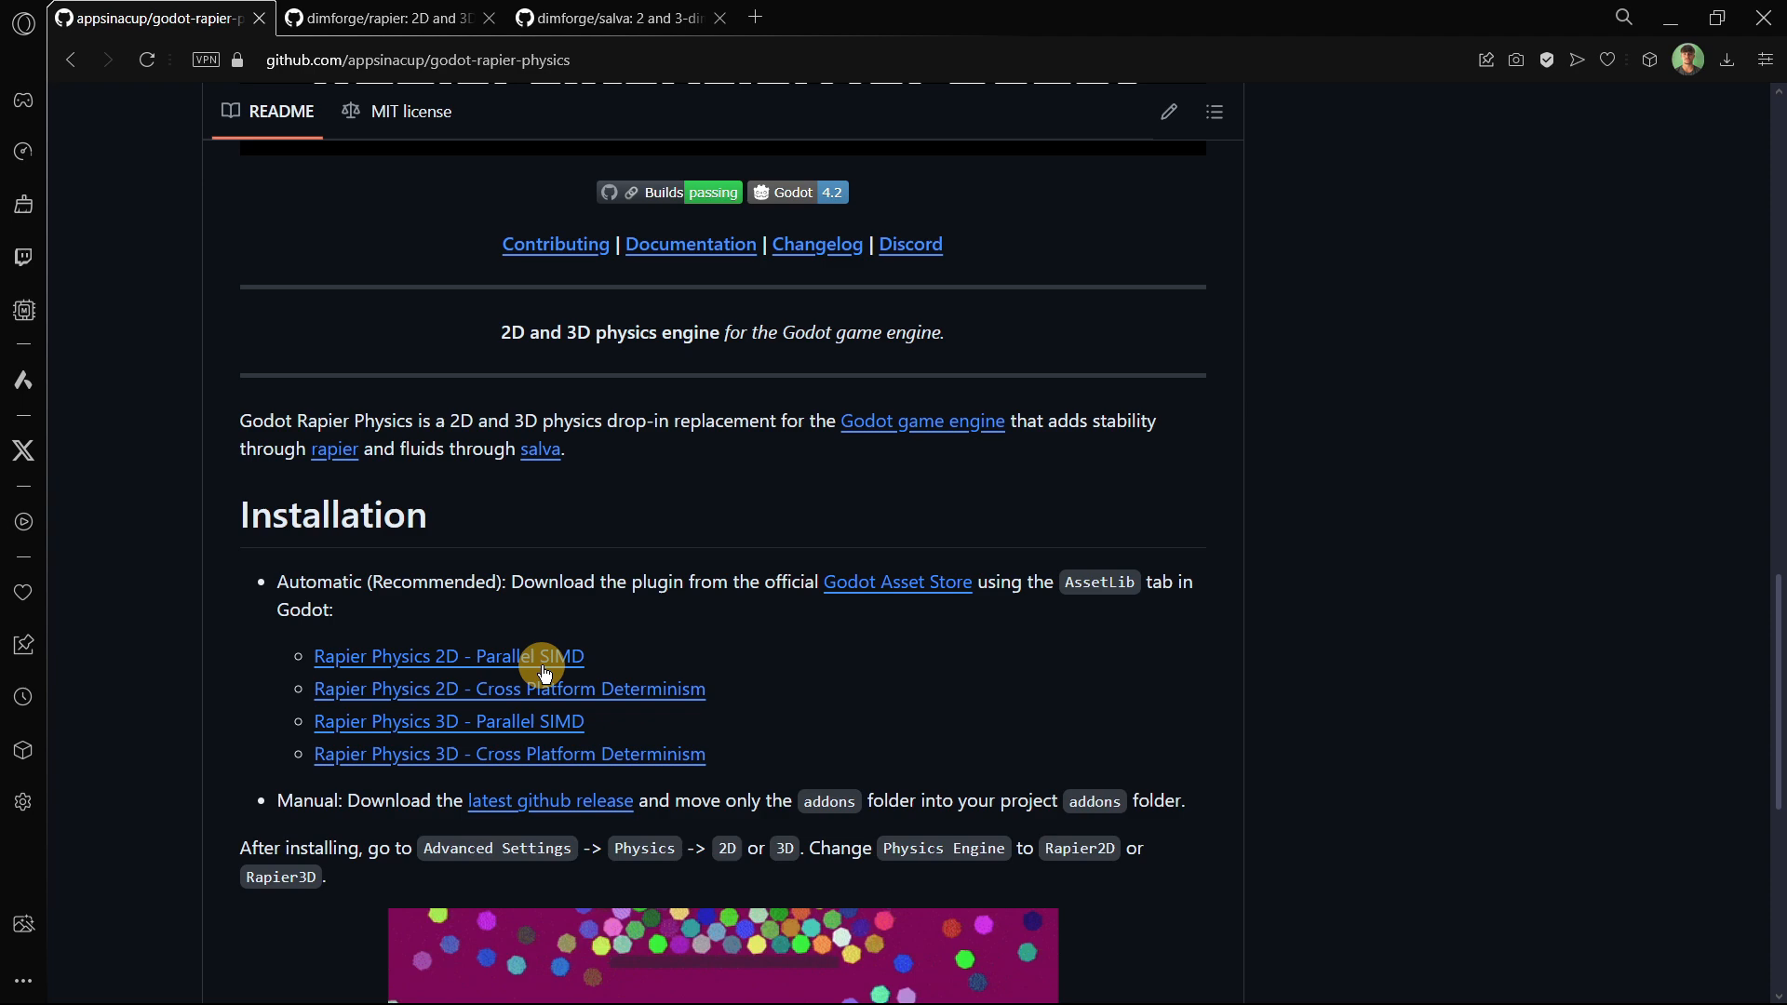
mouse_move(550, 721)
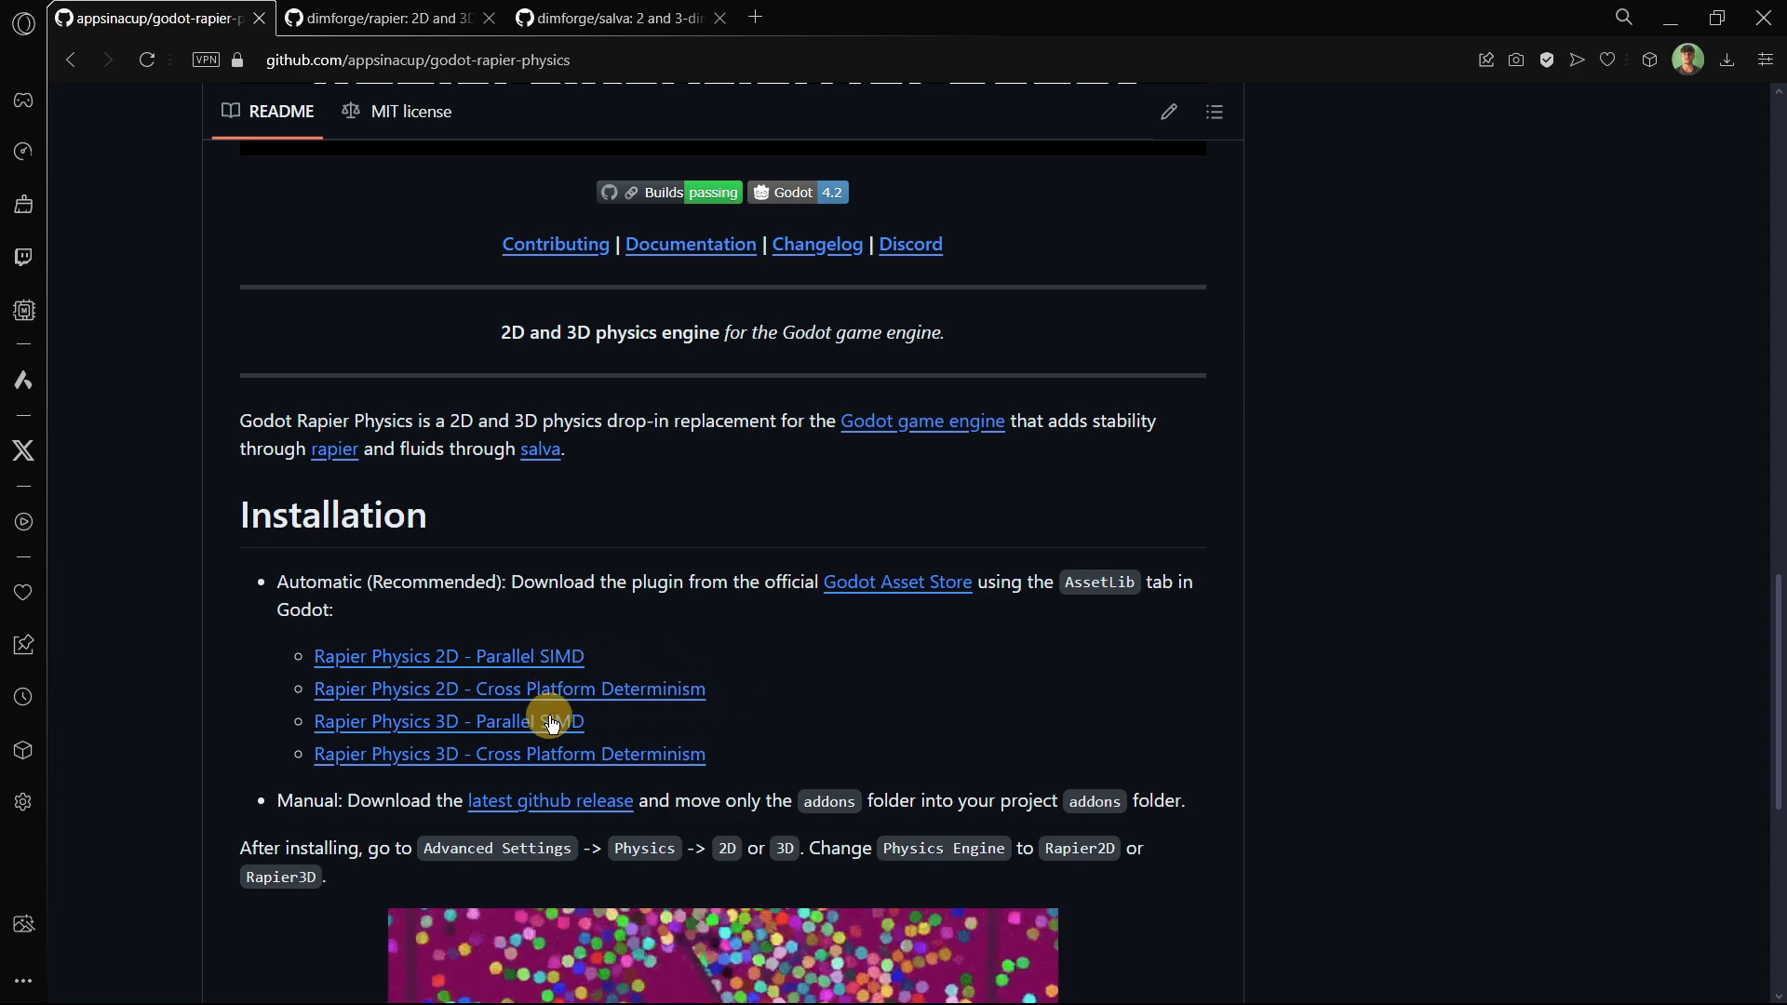
mouse_move(783, 692)
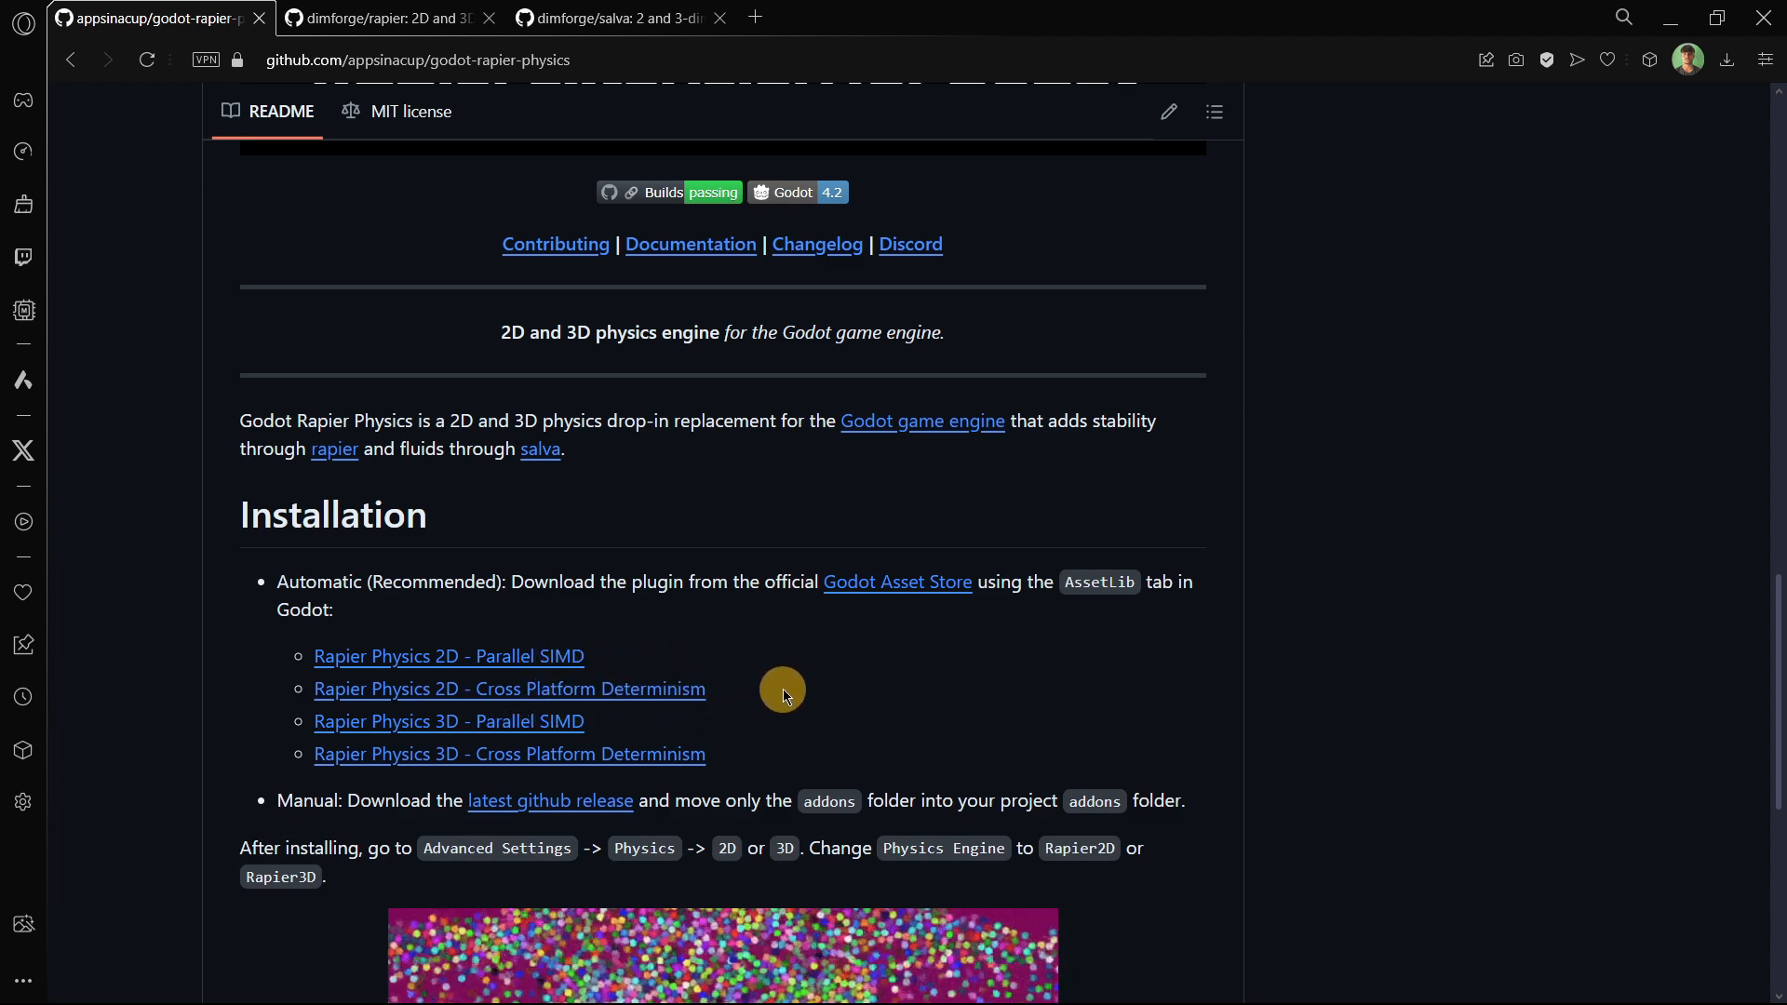
Scroll past the Godot Rapier Physics installation notes and open the Implementation Progress link
scroll("down", 3)
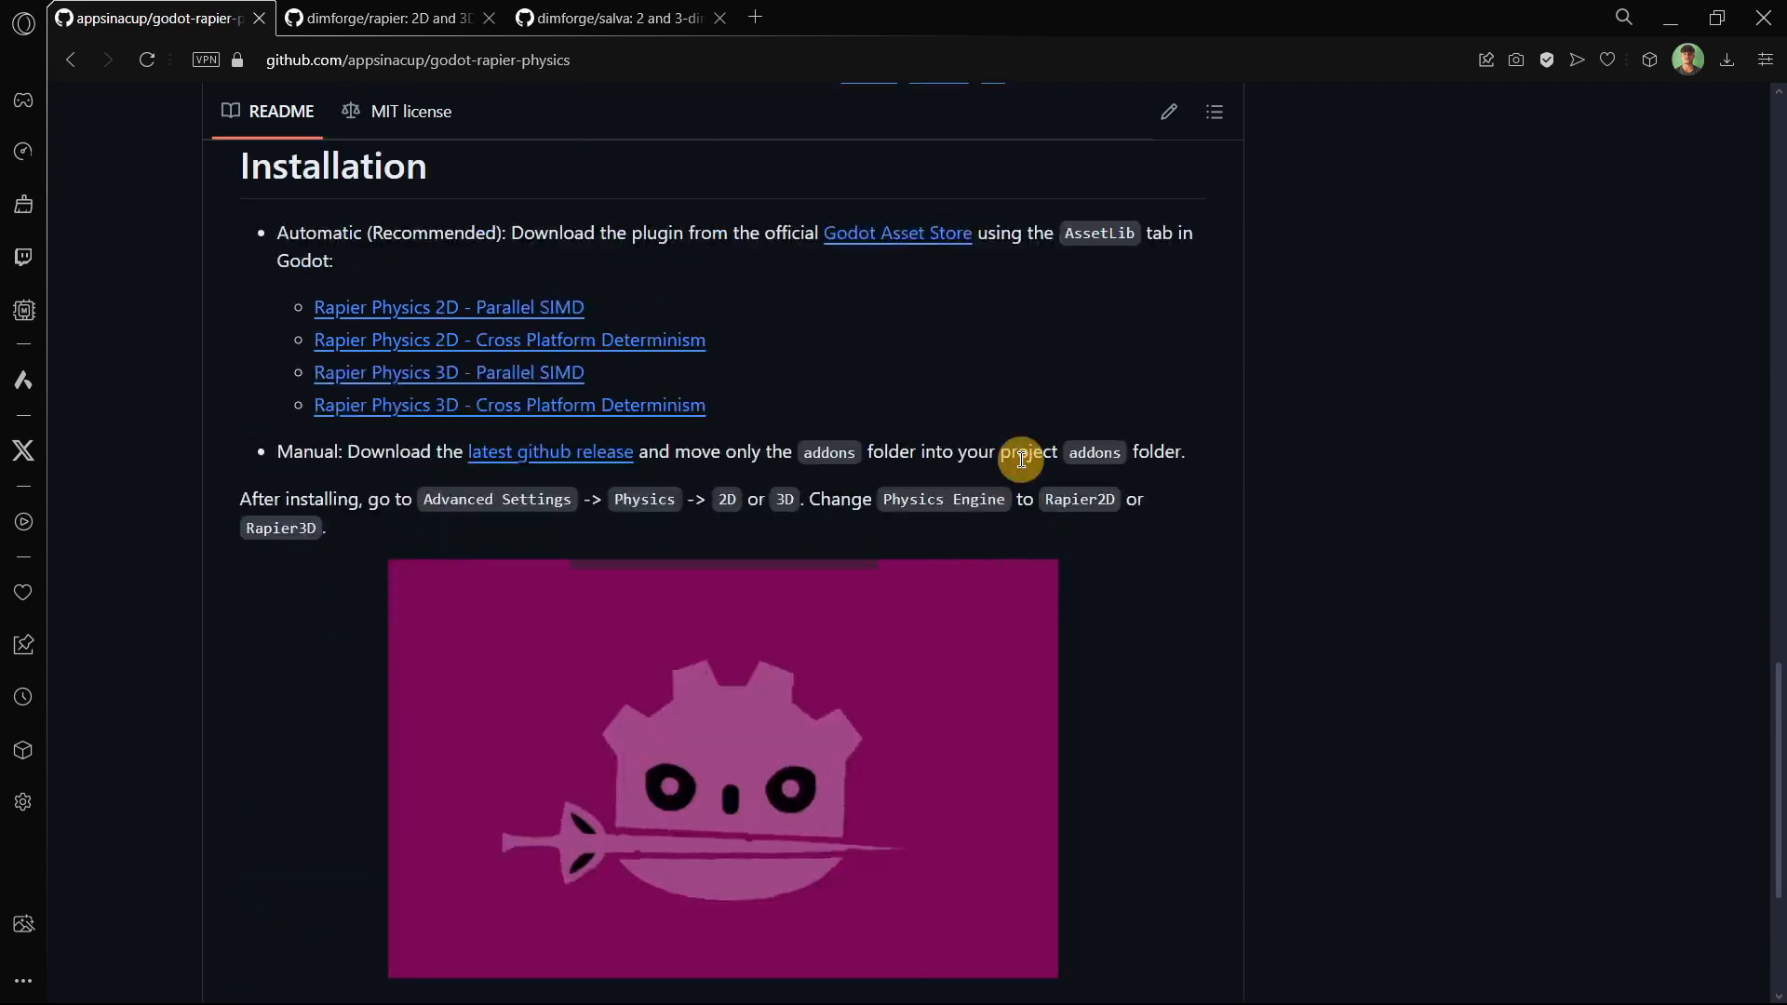
scroll("down", 3)
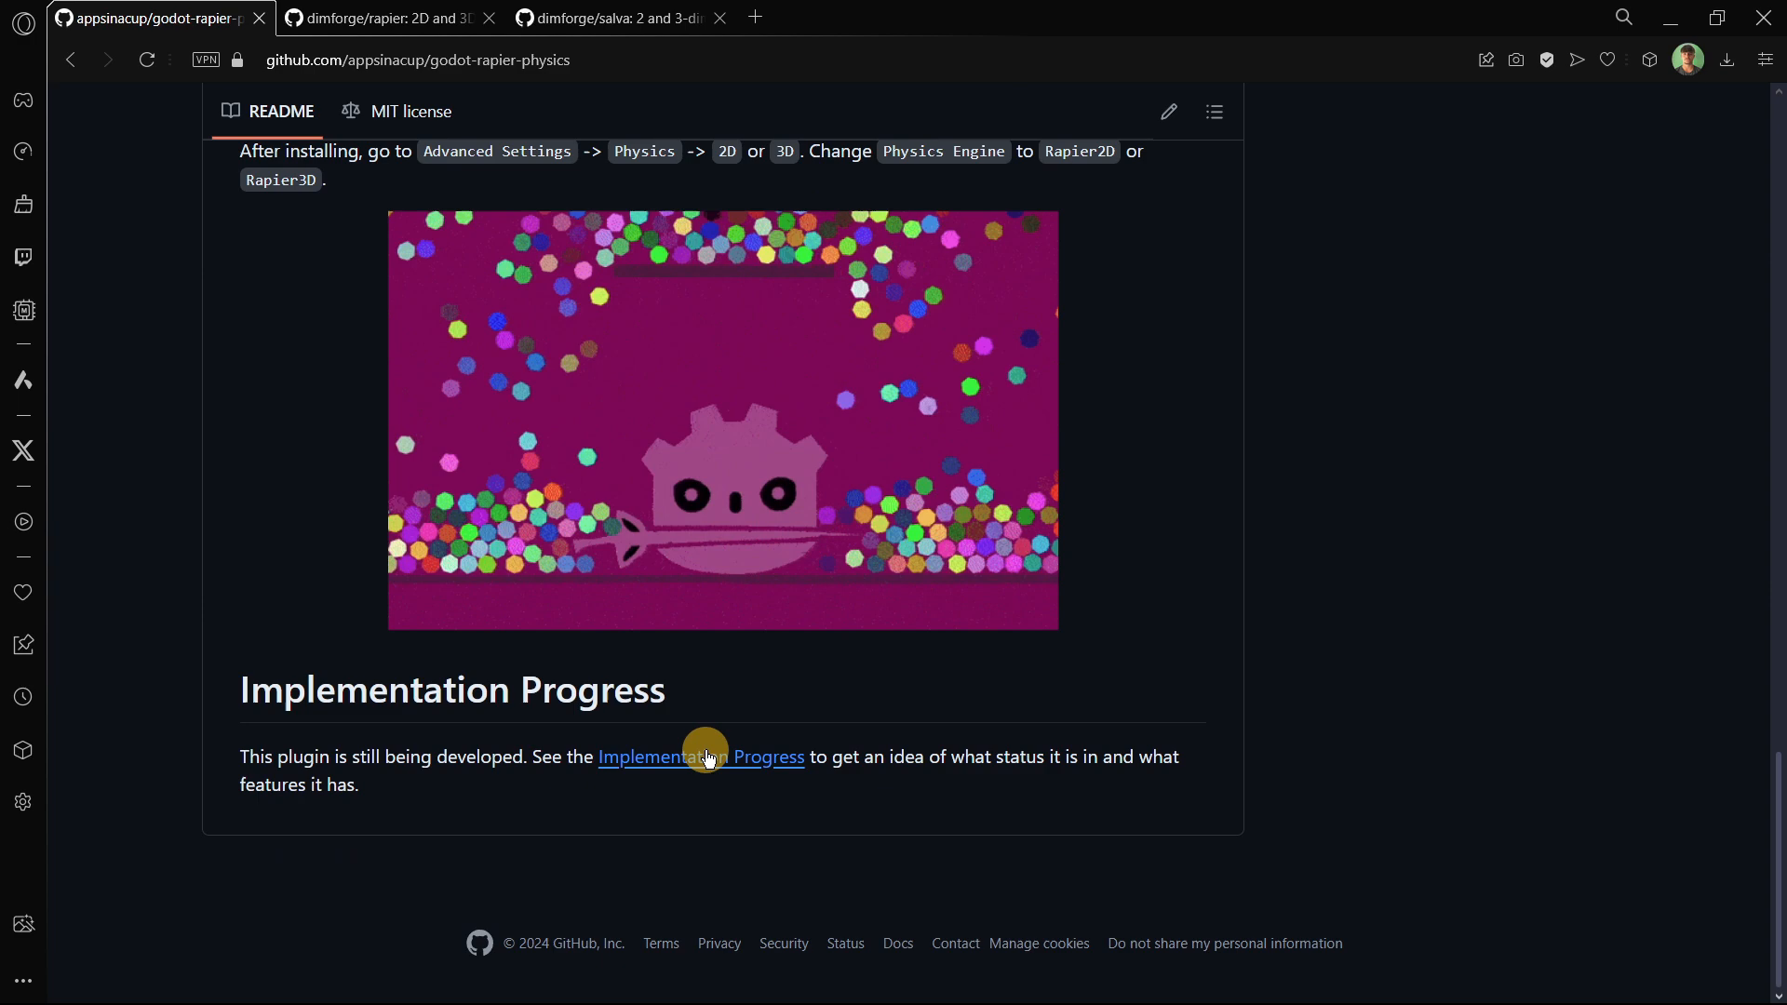
left_click(700, 756)
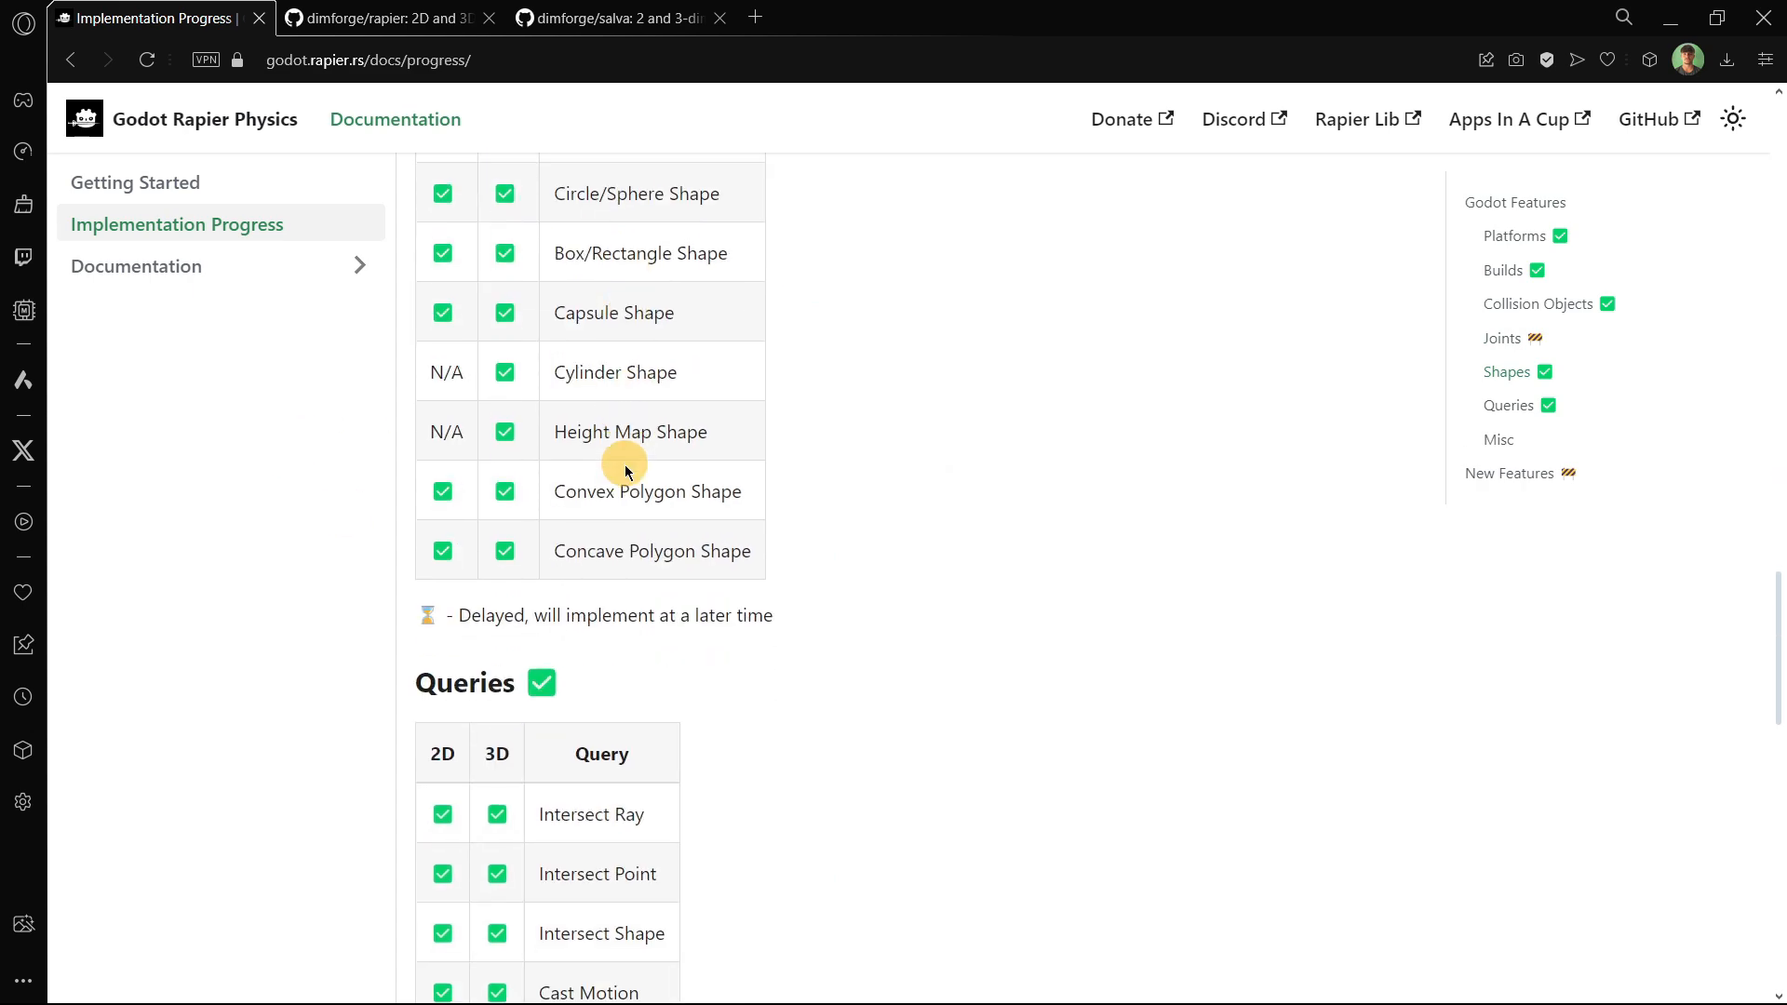
Review the plugin docs' platform and feature status tables, then return to the dimforge/rapier tab
scroll("down", 3)
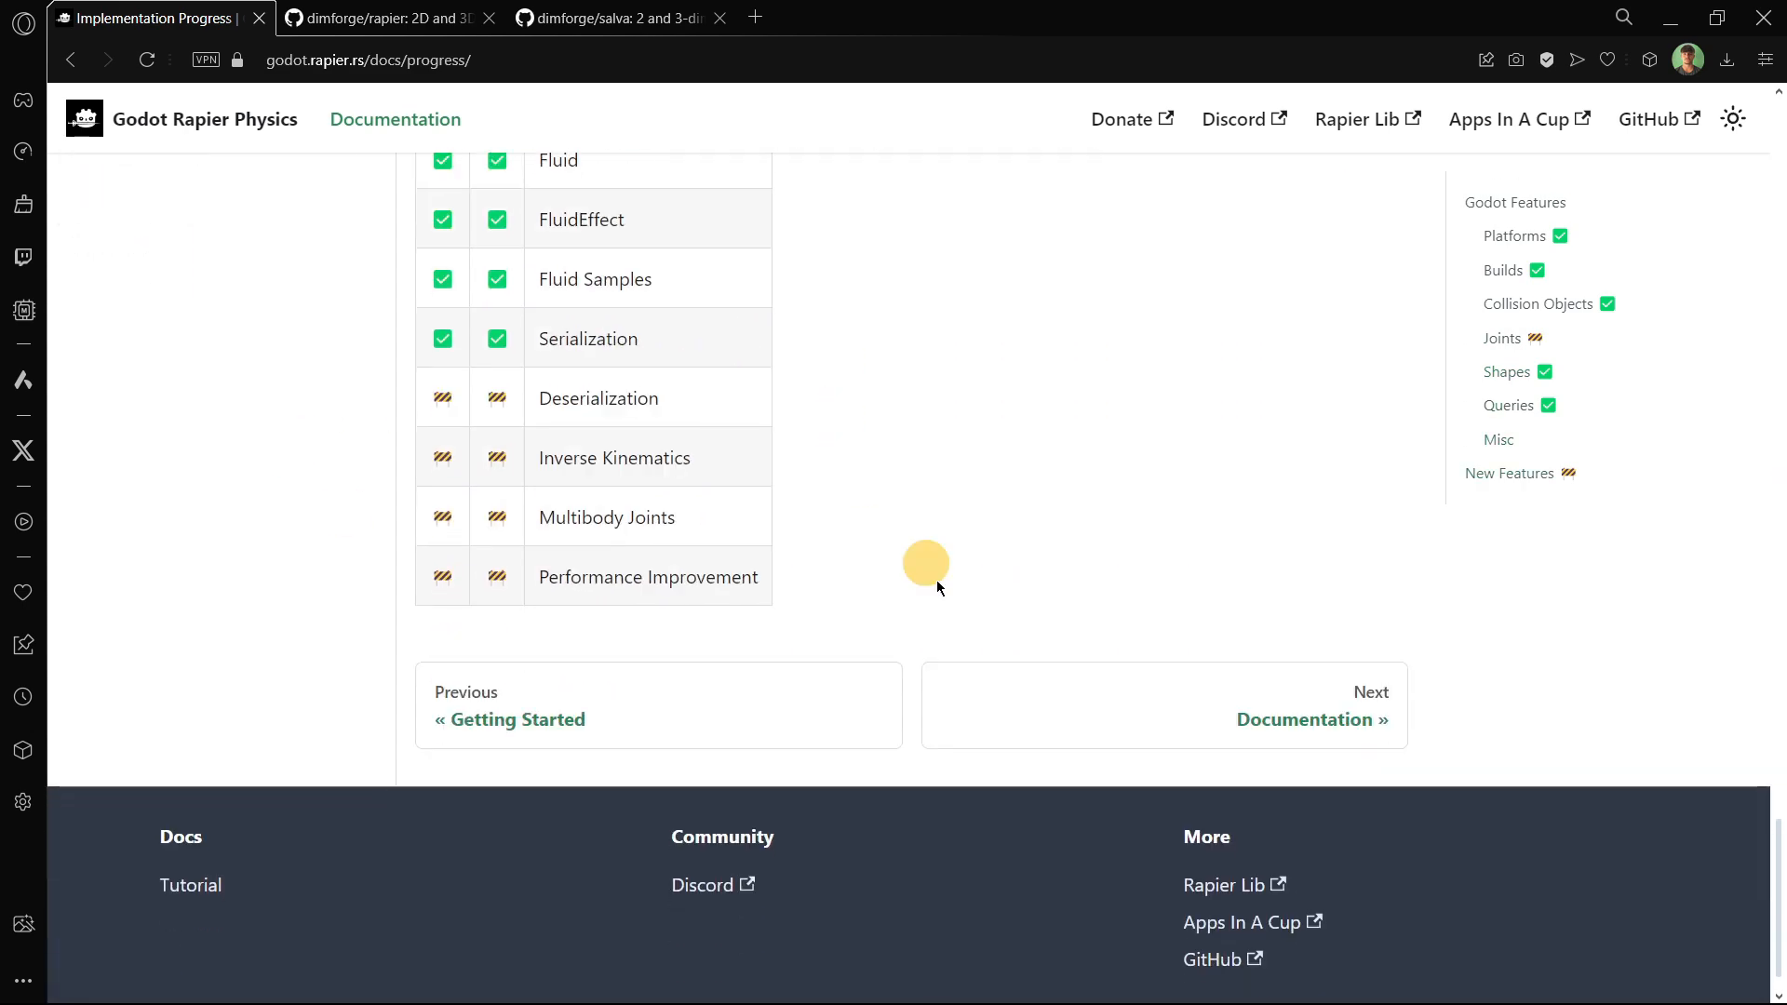
left_click(516, 719)
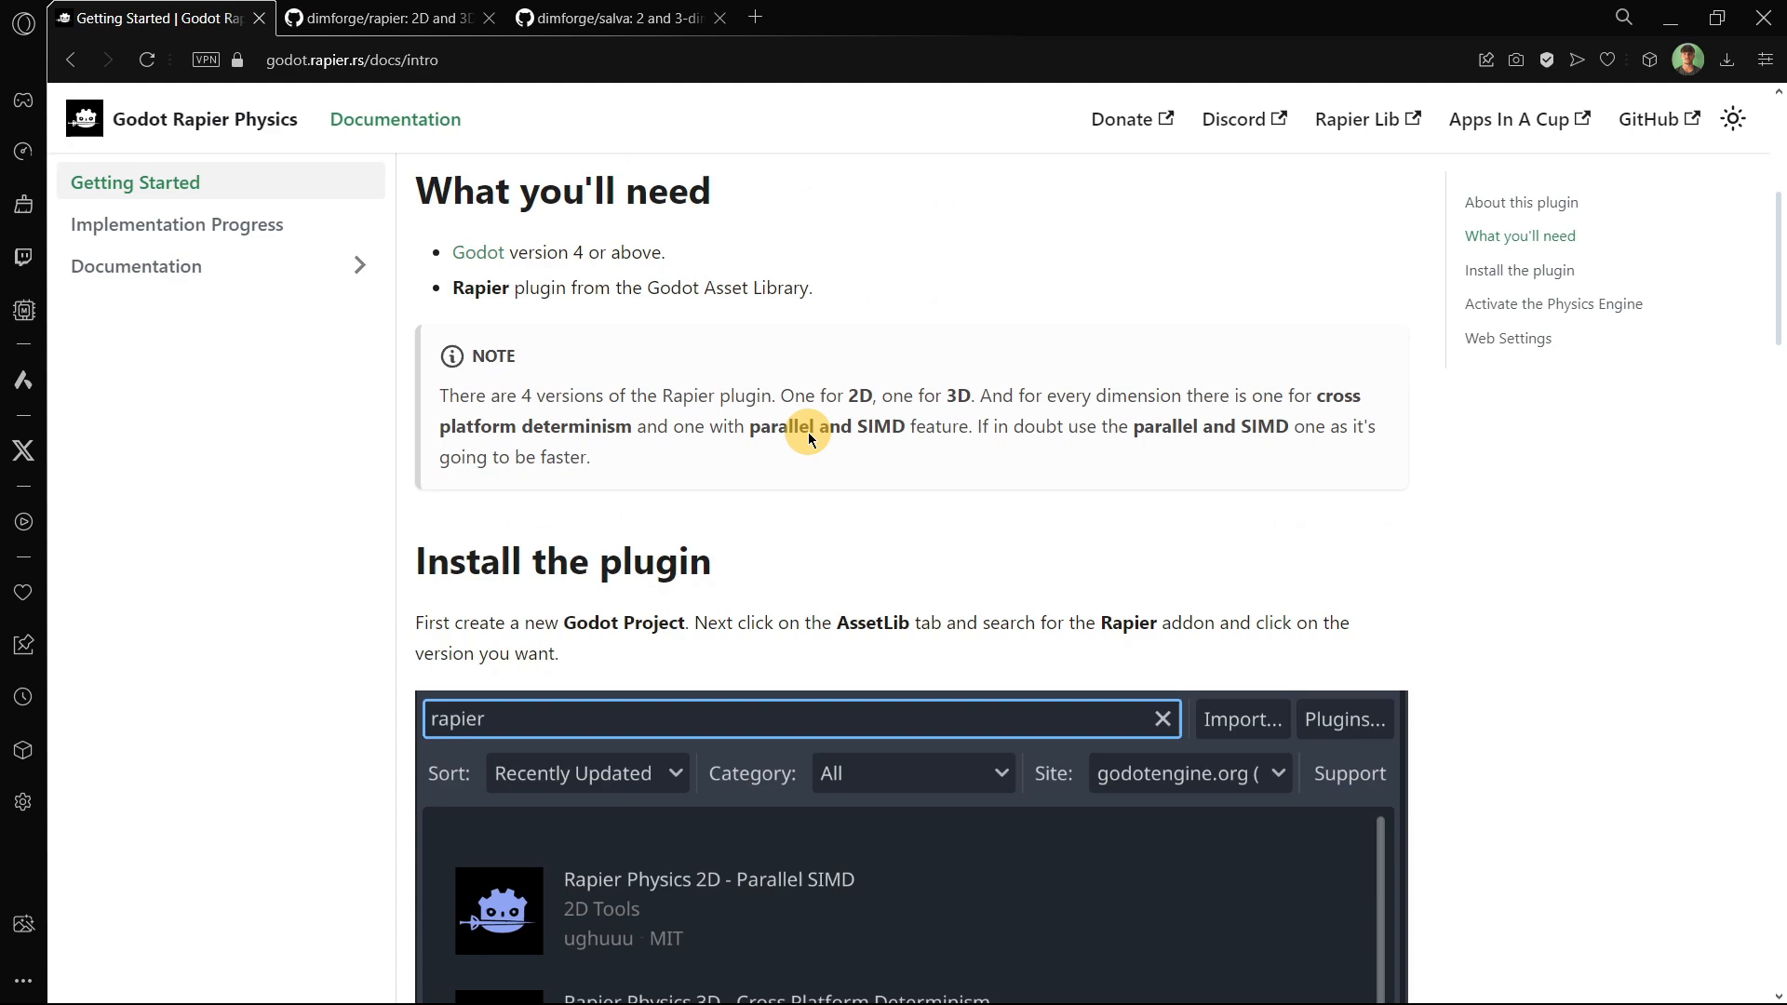
scroll("down", 3)
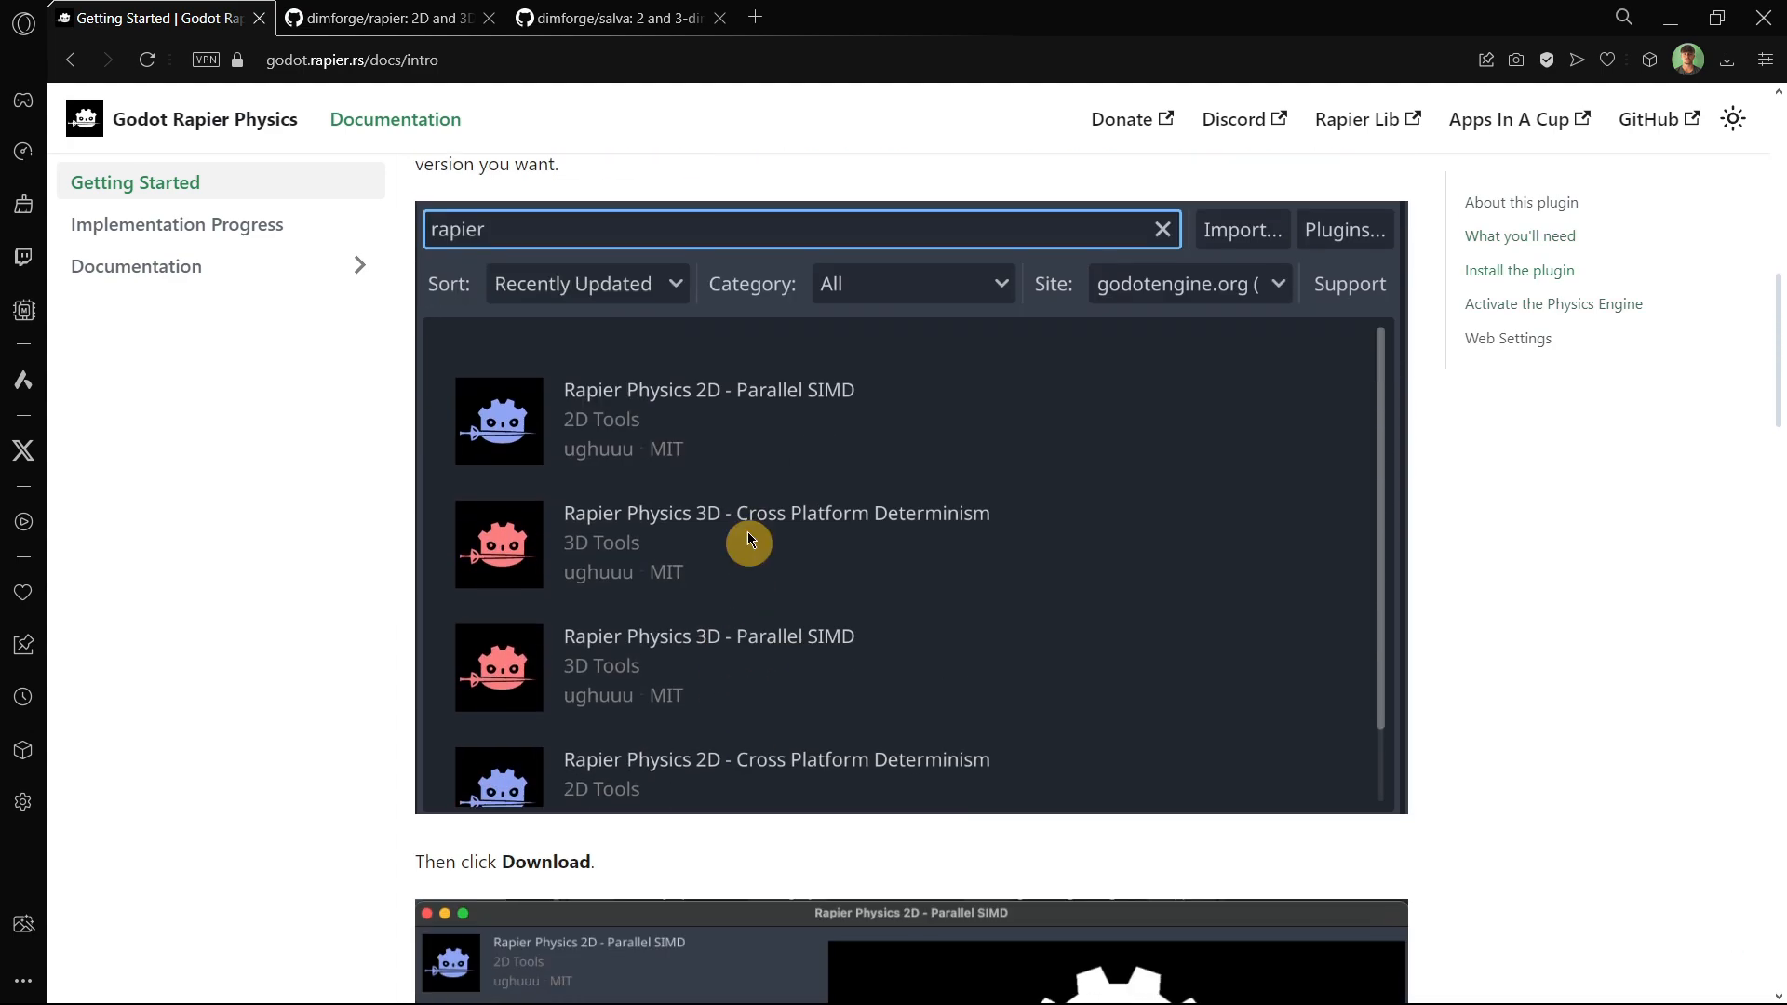
scroll("down", 3)
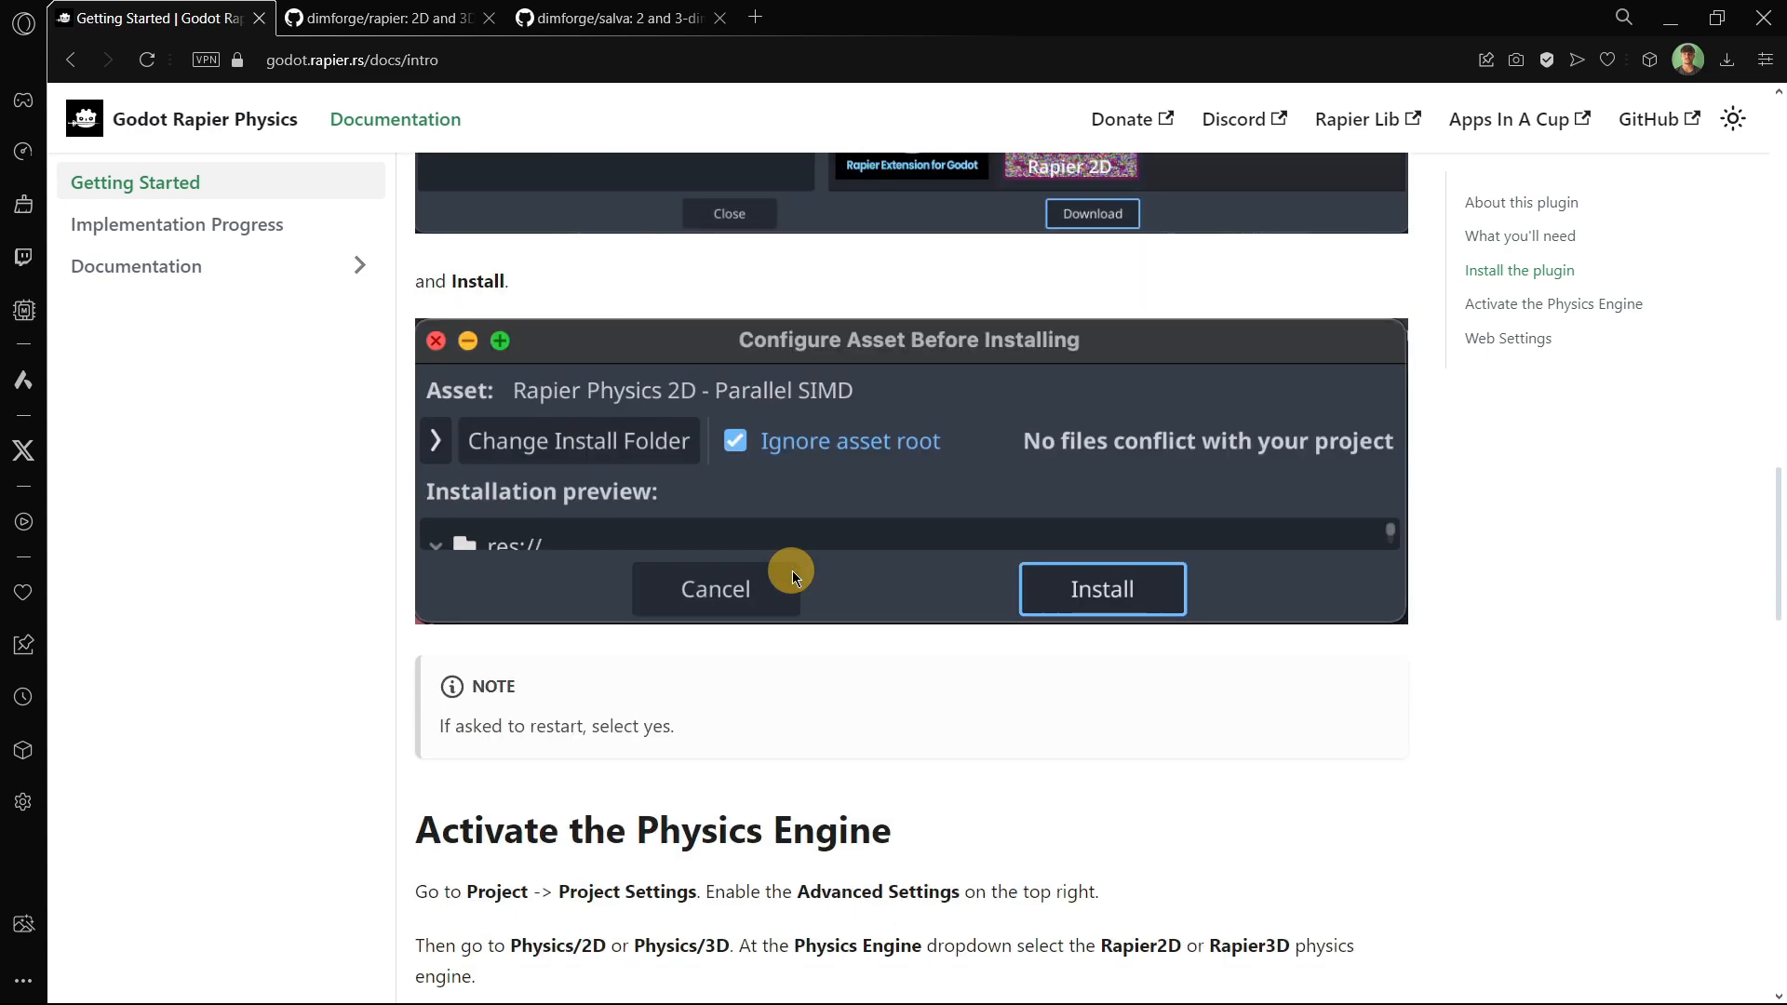
scroll("down", 3)
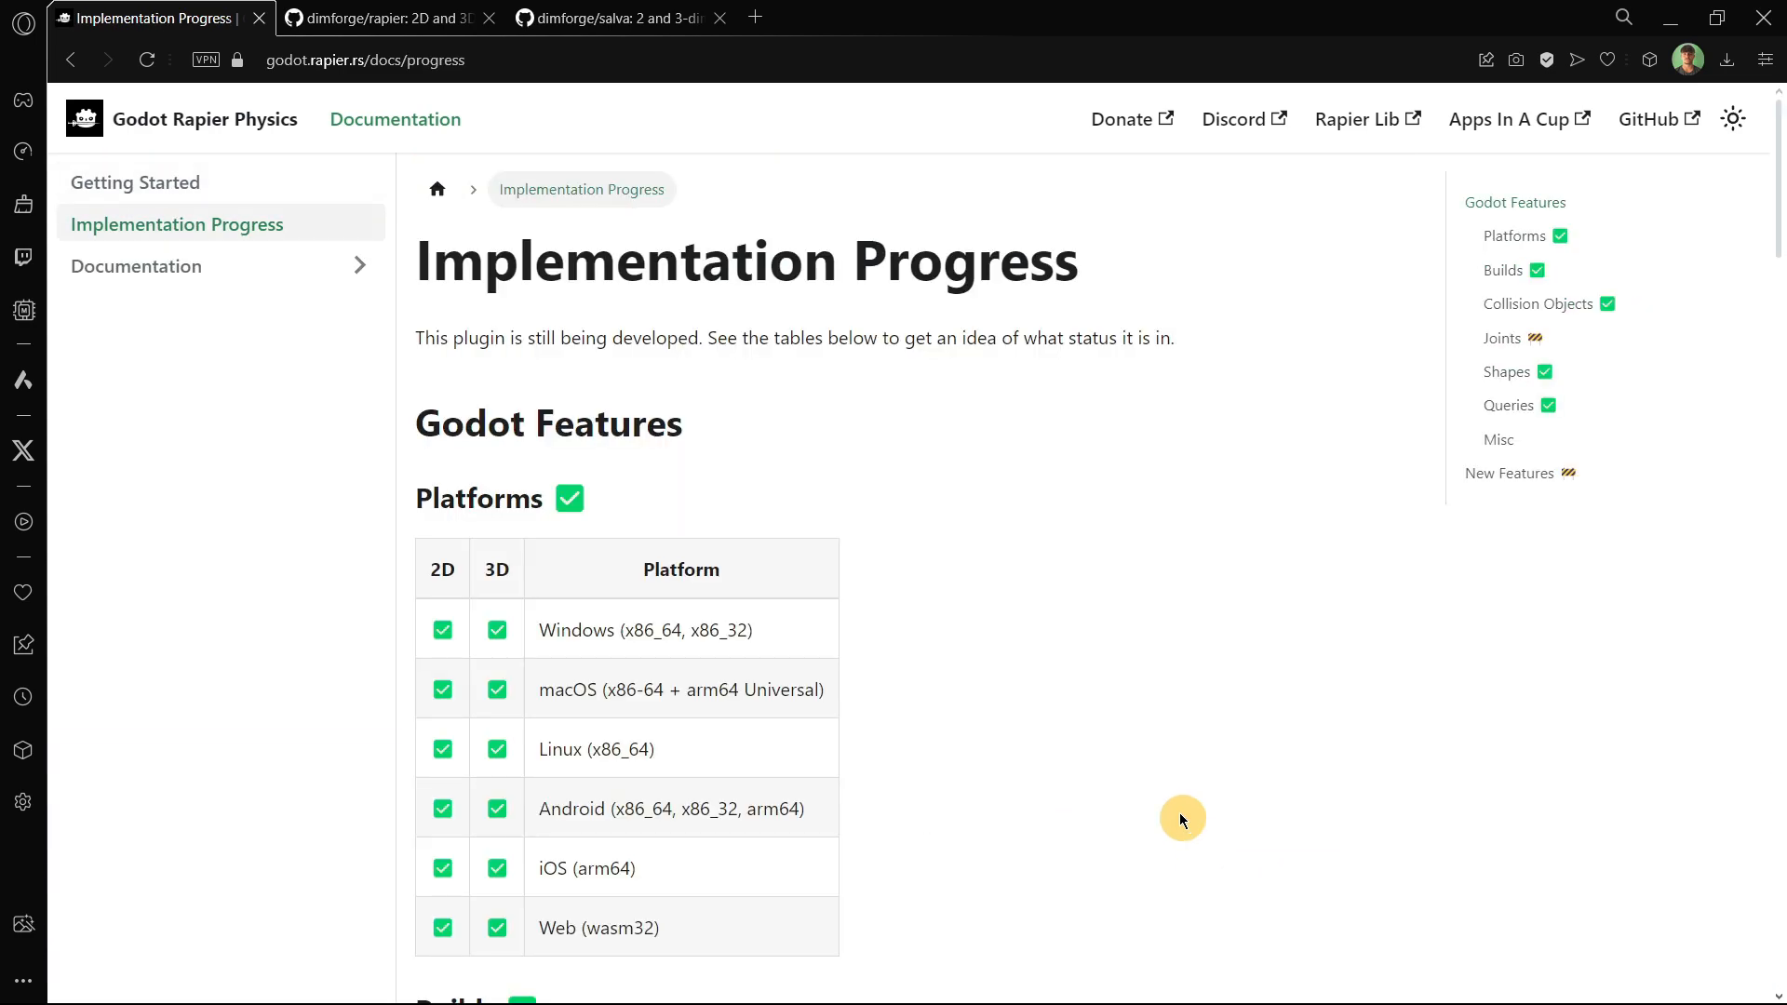
scroll("down", 3)
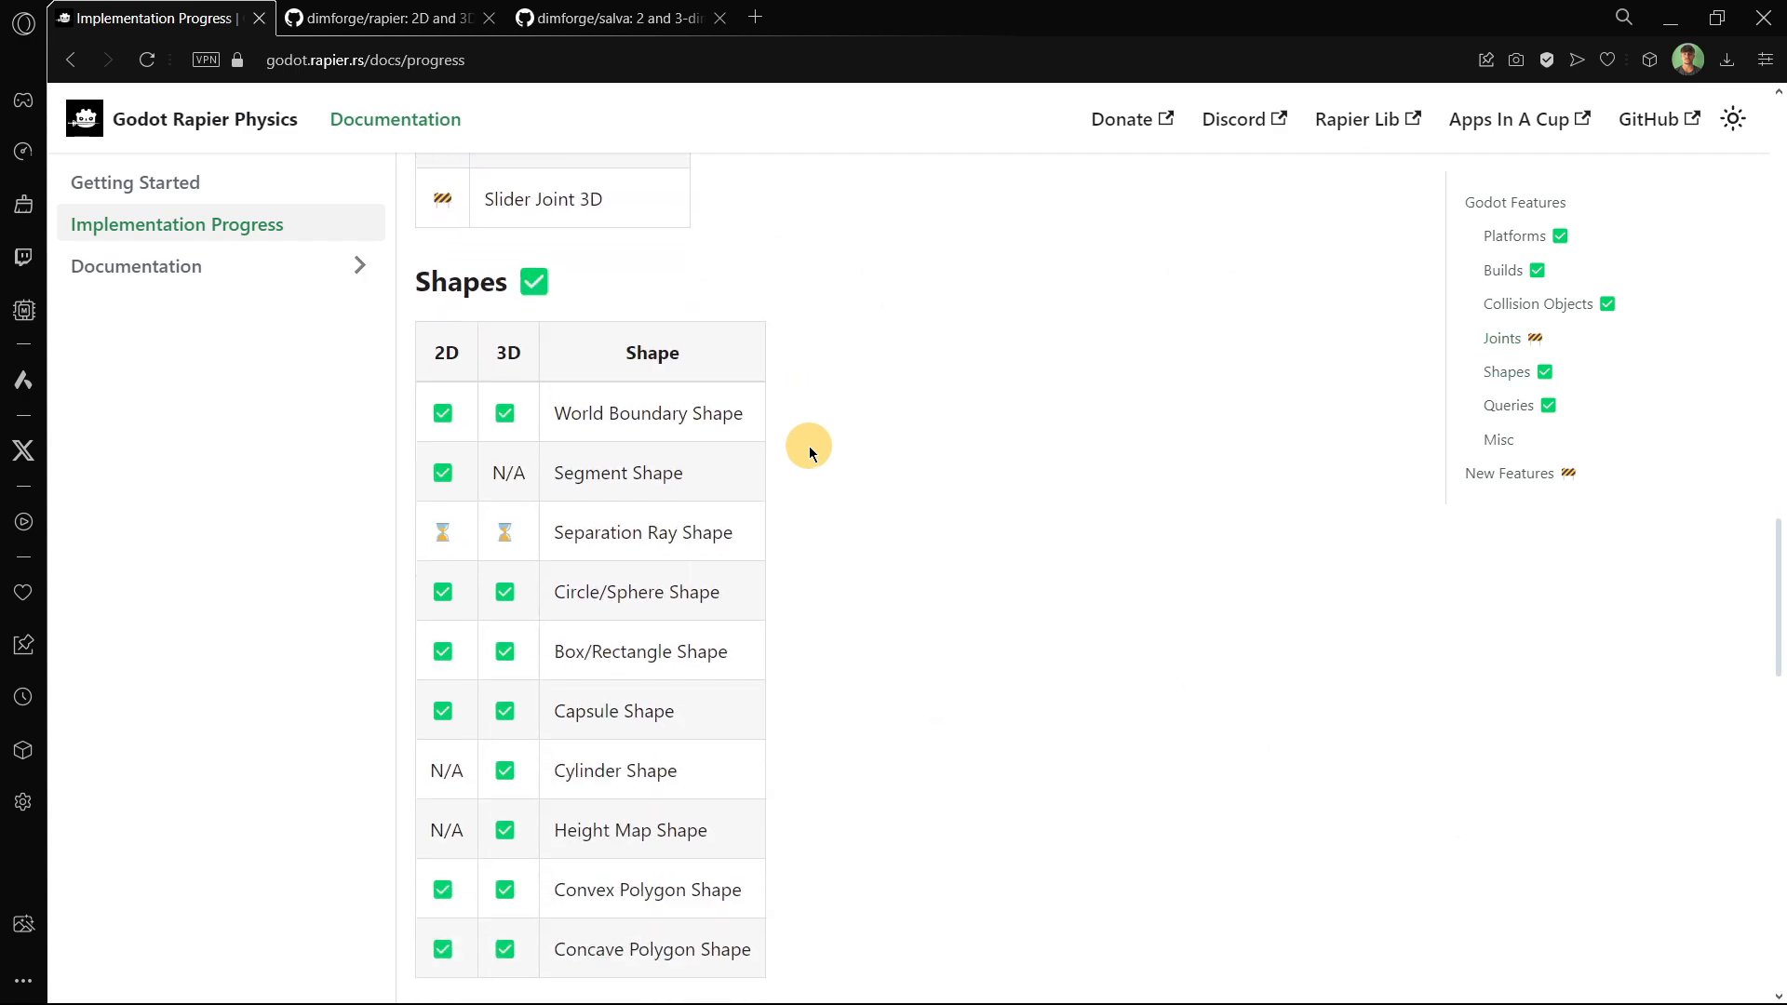
scroll("down", 3)
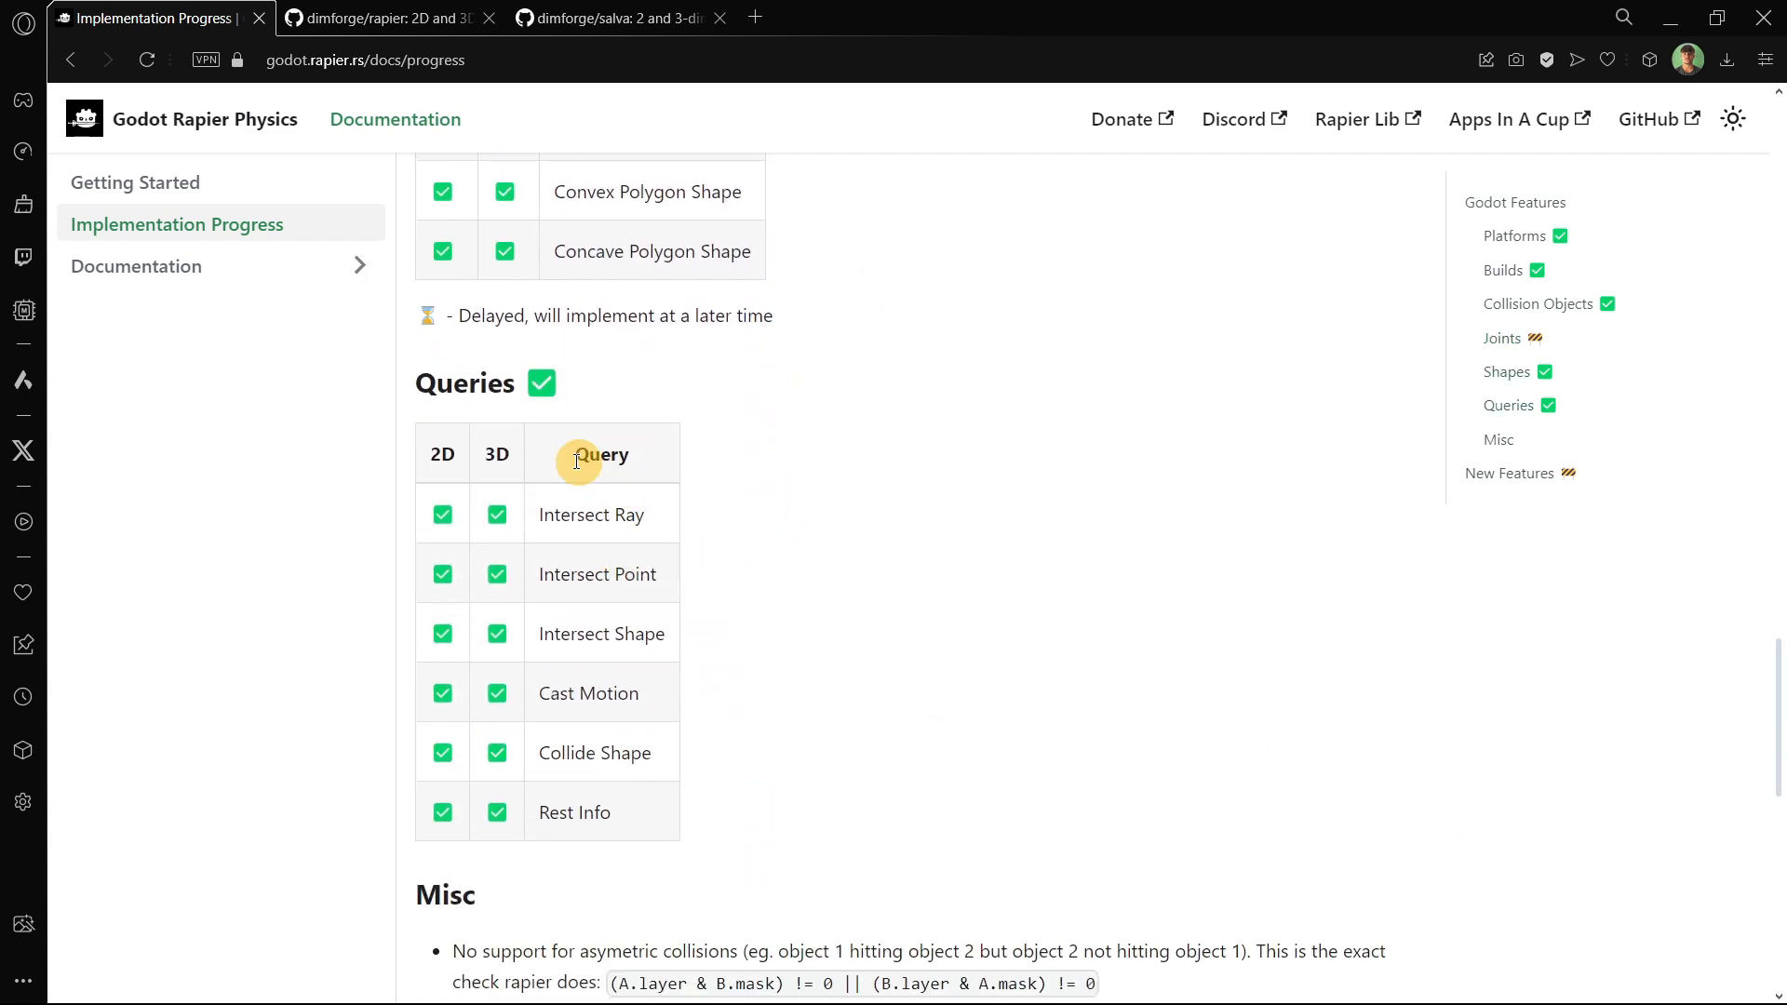
scroll("down", 3)
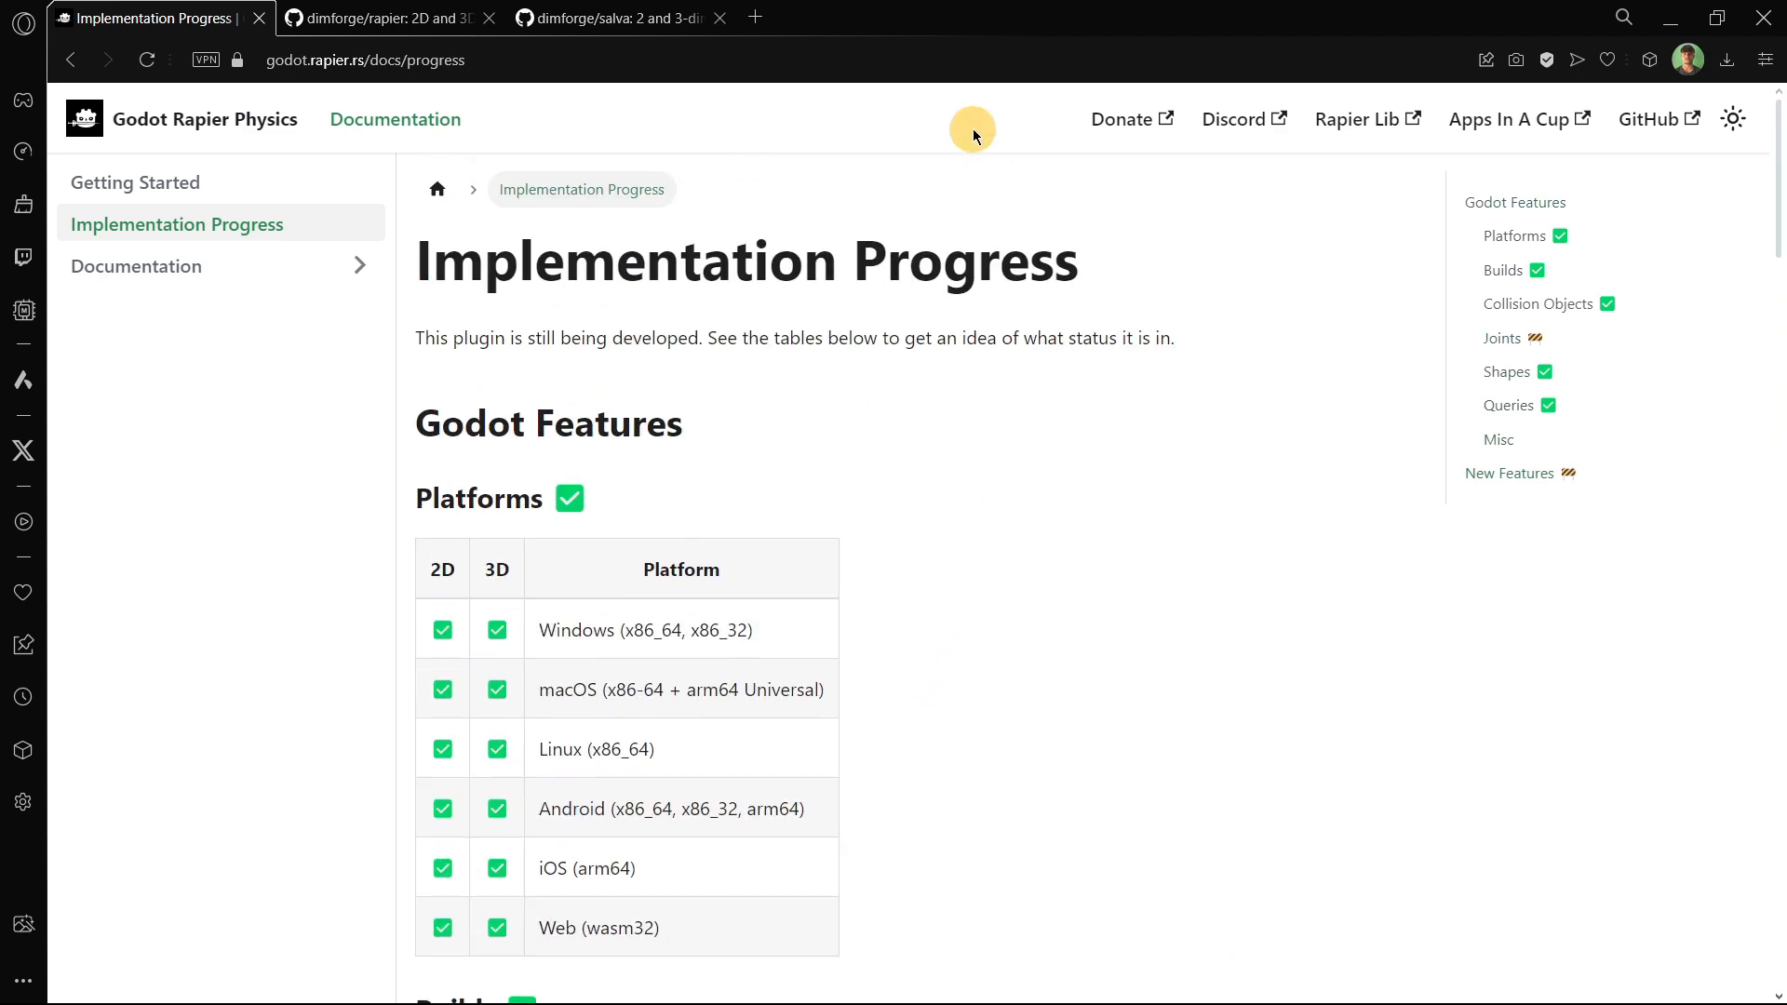
mouse_move(970, 692)
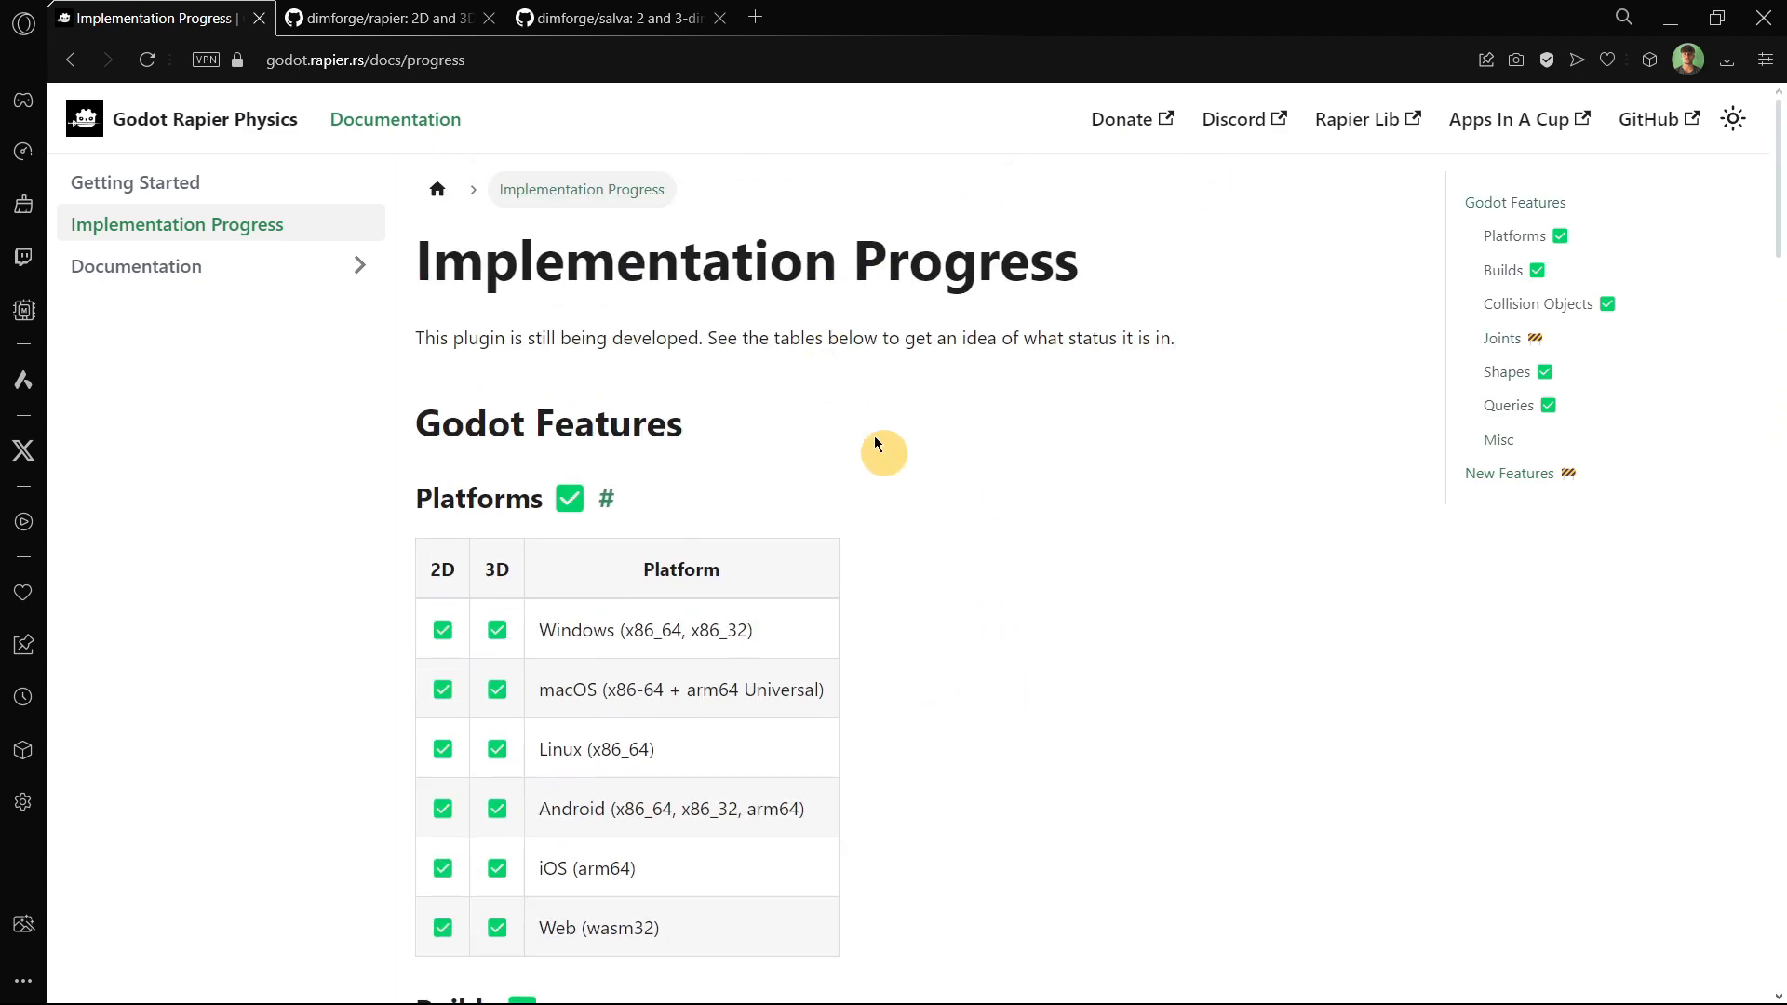
left_click(382, 17)
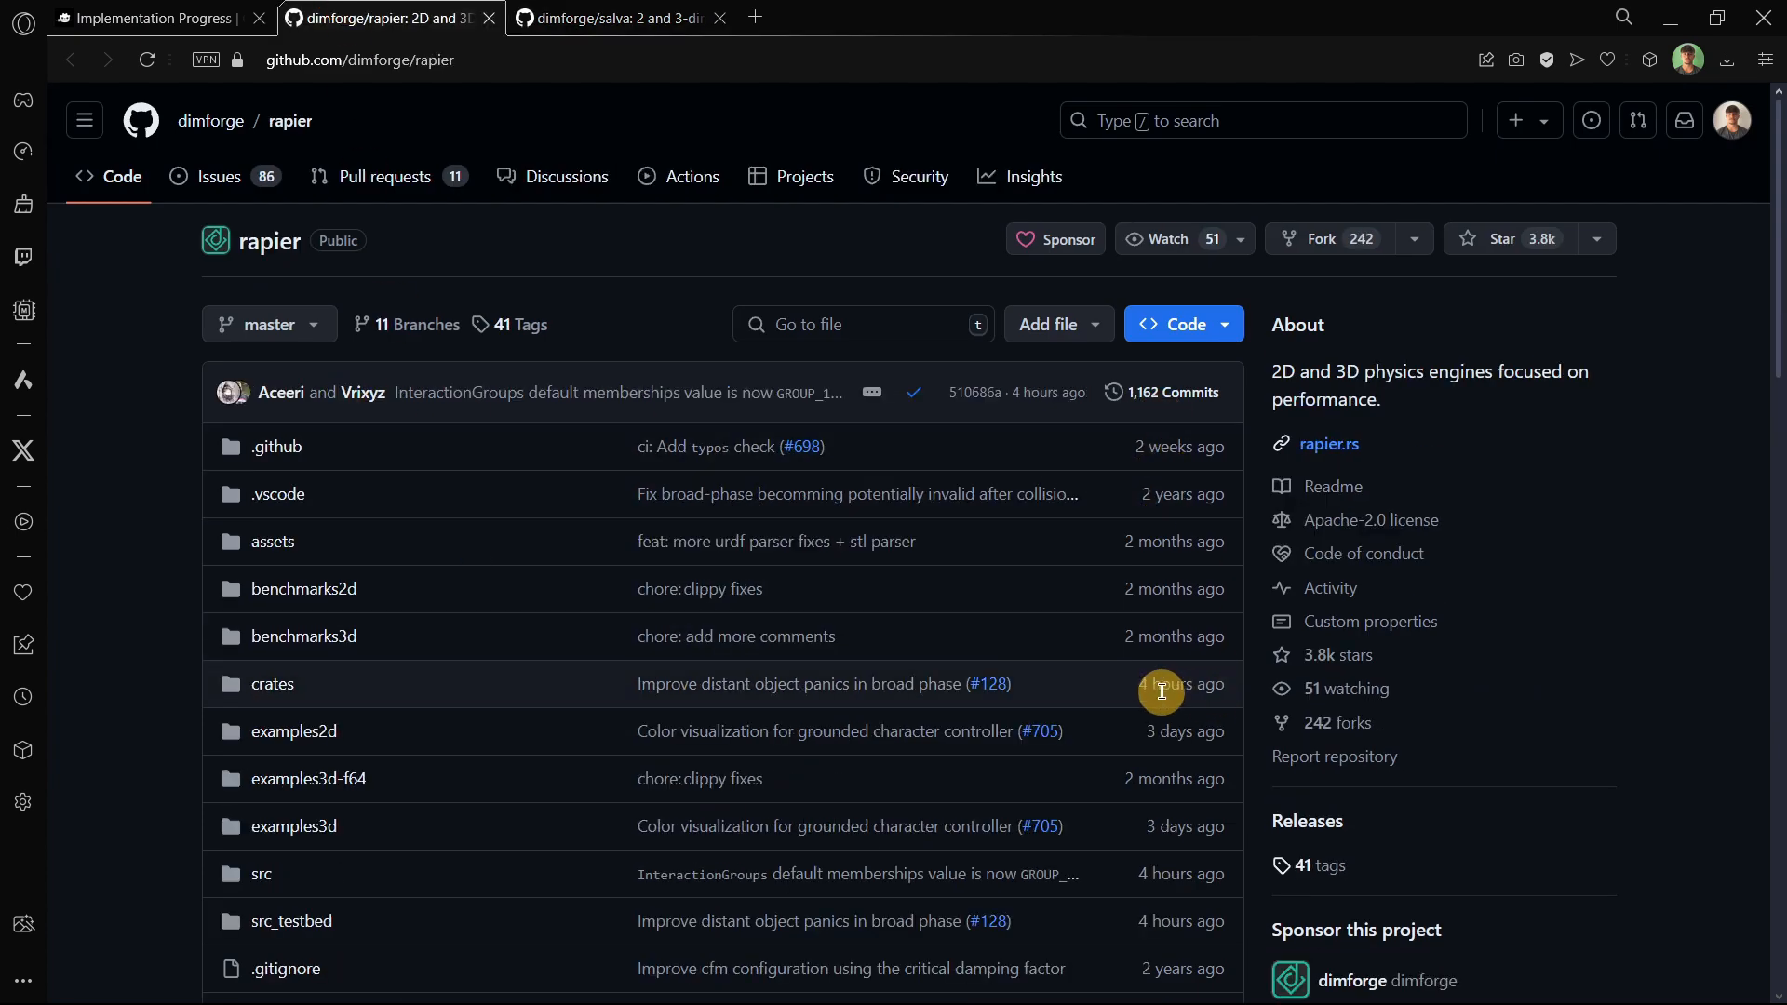
mouse_move(1151, 684)
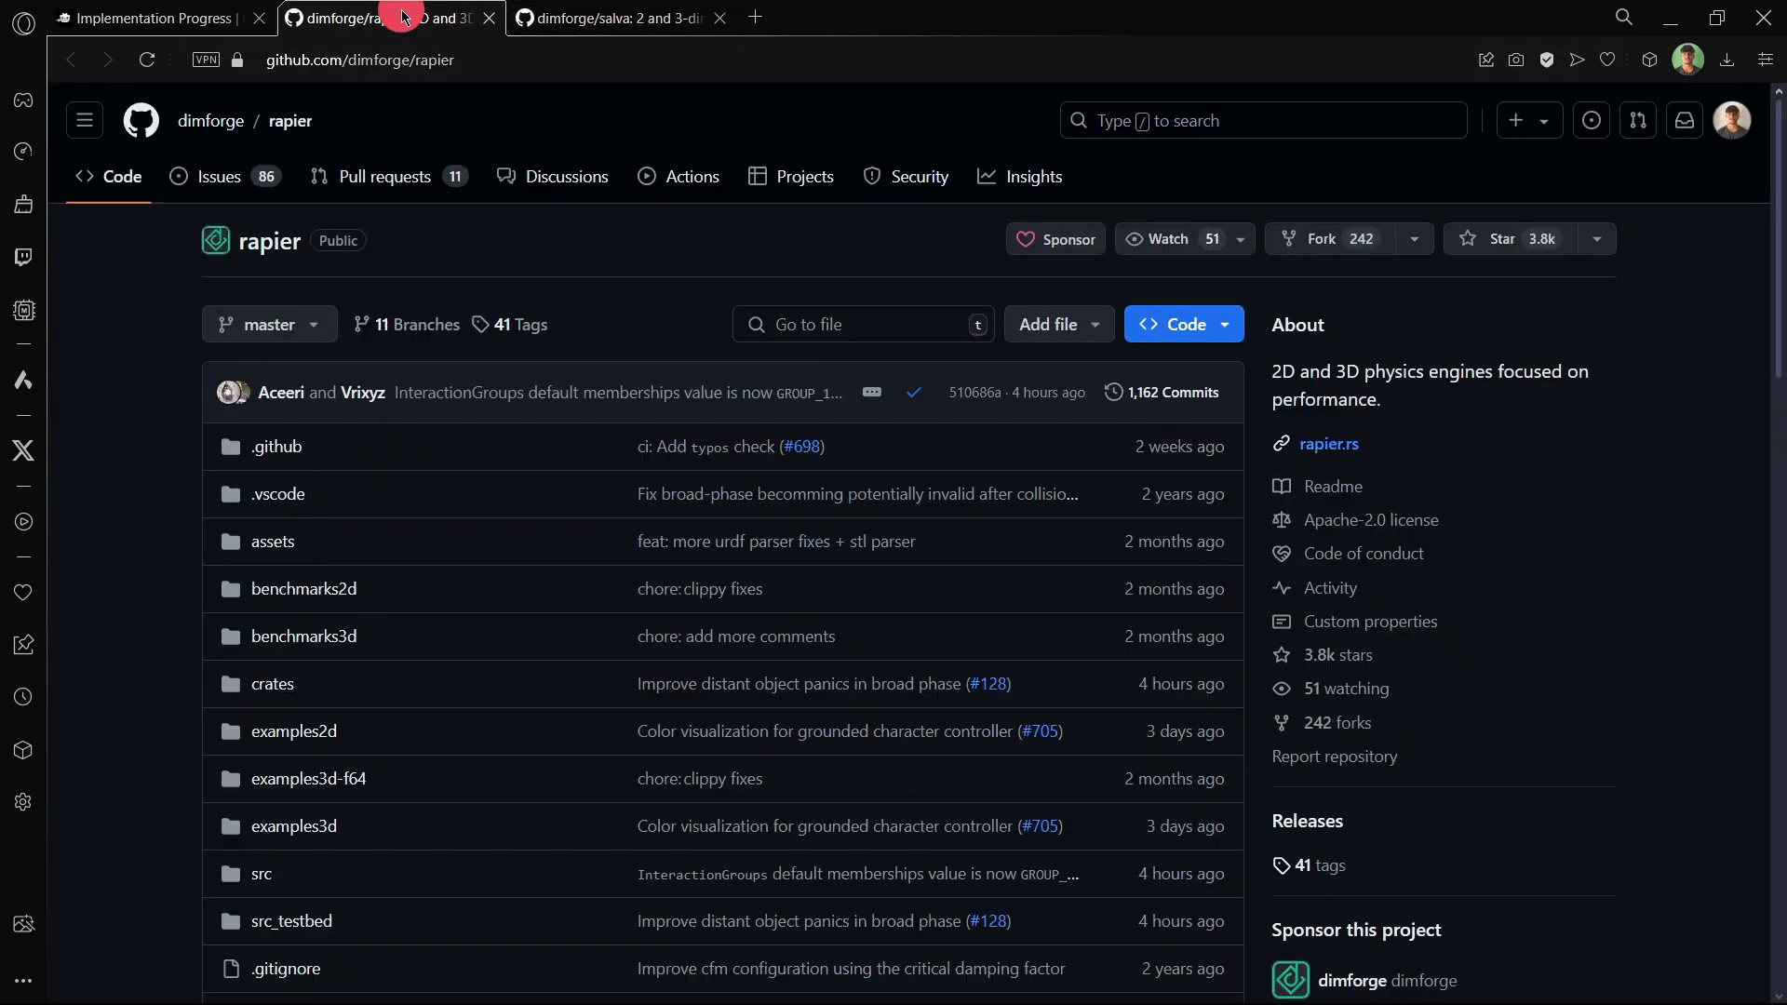
Return to the Rapier docs tab and follow its GitHub link to appsinacup/godot-rapier-physics
left_click(154, 19)
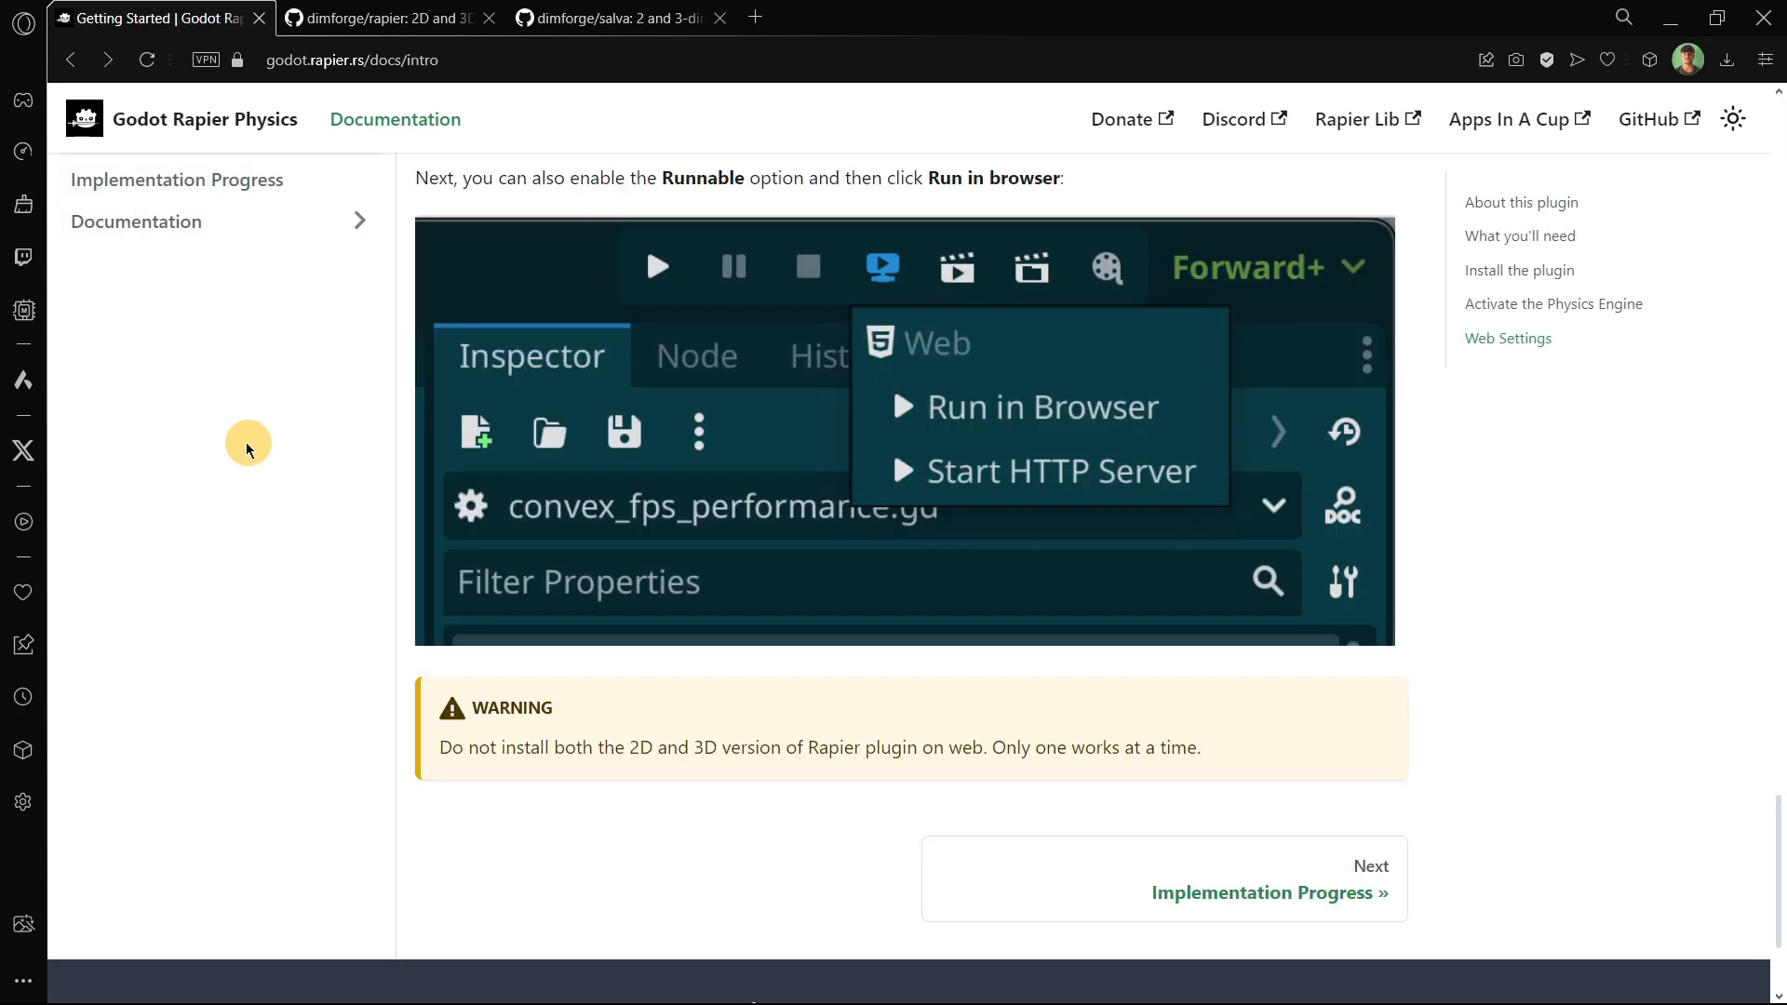
left_click(1264, 892)
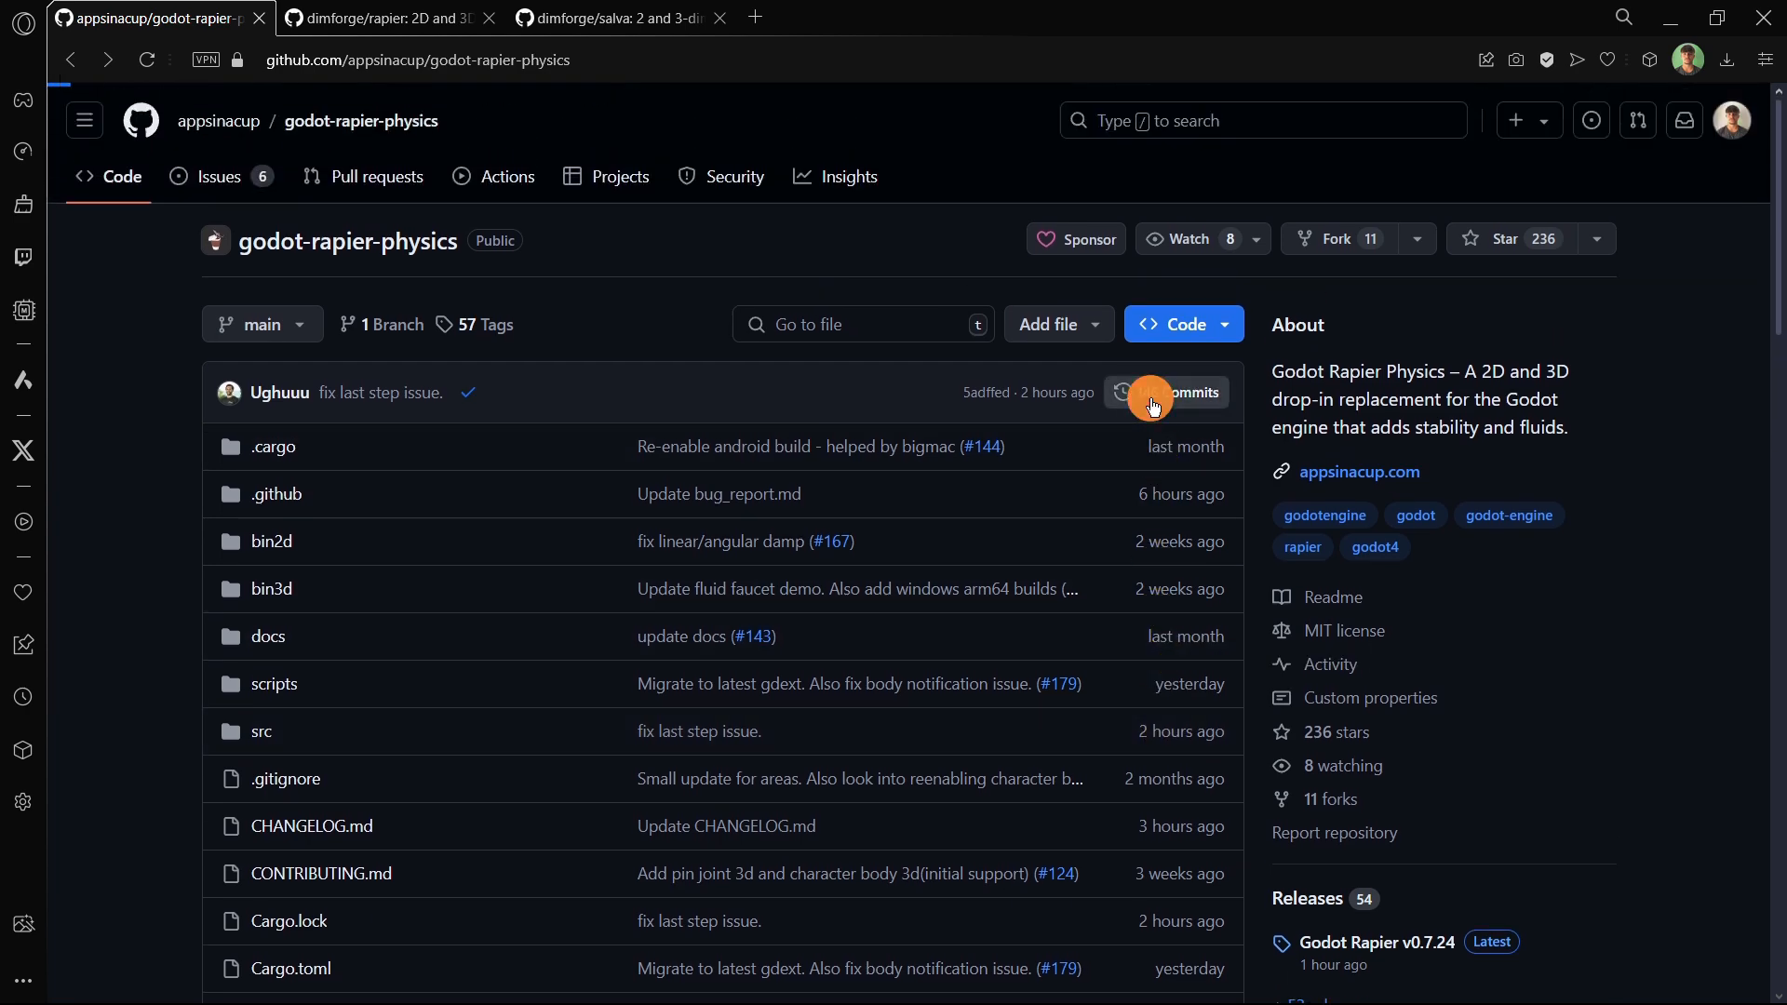
Open the godot-rapier-physics commit history and page back through older commits
left_click(1179, 393)
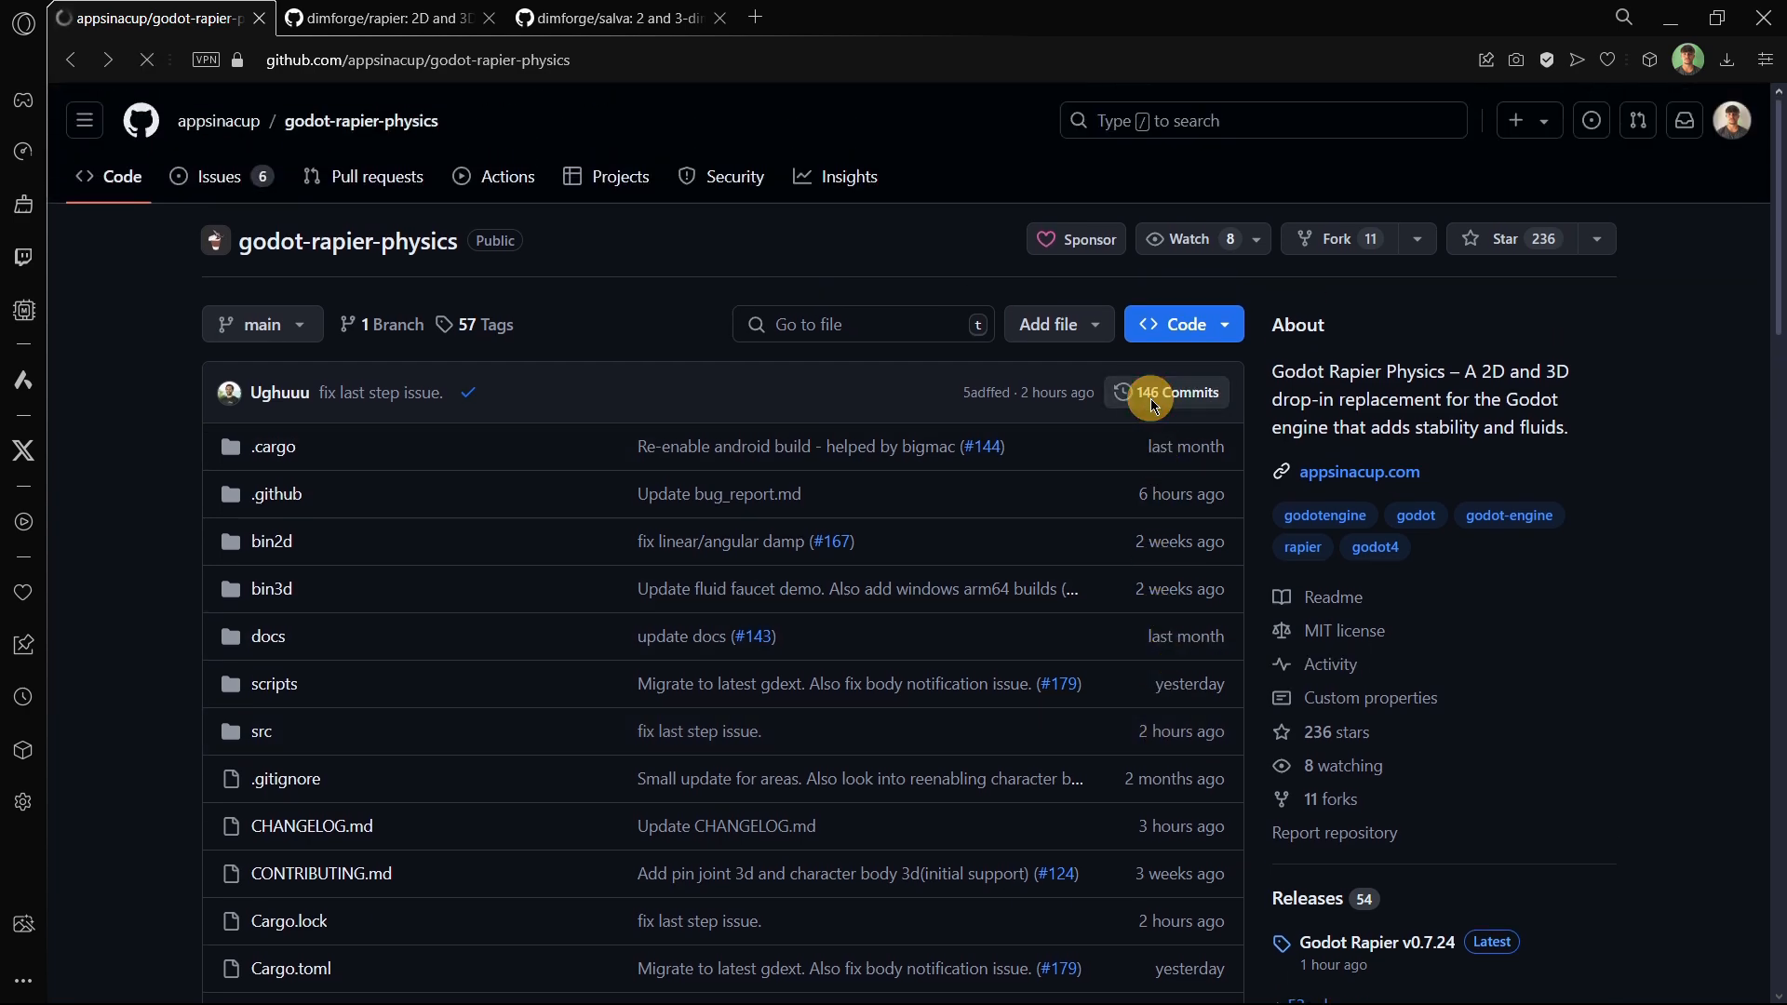
left_click(1178, 392)
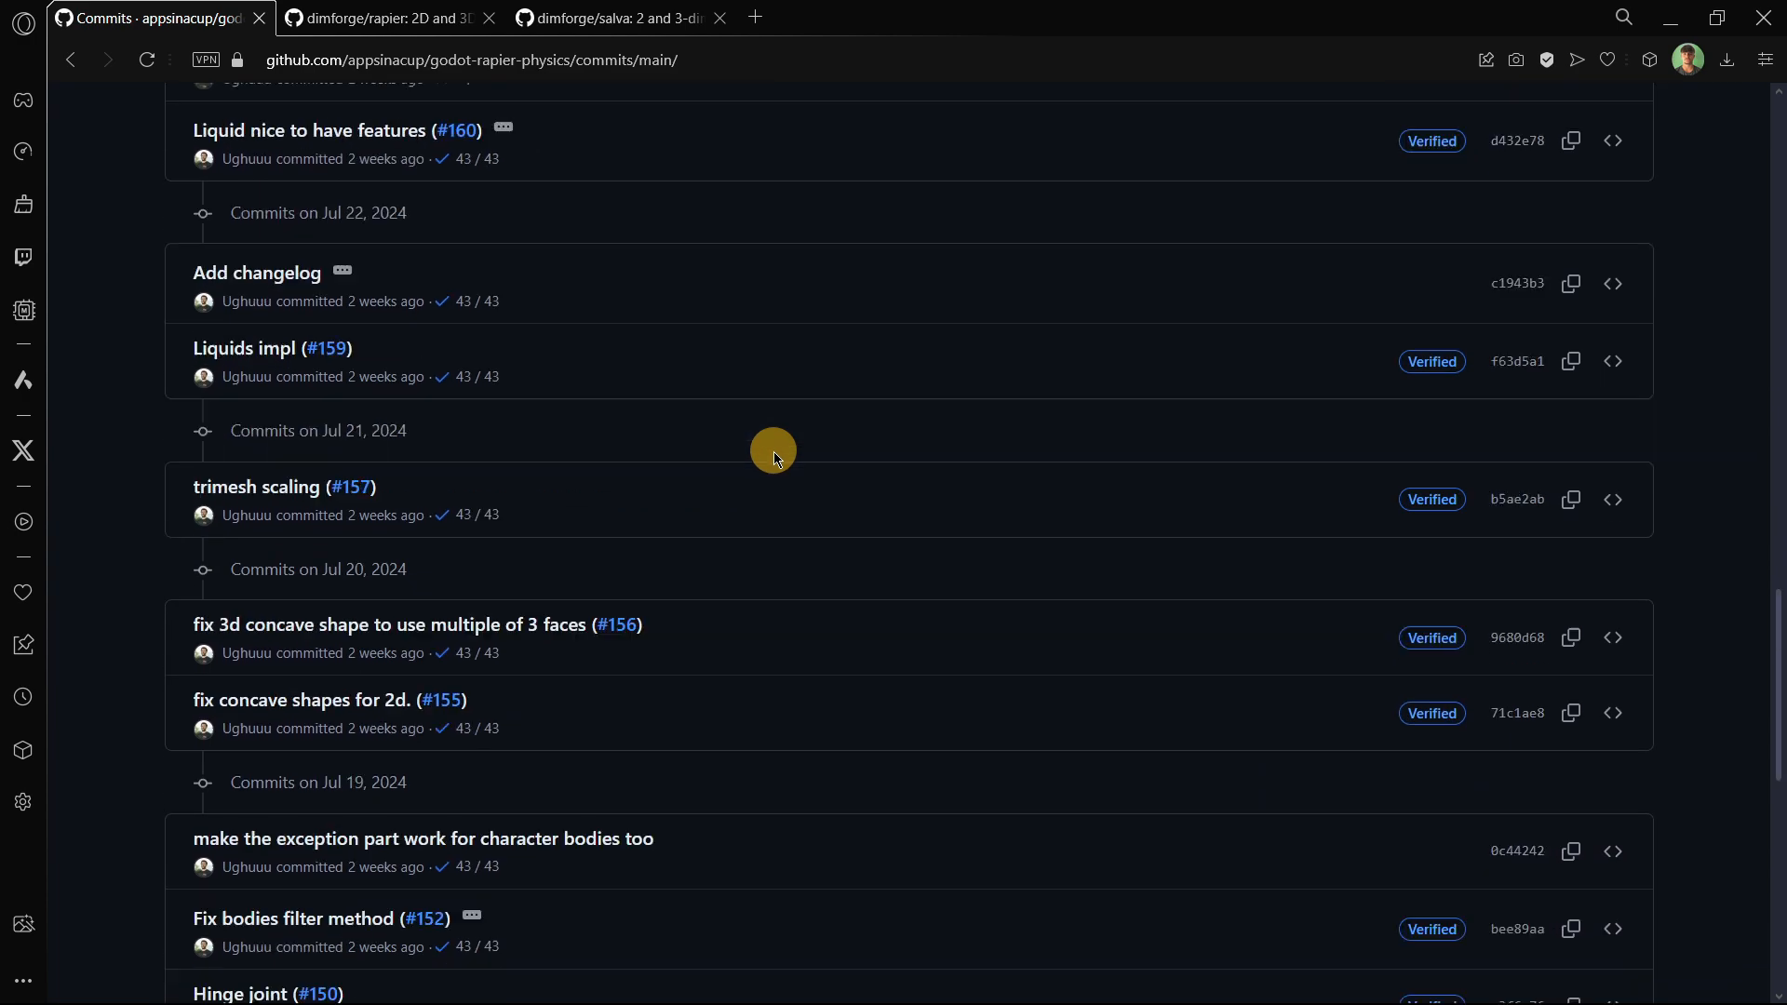
left_click(937, 808)
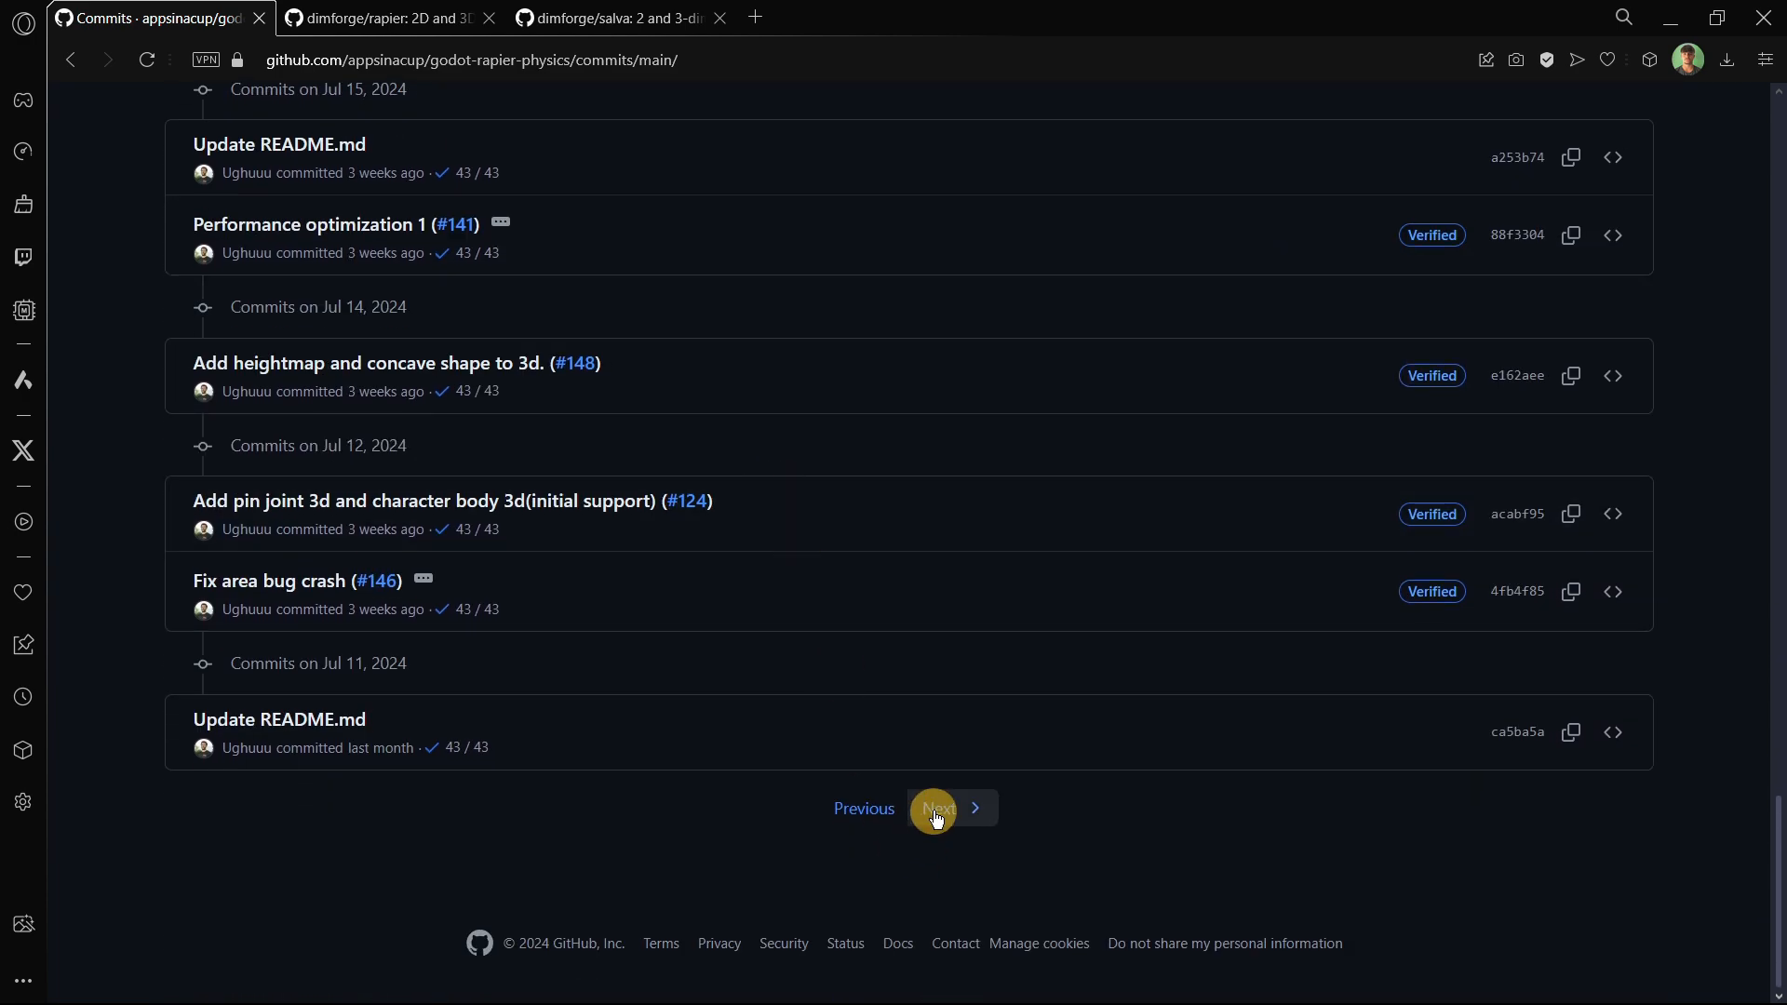
left_click(938, 808)
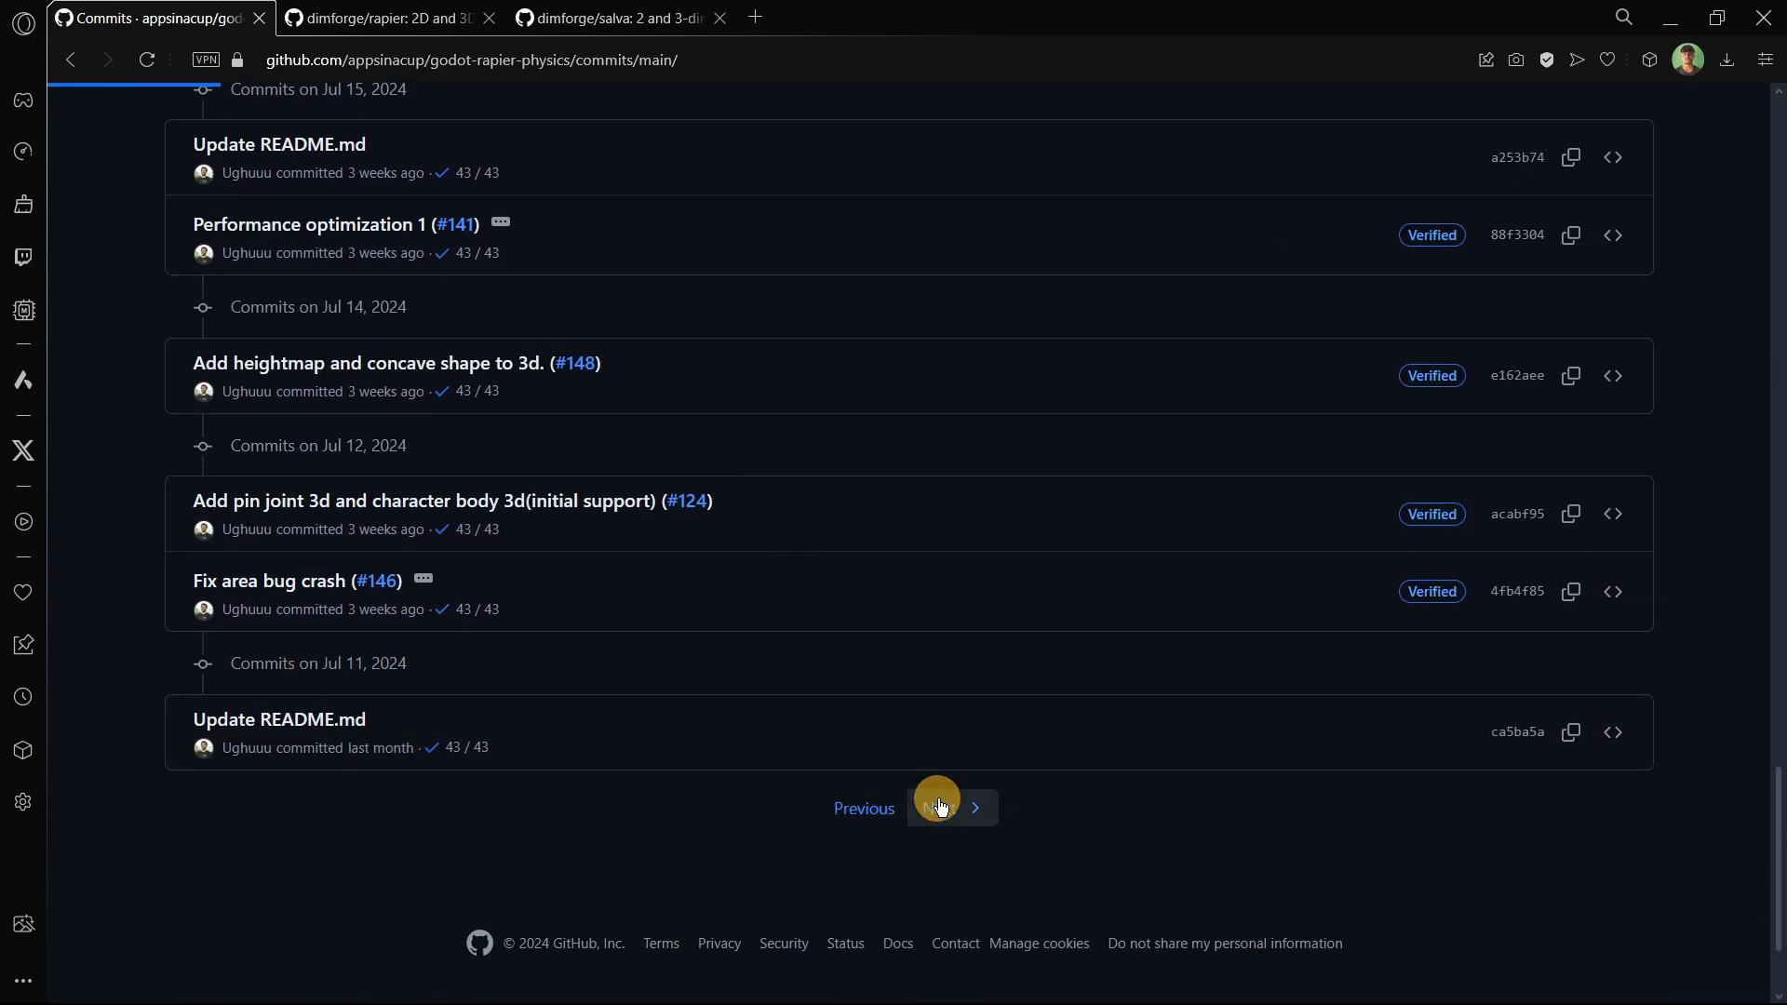
left_click(974, 808)
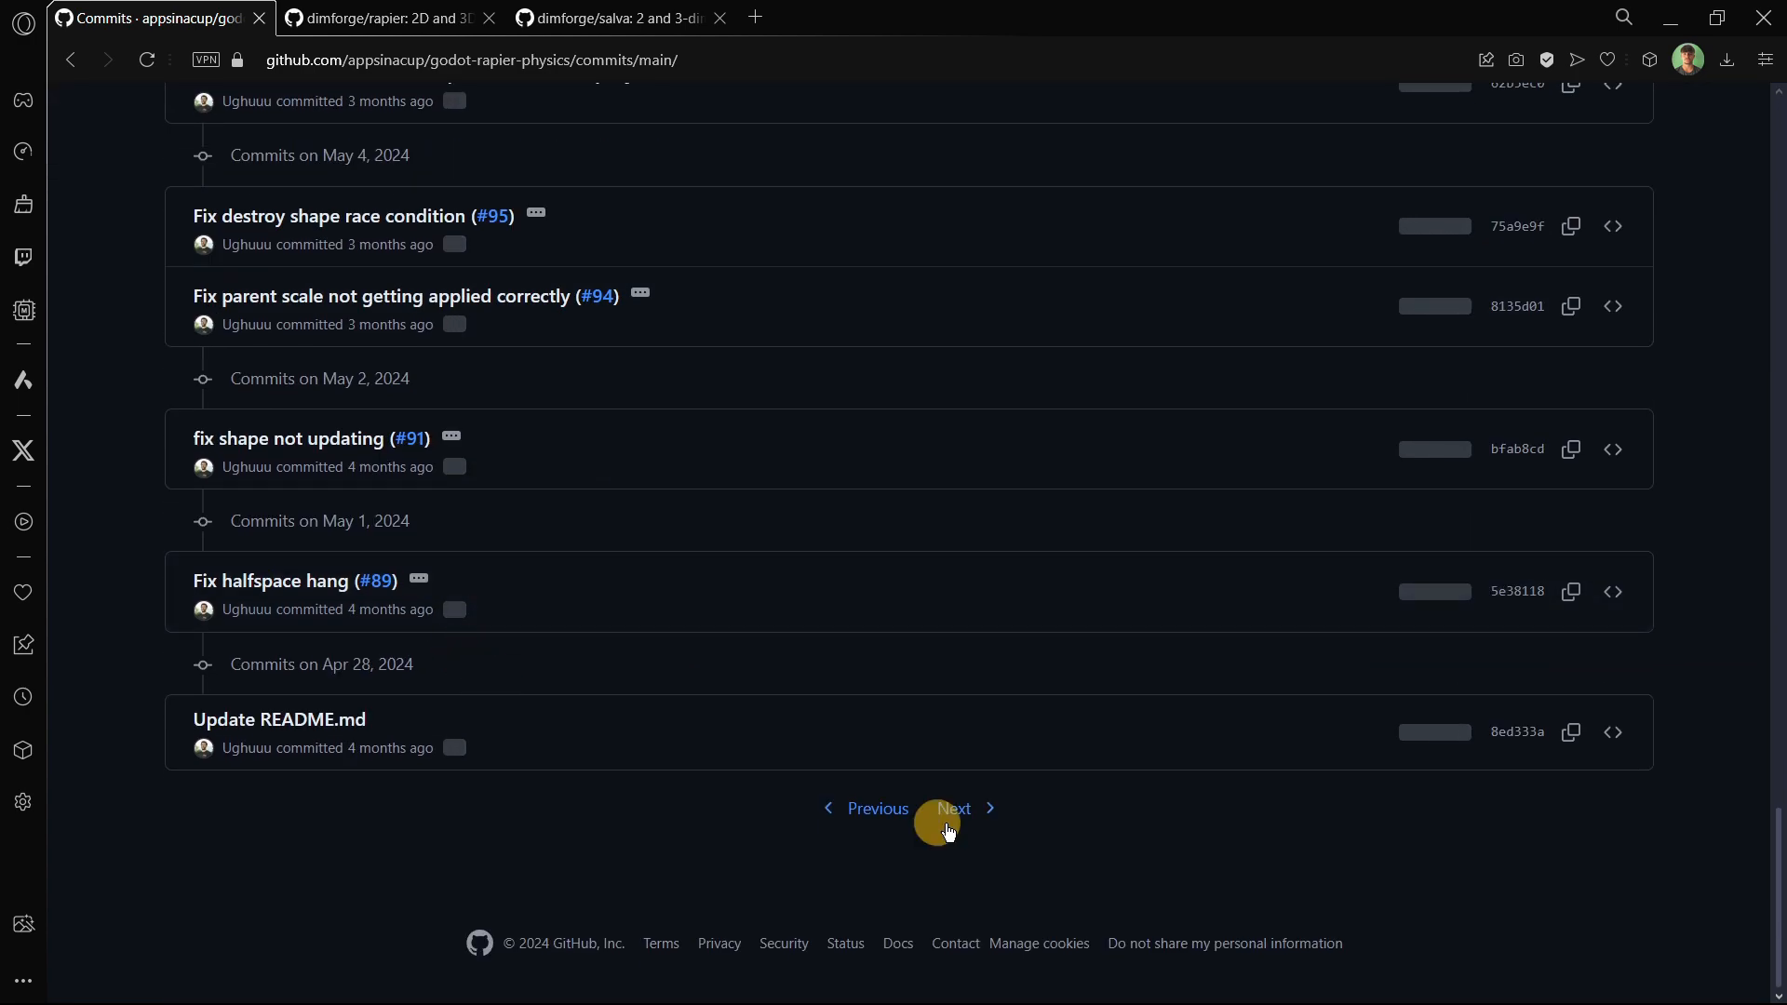
left_click(953, 808)
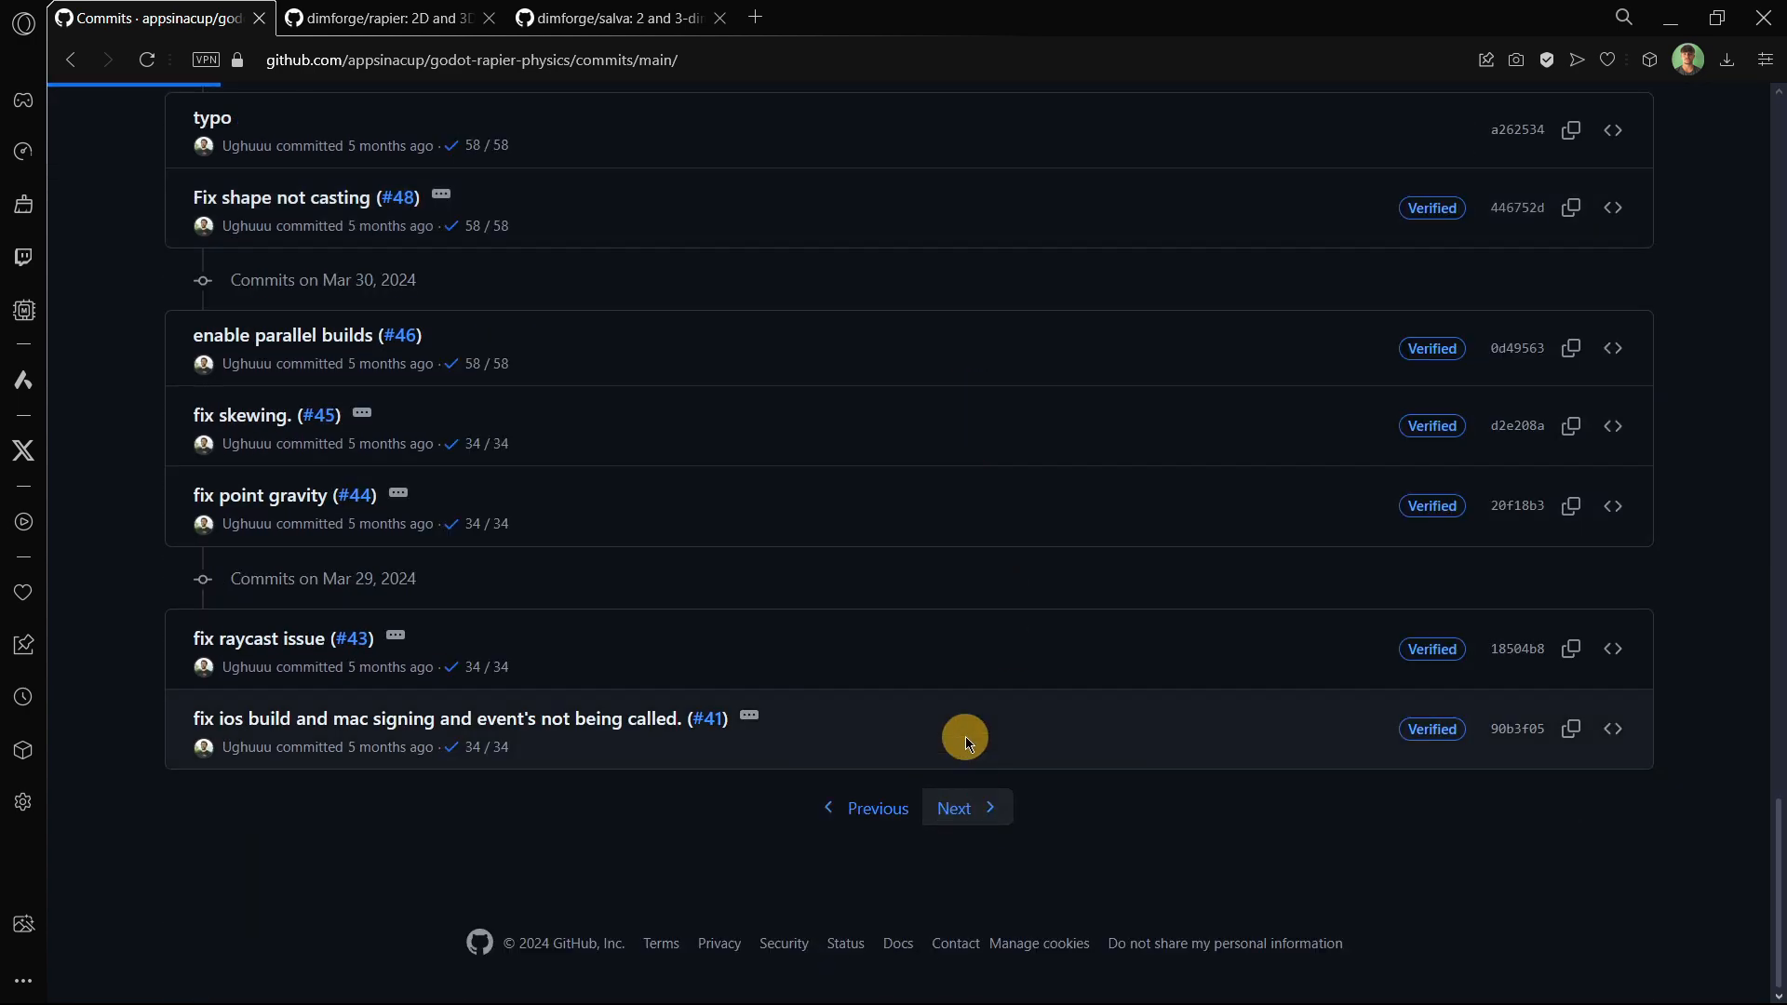
left_click(964, 808)
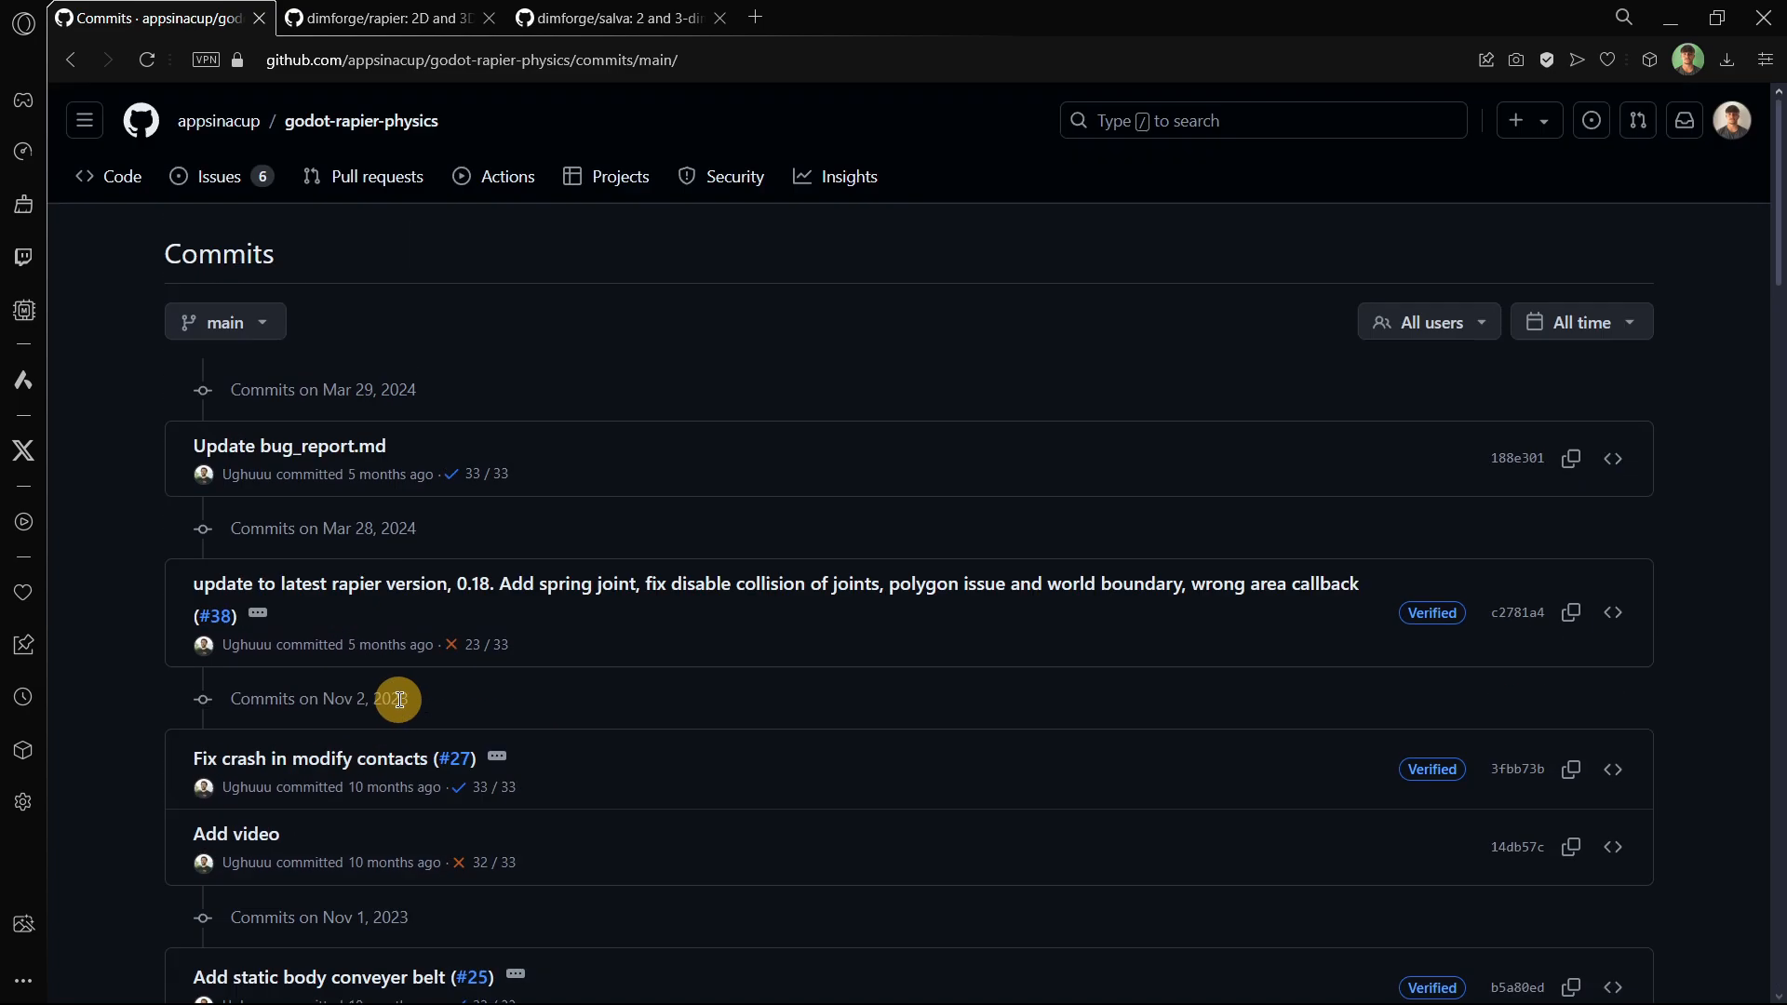
Scroll through the 2023 commits, then page forward to newer commits
scroll("down", 3)
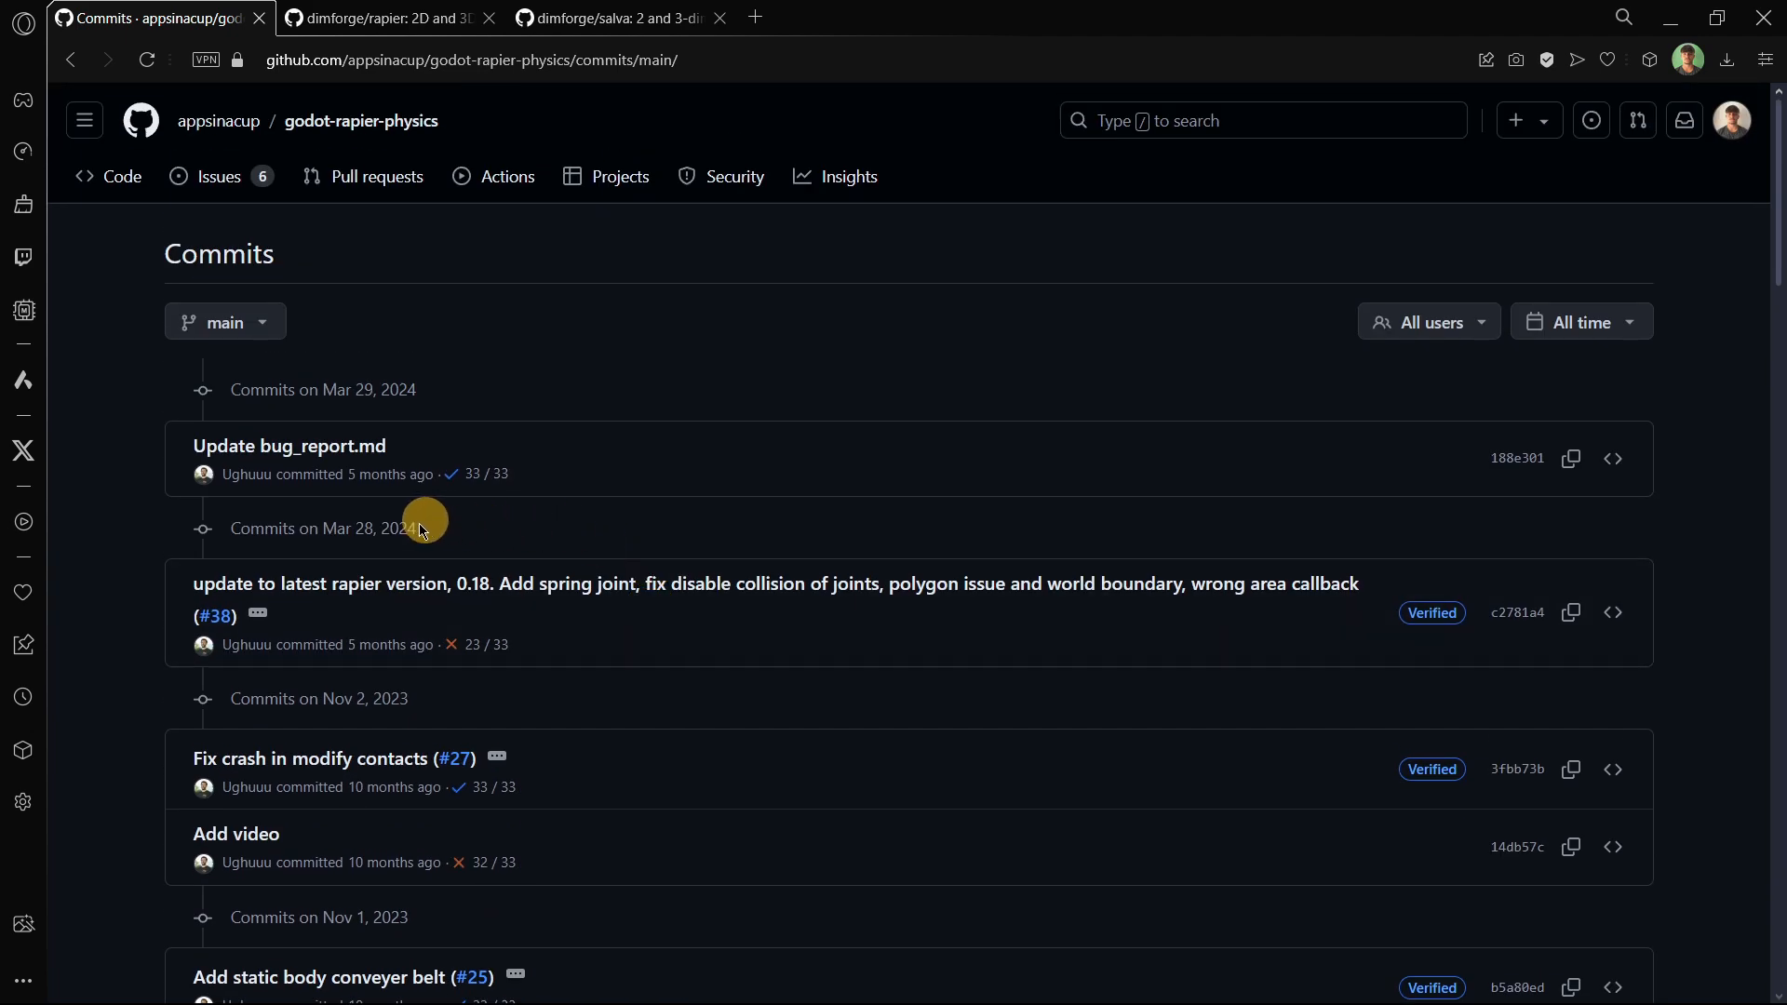
scroll("down", 3)
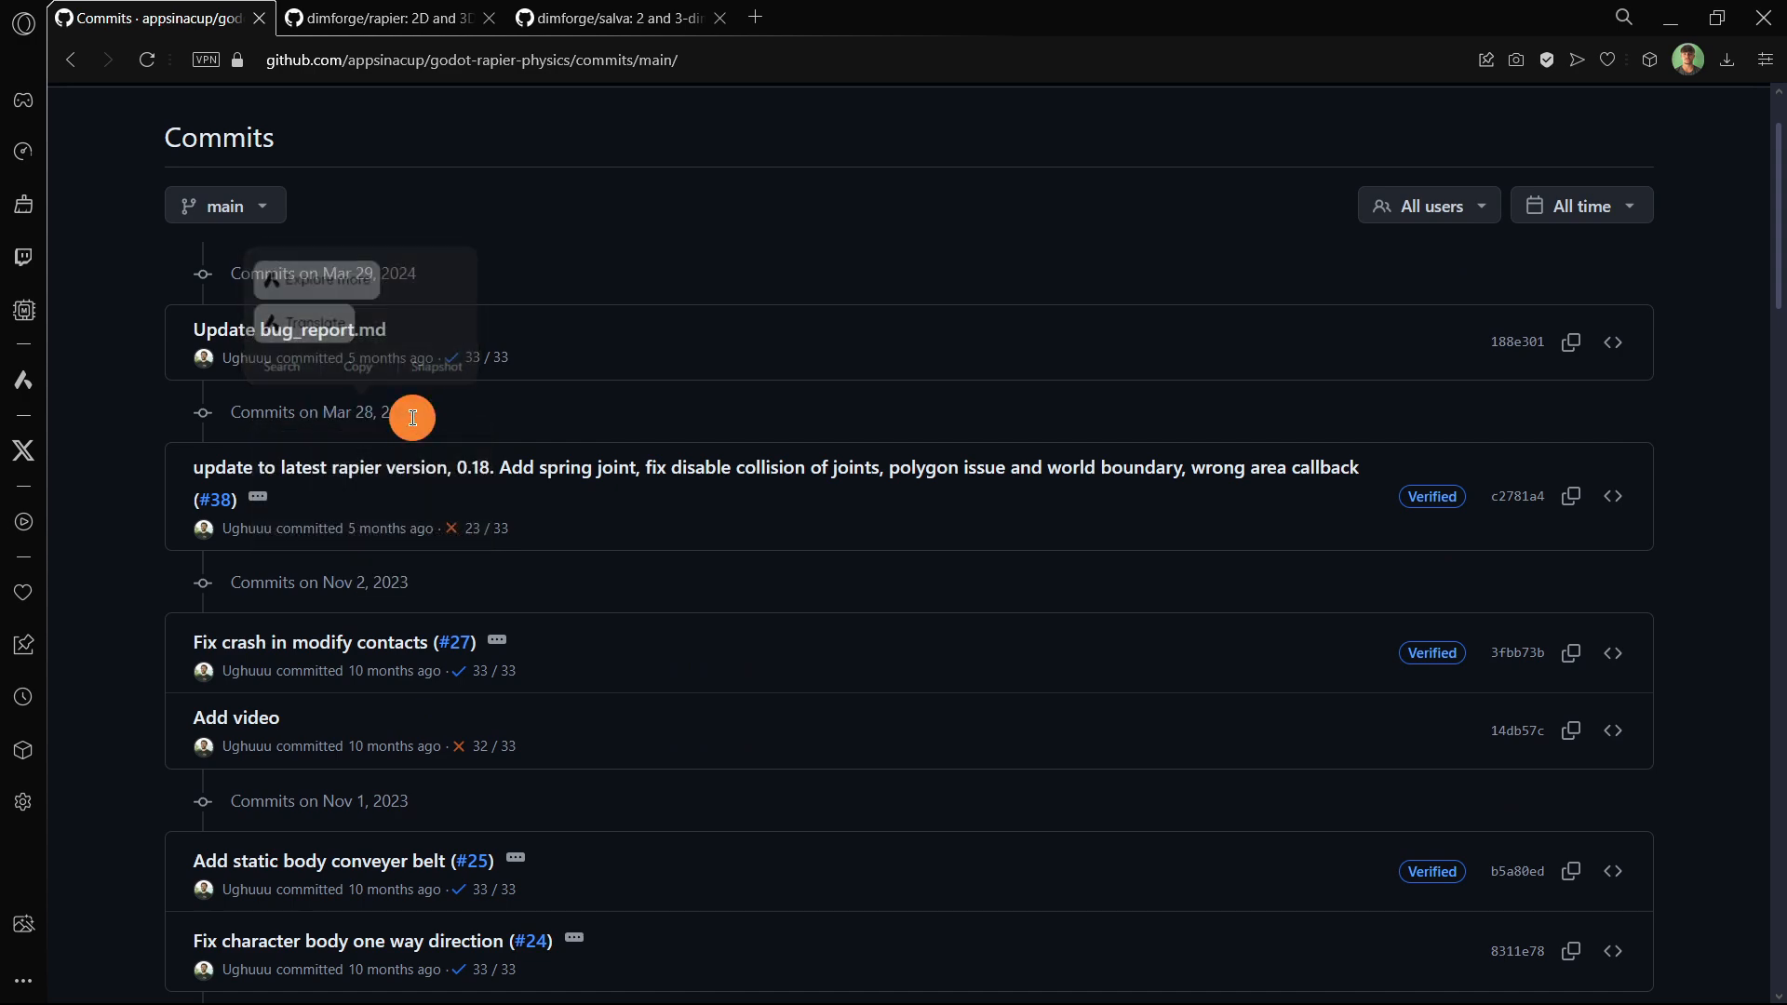
scroll("down", 3)
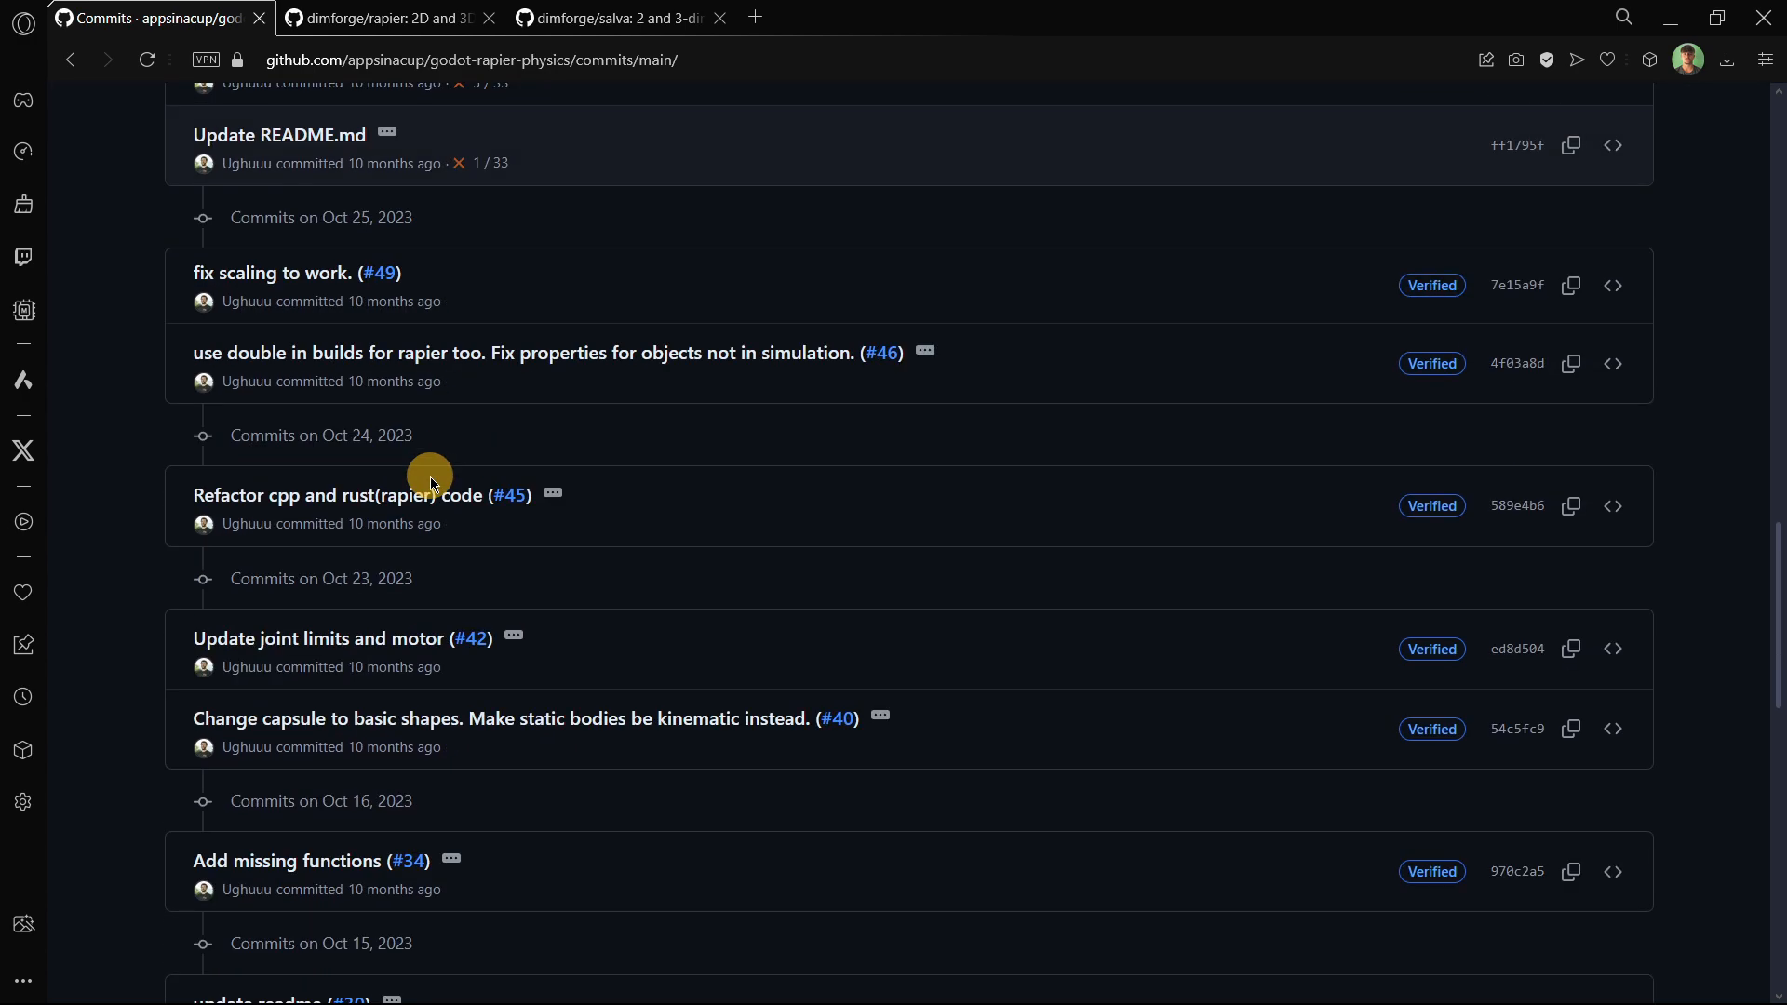
left_click(878, 807)
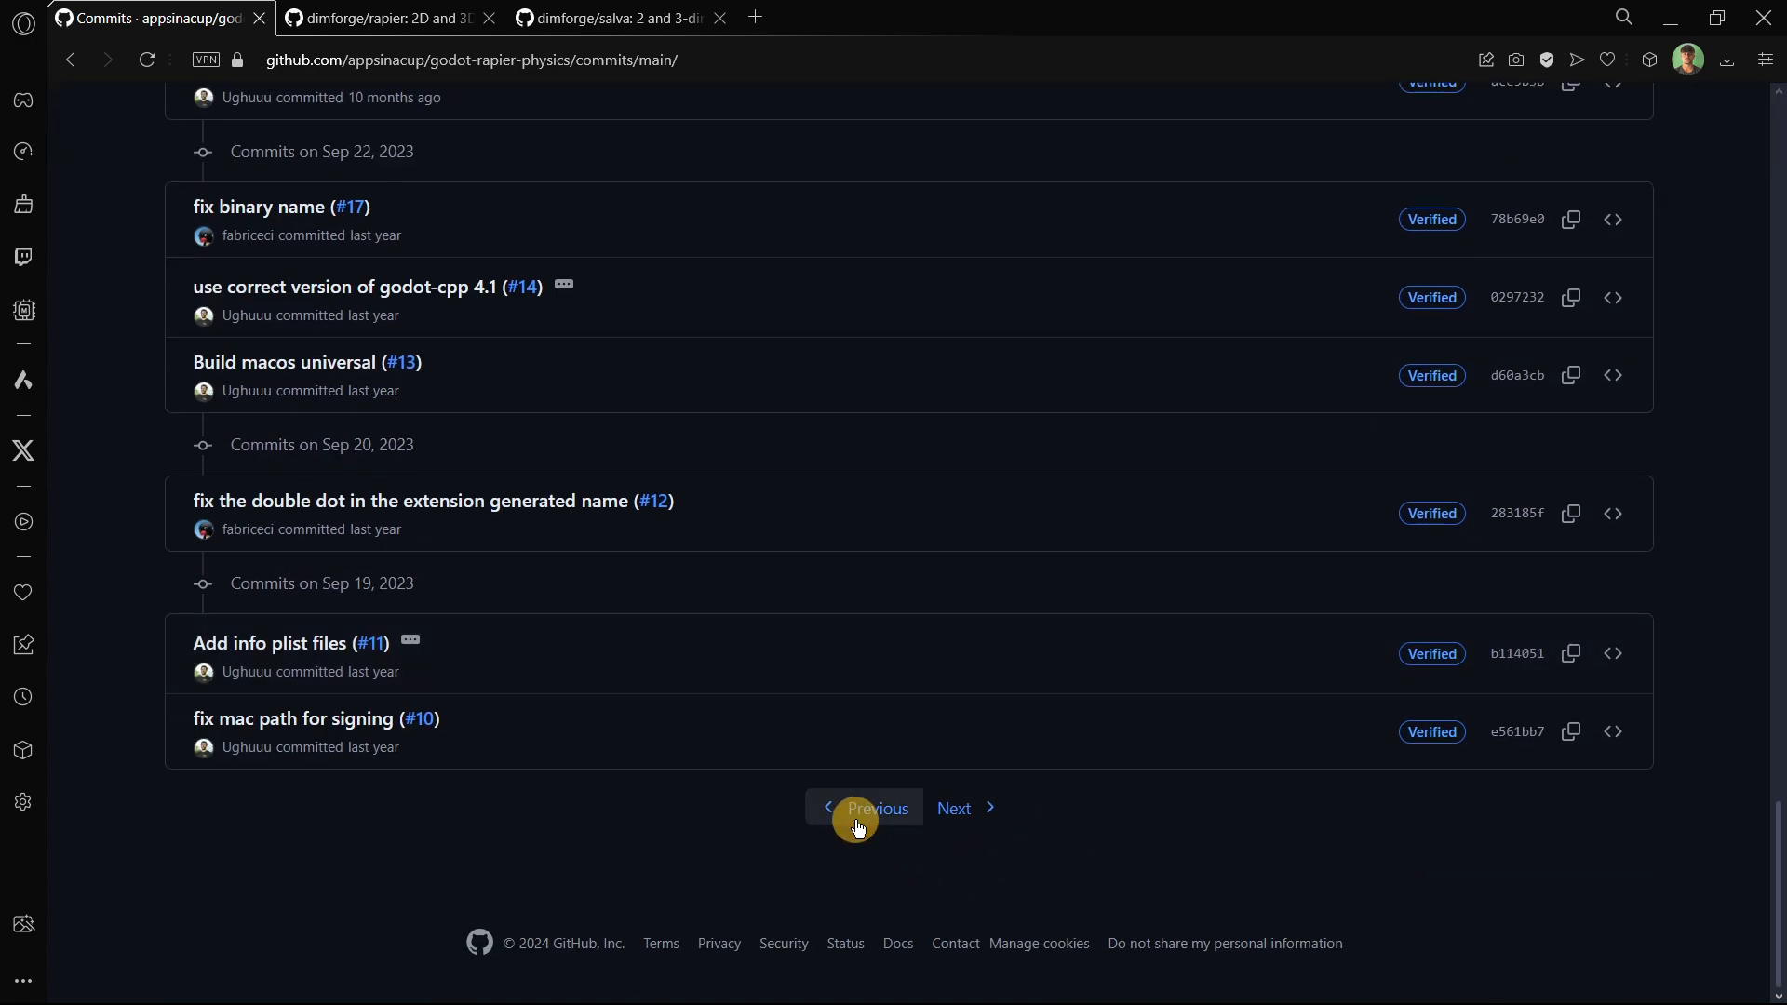
left_click(878, 808)
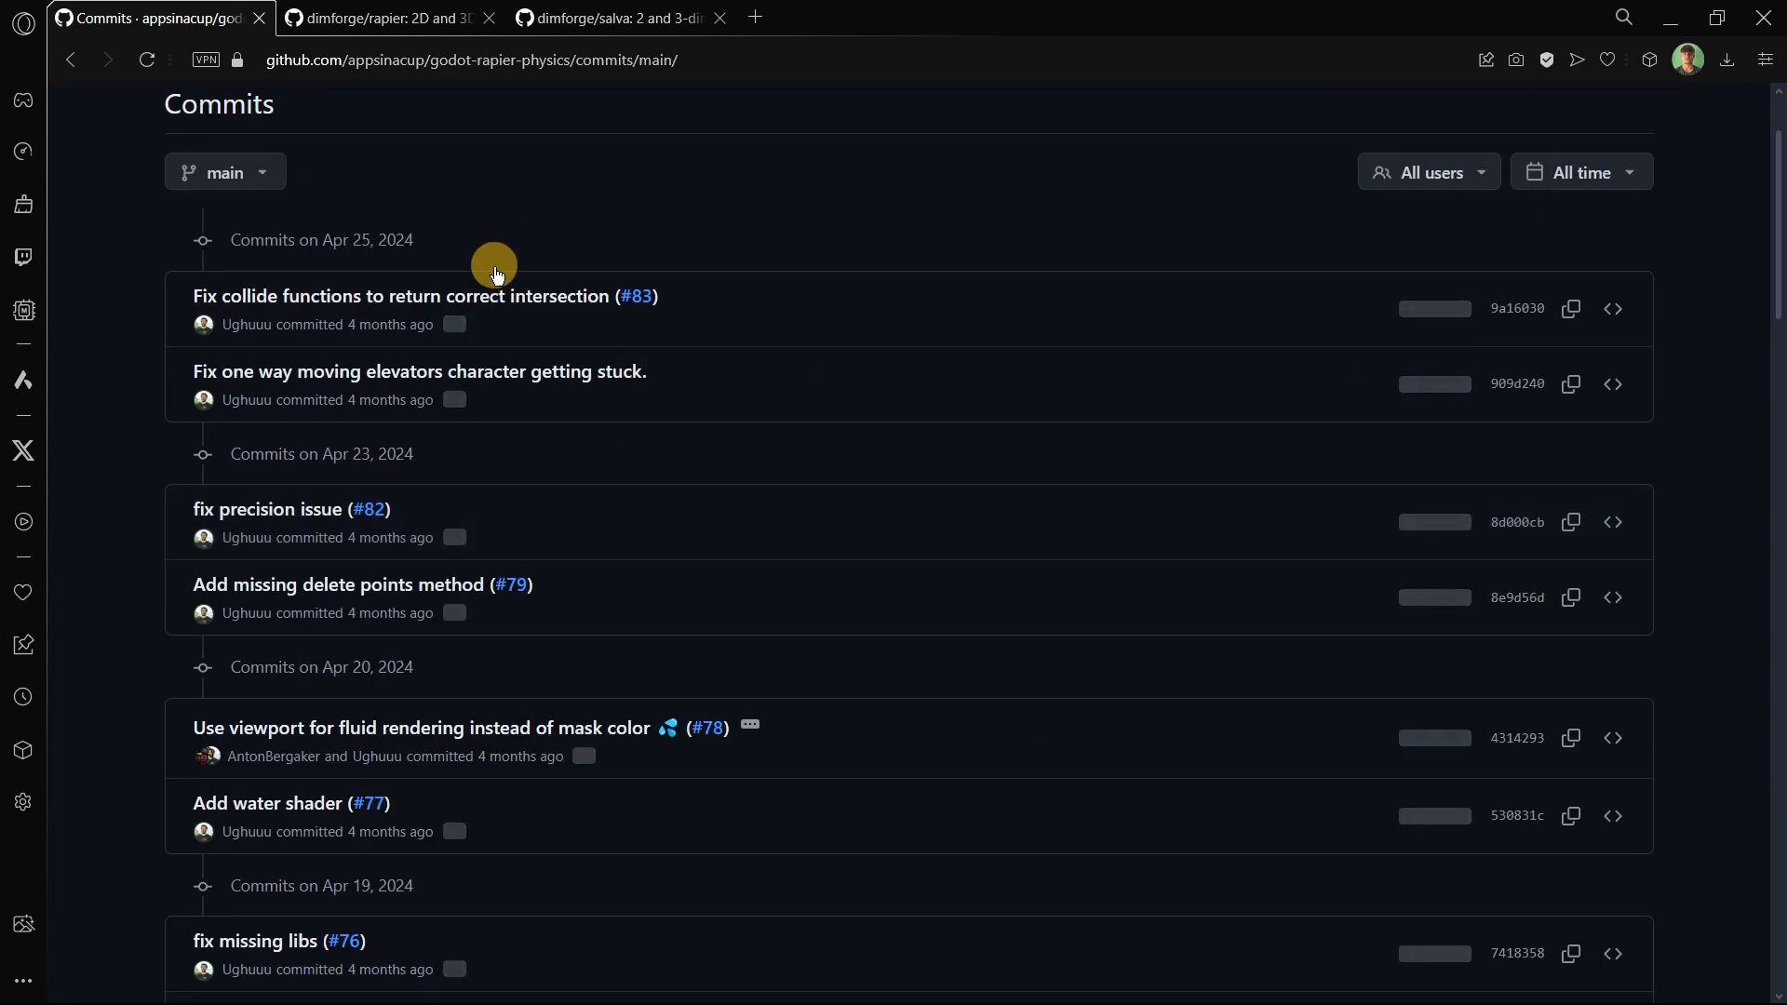
scroll("down", 3)
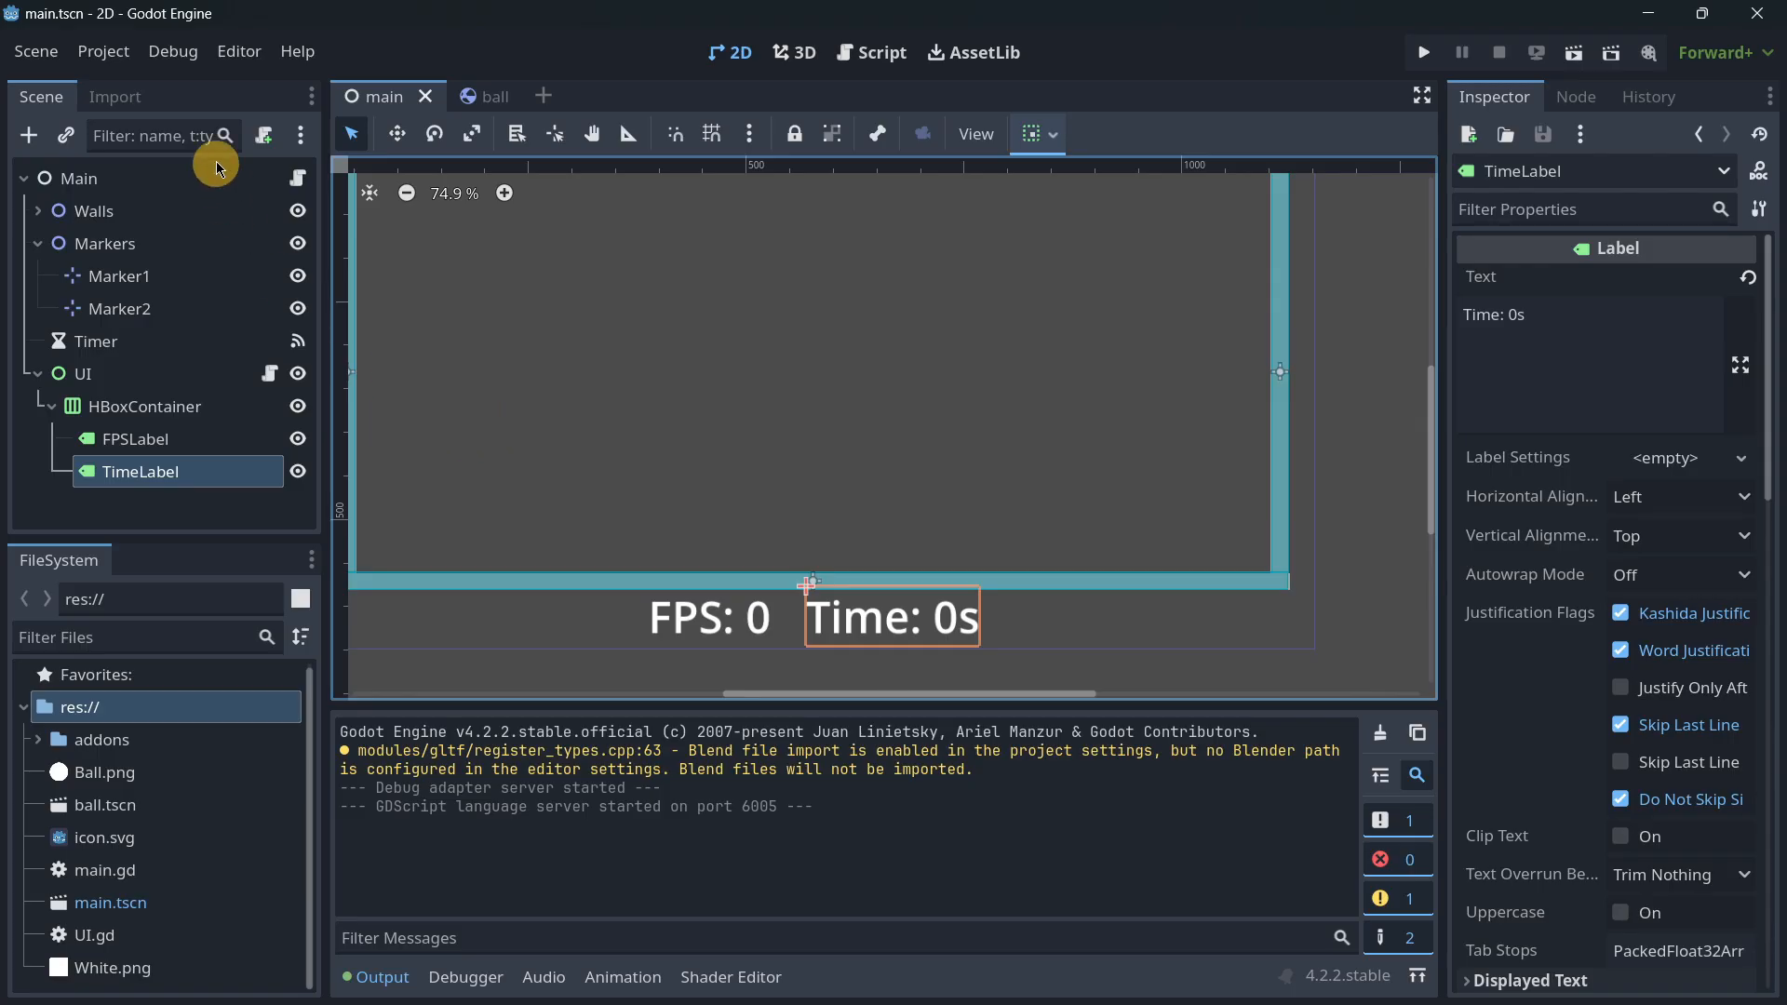
left_click(102, 51)
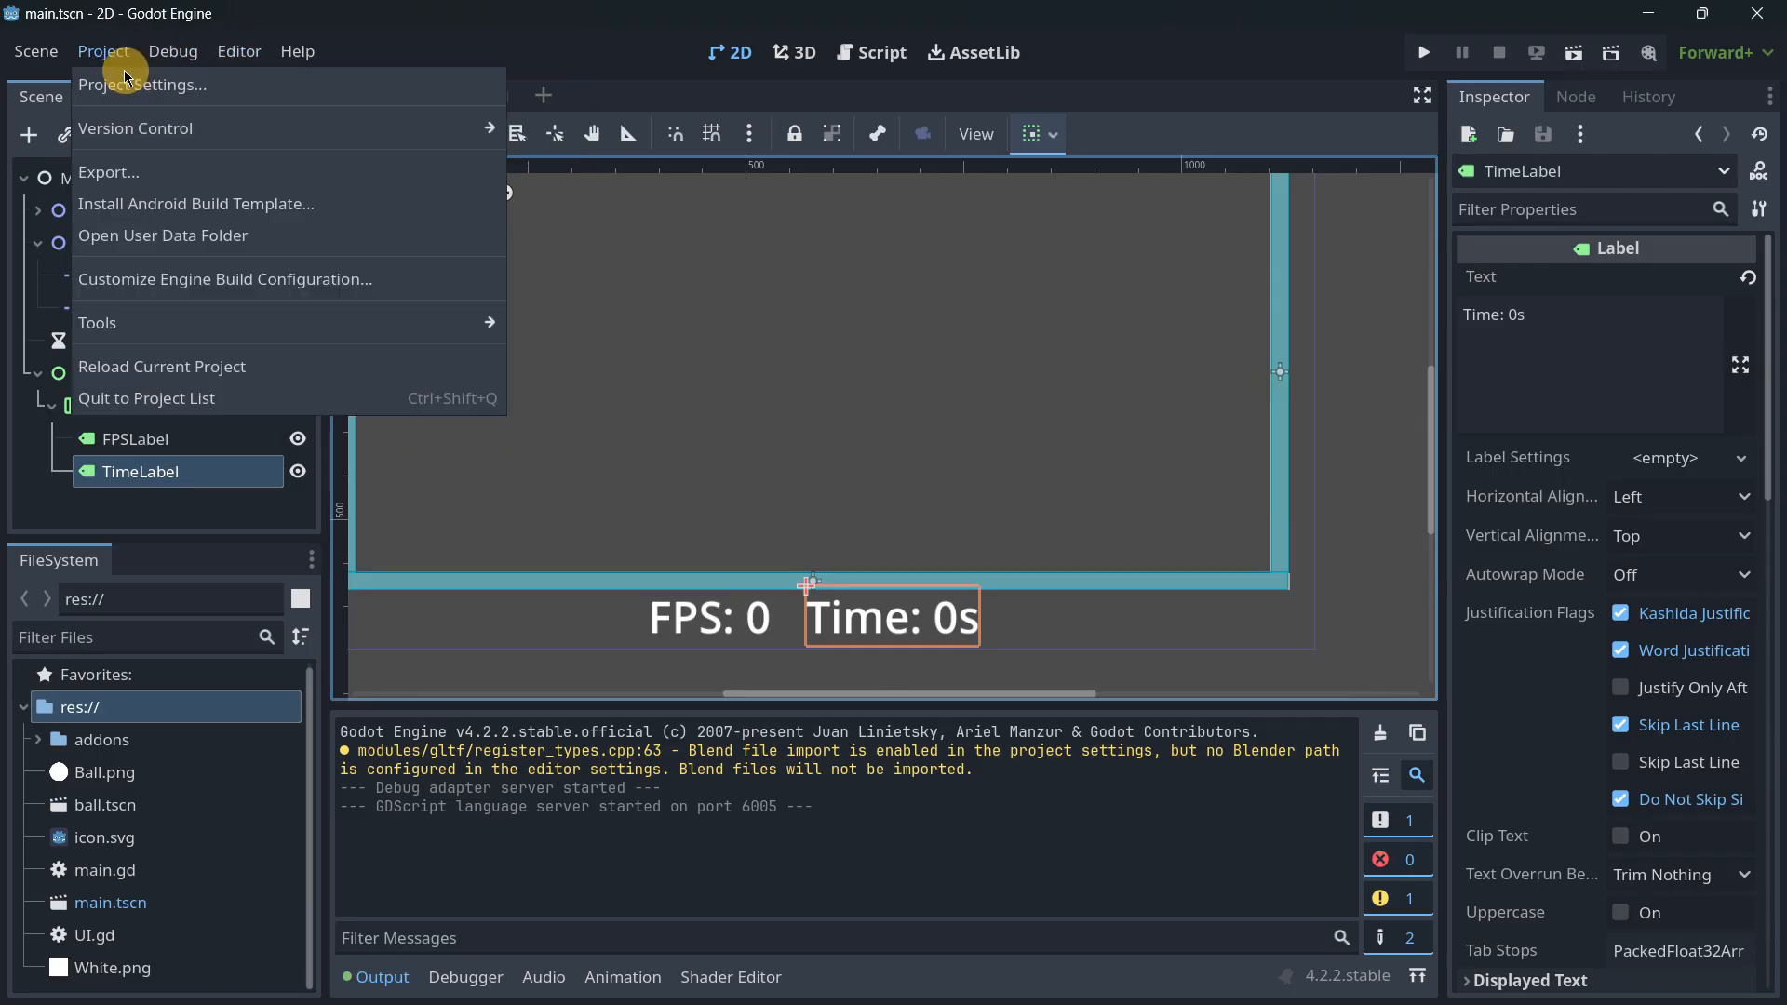
left_click(141, 85)
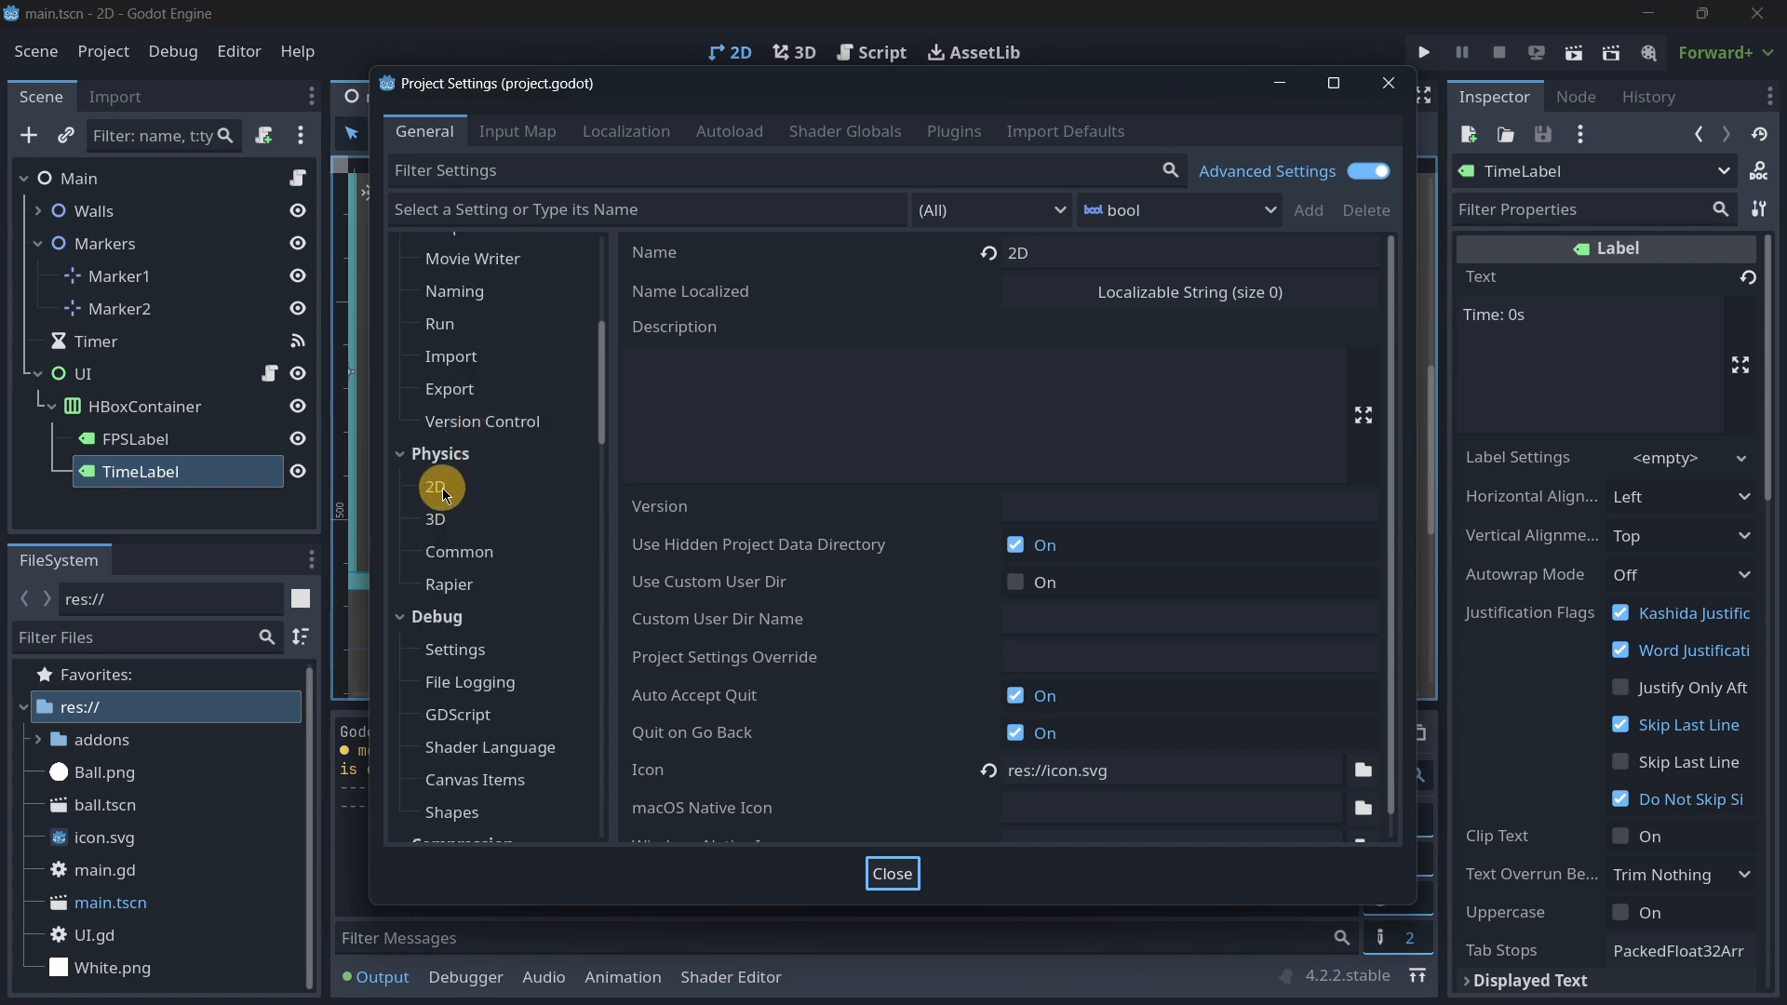
left_click(437, 487)
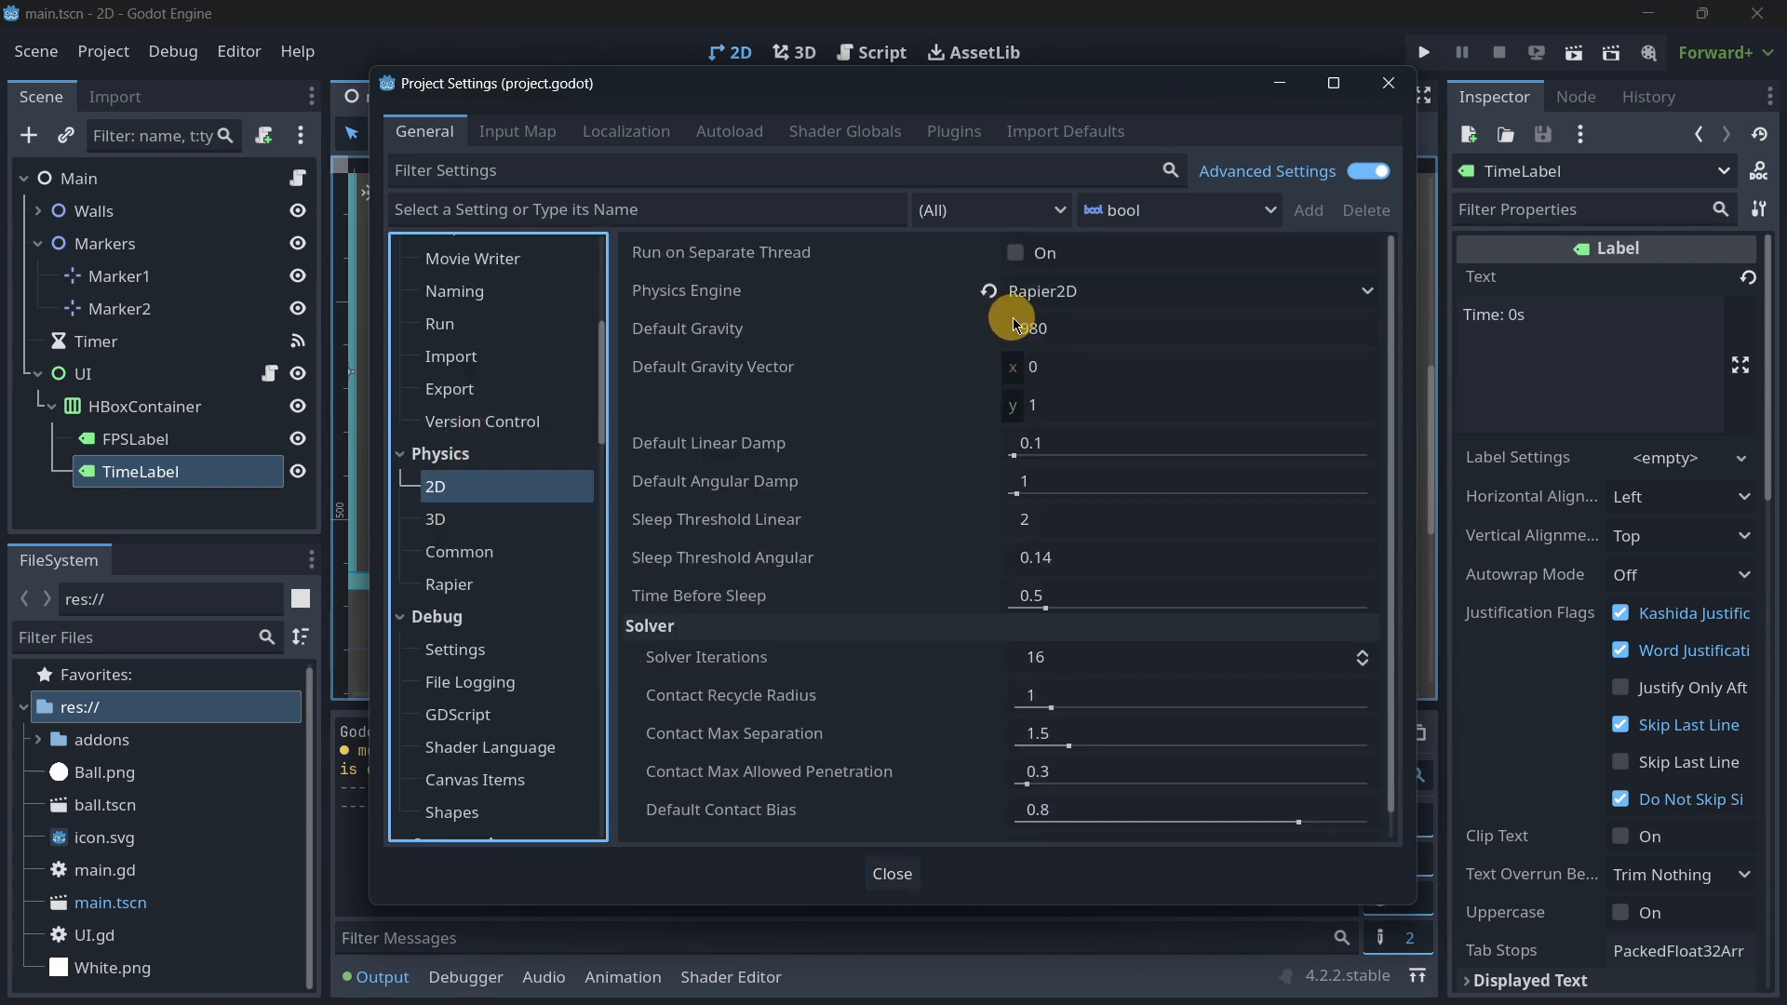
left_click(892, 873)
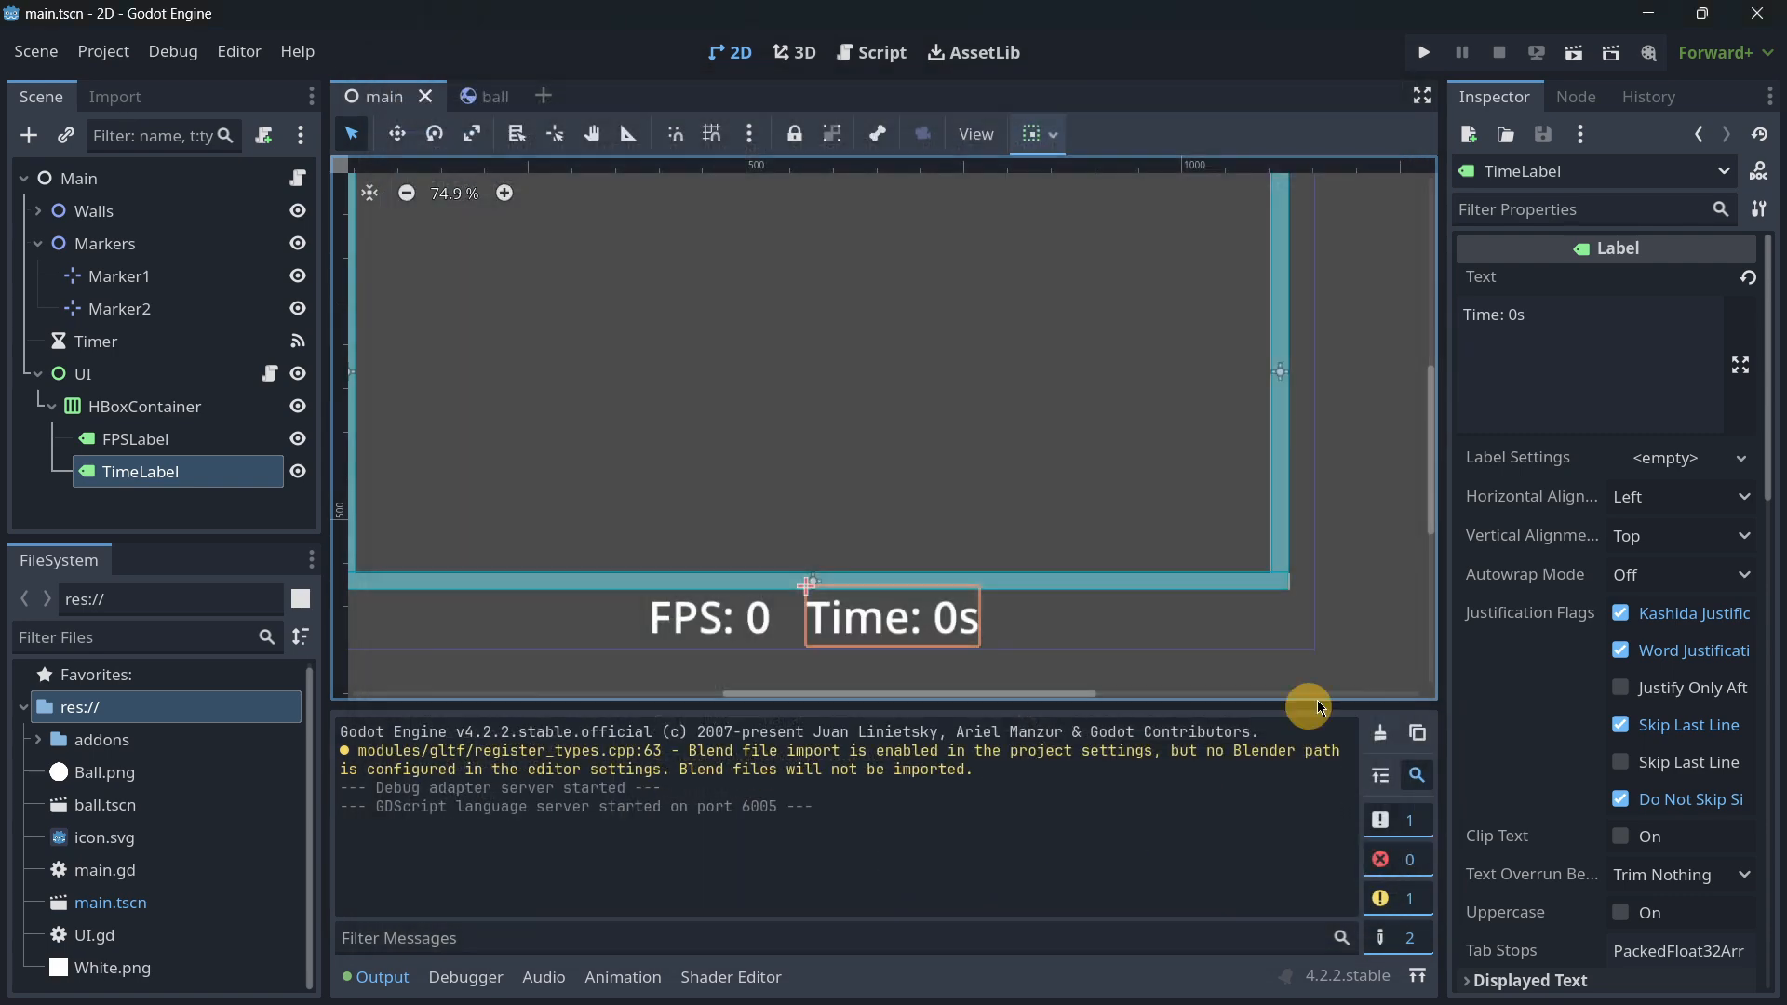
Run the ball-spawning stress test, watch the FPS, then stop the game
left_click(1422, 52)
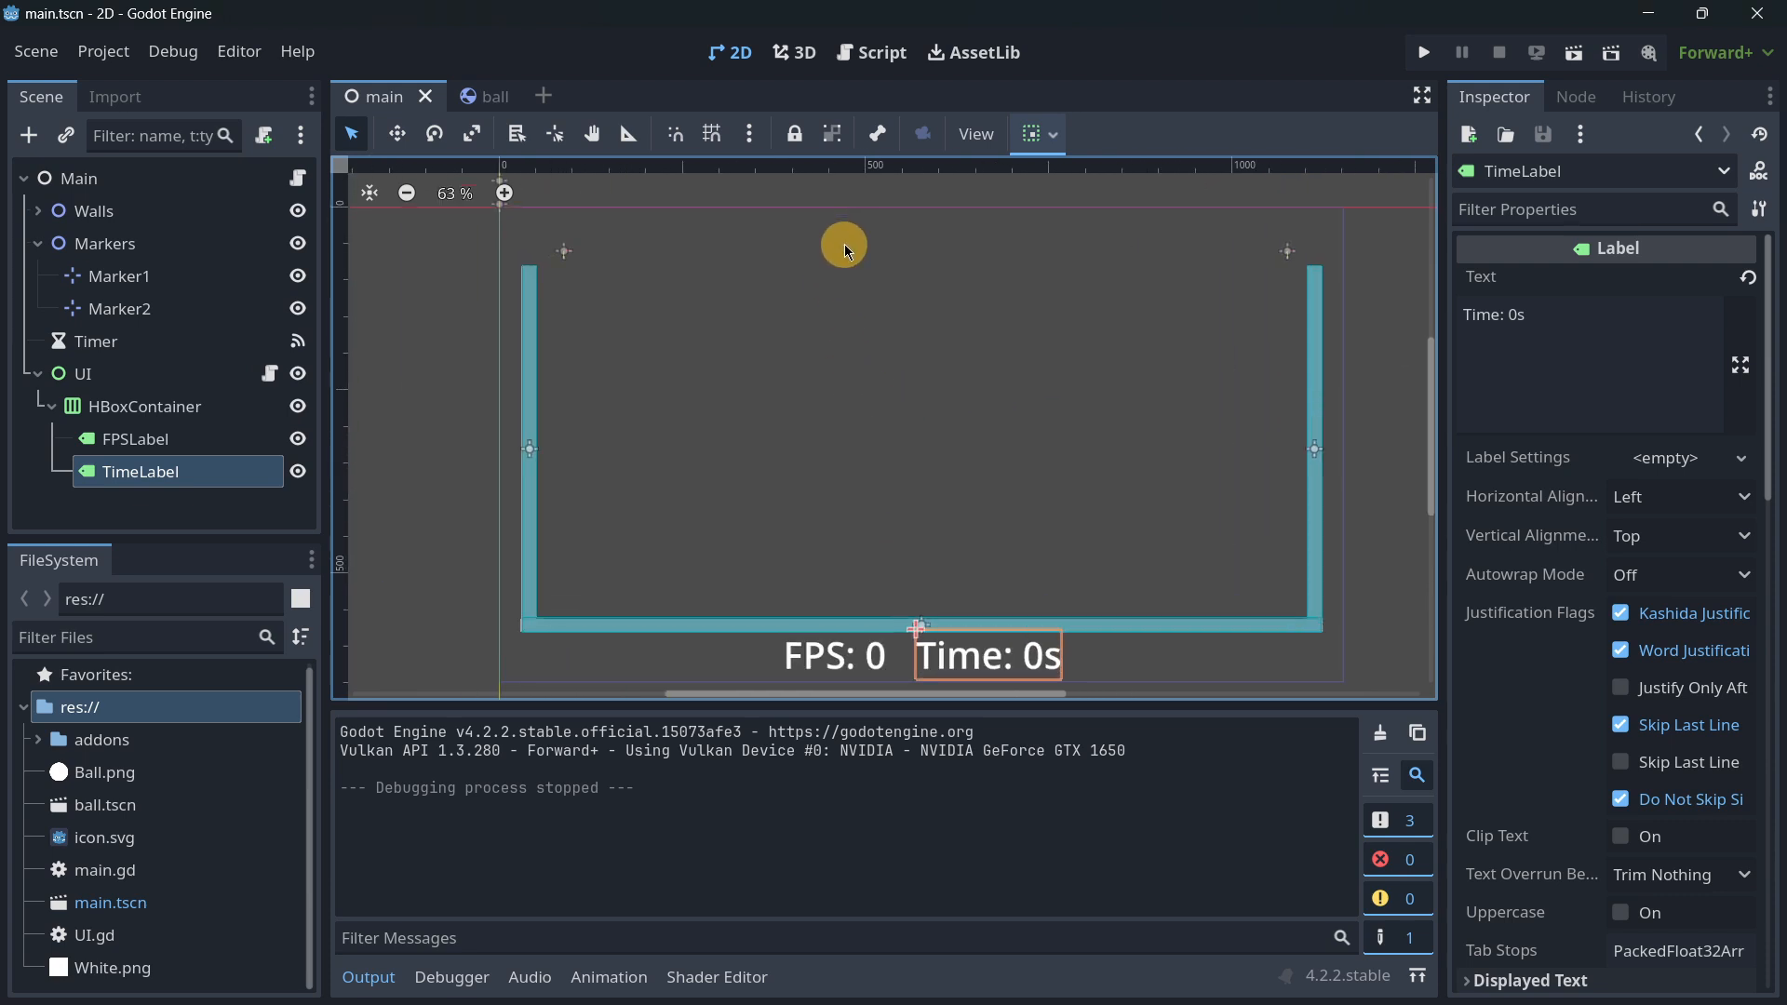
scroll("down", 3)
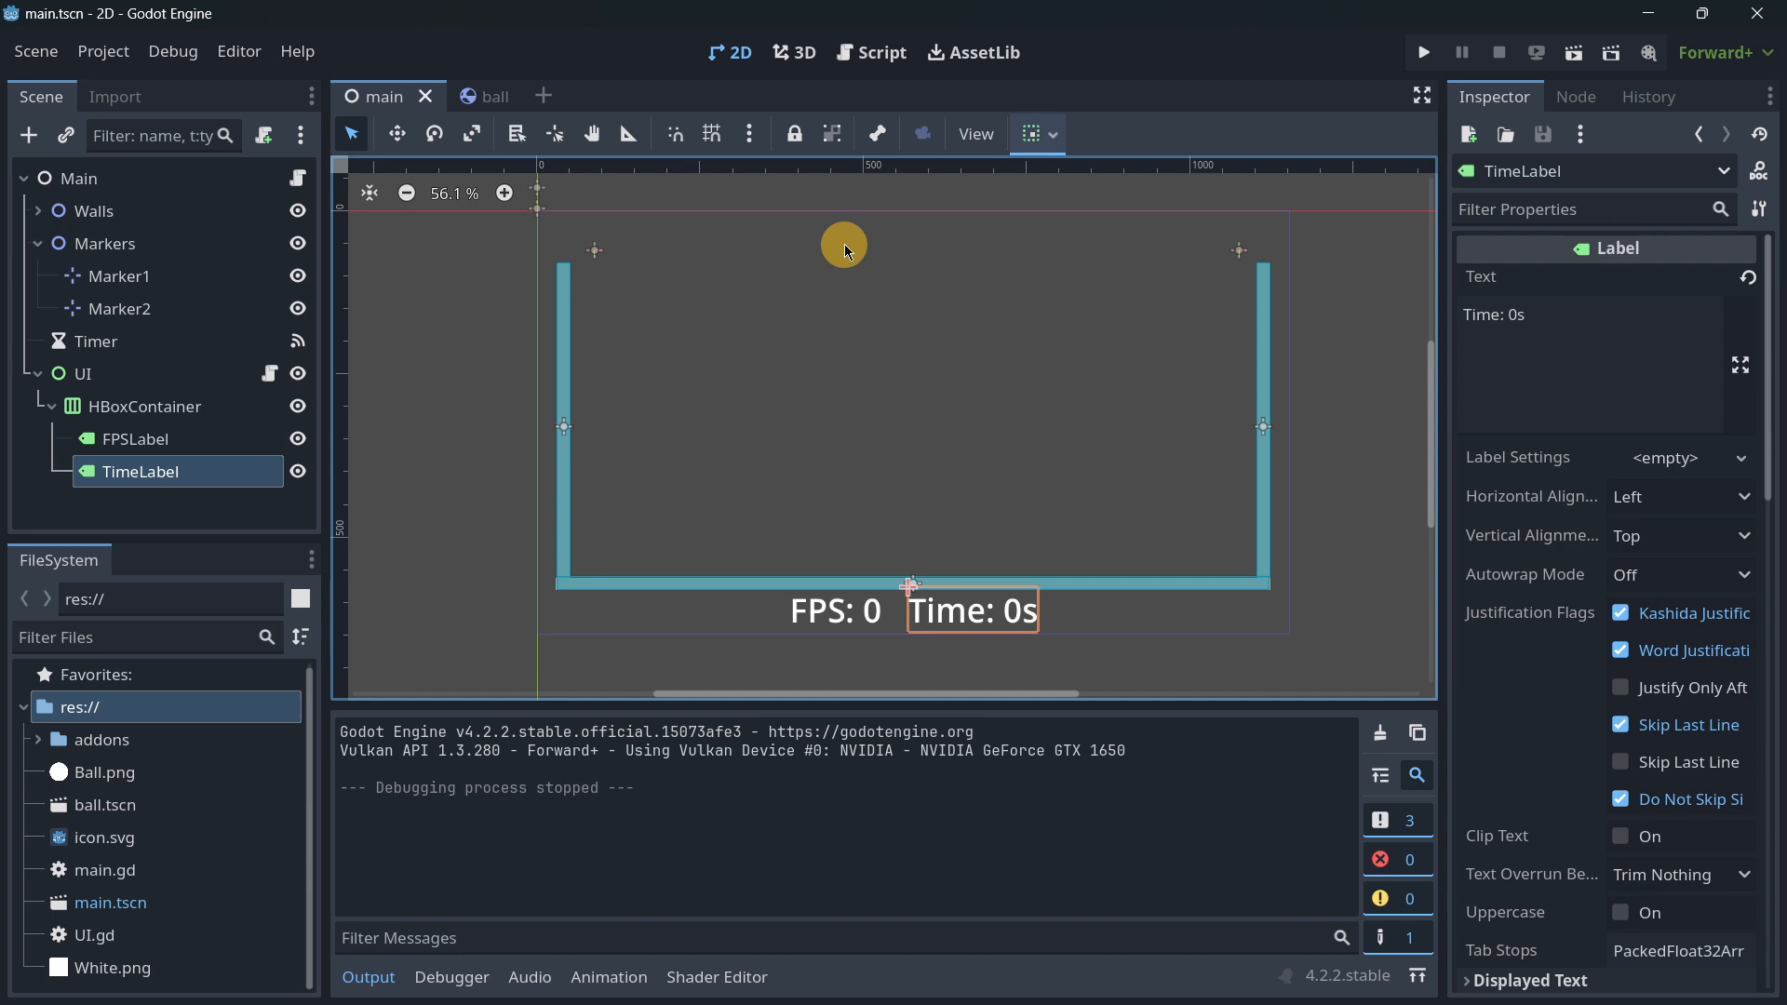